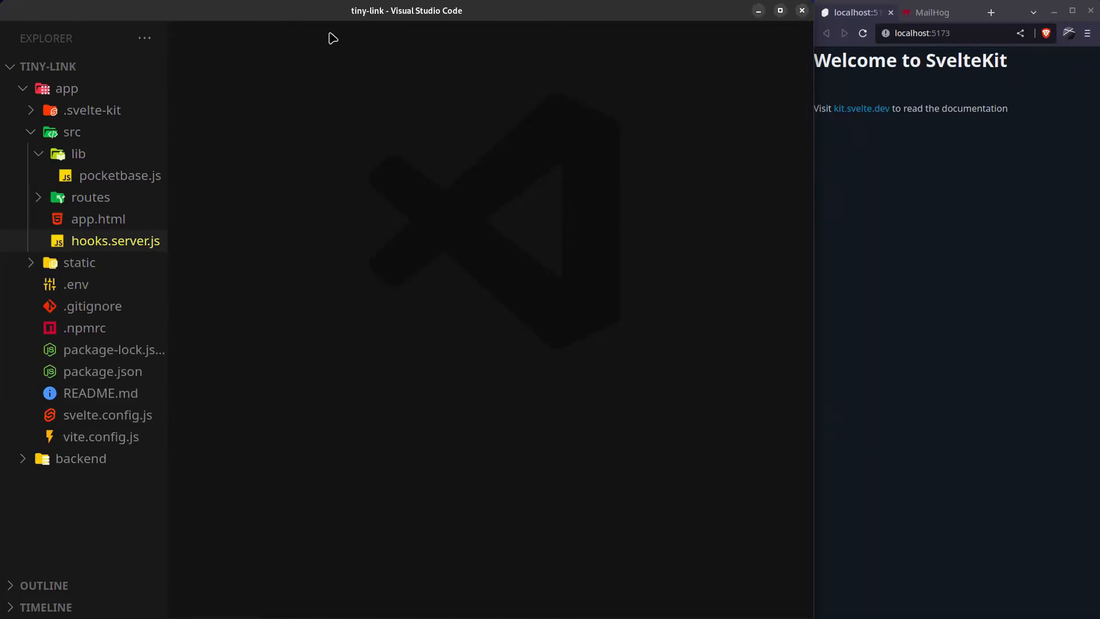
mouse_move(302, 125)
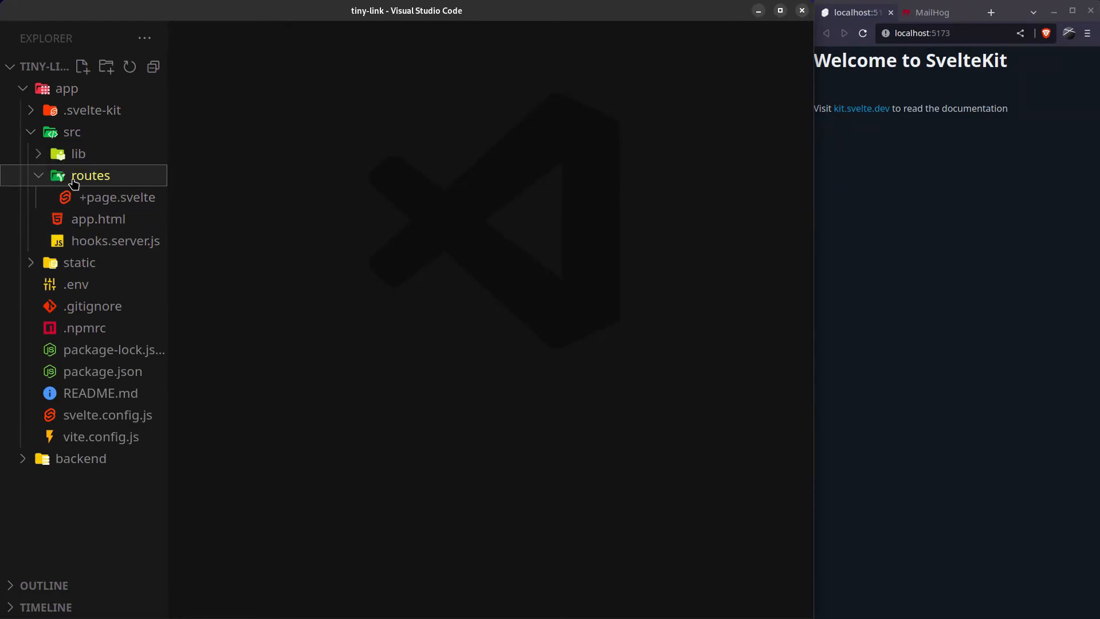
Step: Create routes/+page.server.js with a load that redirects visitors without a user to /auth/login
click(82, 66)
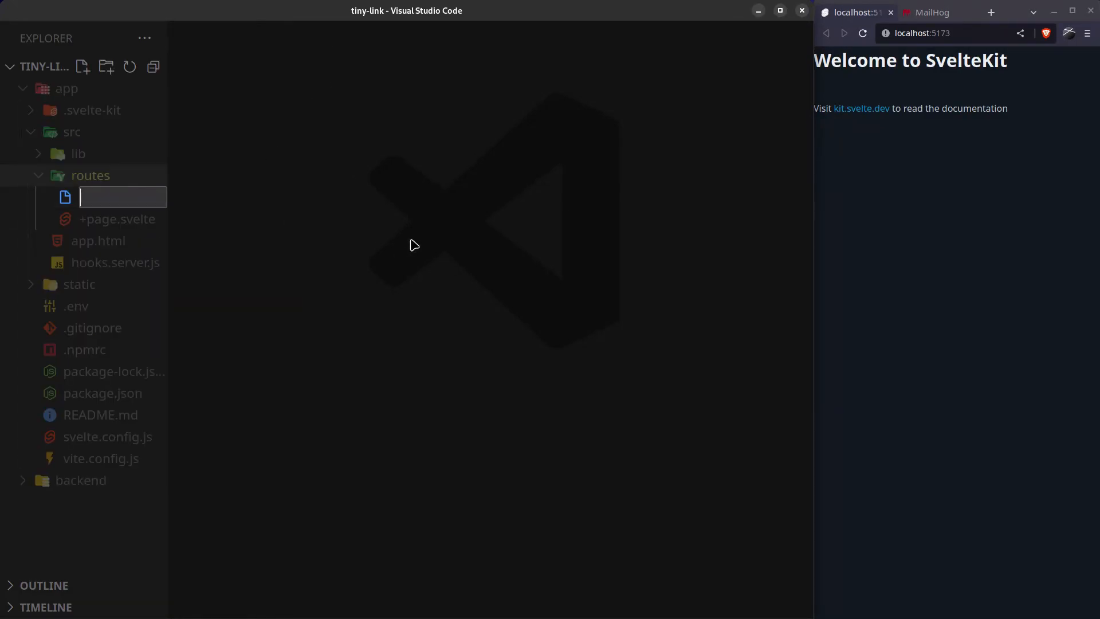
text(+page.ser)
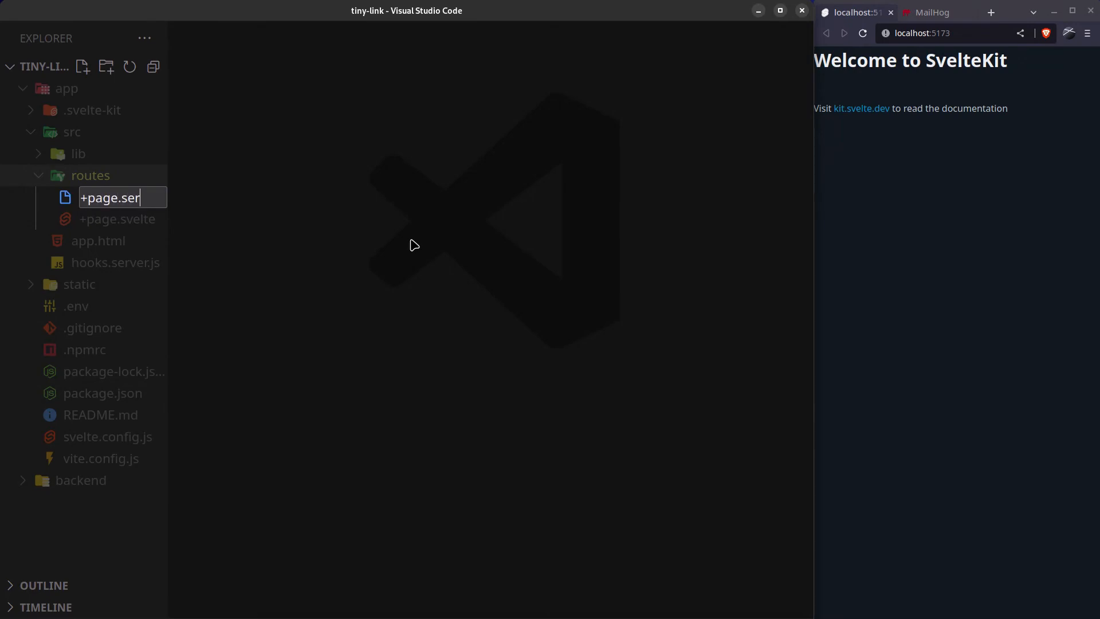
key(Return)
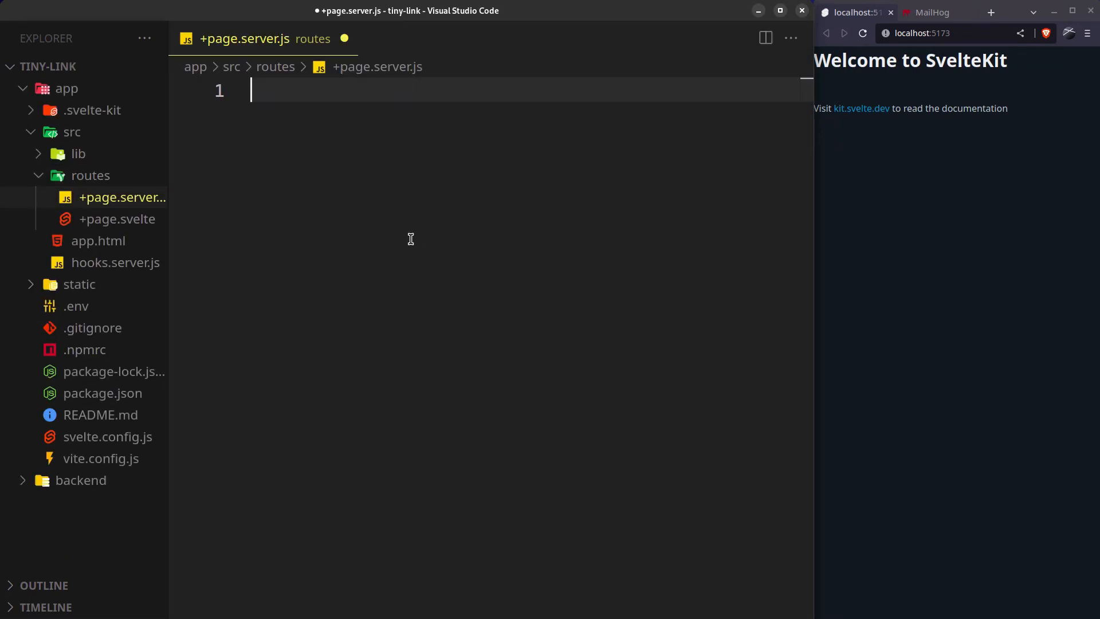
text(export const l)
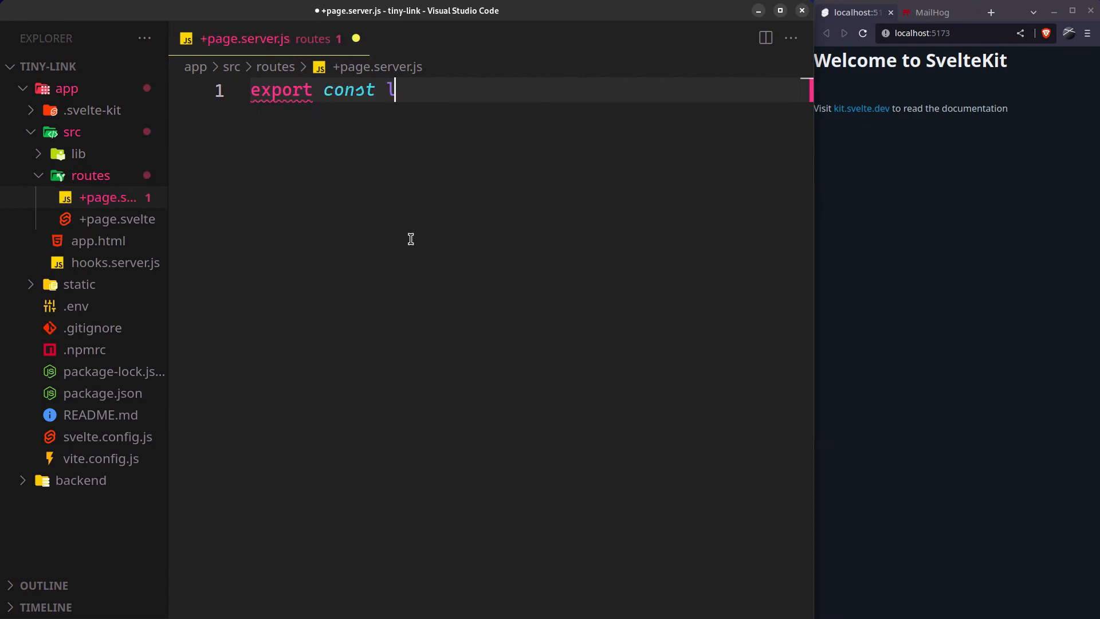
text(oad = ({}))
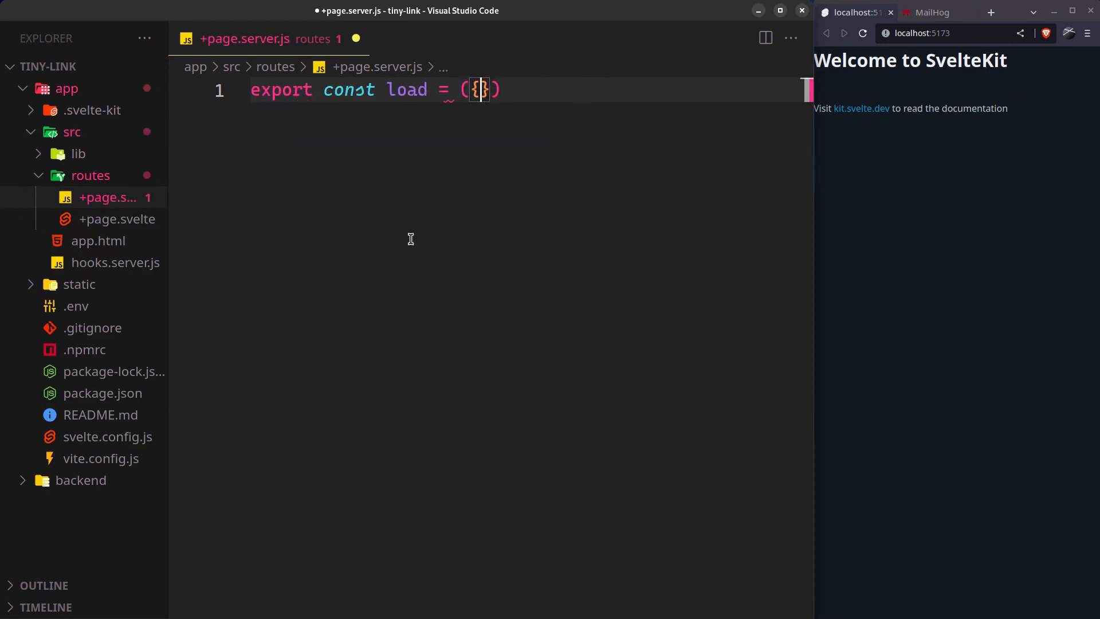
text(locals)
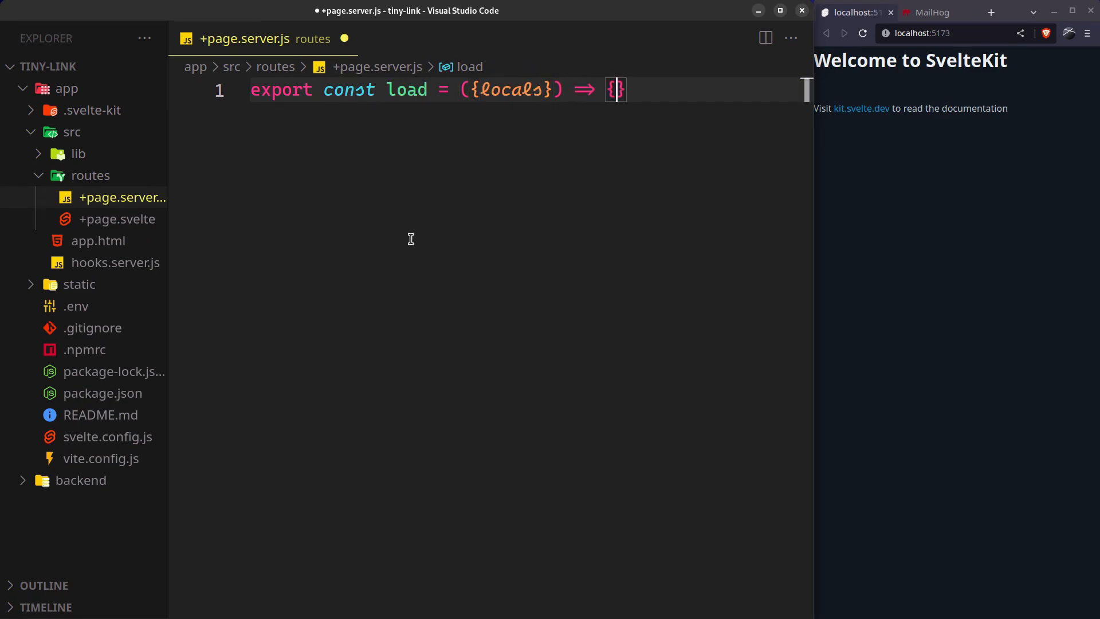
text(if (!locals.user) {)
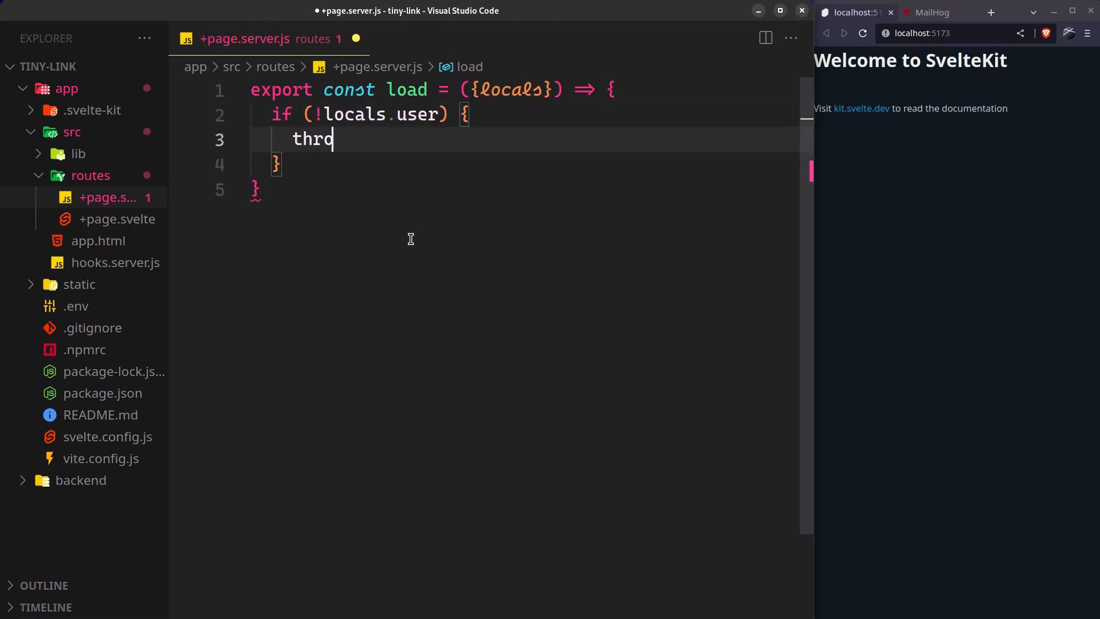
text(ow redirect)
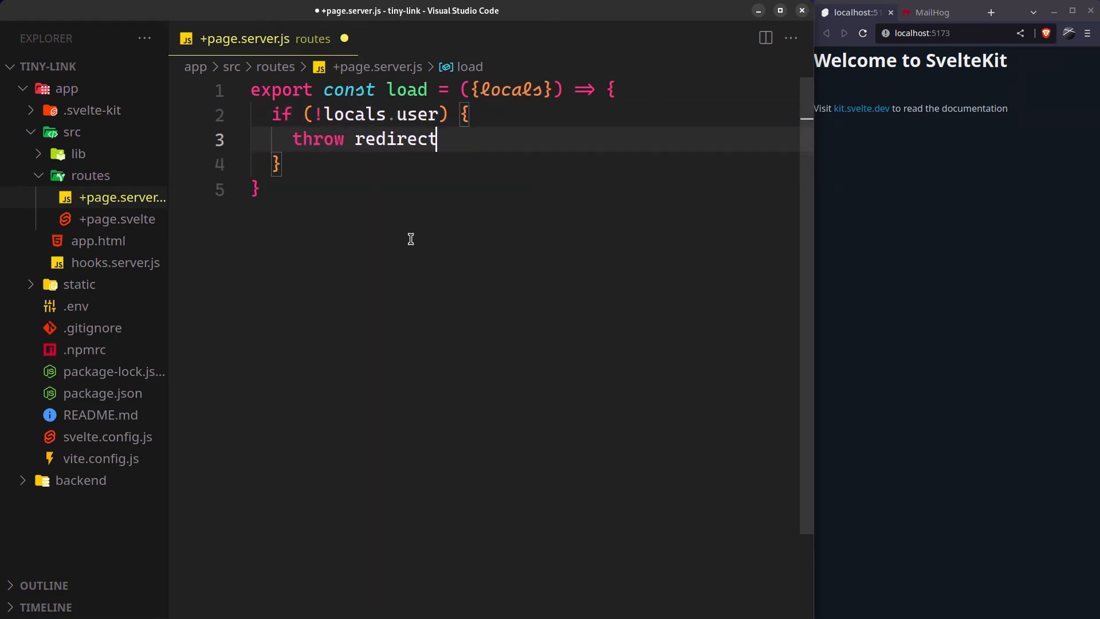
text((303, ""))
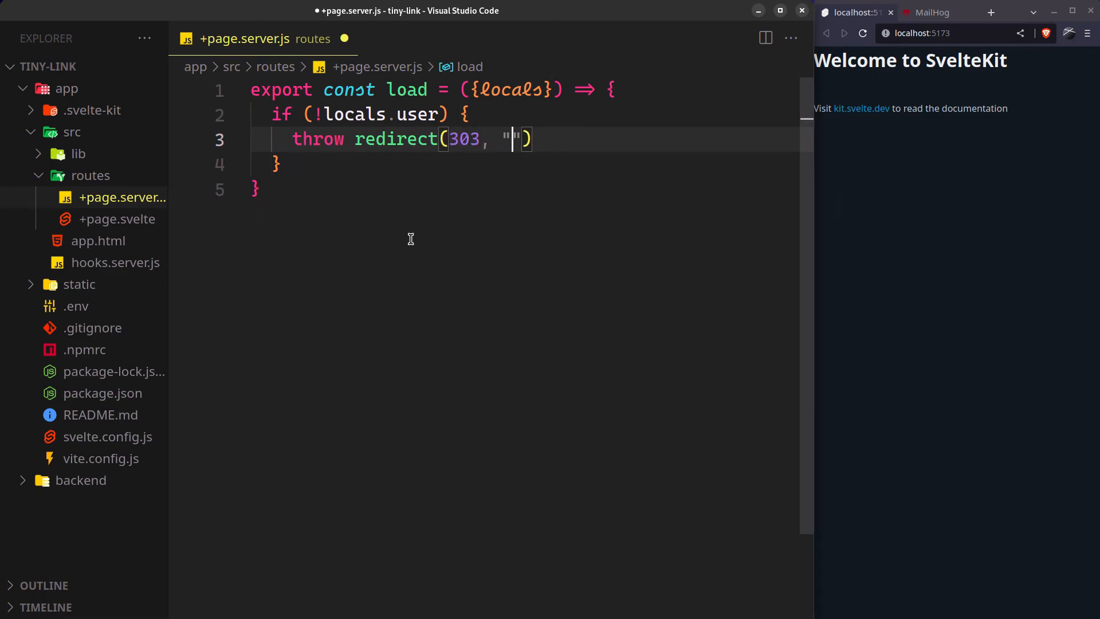
text(/auth/login)
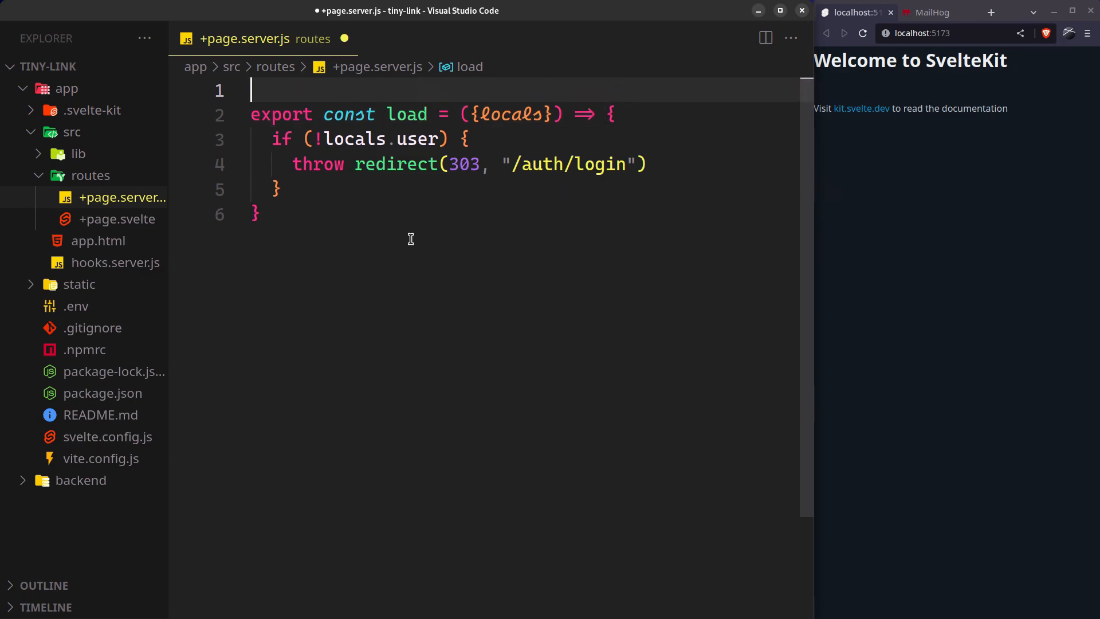
text(import {})
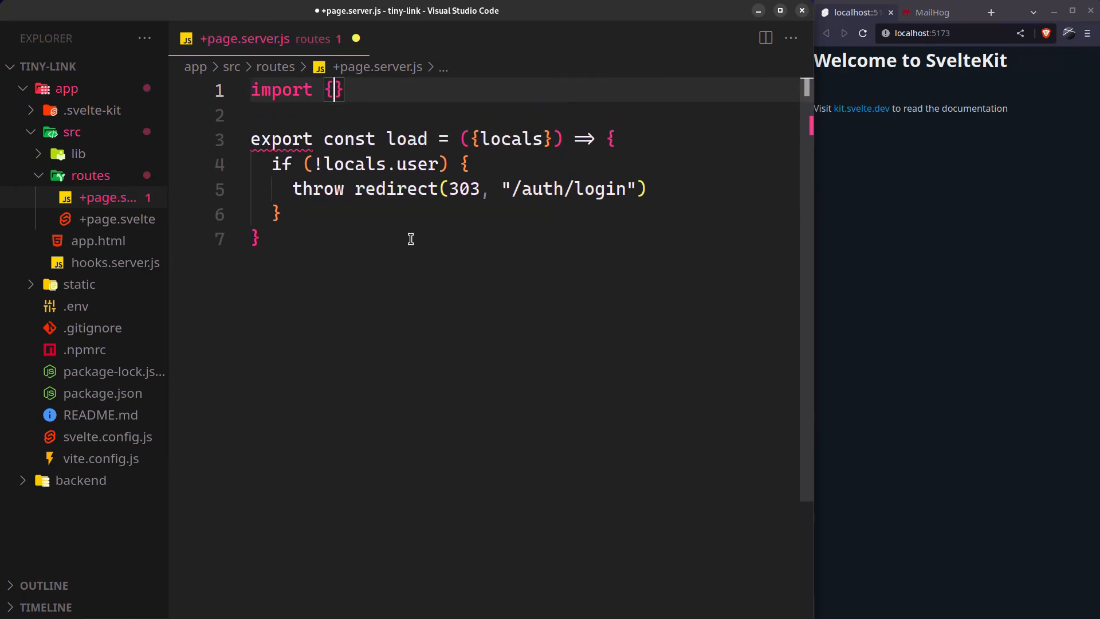
text(redirect)
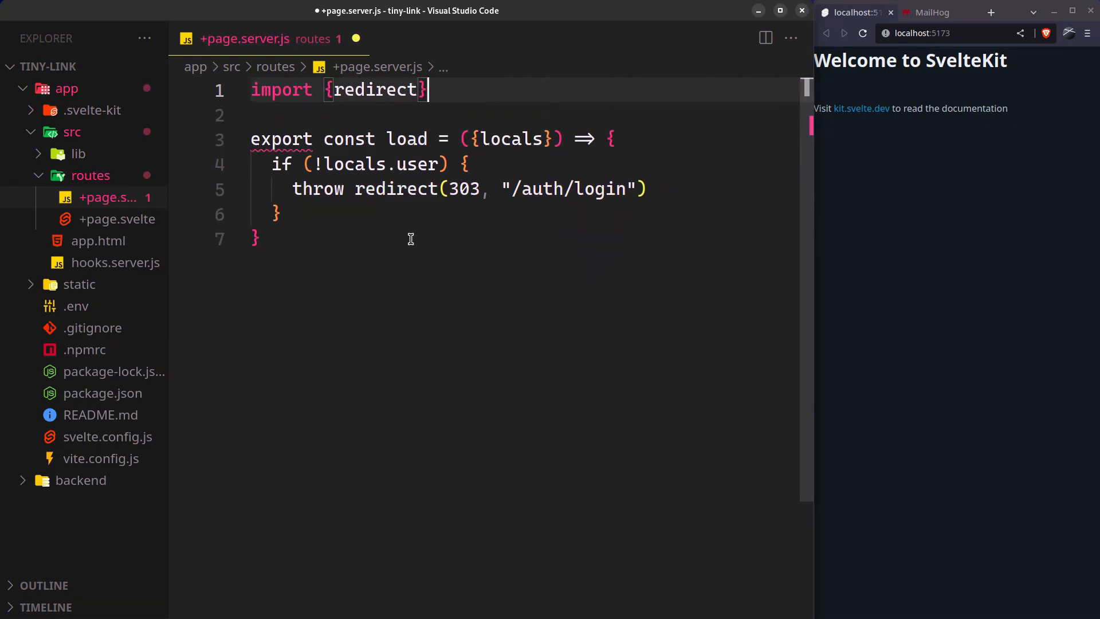
text(from "")
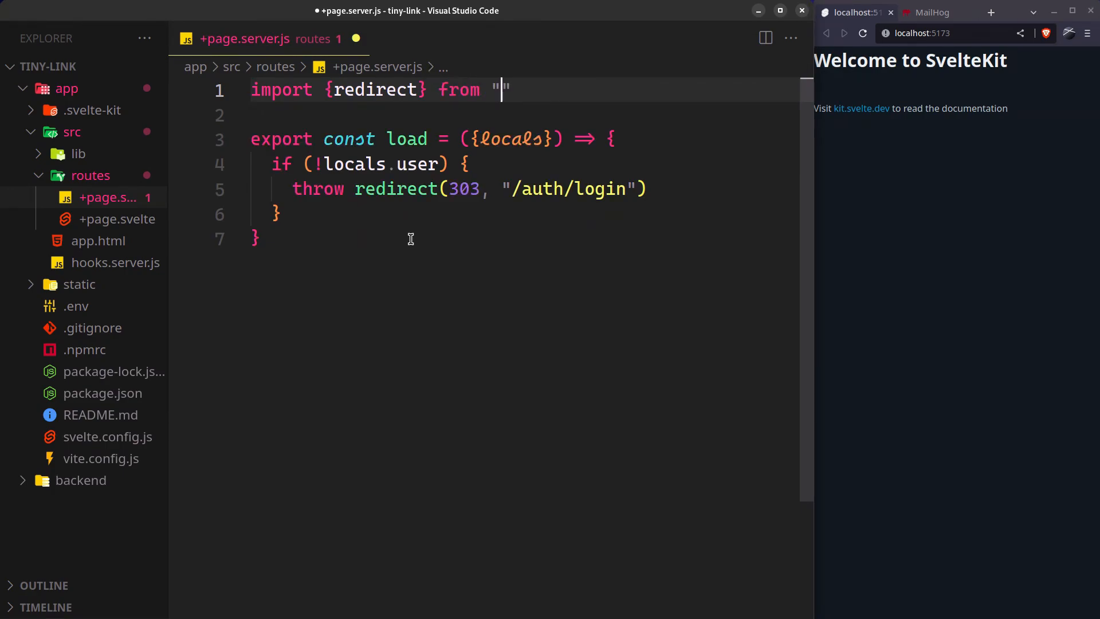
text(@sveltejs/kit)
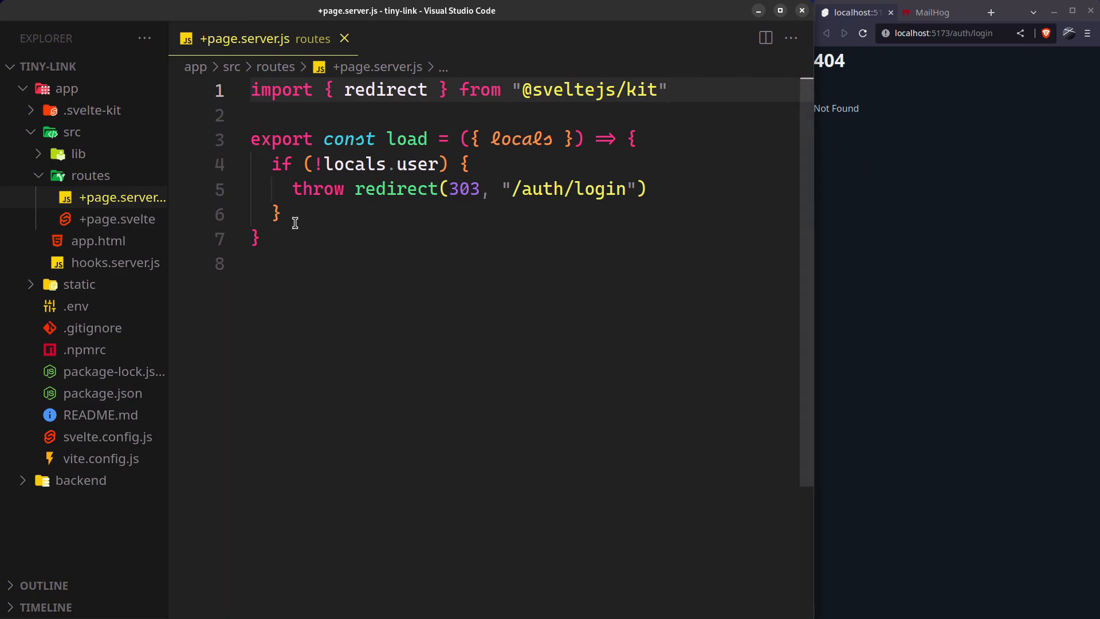
Step: Create routes/+layout.server.js whose load returns { user: locals.user || undefined }
right_click(90, 175)
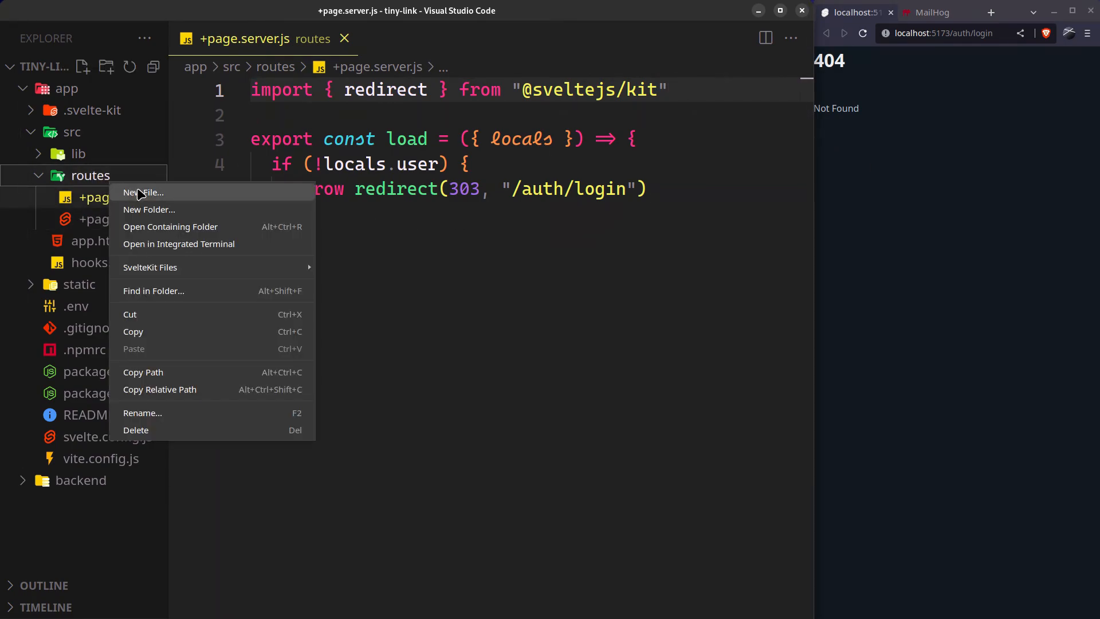
click(145, 192)
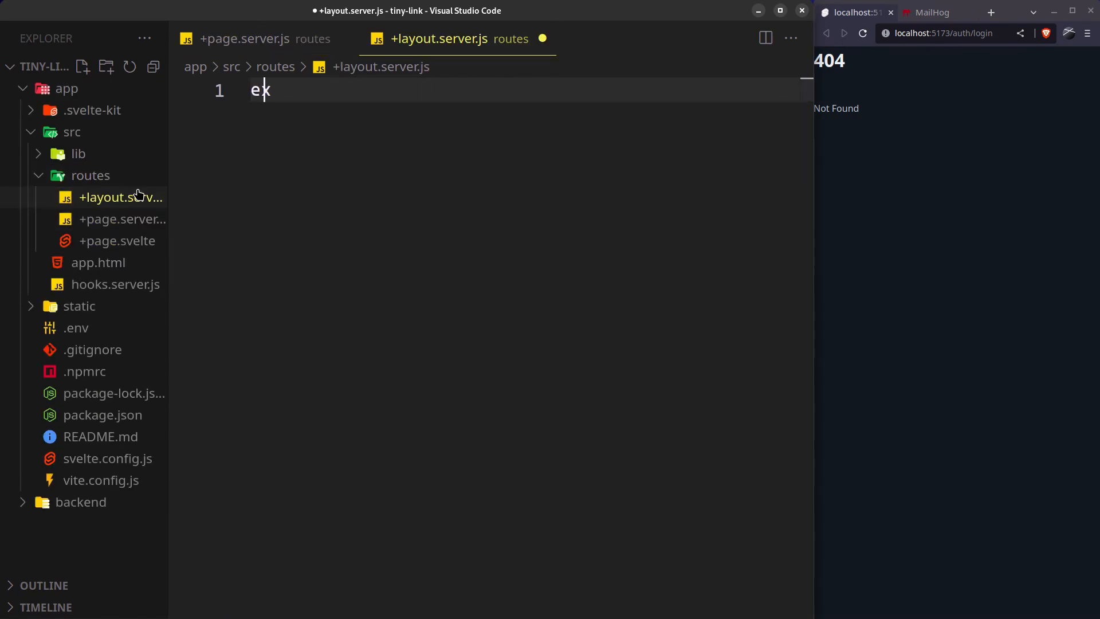
text(xport const load = ({)
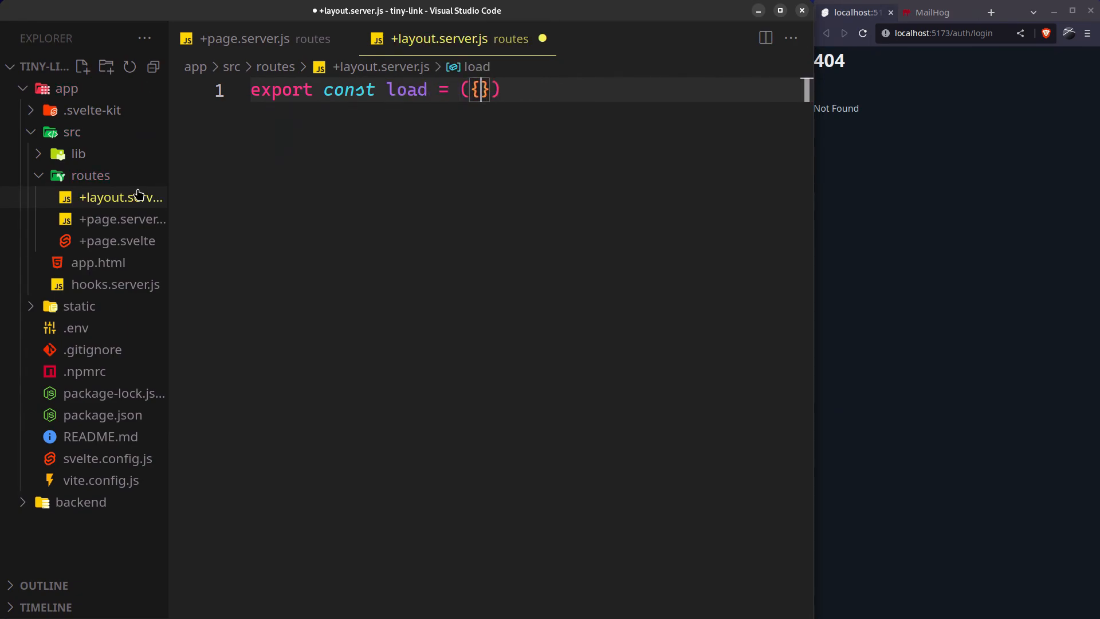
text(locals)
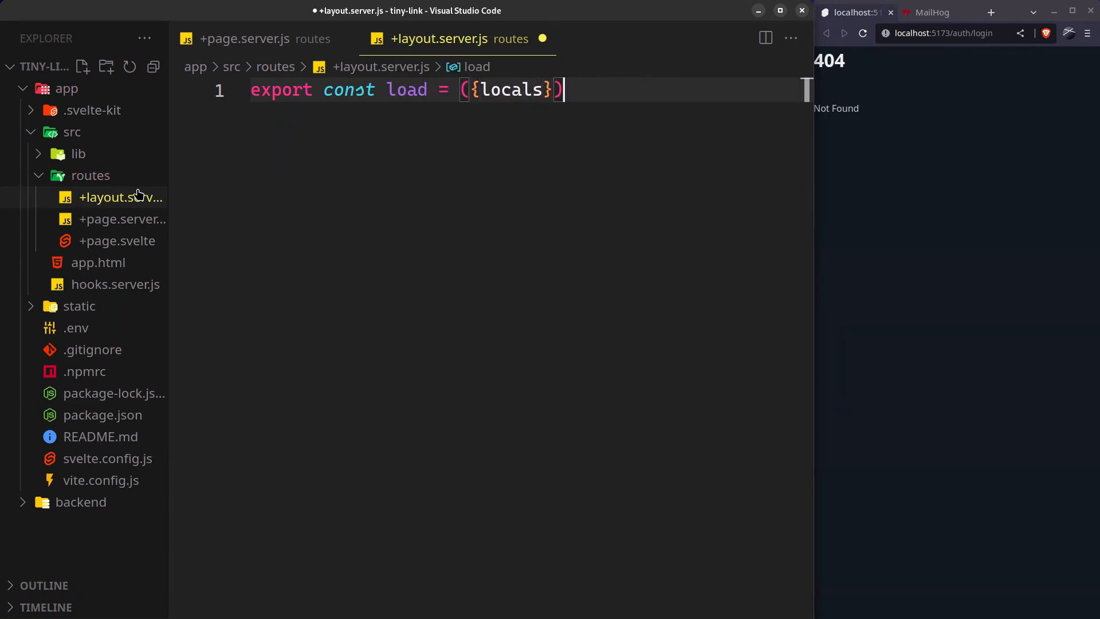
text(=> {)
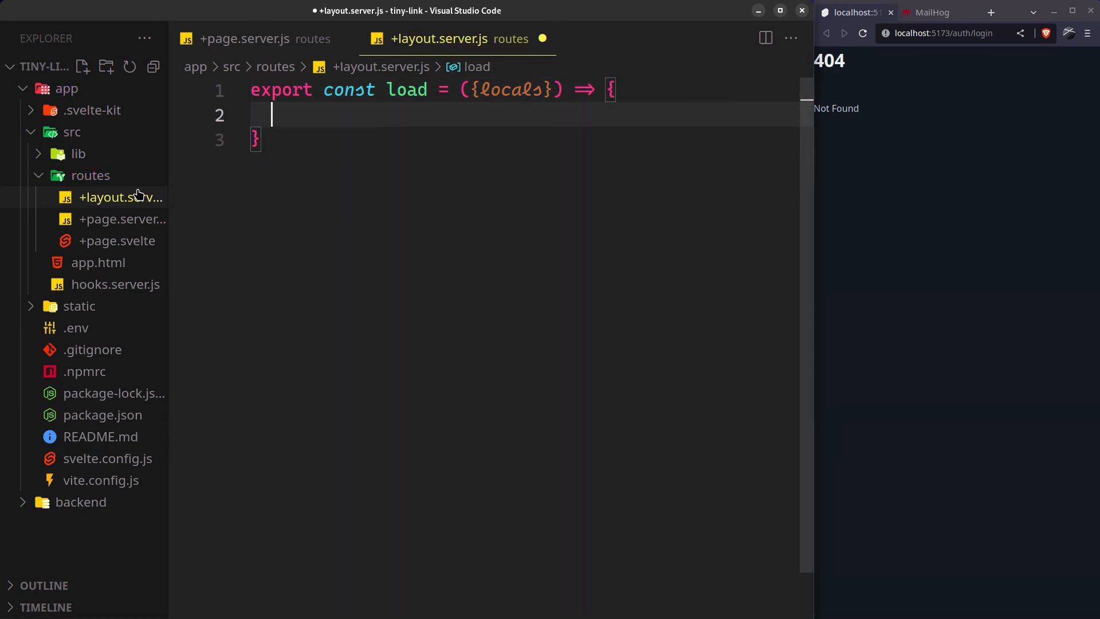
text(return {)
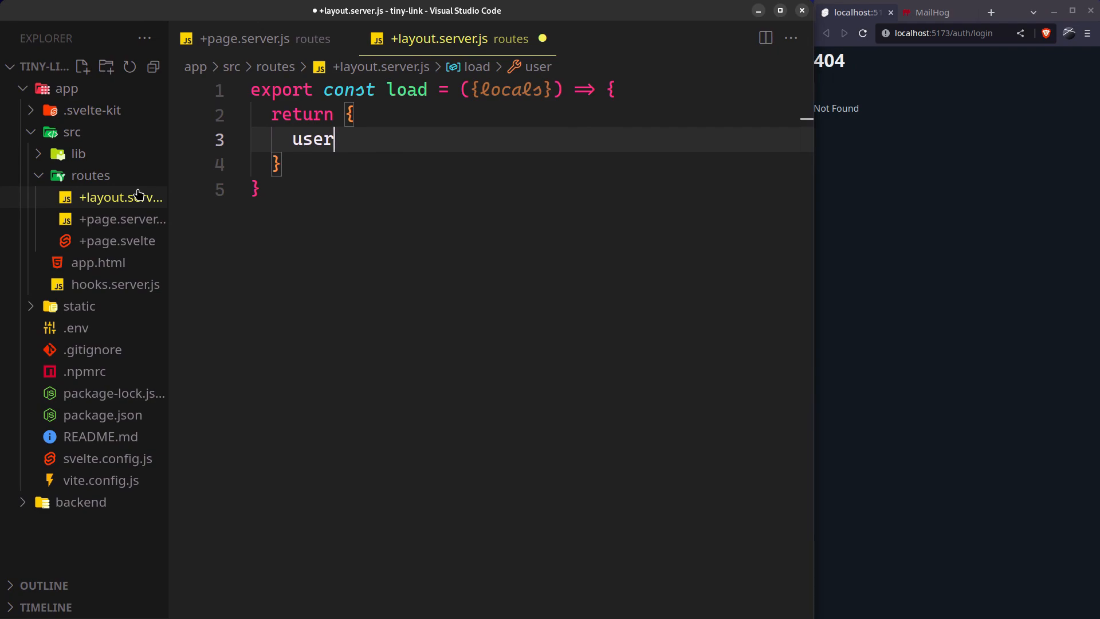
text(: locals.)
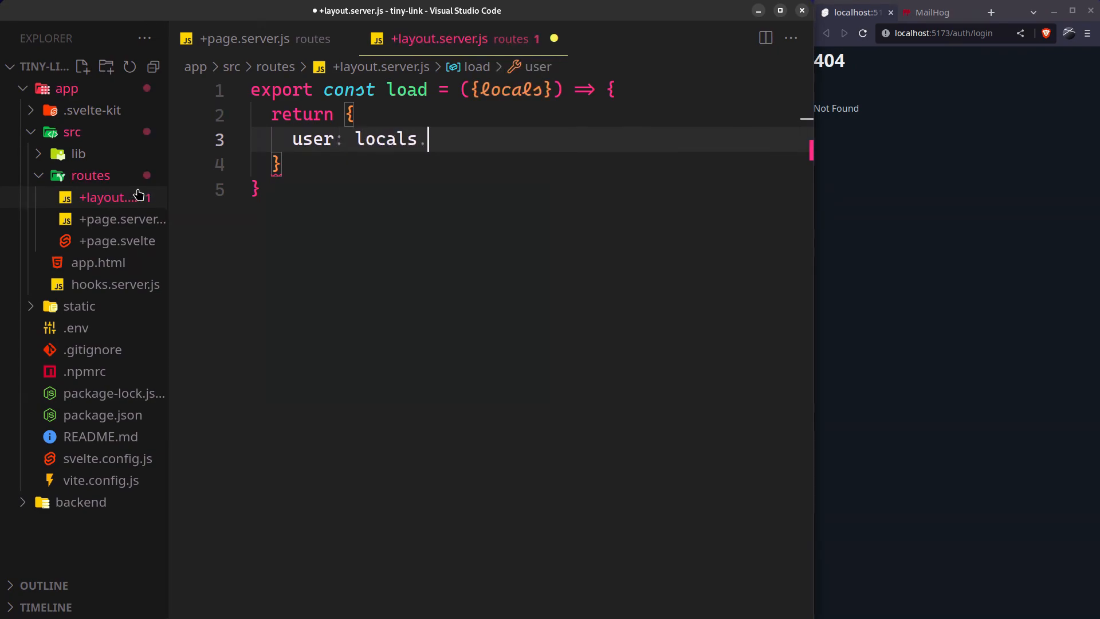
text(user || und)
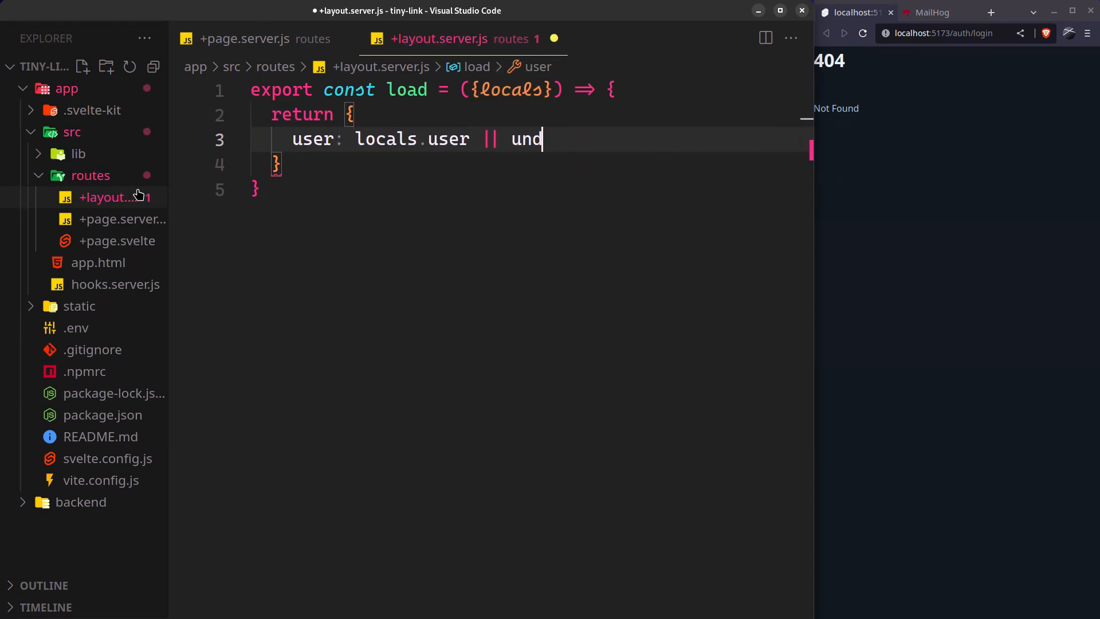
text(efined,)
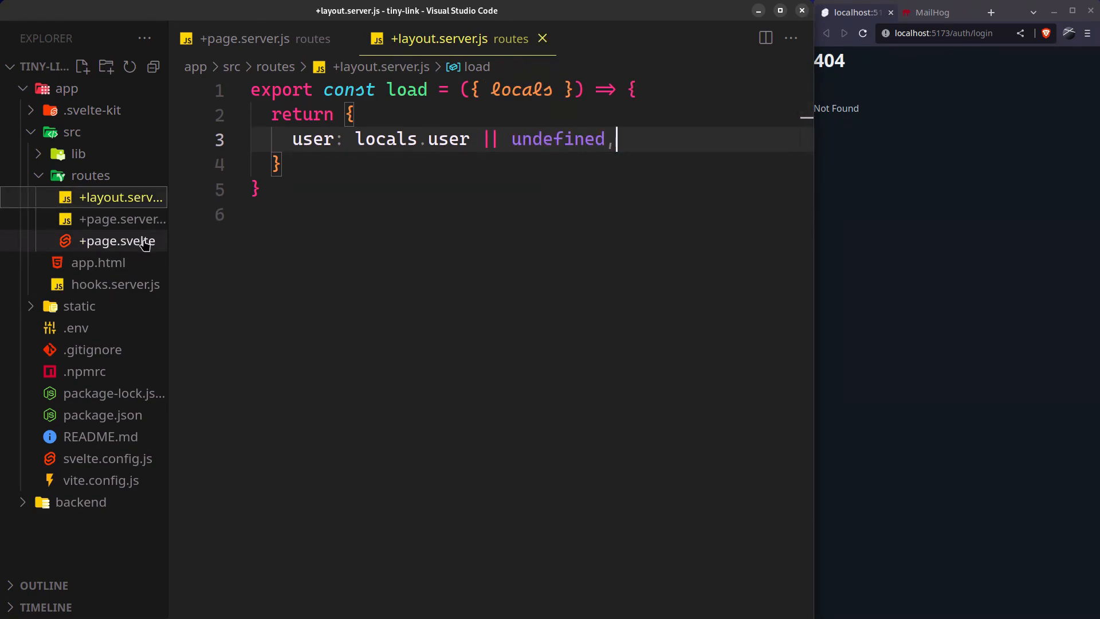
Step: Add export let data to +page.svelte and an <h1> showing data.user.name
click(117, 241)
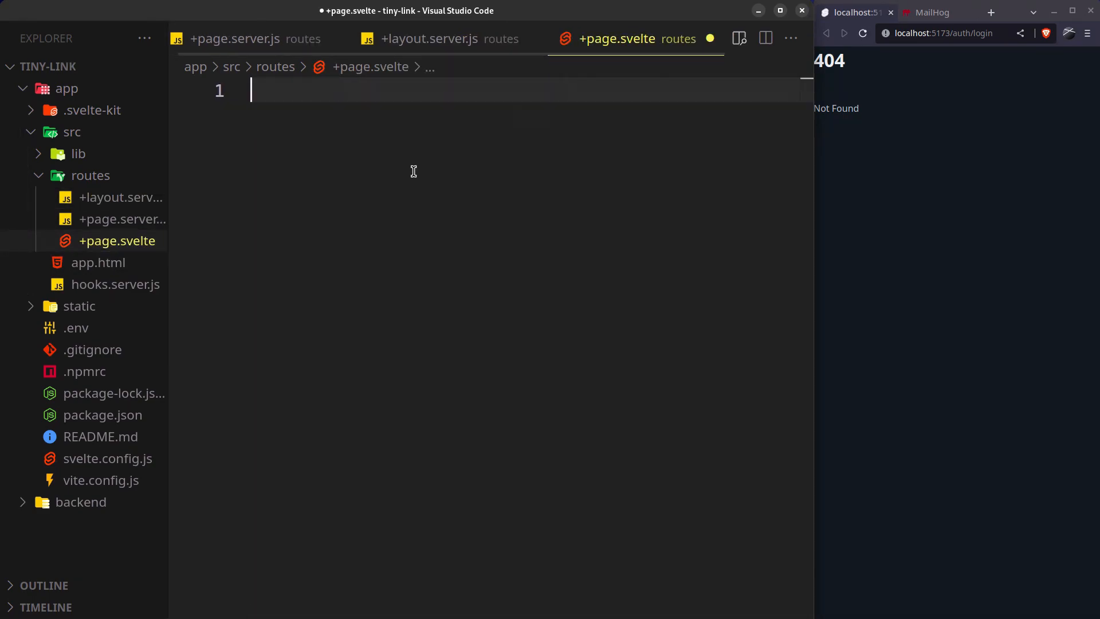
text(<script>)
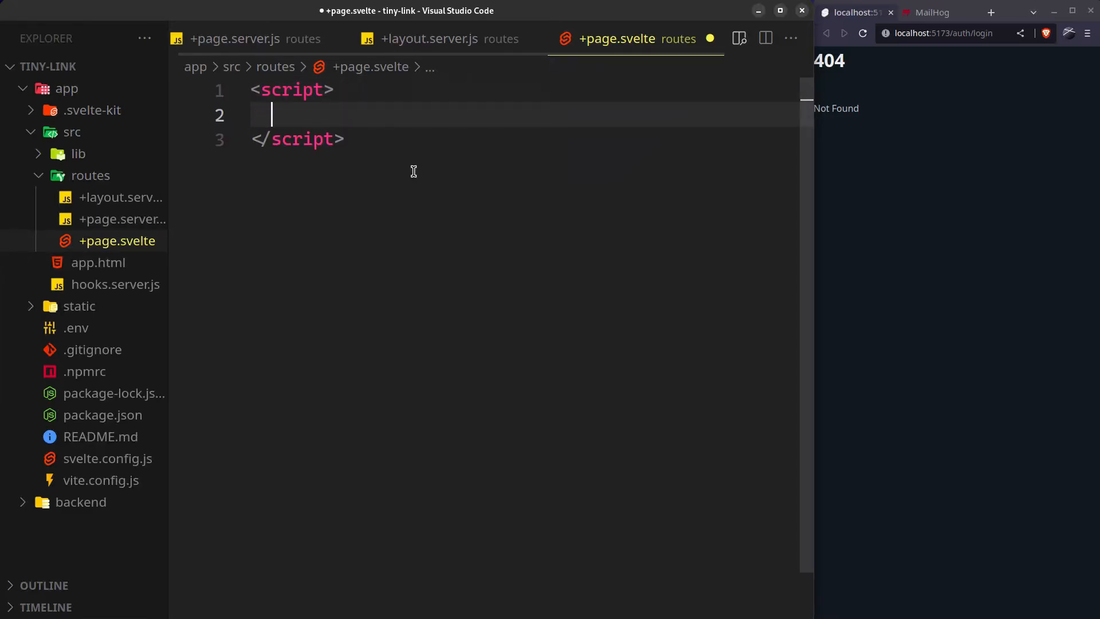
text(export let)
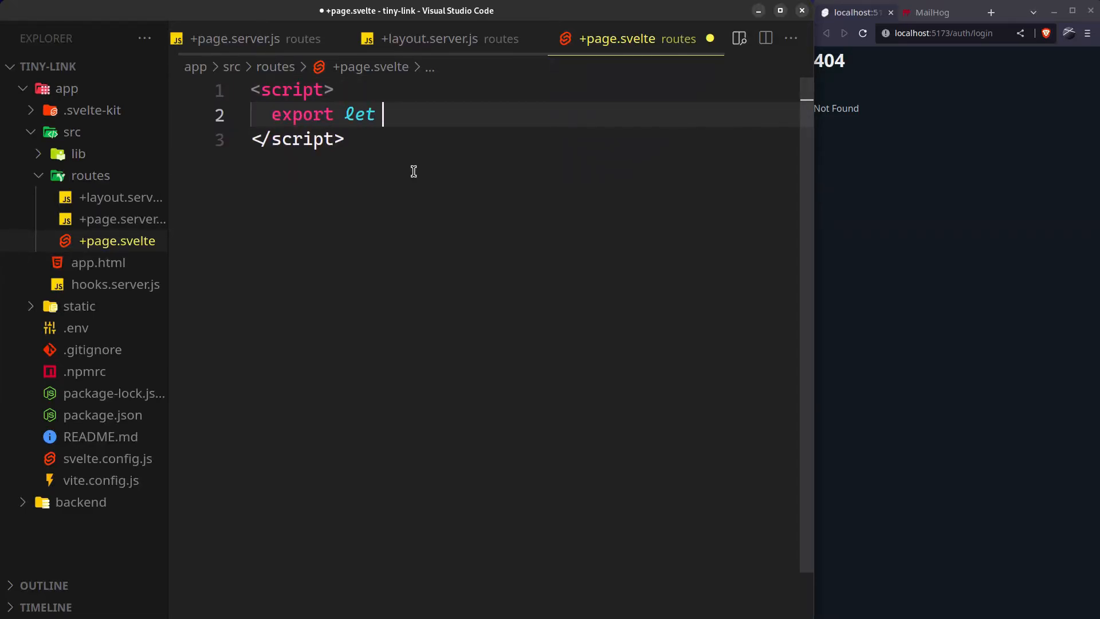
text(data)
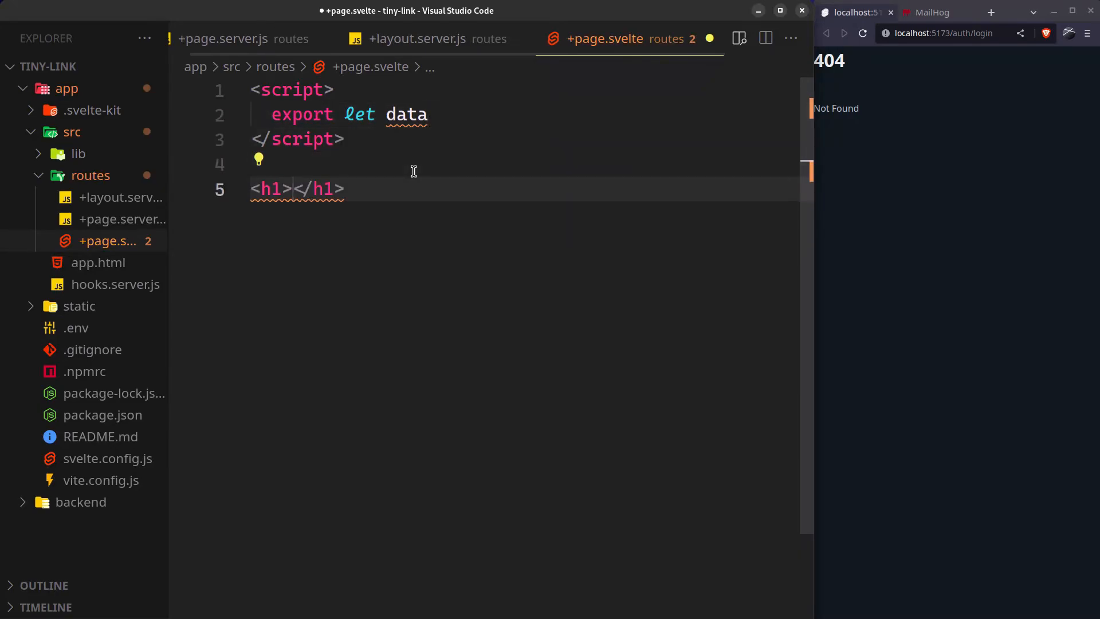
text({data.)
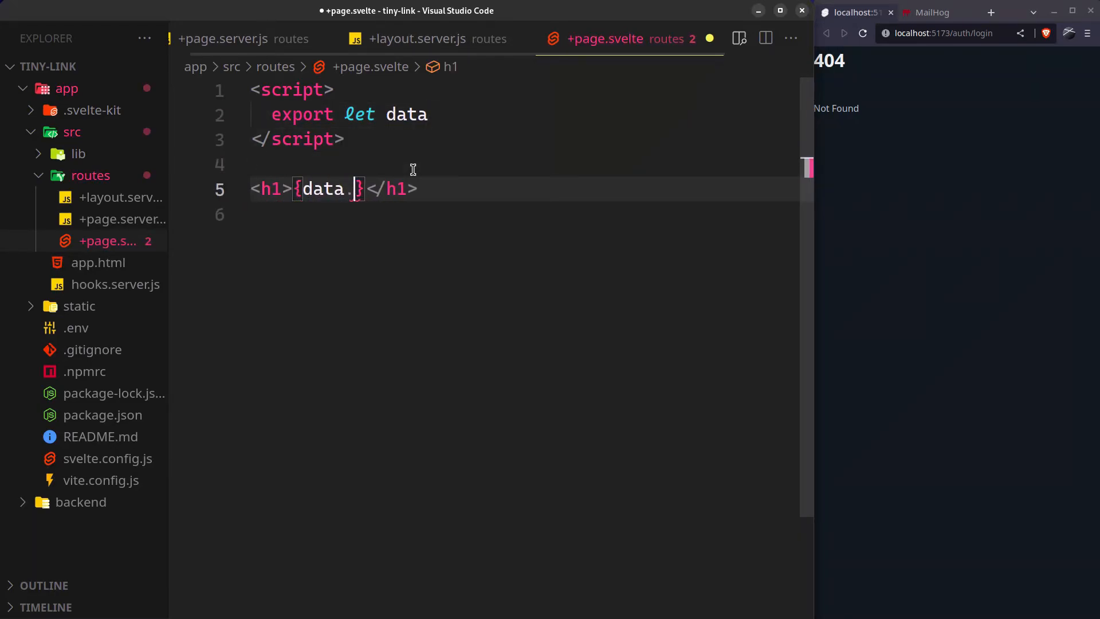
text(user.name)
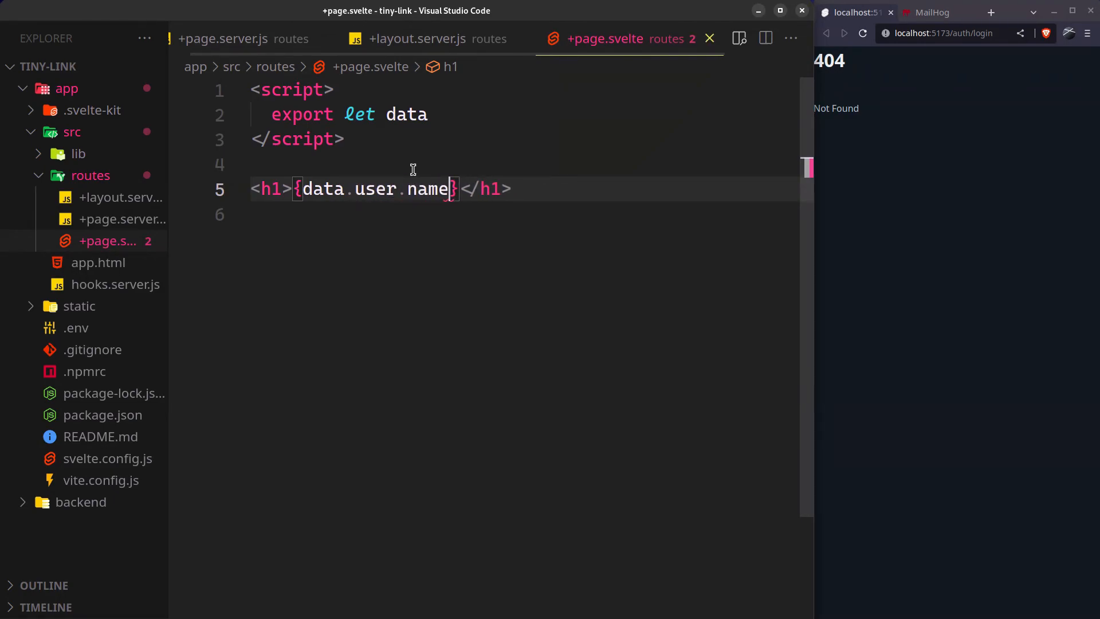
Step: Create an auth folder under routes containing a new +layout.server.js
right_click(91, 175)
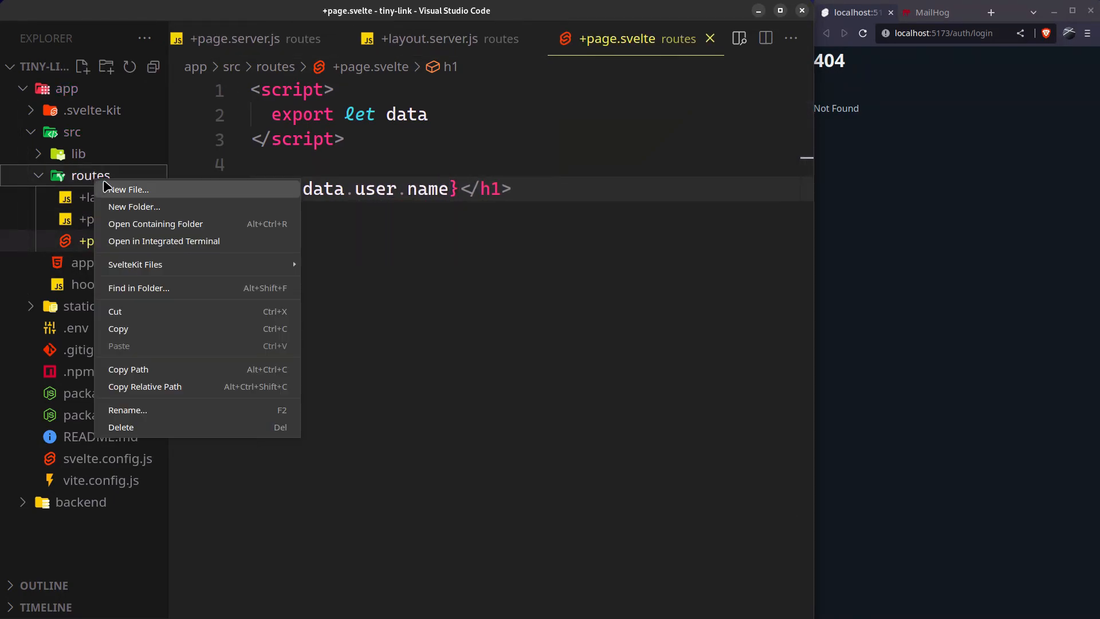
click(134, 207)
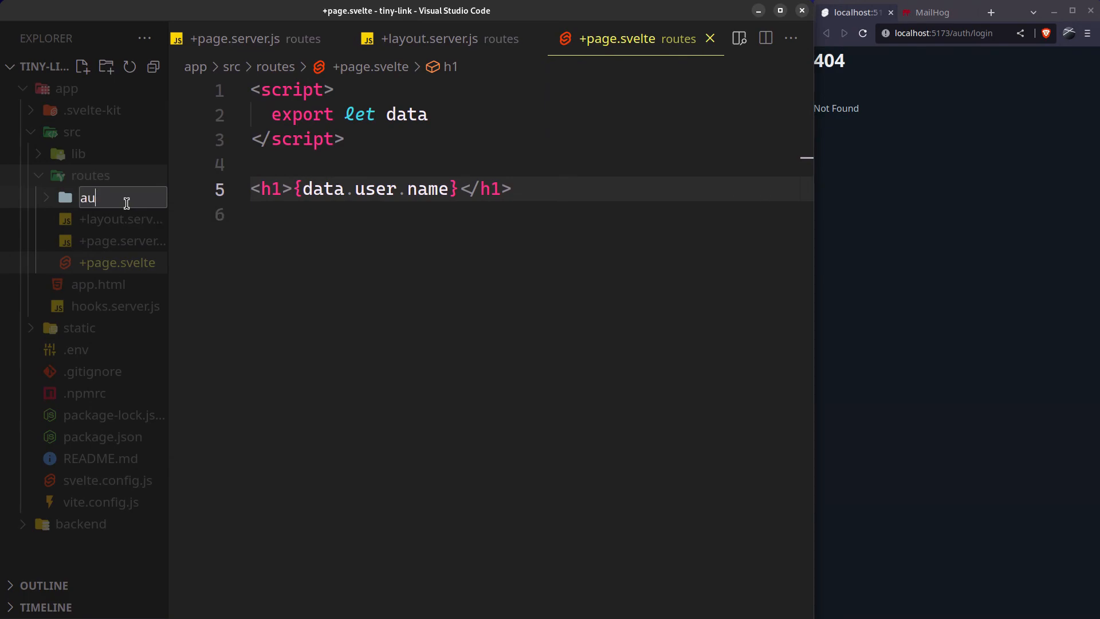
right_click(92, 197)
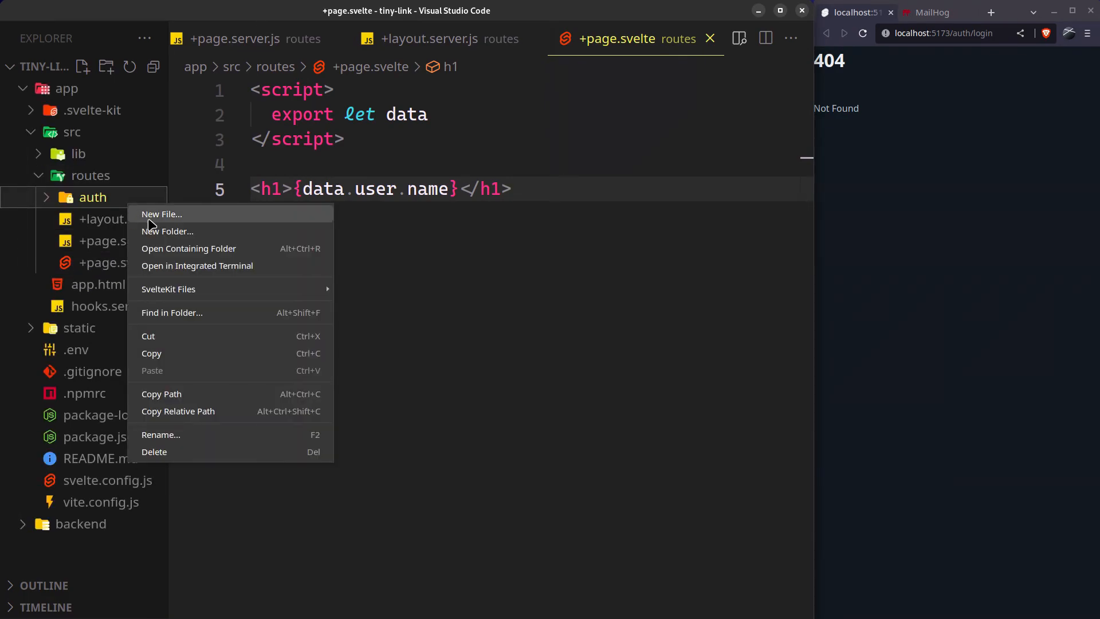
click(161, 214)
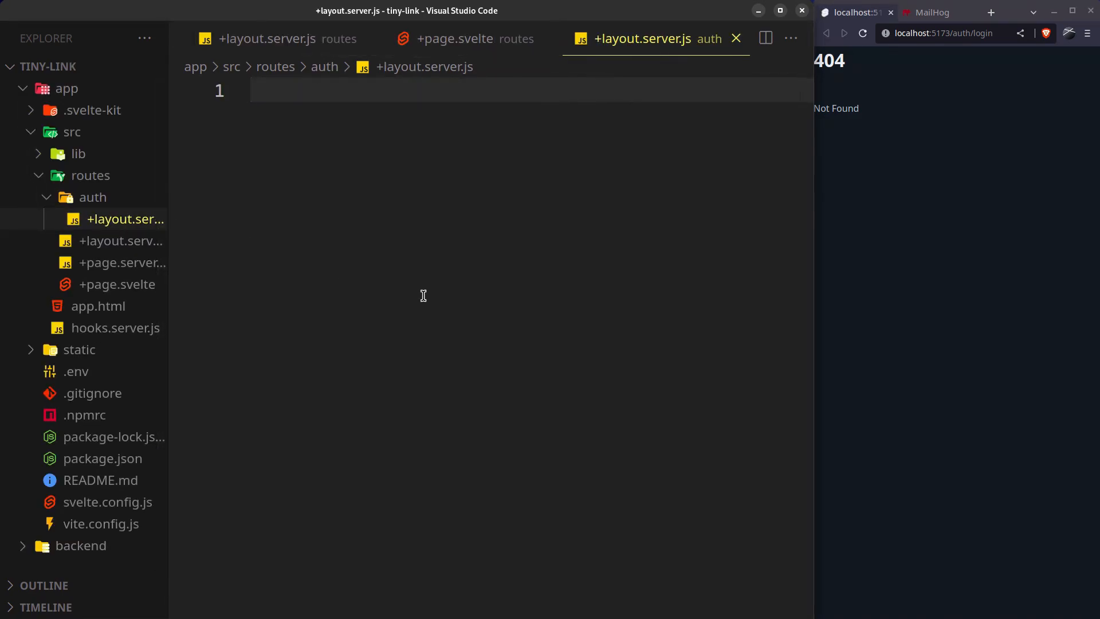
Step: Write a load throwing redirect(303, "/") when locals.user exists, and begin importing redirect
text(export const load)
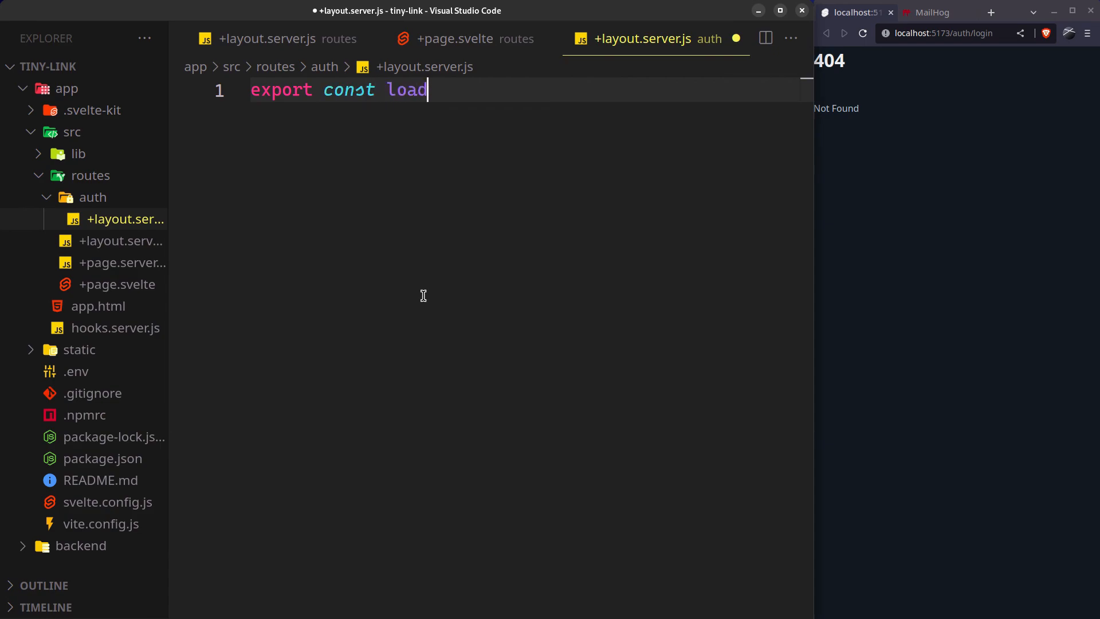
text(= ())
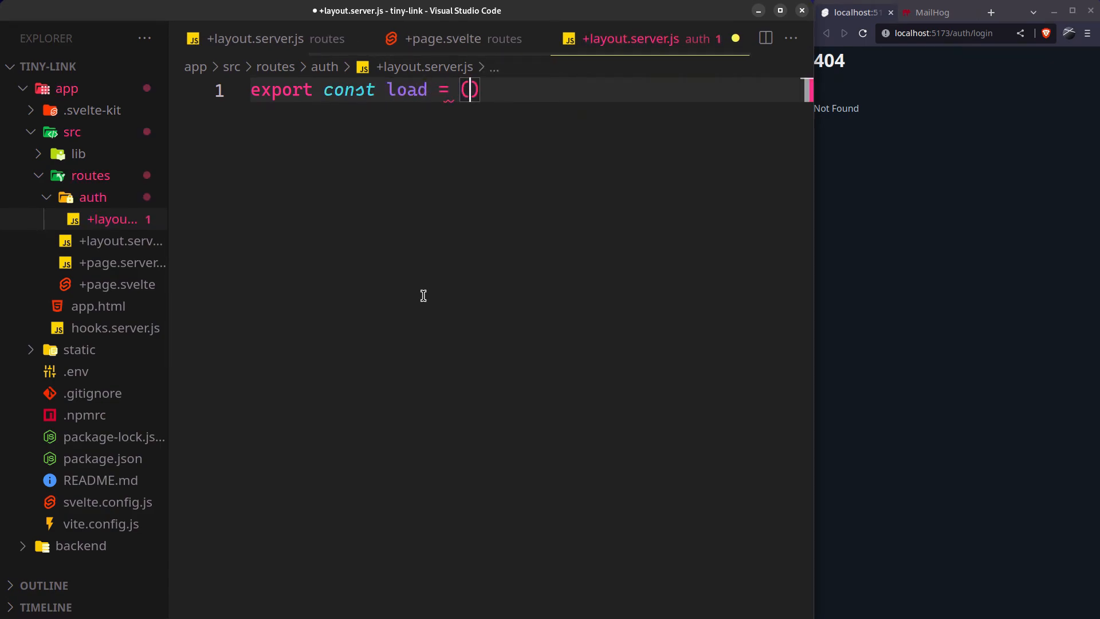
text({locals})
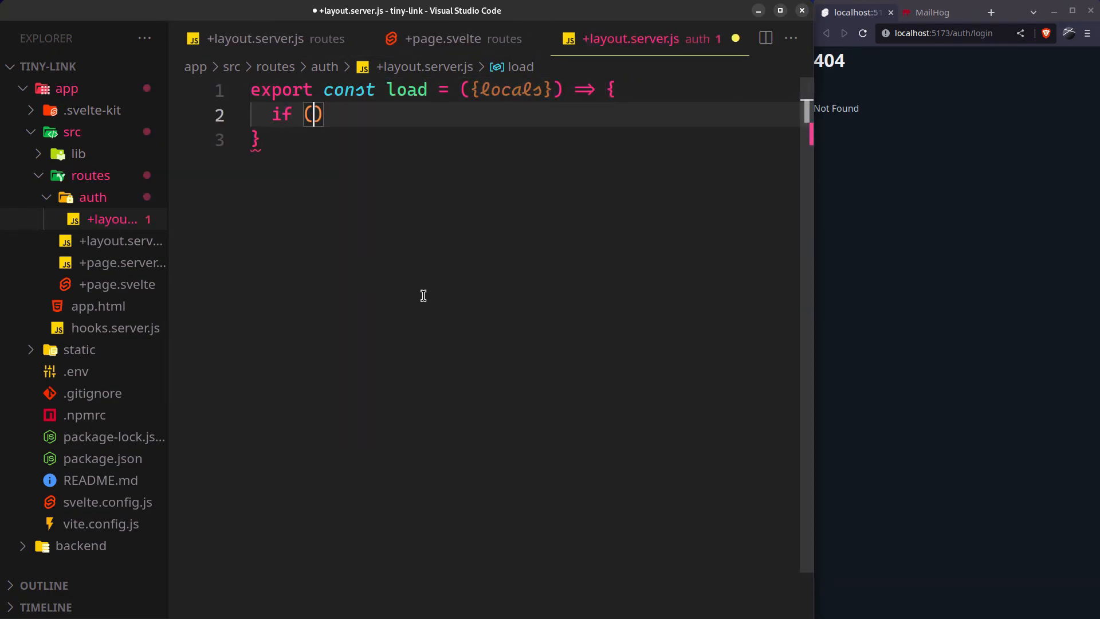
text(locals.user)
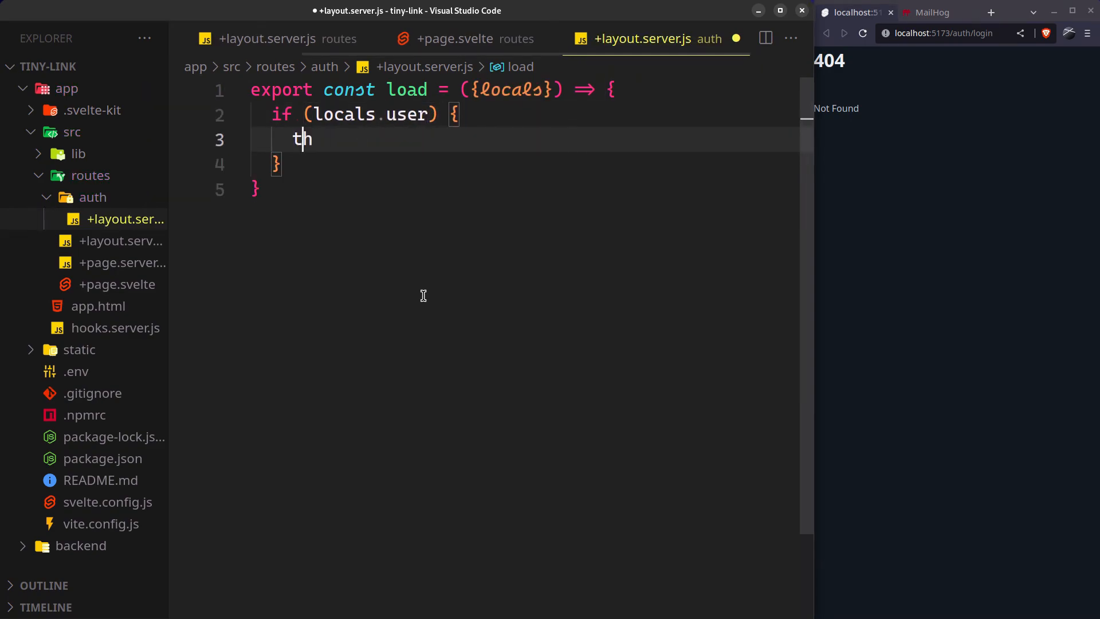
text(row redirect(303,)
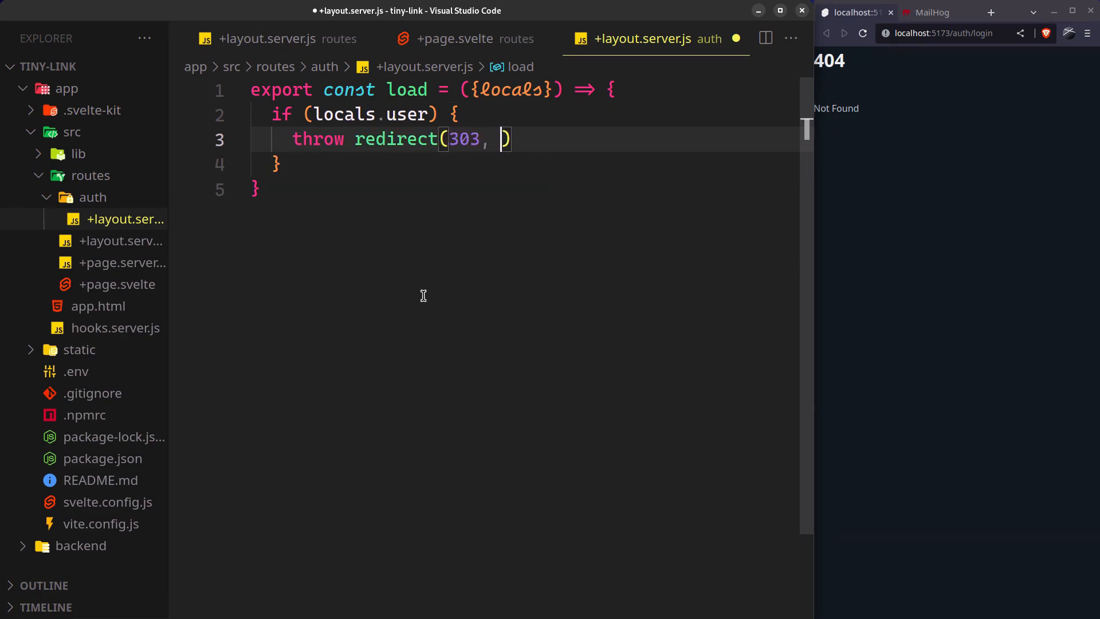
text("/")
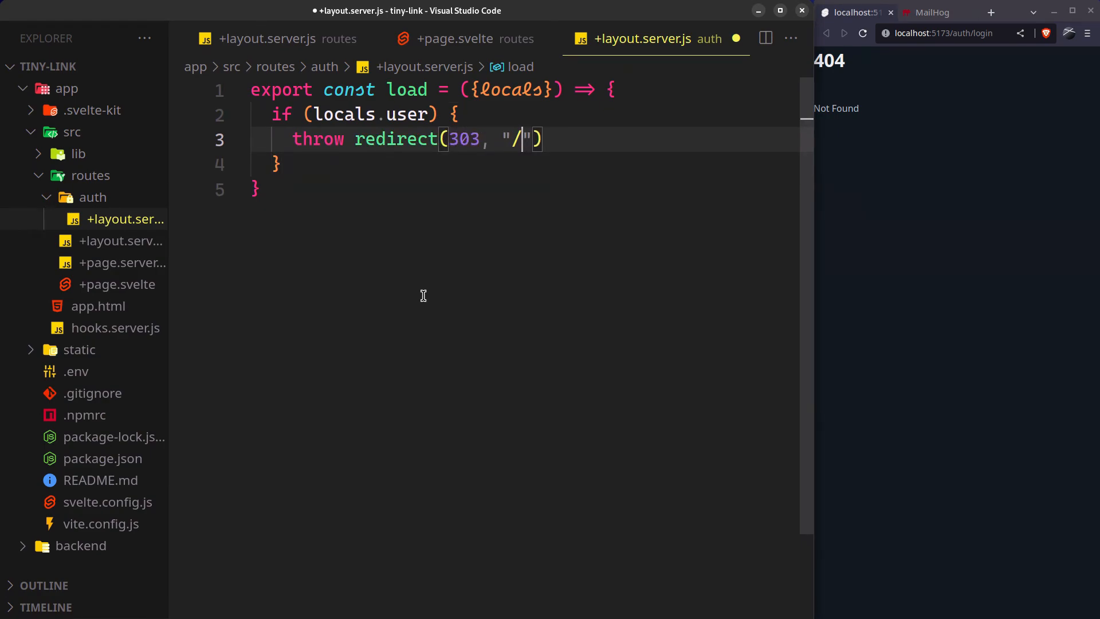
text(i)
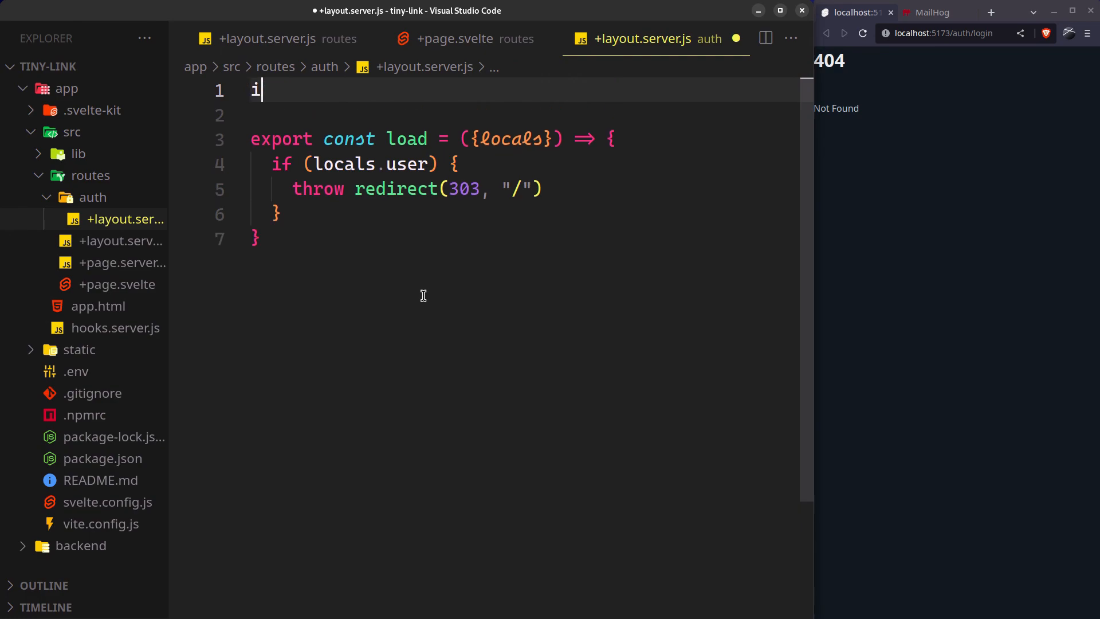
text(mport {redirect} from ")
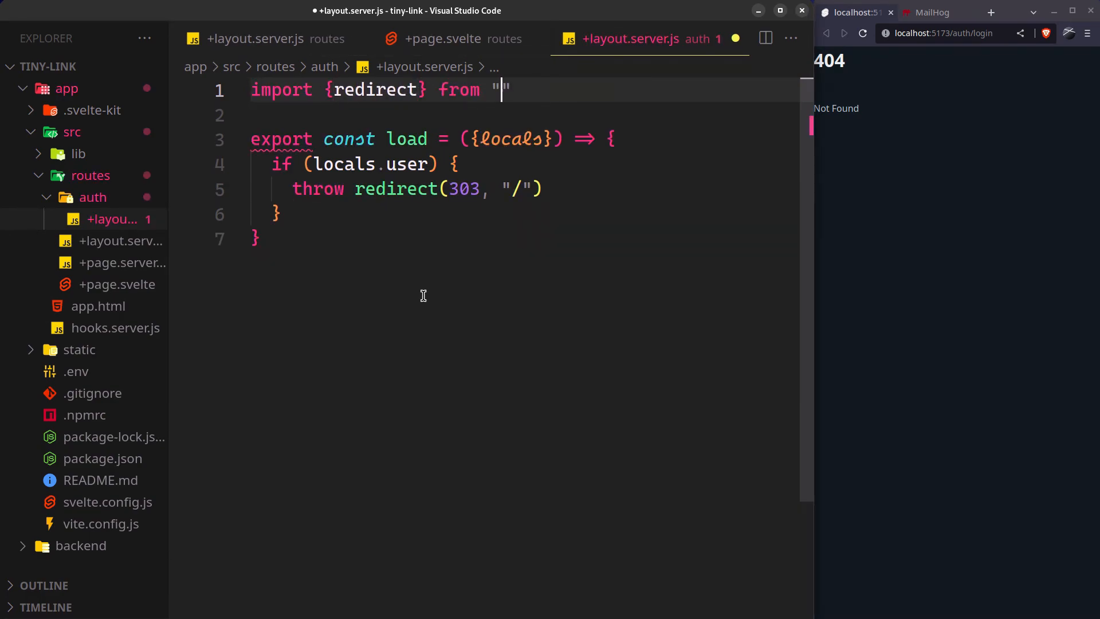
text(@sveltejs/kit)
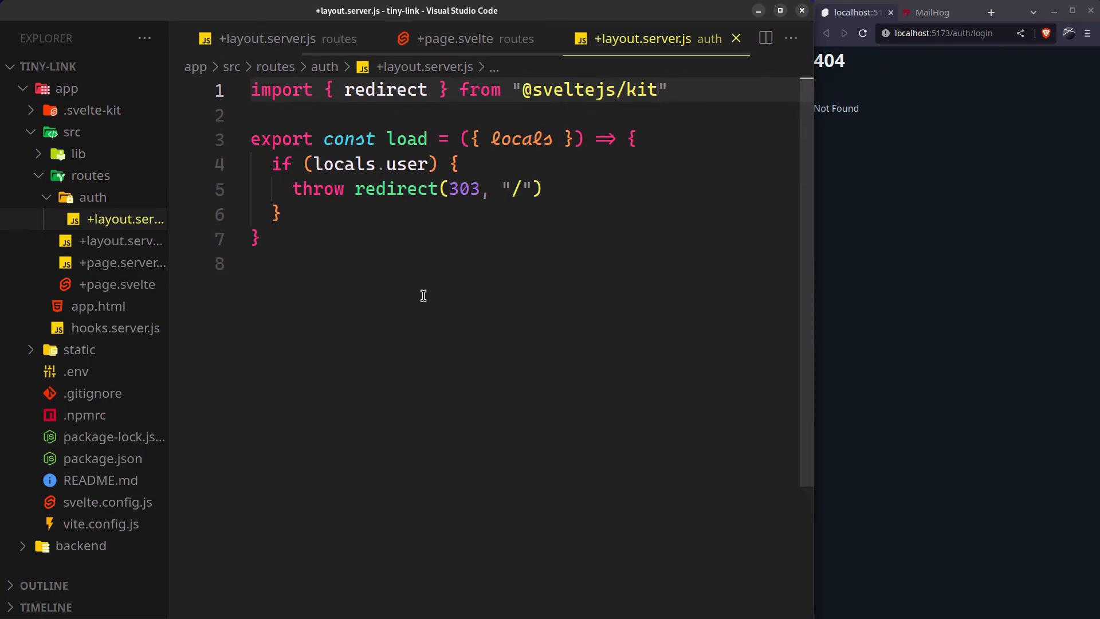
click(84, 66)
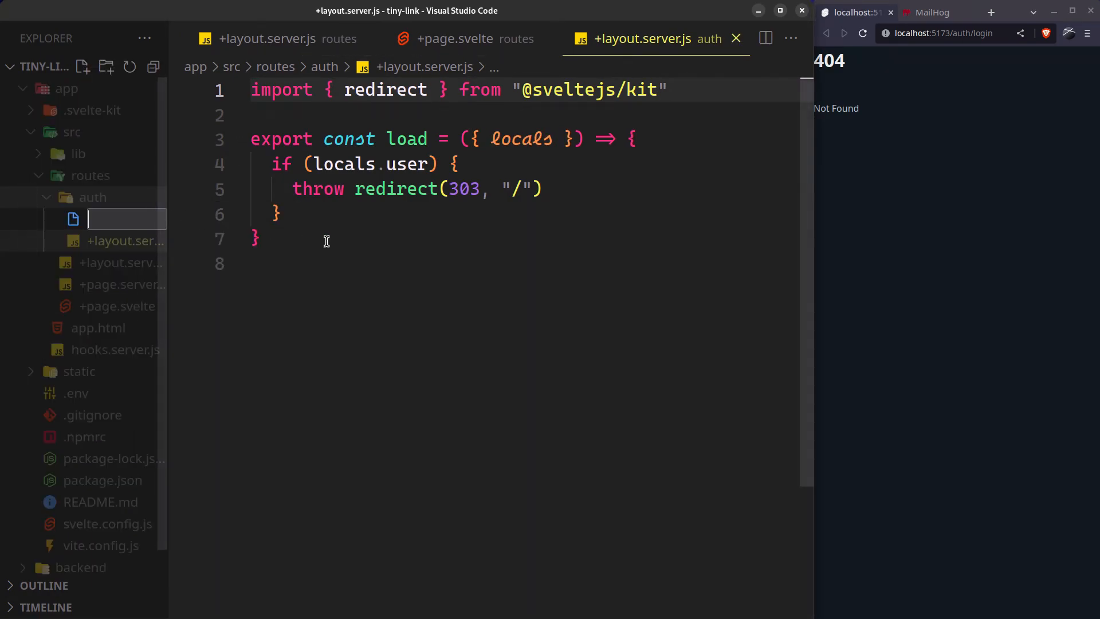
text(+layout)
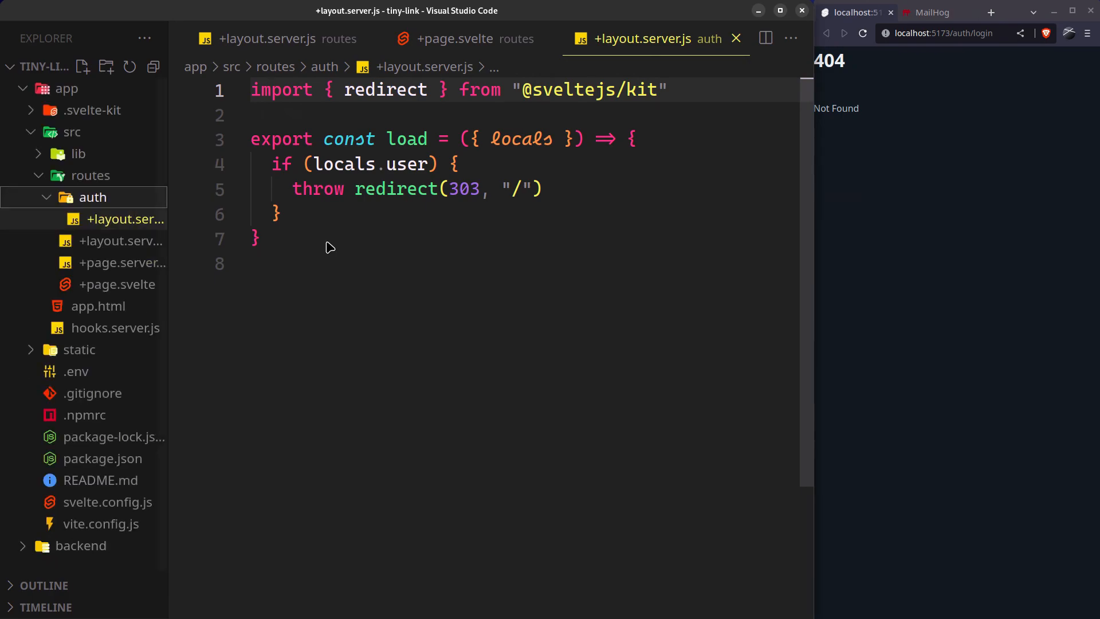
click(126, 240)
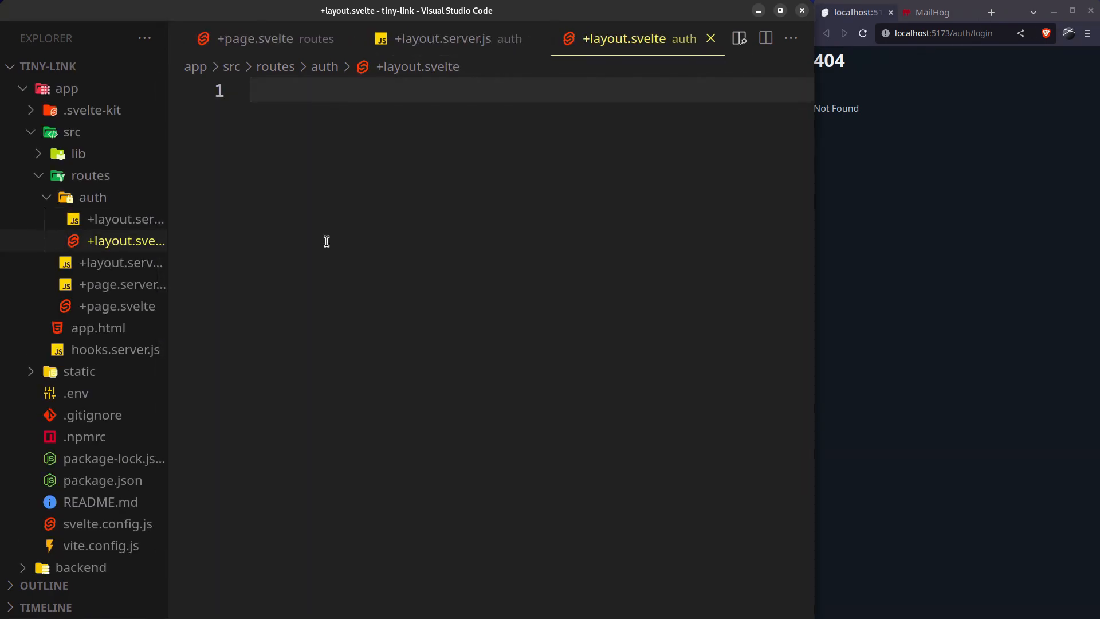
text(<article></article>)
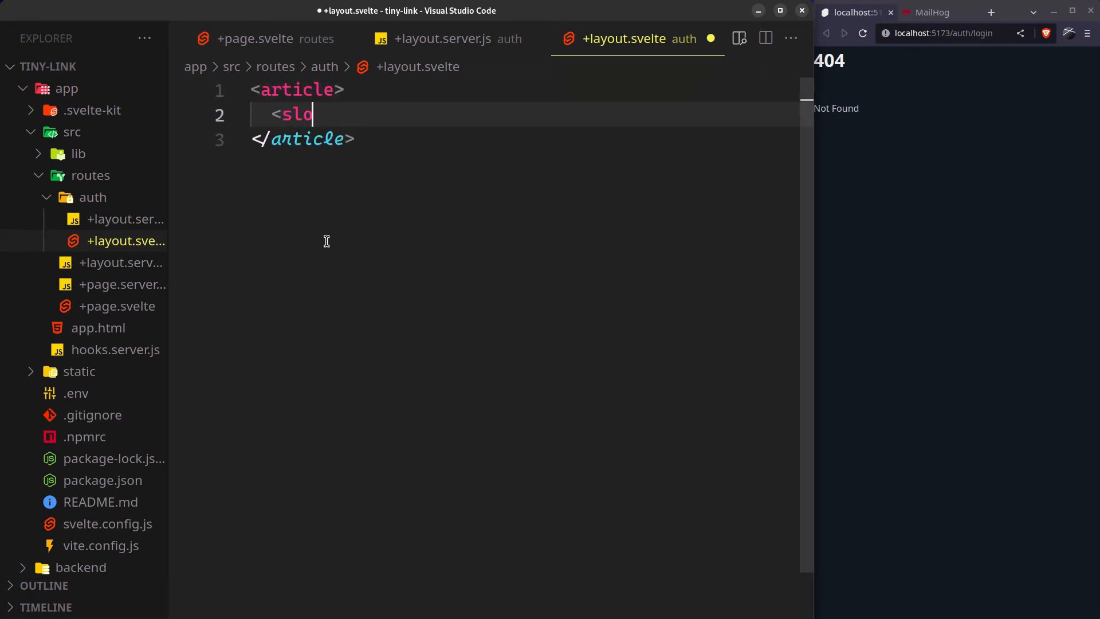
text(t />)
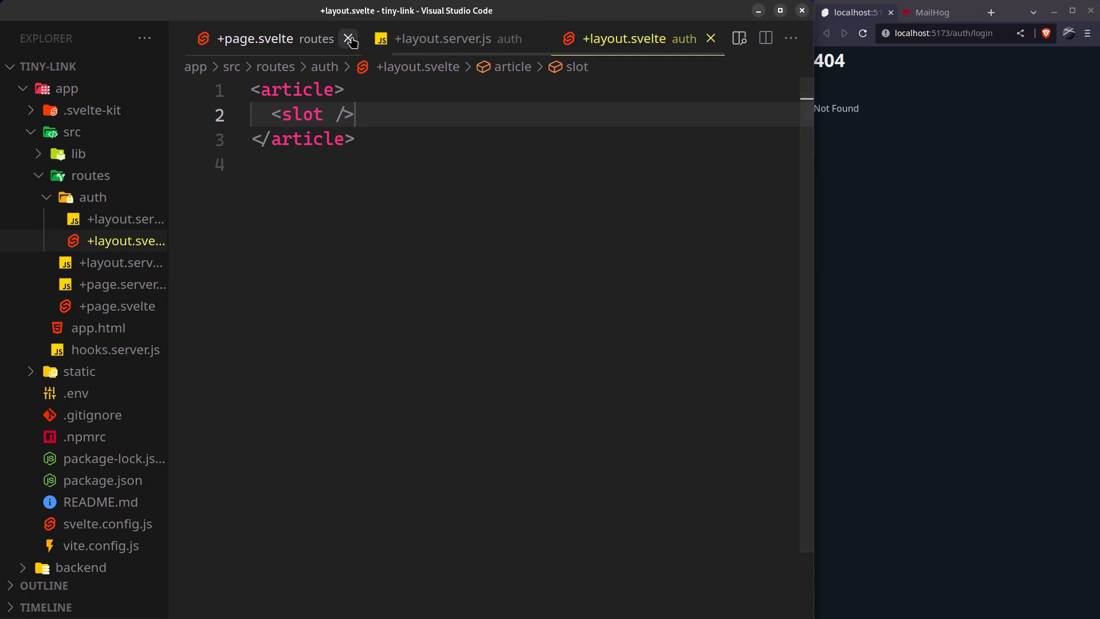
click(349, 38)
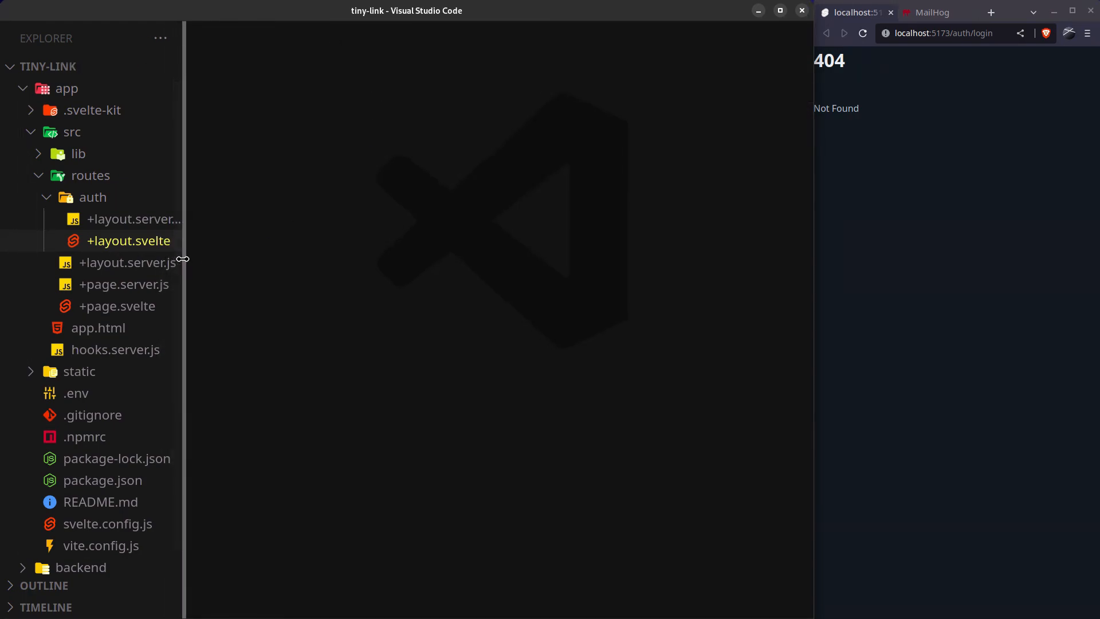
Step: Create an auth/register folder containing a new +page.svelte file
right_click(92, 197)
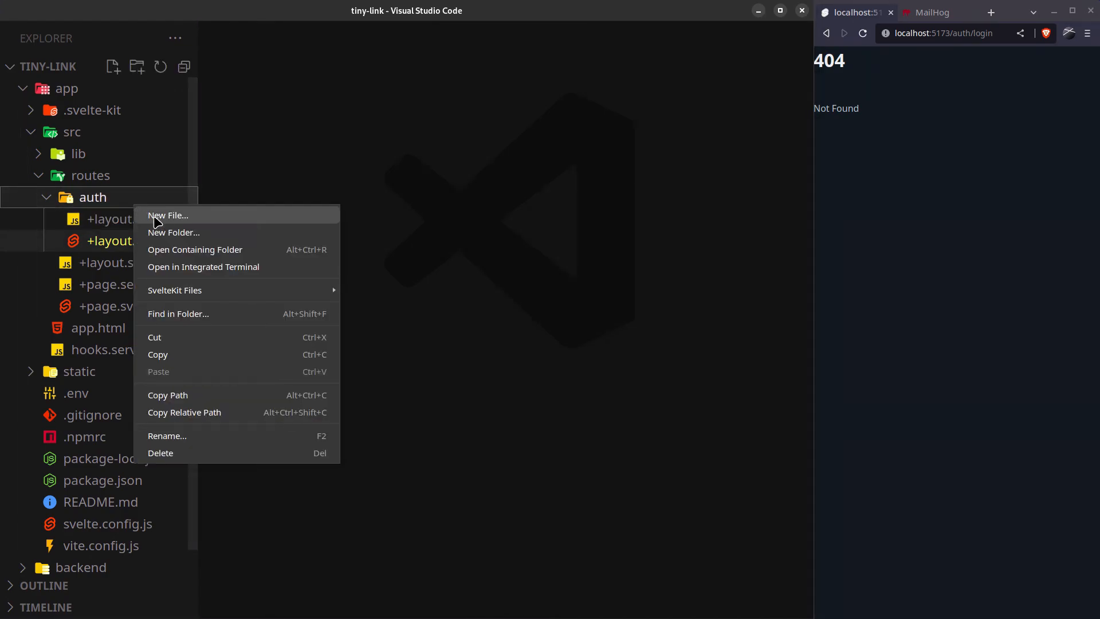
click(173, 232)
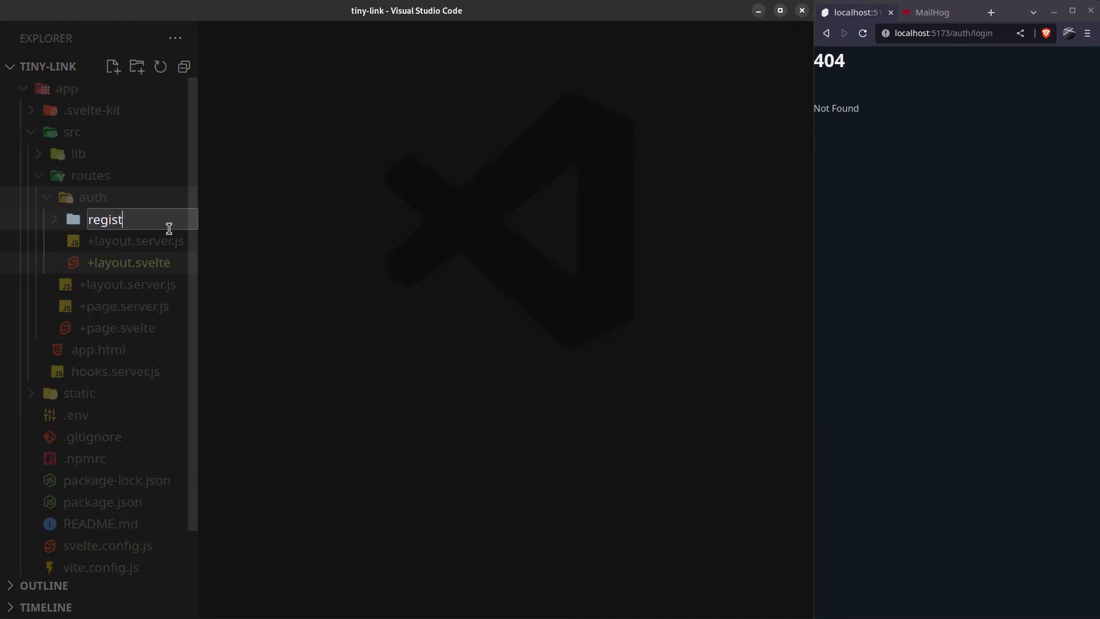
right_click(109, 219)
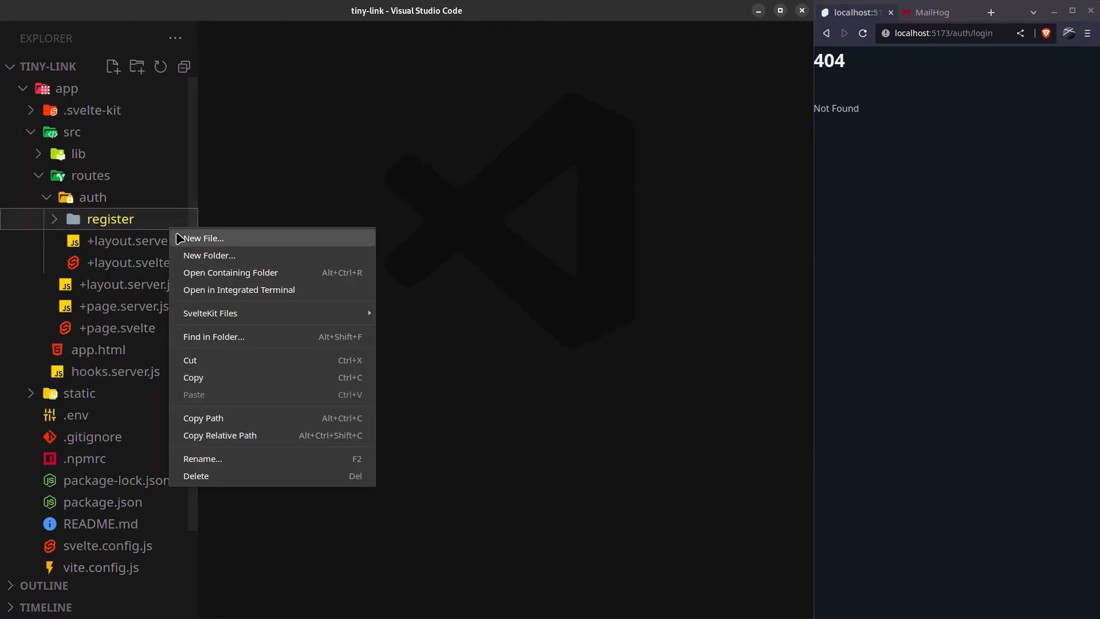
click(204, 237)
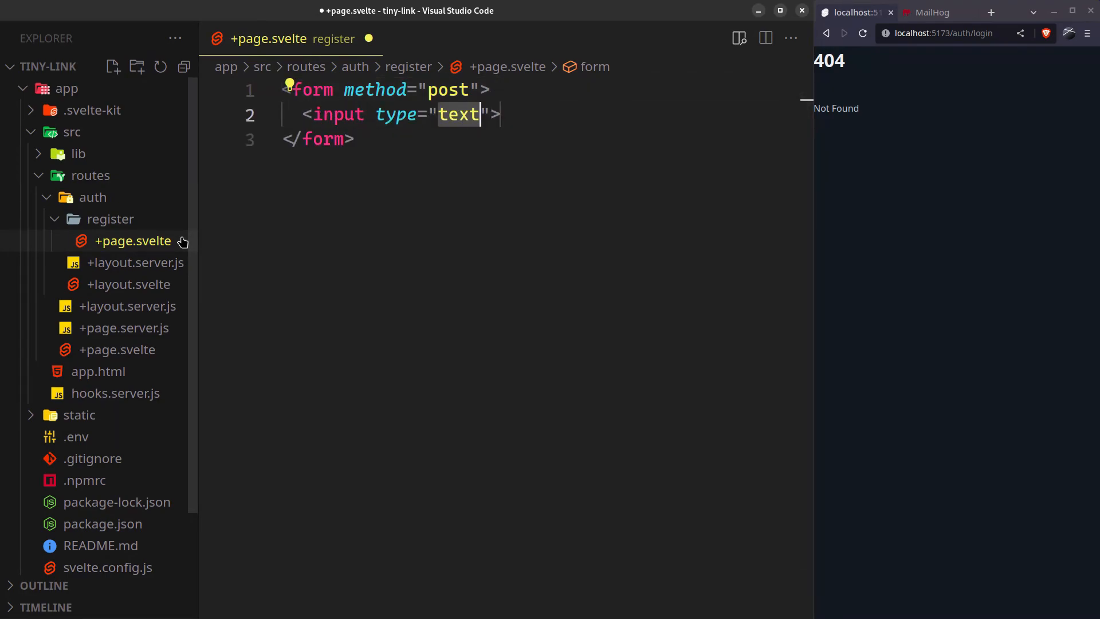
Step: Add required Name, Email, Password and Confirm password inputs to the register form
text(name="")
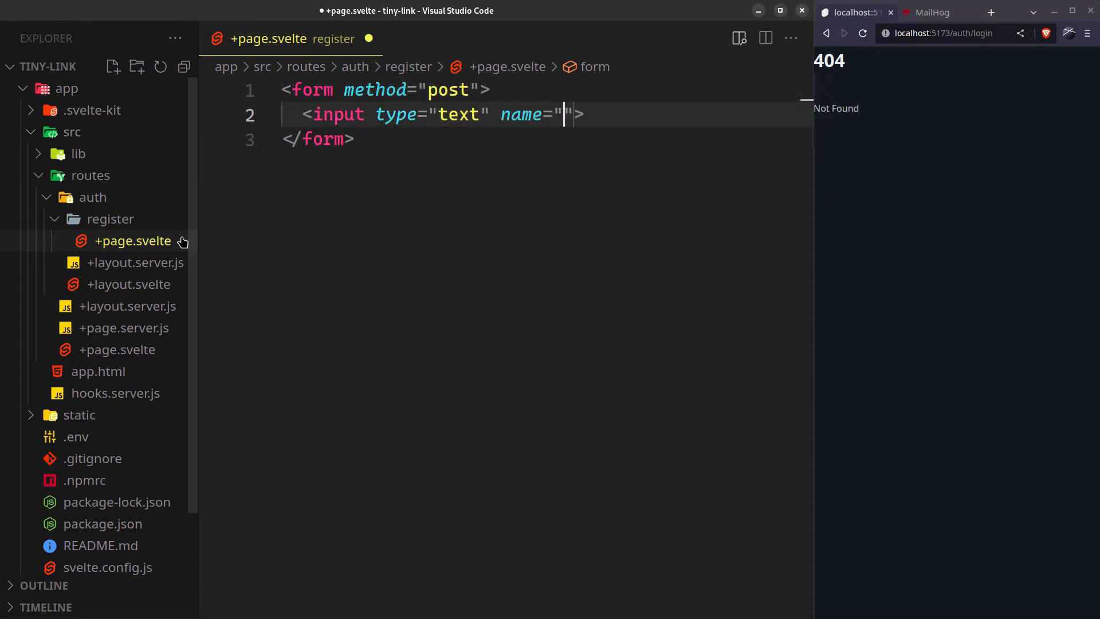
text(name)
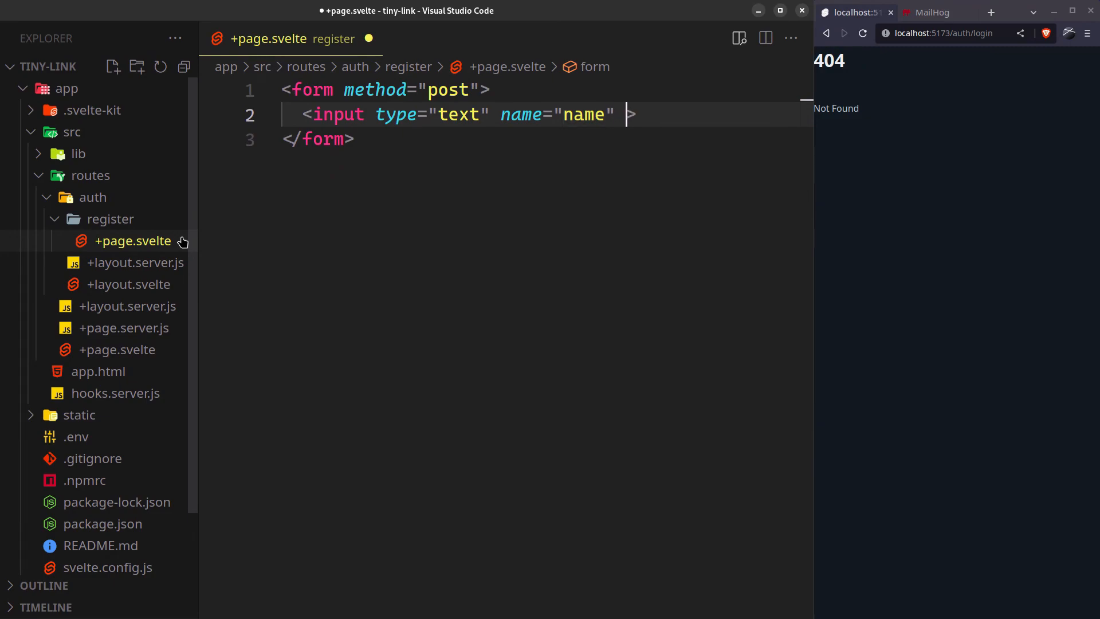
text(placeholder="Name")
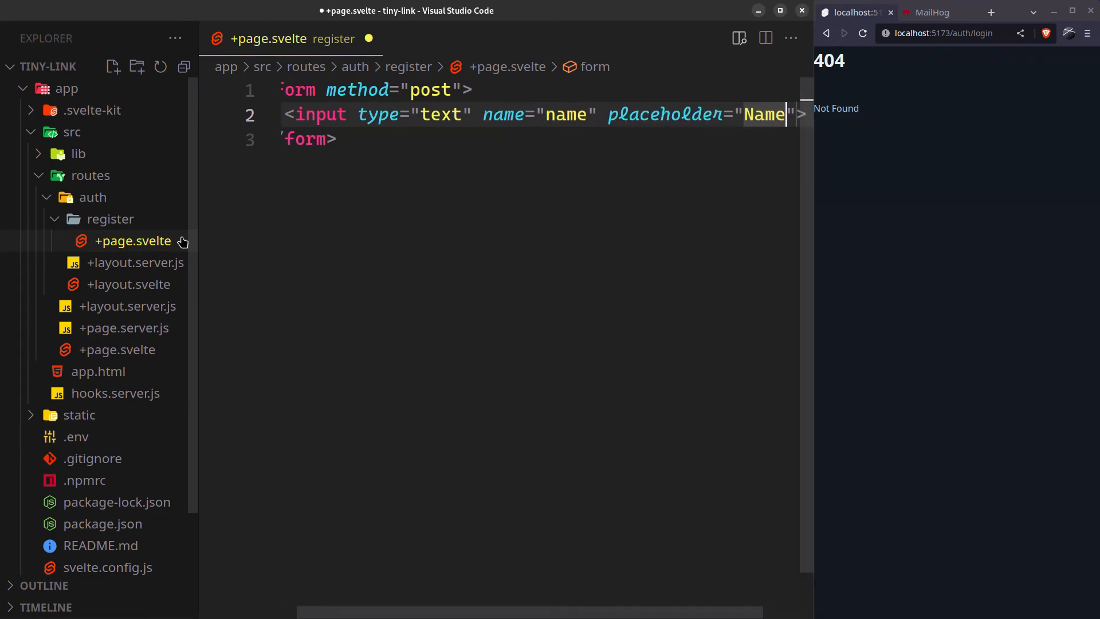
scroll(right, 3)
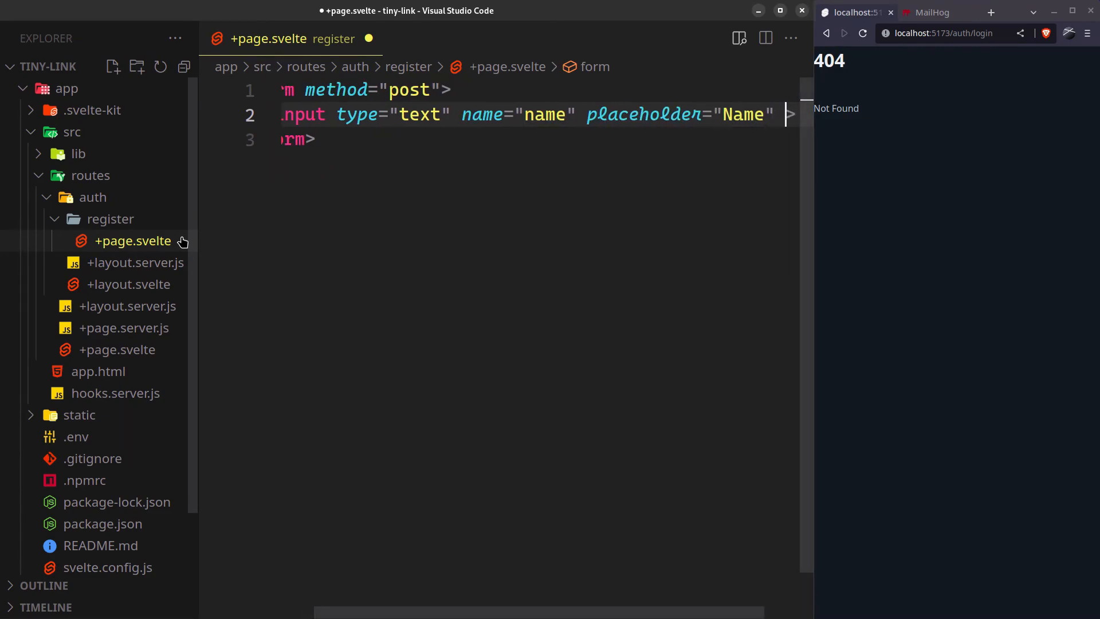
text(required /)
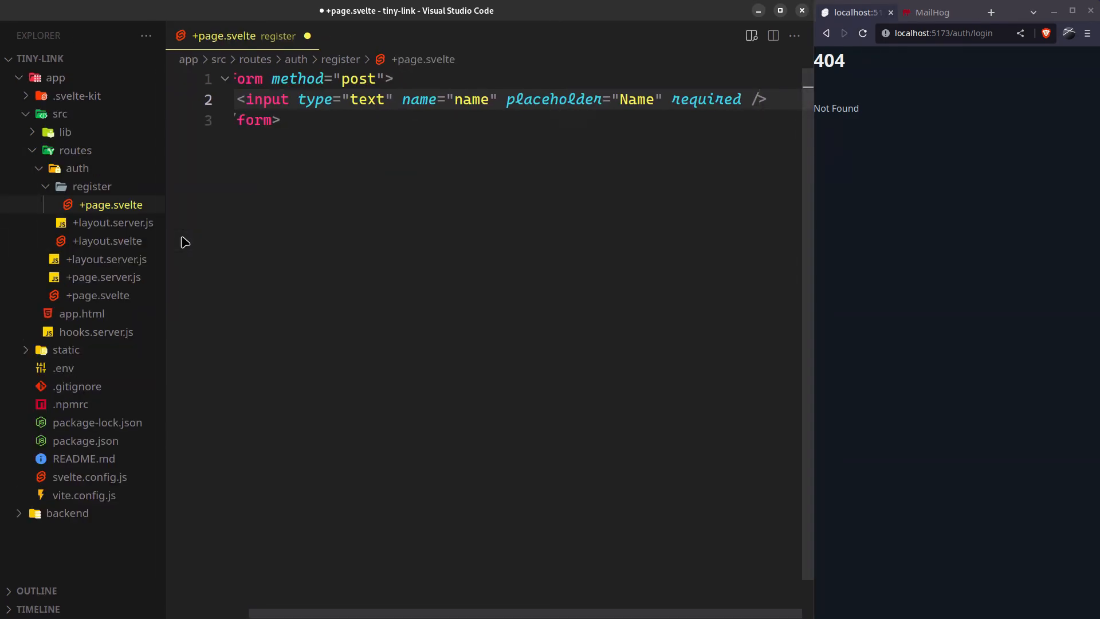
click(491, 99)
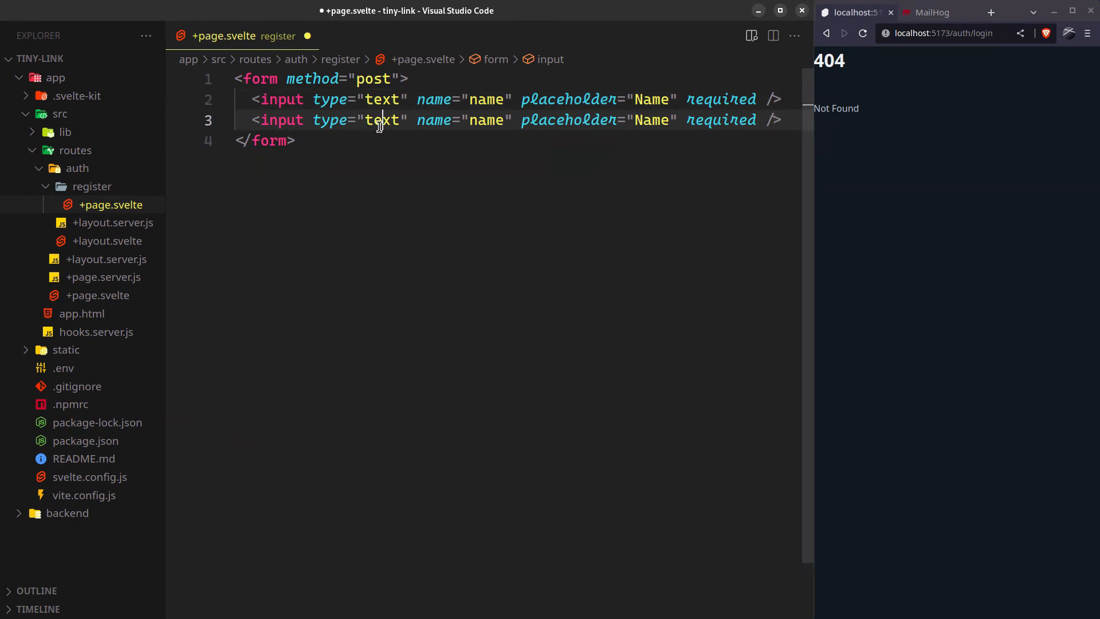
text(email)
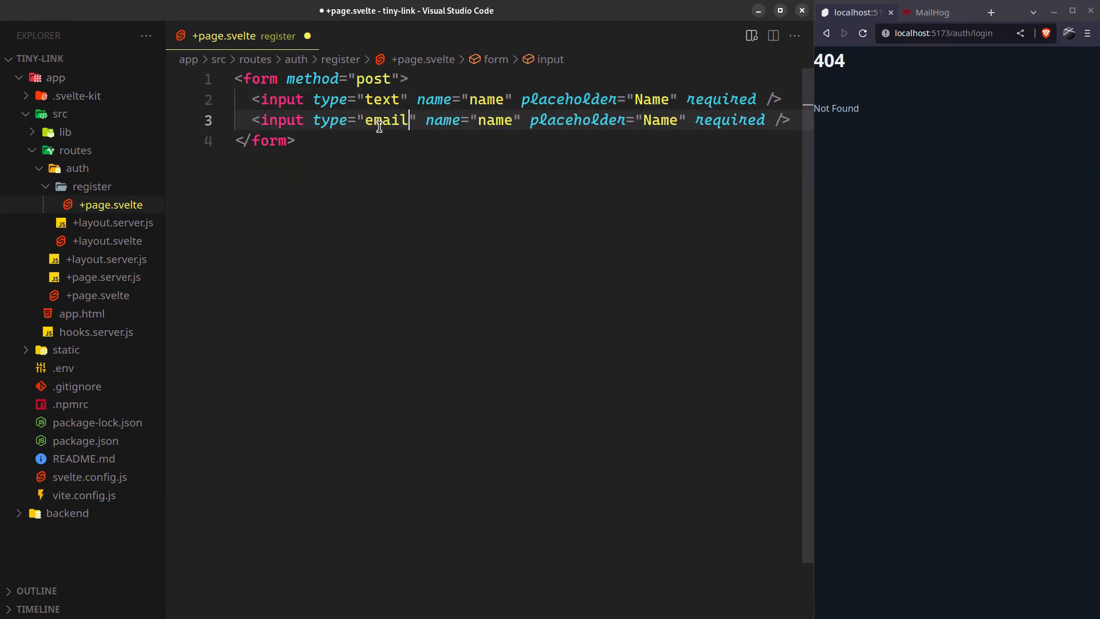
text(email)
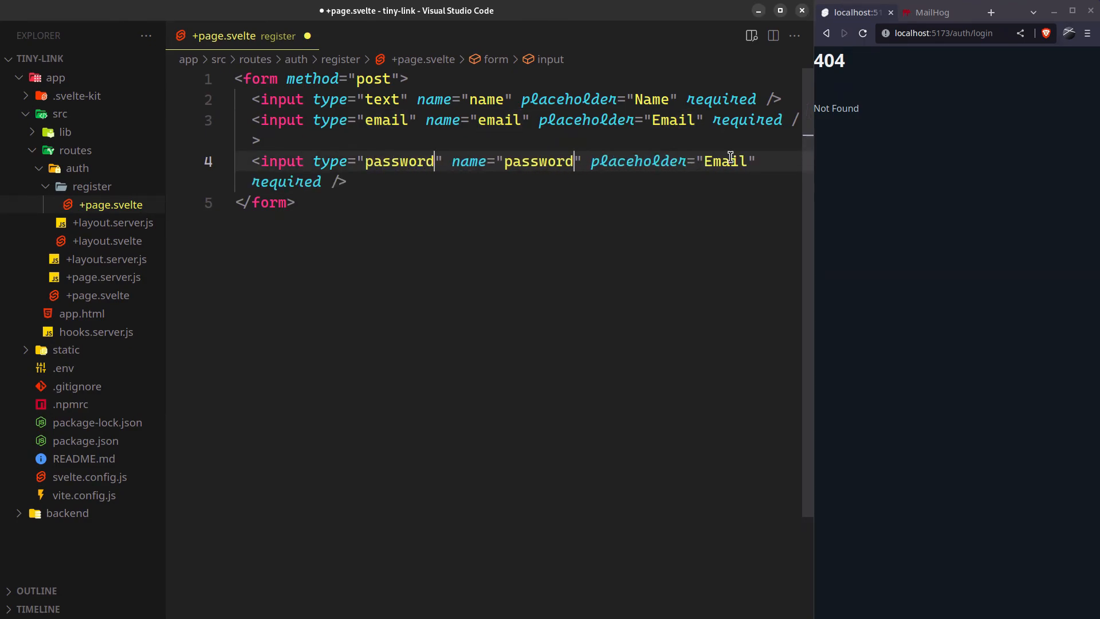
text(Password)
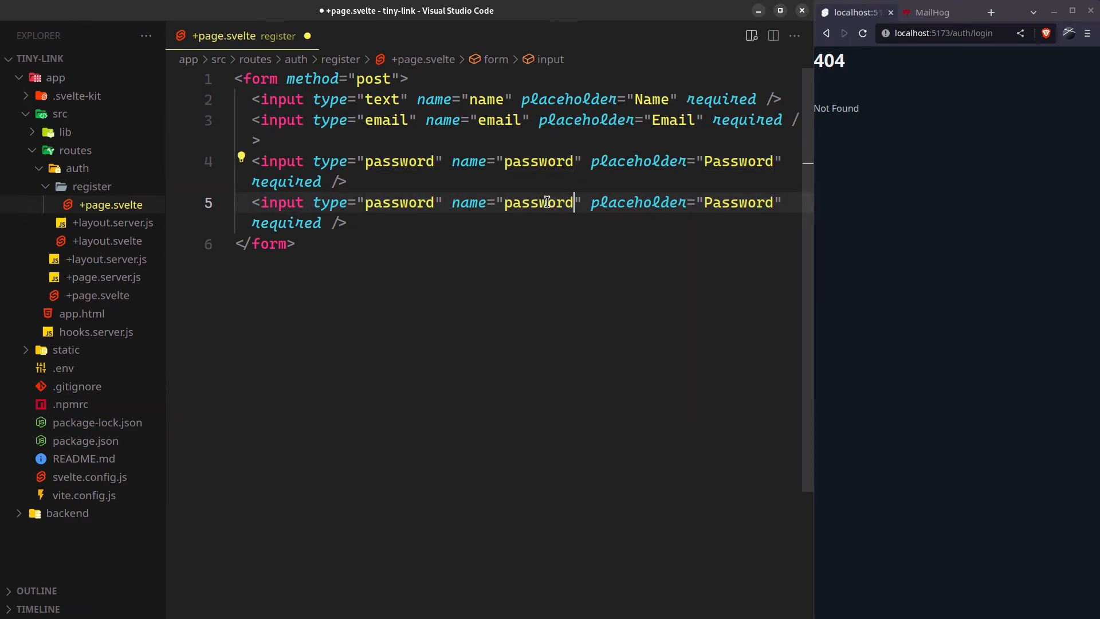
text(Confirm)
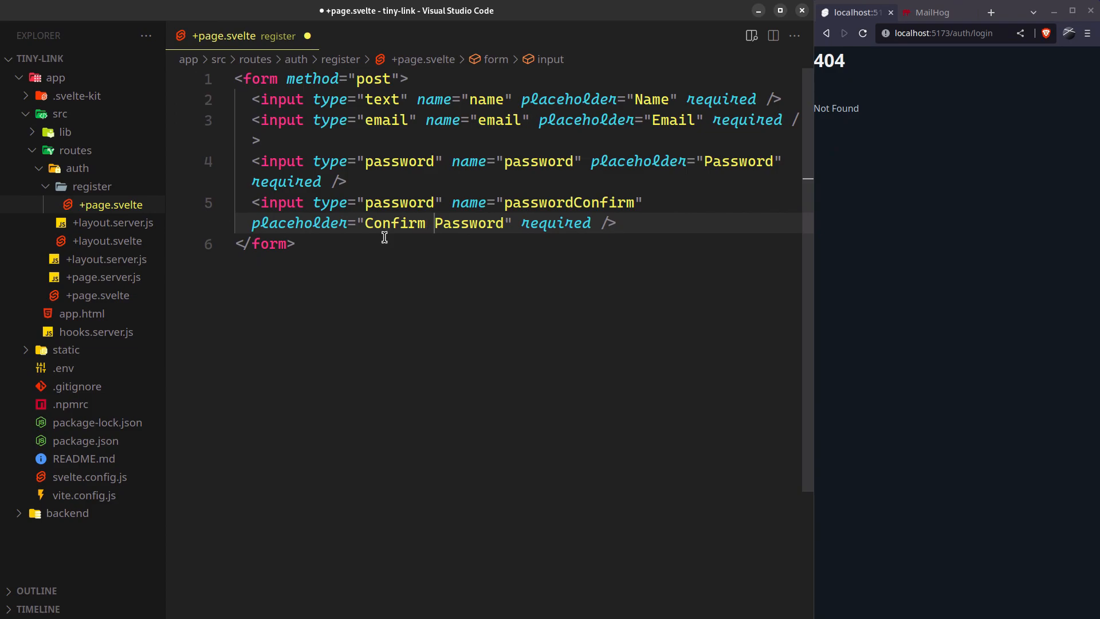
Step: Add a Register submit button and an 'Already have an account? Login' link to login
text(<button></button>)
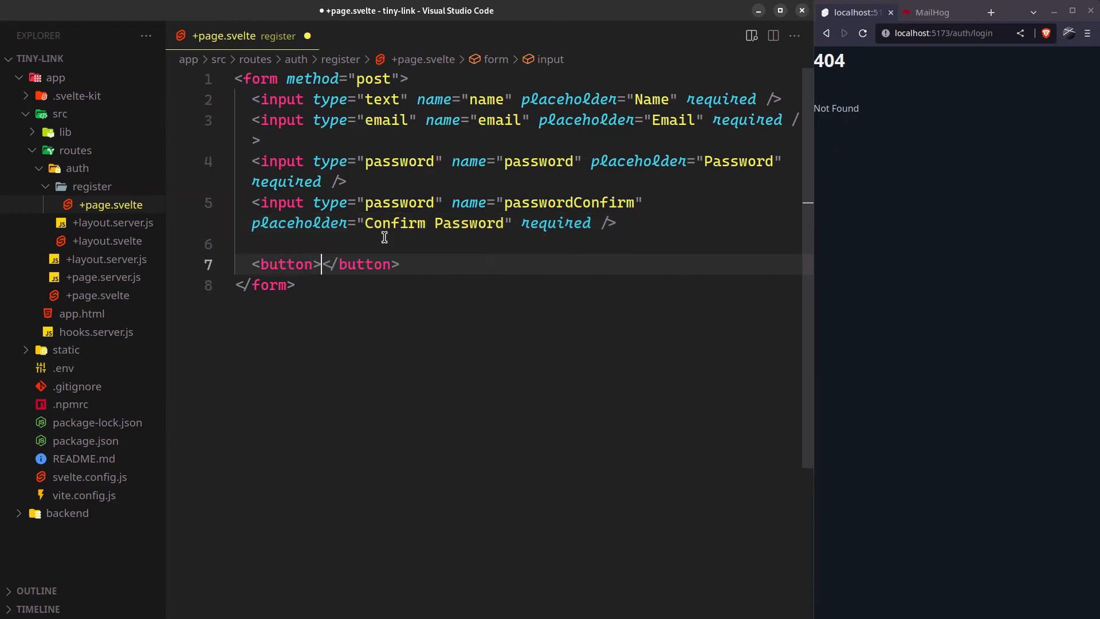
text(Registe)
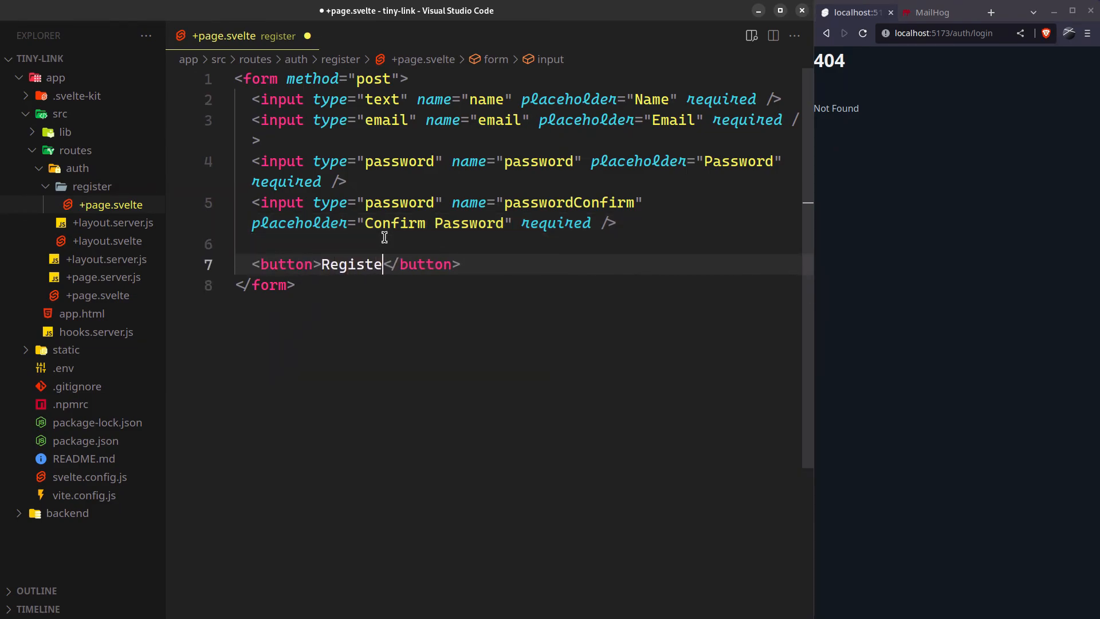
text(type="submit)
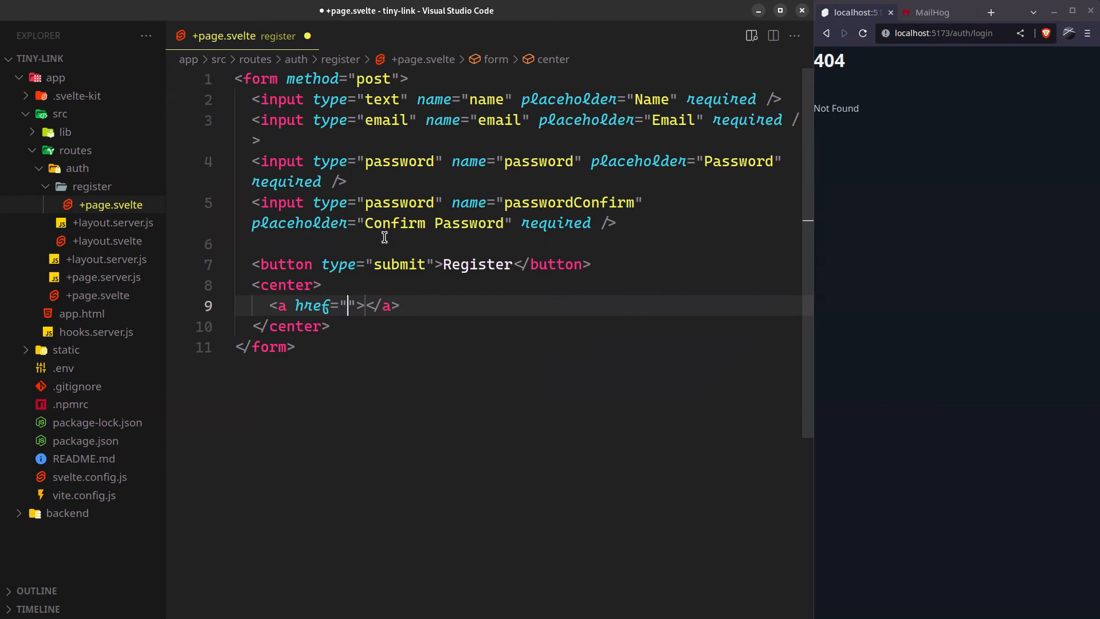
text(login">Already have an acc)
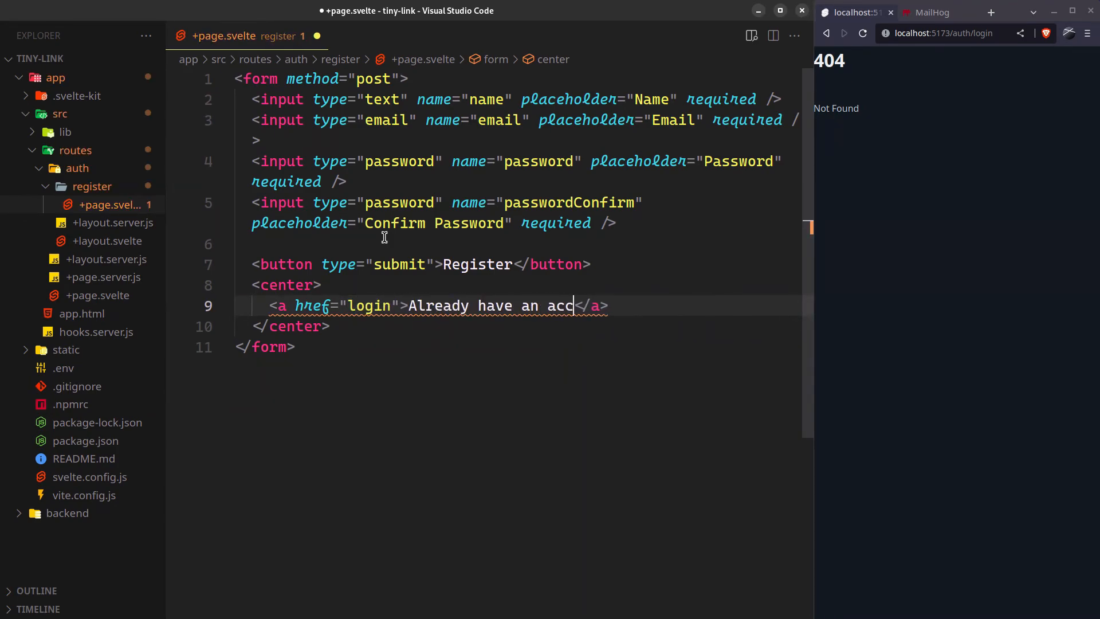
text(ount? Login)
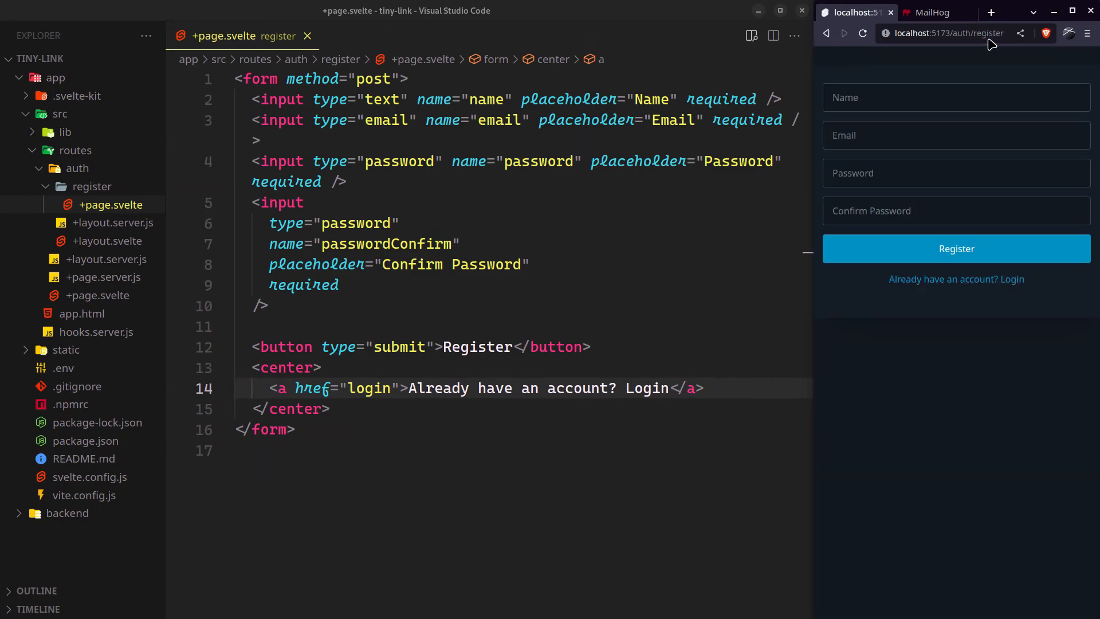
Step: Check the password field in the browser, then give it minlength="8"
click(956, 173)
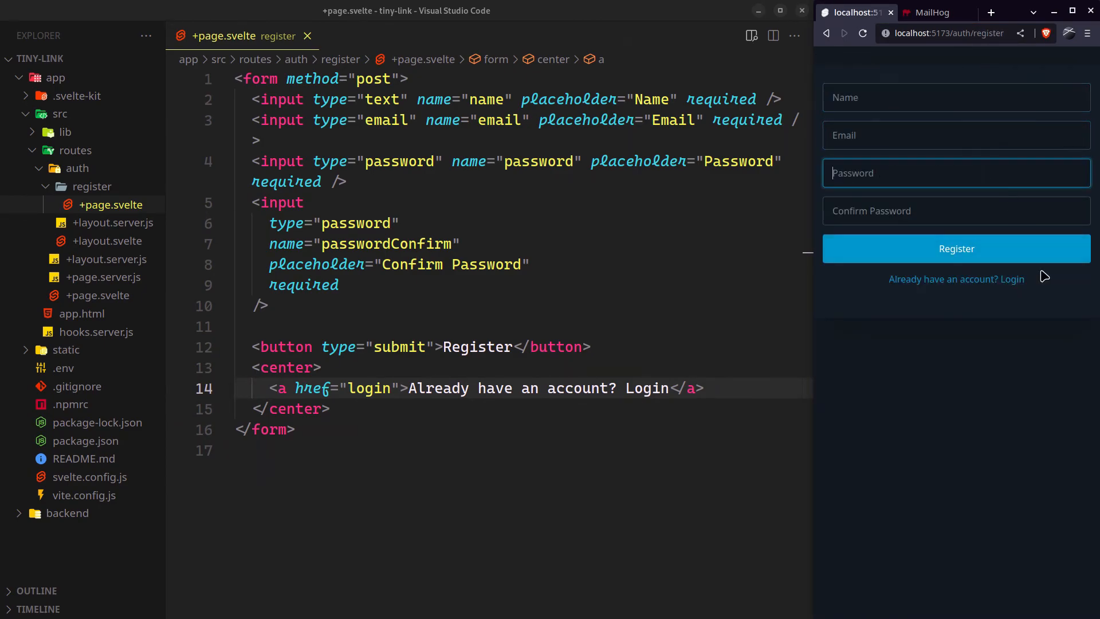
click(497, 201)
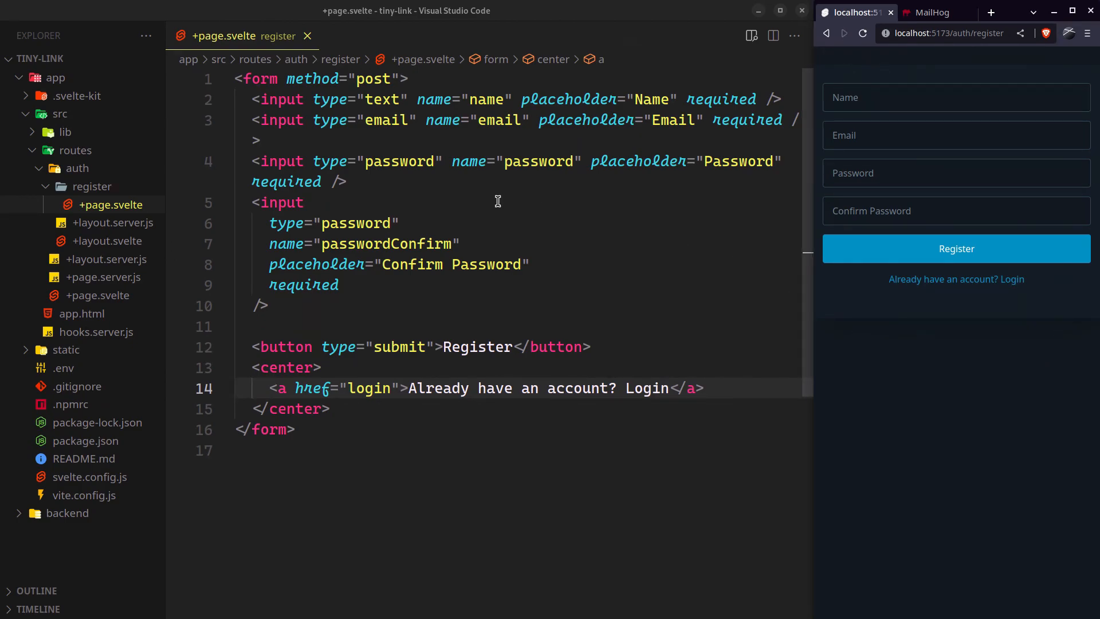
text(minlength="")
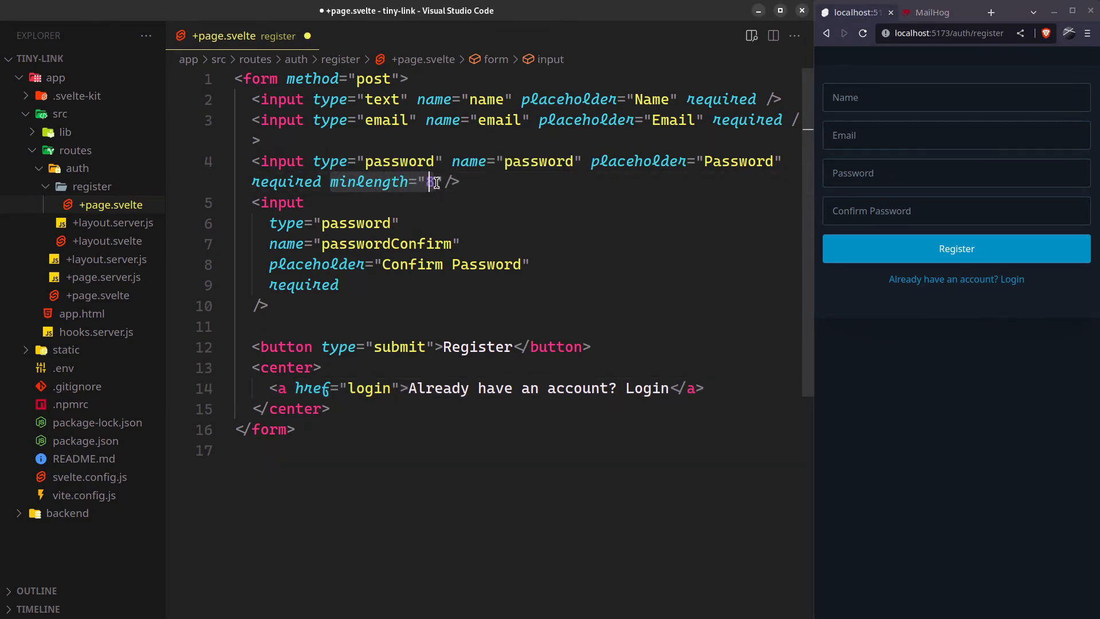
text(minlength="8")
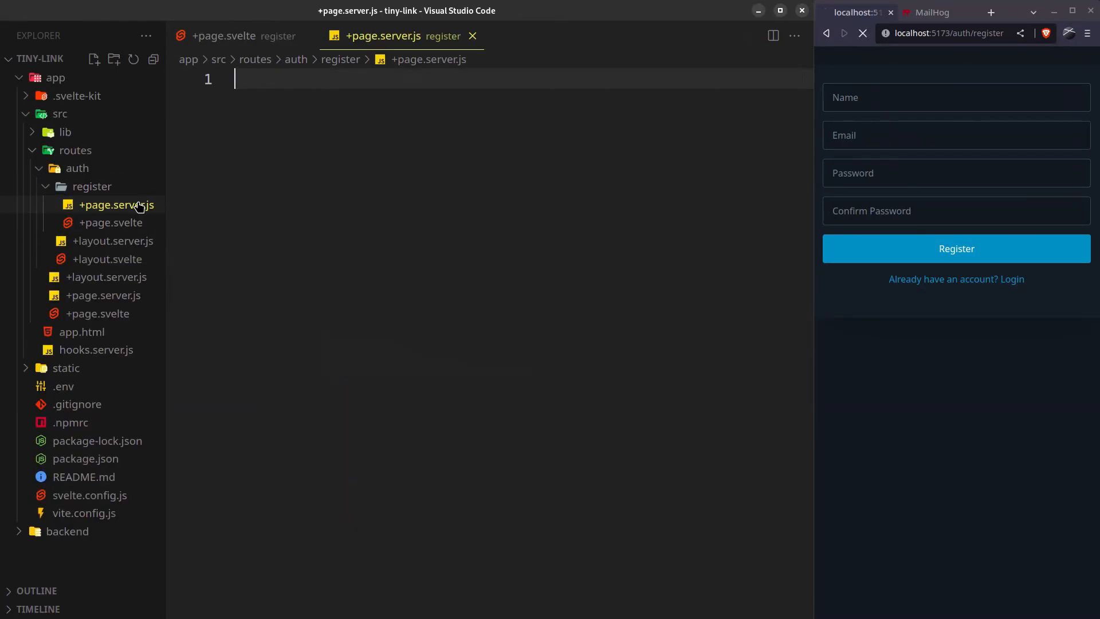
Step: Start a default action that reads the request's form data into an object
text(export)
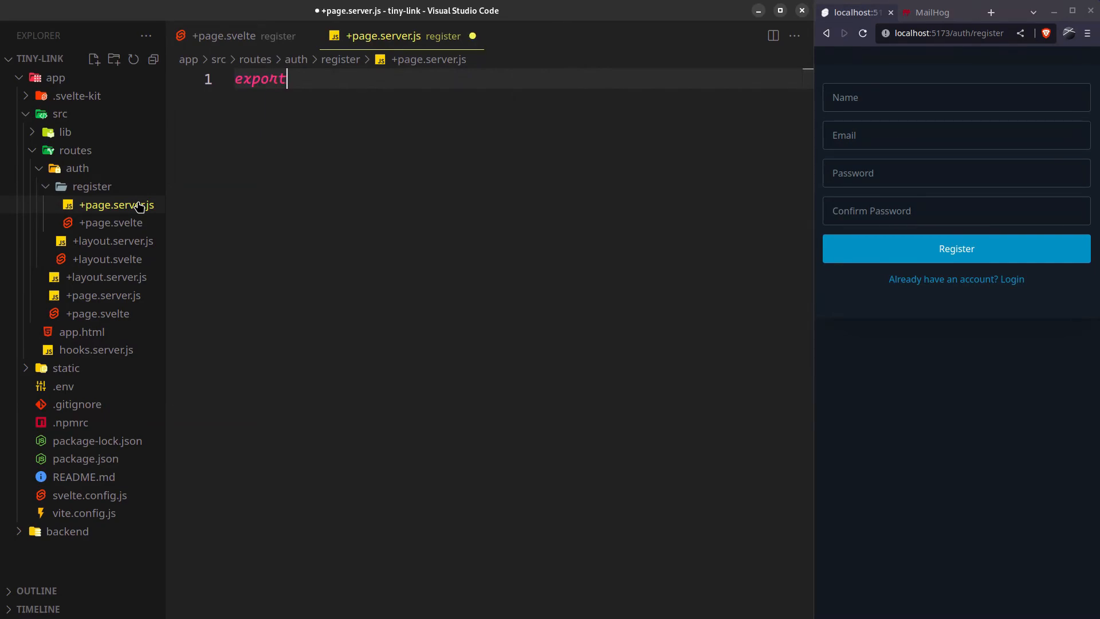
text(const actions = {)
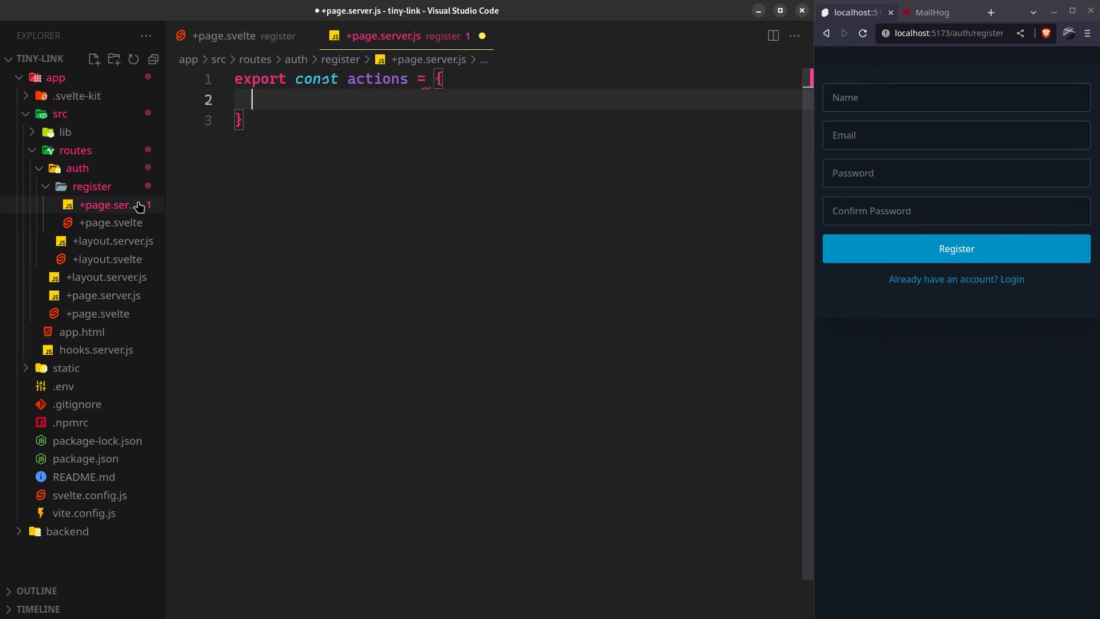
text(default: async ({locals, request)
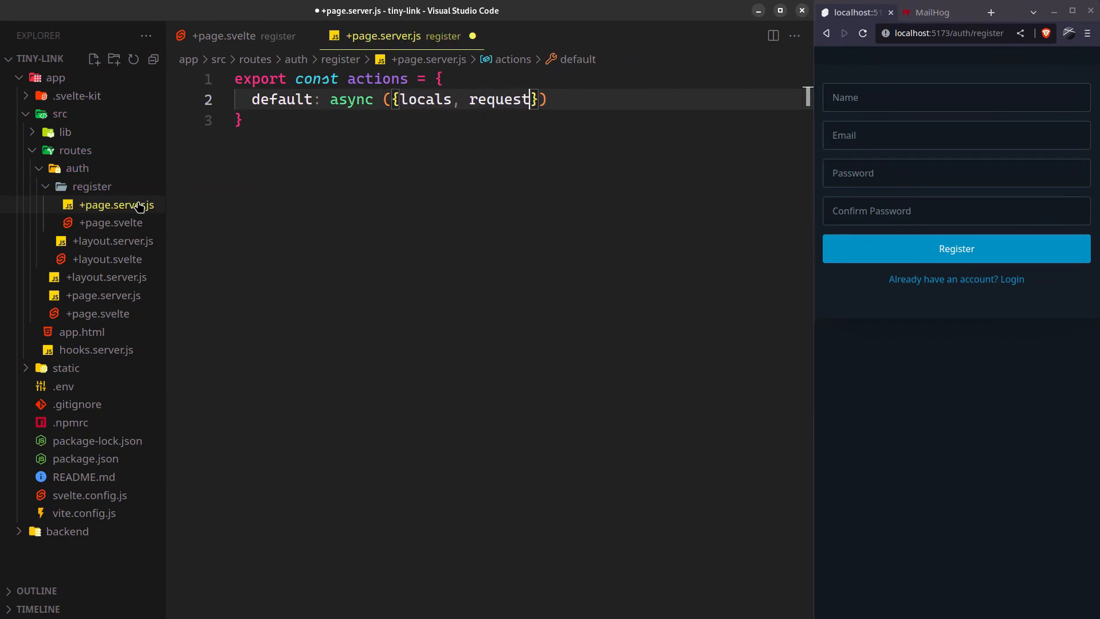
text(=> {)
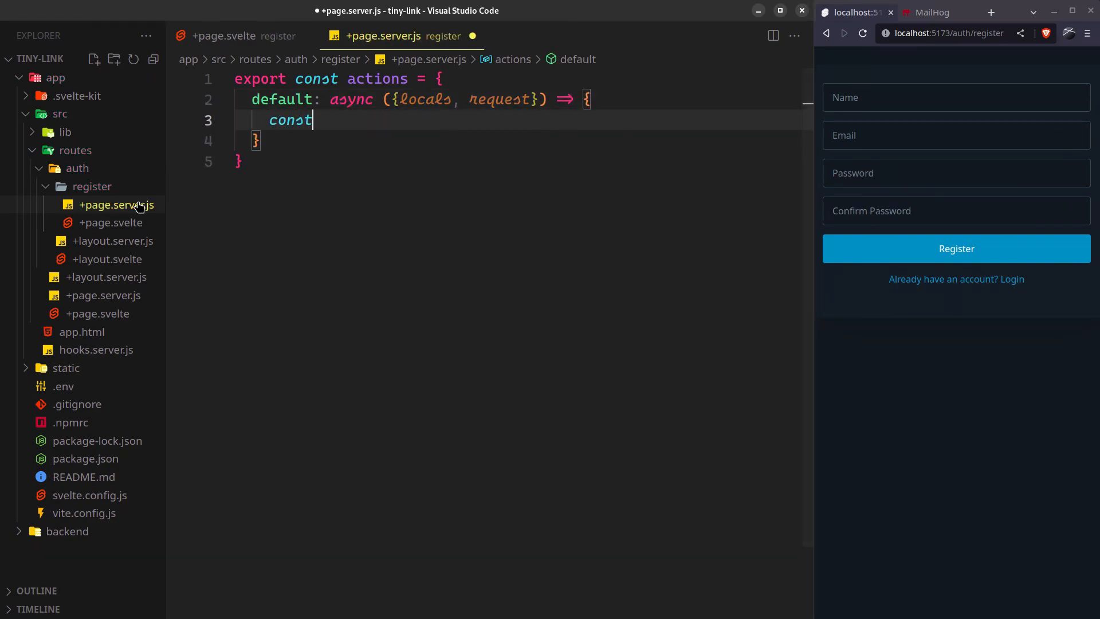
text(data)
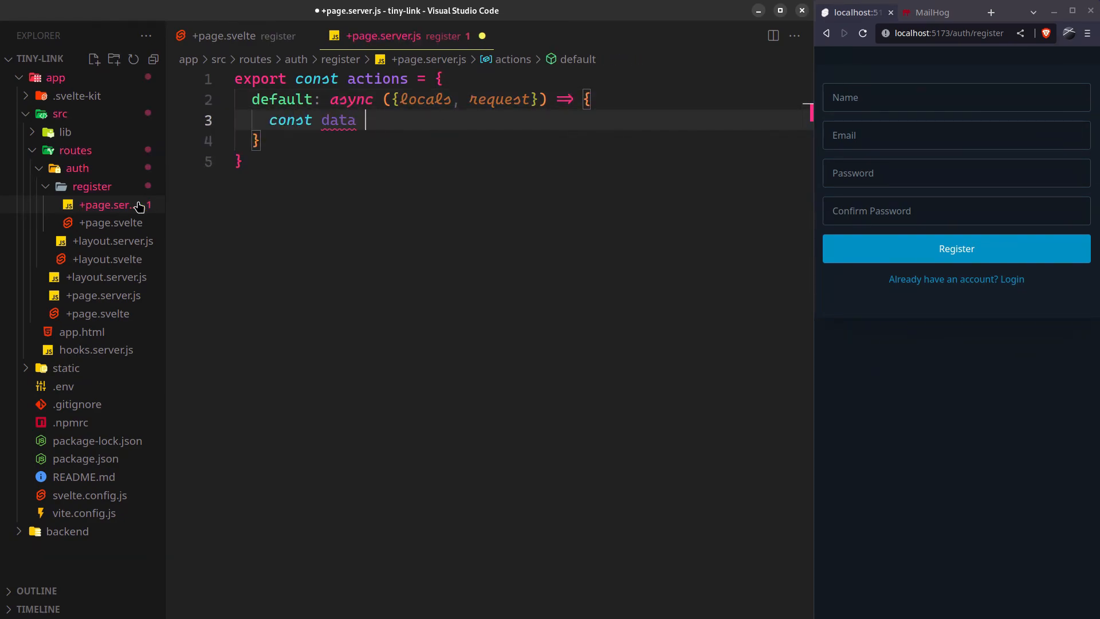
text(= await)
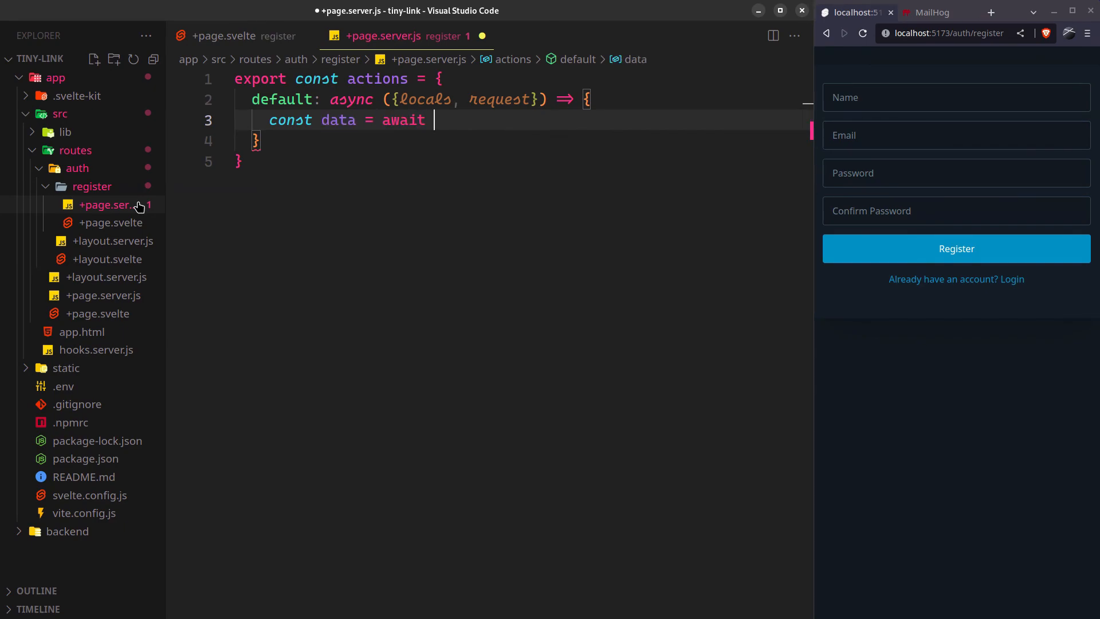
text(request.)
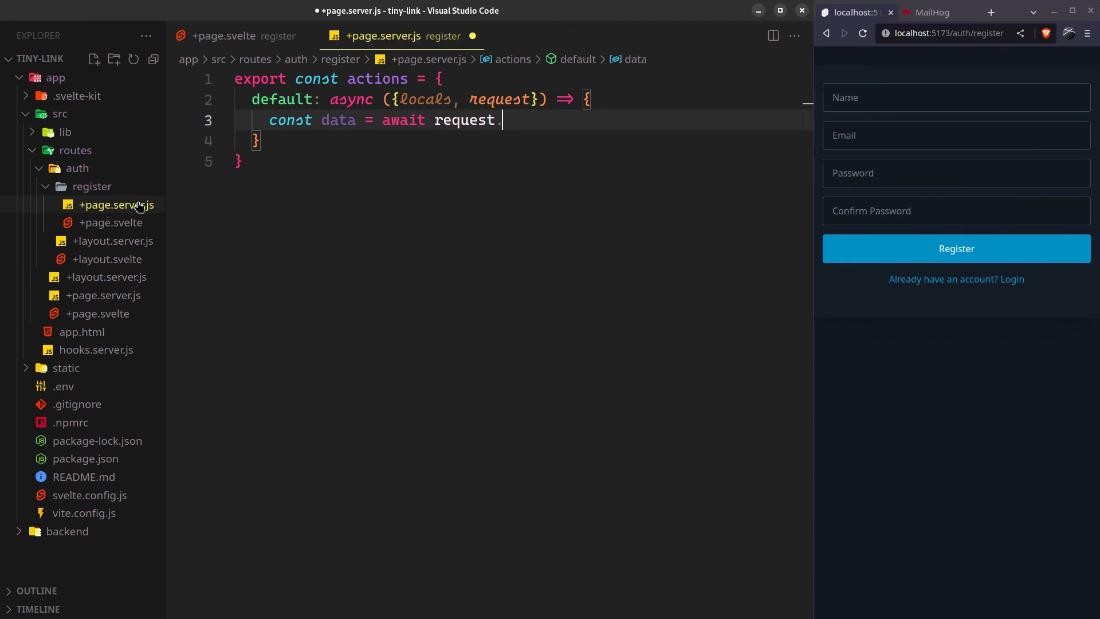
text(formData())
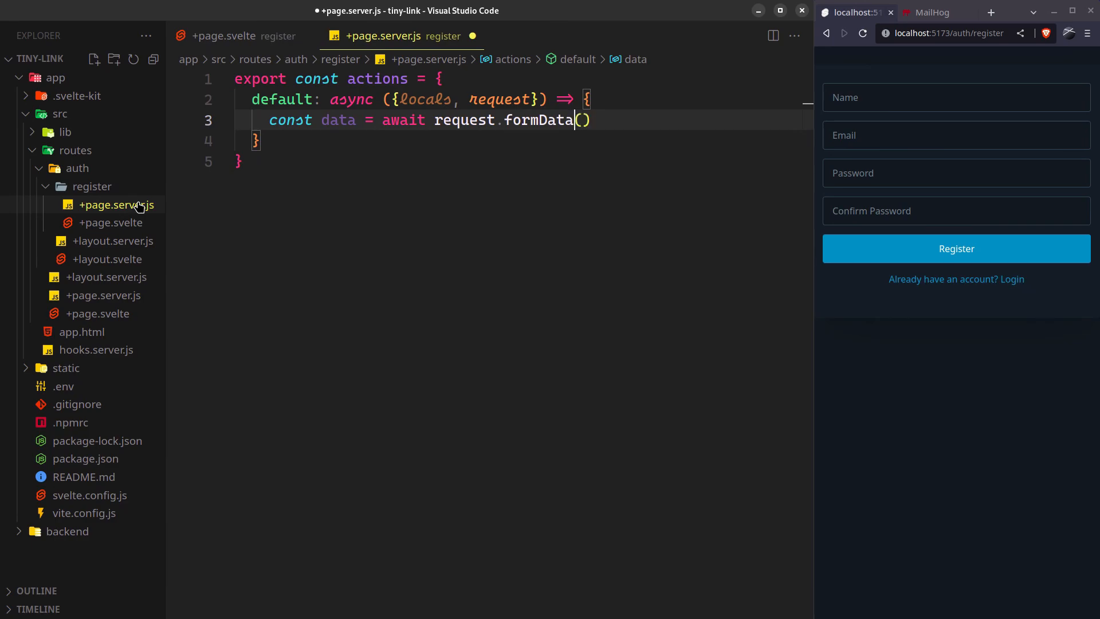
click(592, 119)
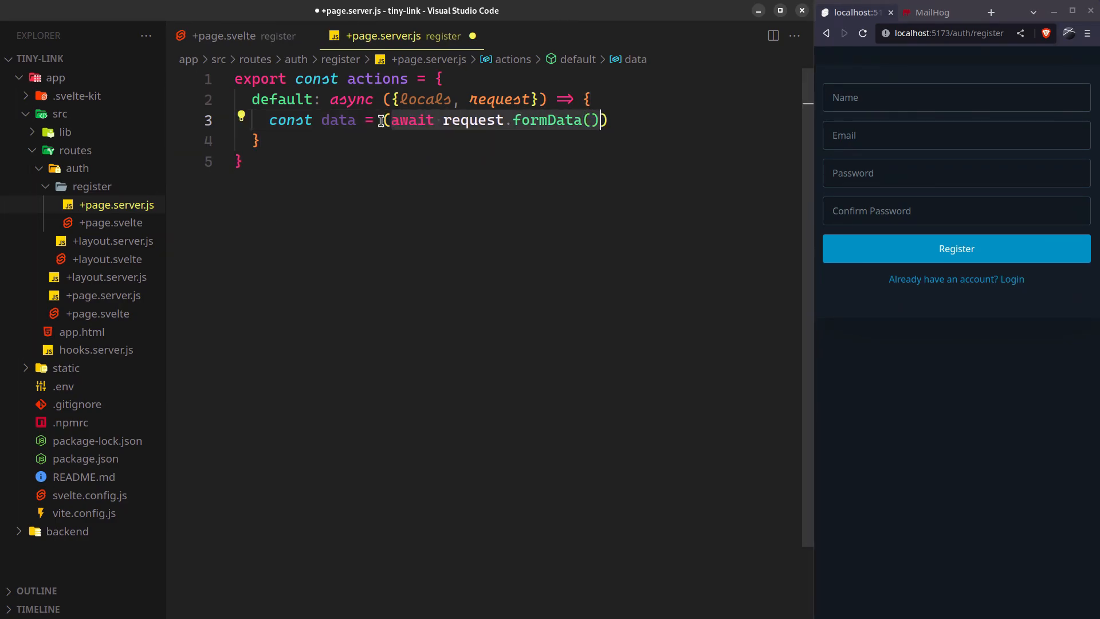
text(Object.fromEntries)
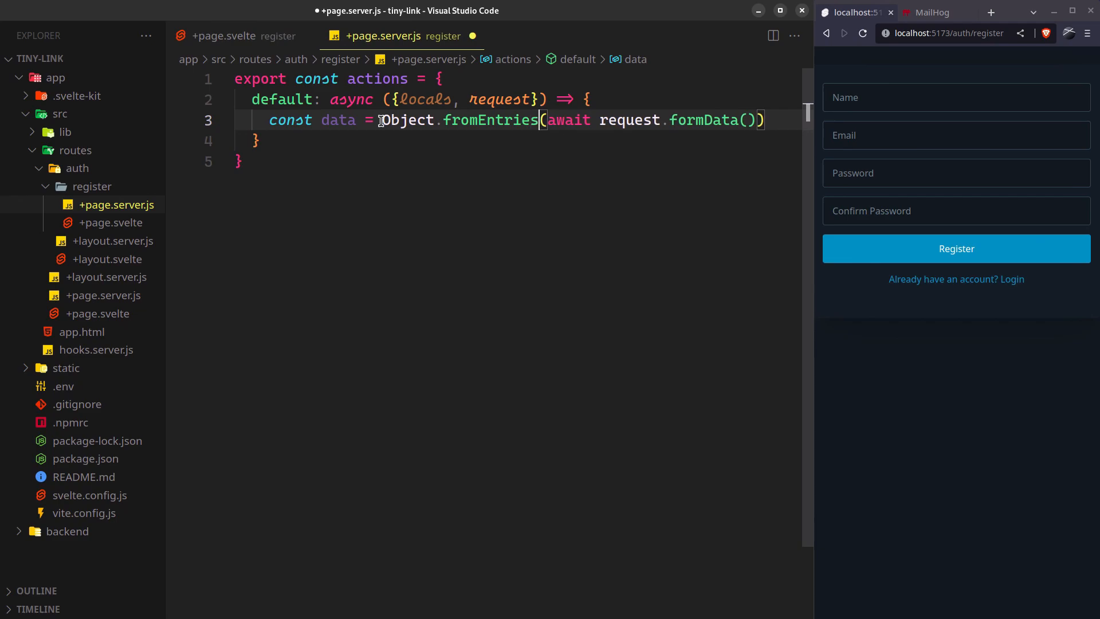
Step: In a try block, create the user in the users collection and request verification
text(try {)
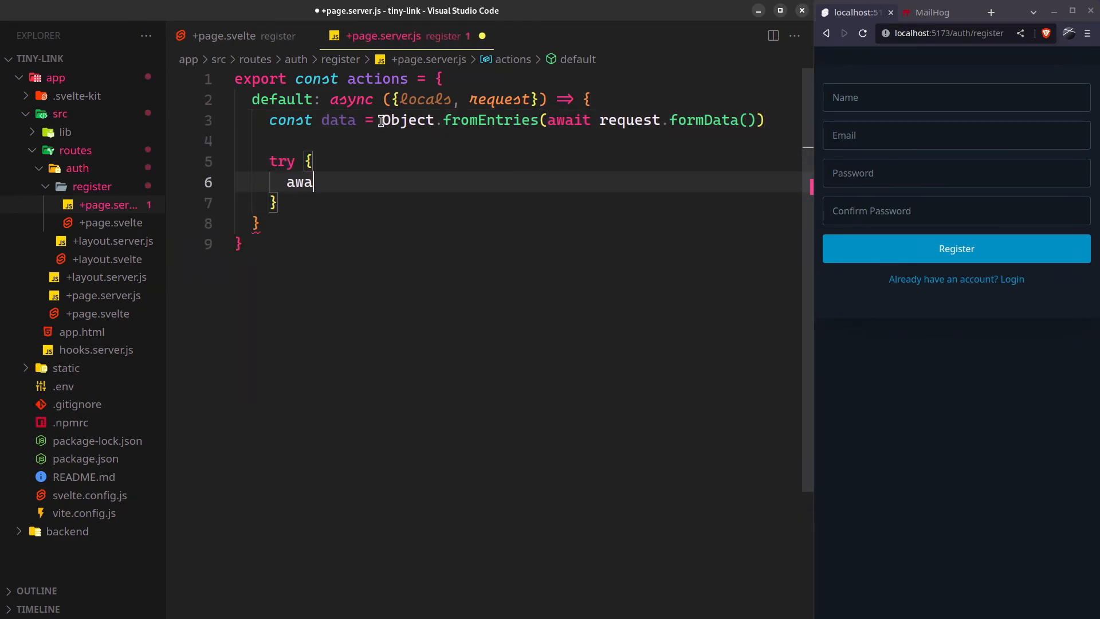
text(it locals.)
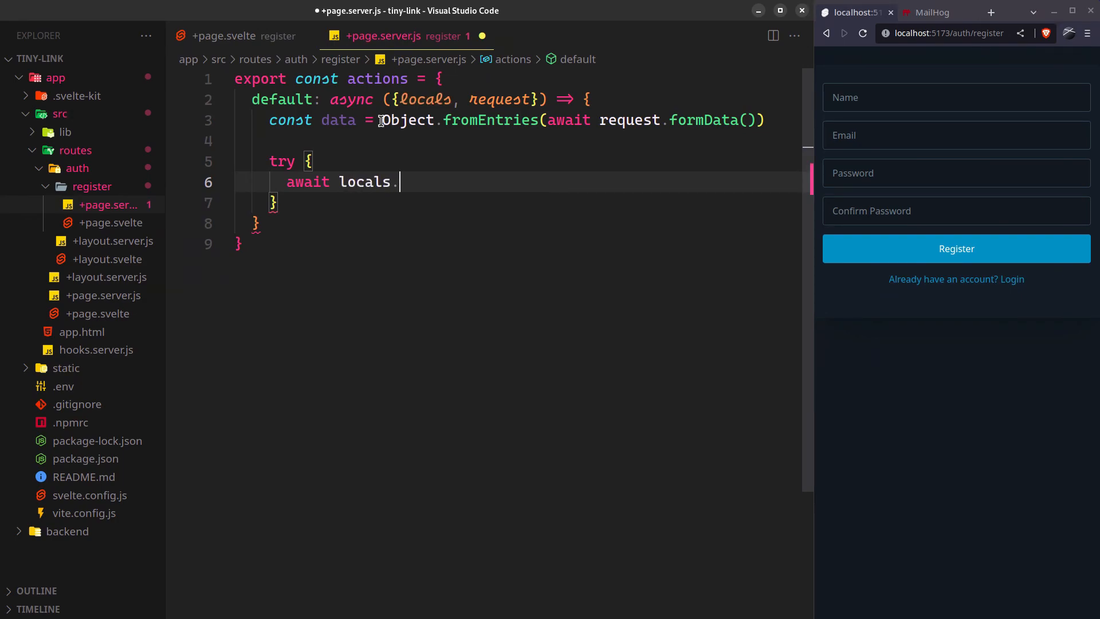
text(pb.collection("user)
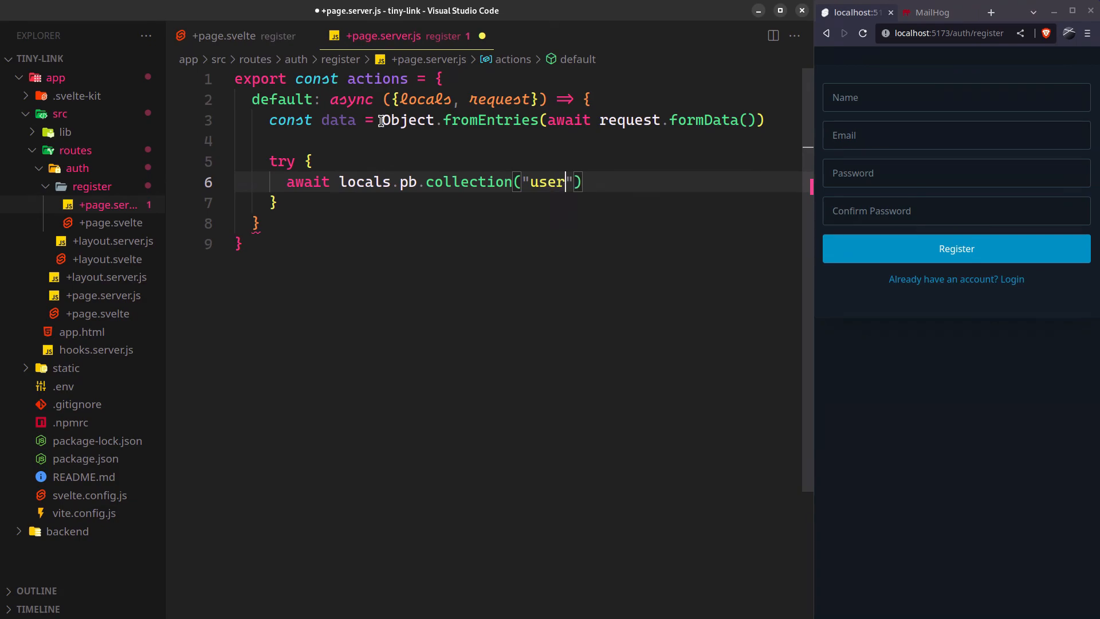
text(s").)
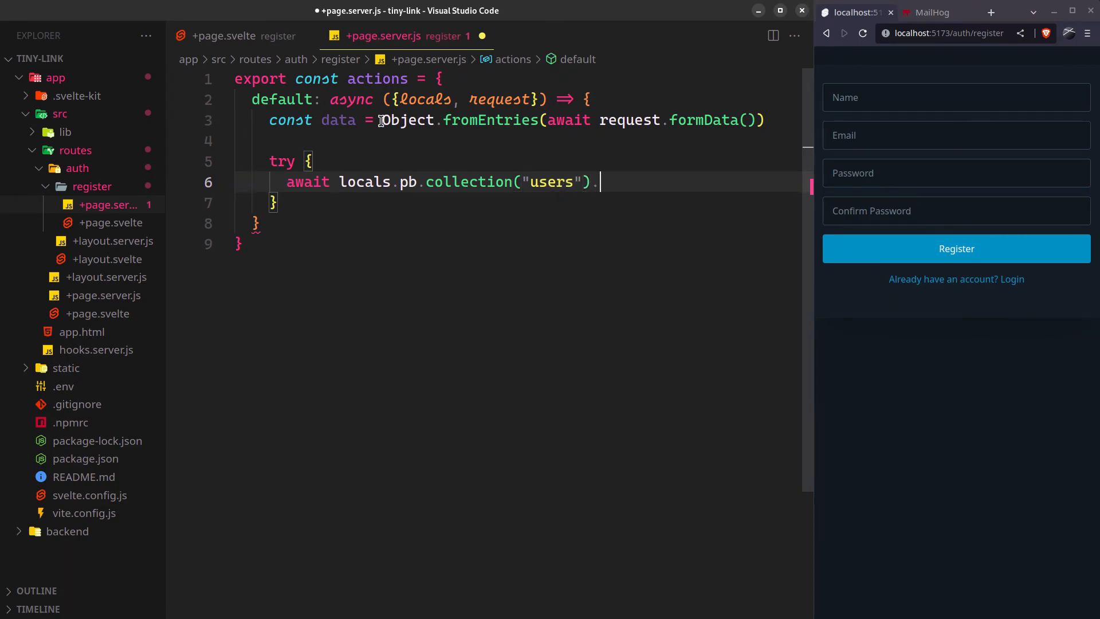
text(creat)
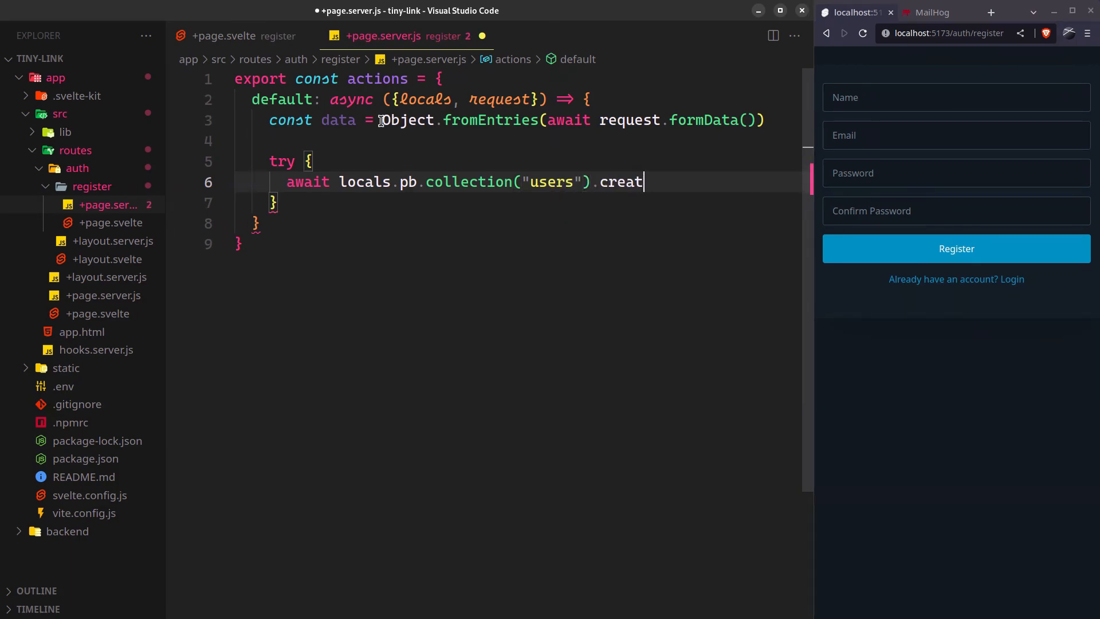
text(e(d))
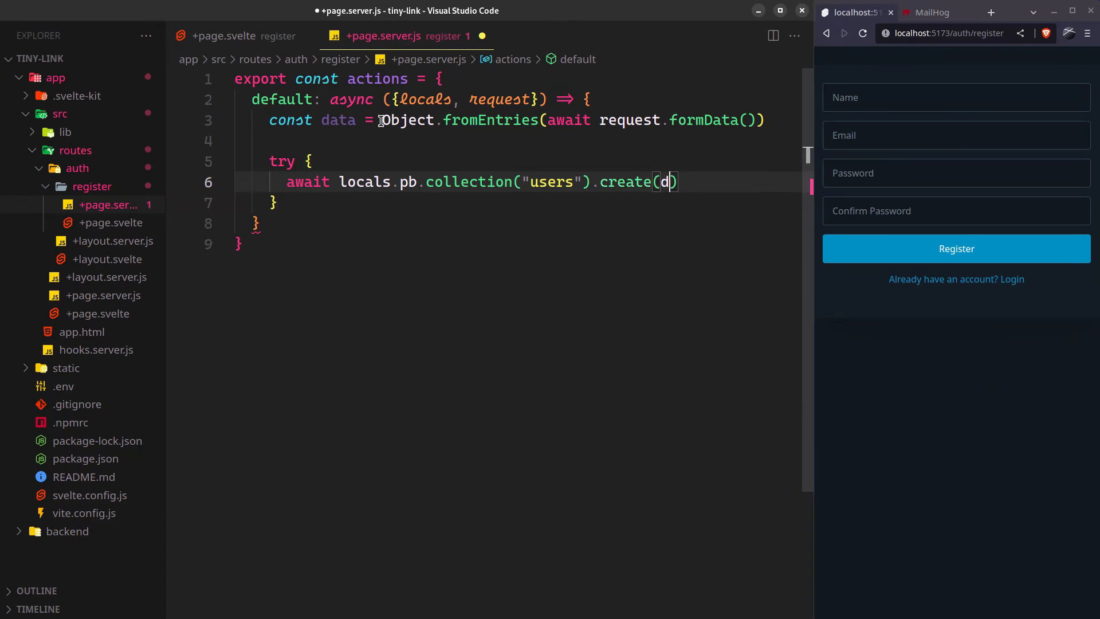
text(ata)
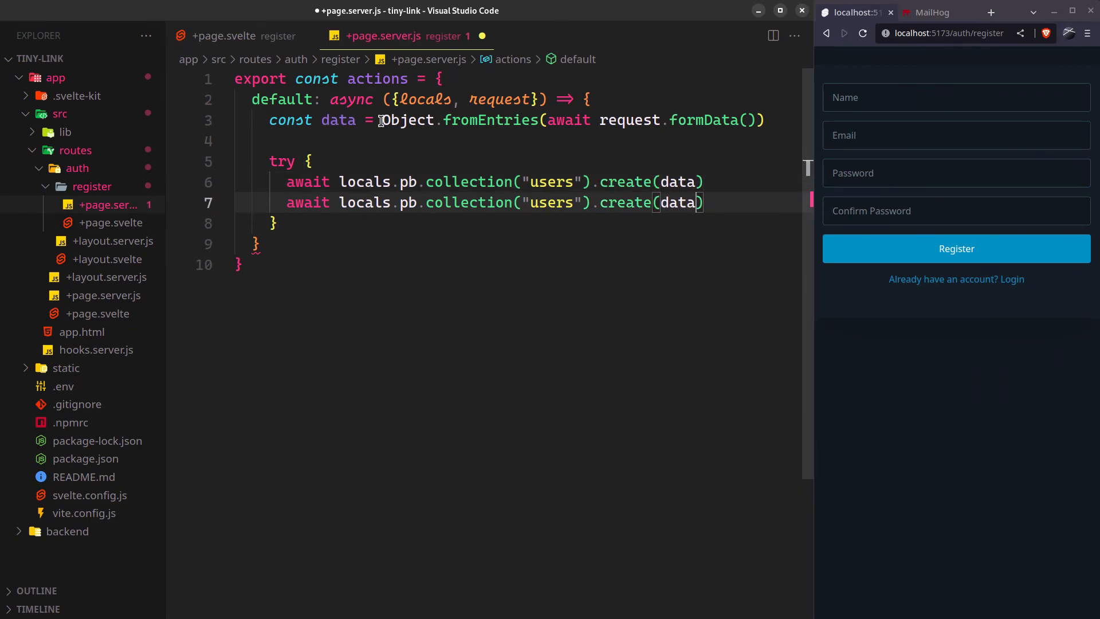
key(BackSpace)
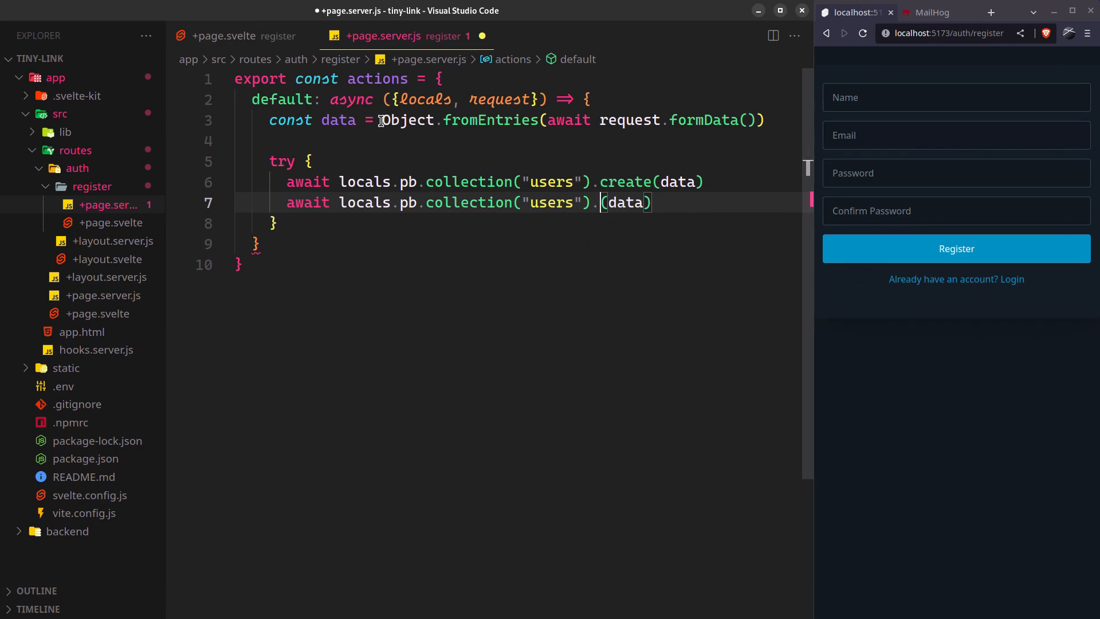
text(requestVe)
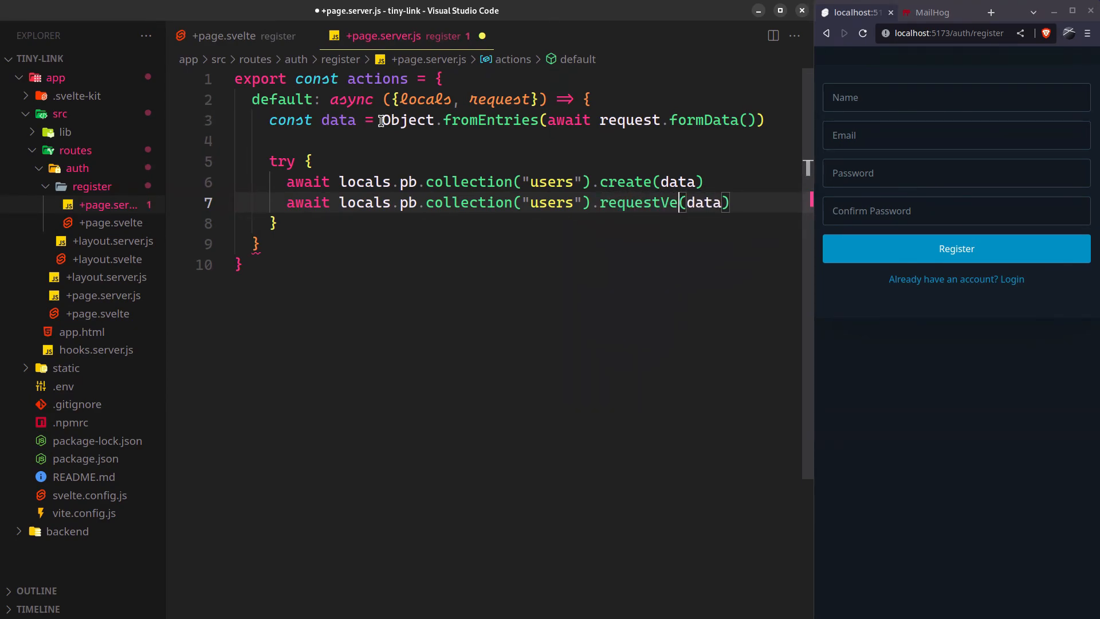
text(rification)
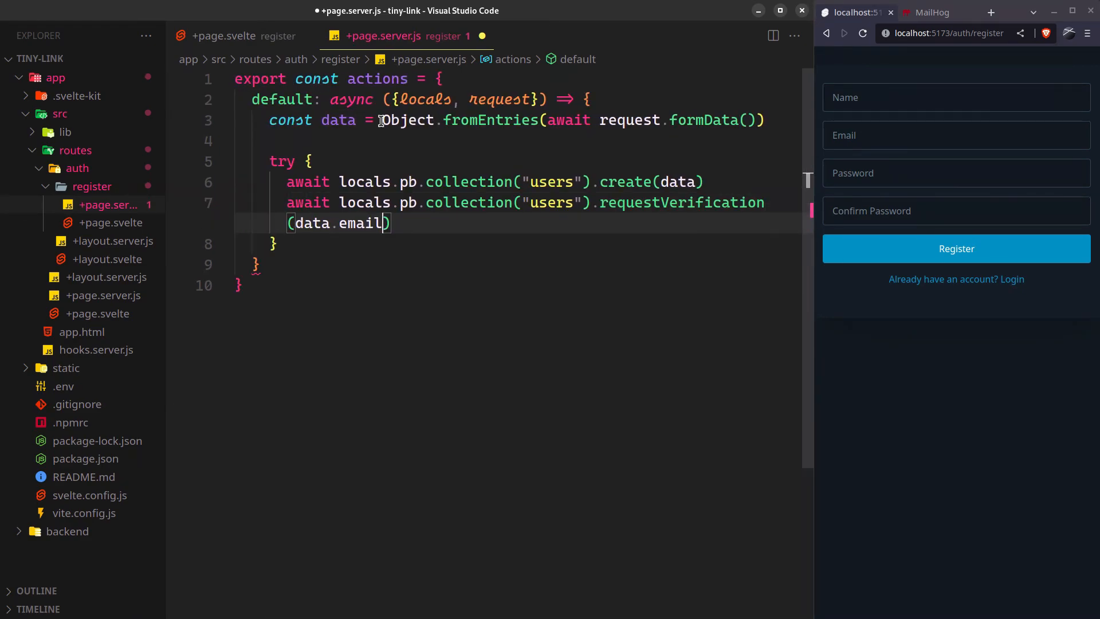
Step: Catch errors, log them, and return fail(e.status, { error: e.message })
text(catch(e) {)
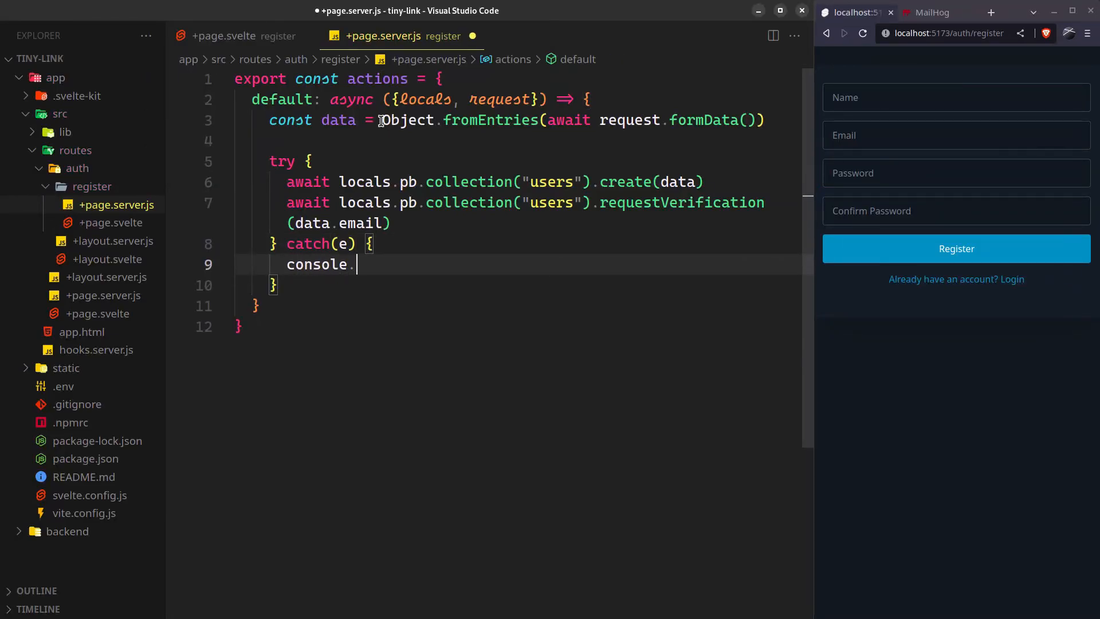
text(log(e))
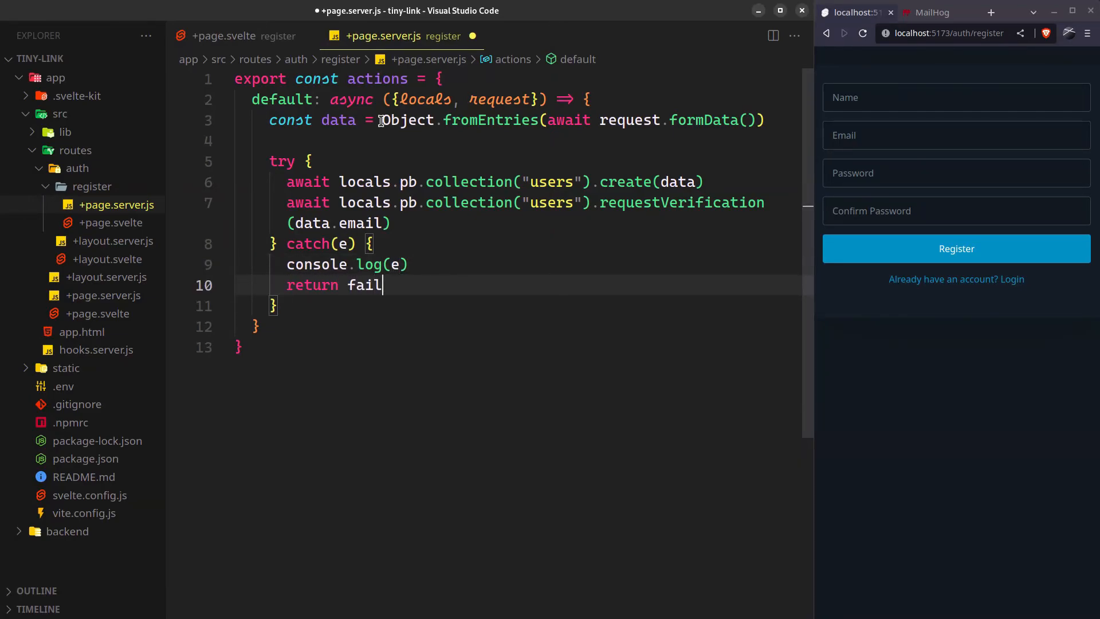
text(())
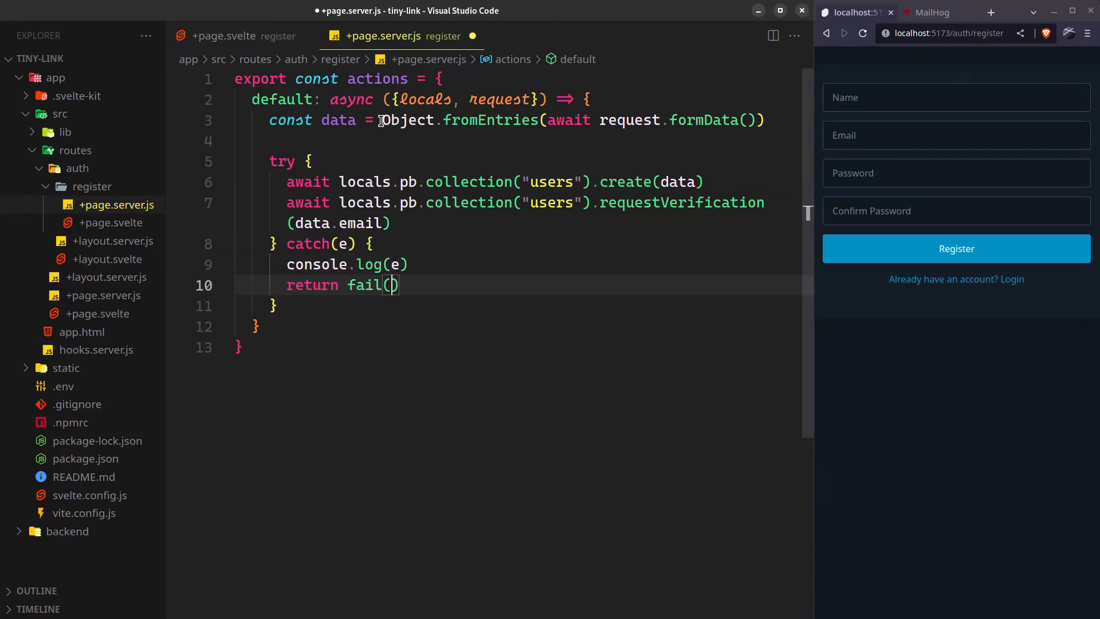
text(e.status, {})
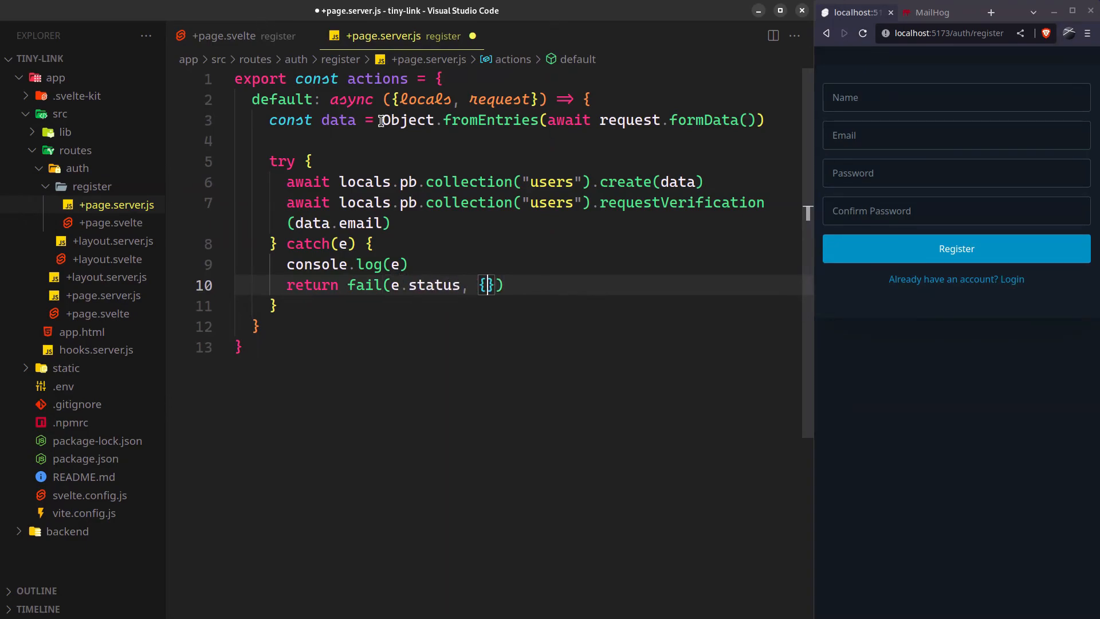
text(error: e.message)
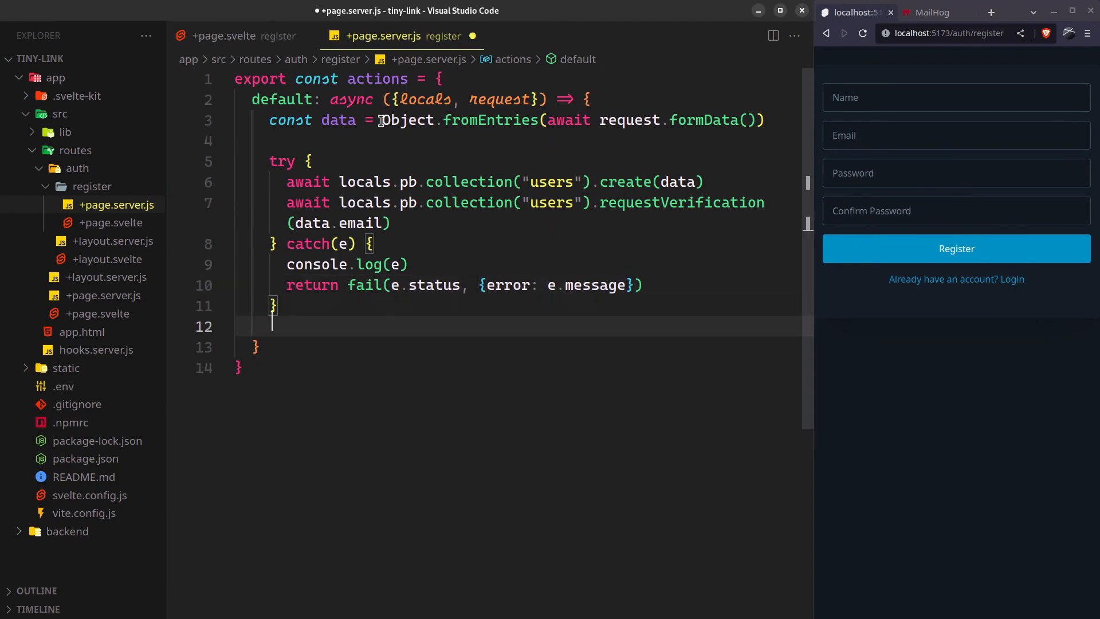
Step: Throw redirect(303, "/auth/login") after success and start the import statement
text(throw)
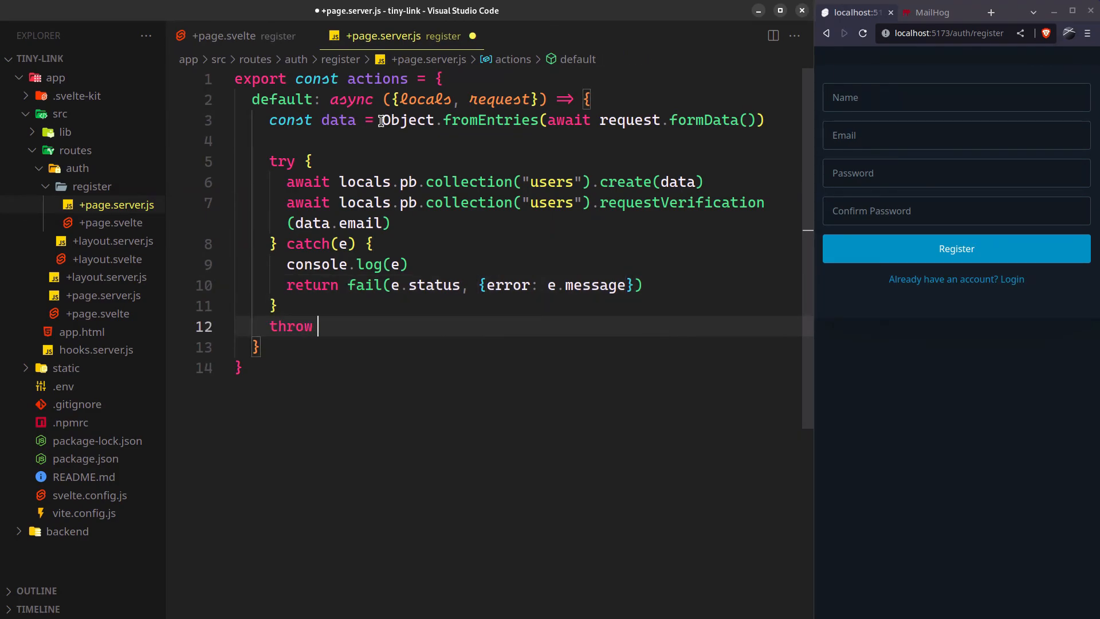
text(redirect)
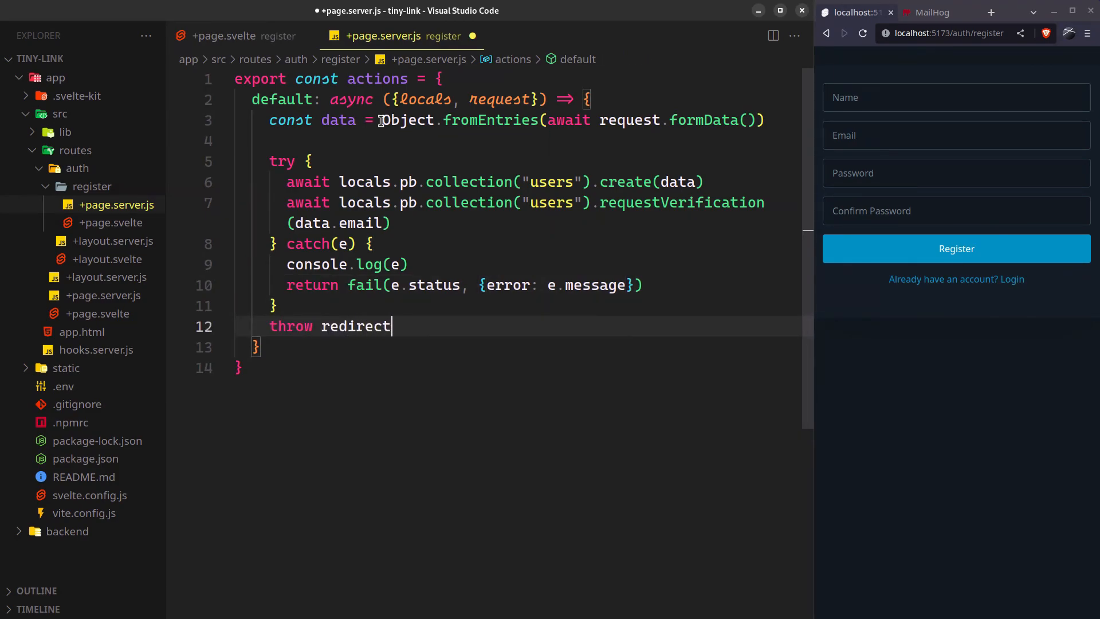
text((303, ))
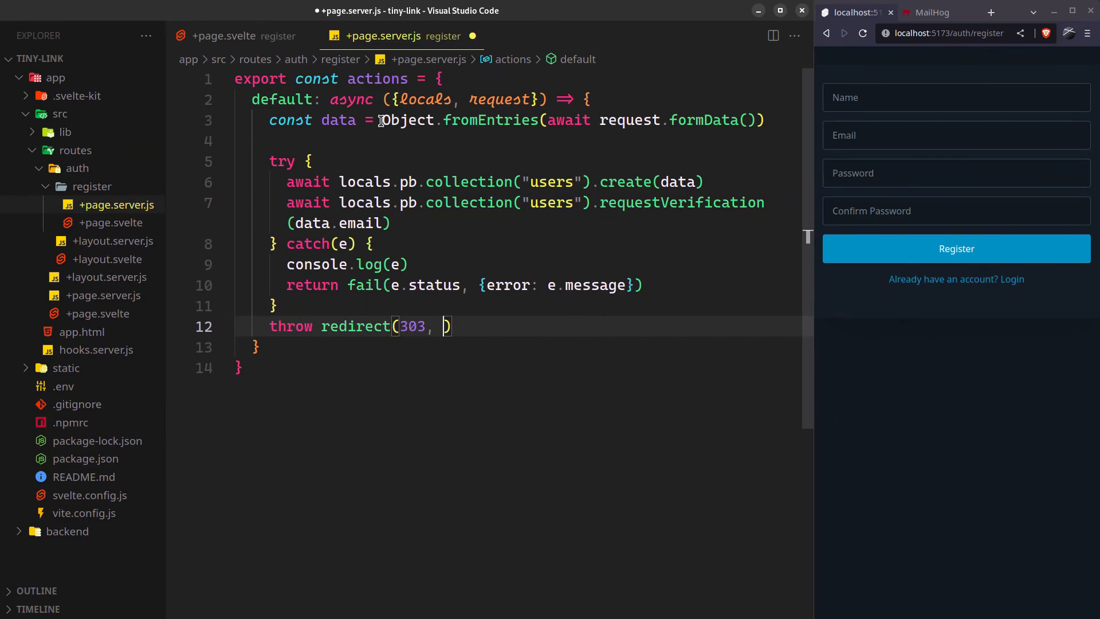
text("/auth/")
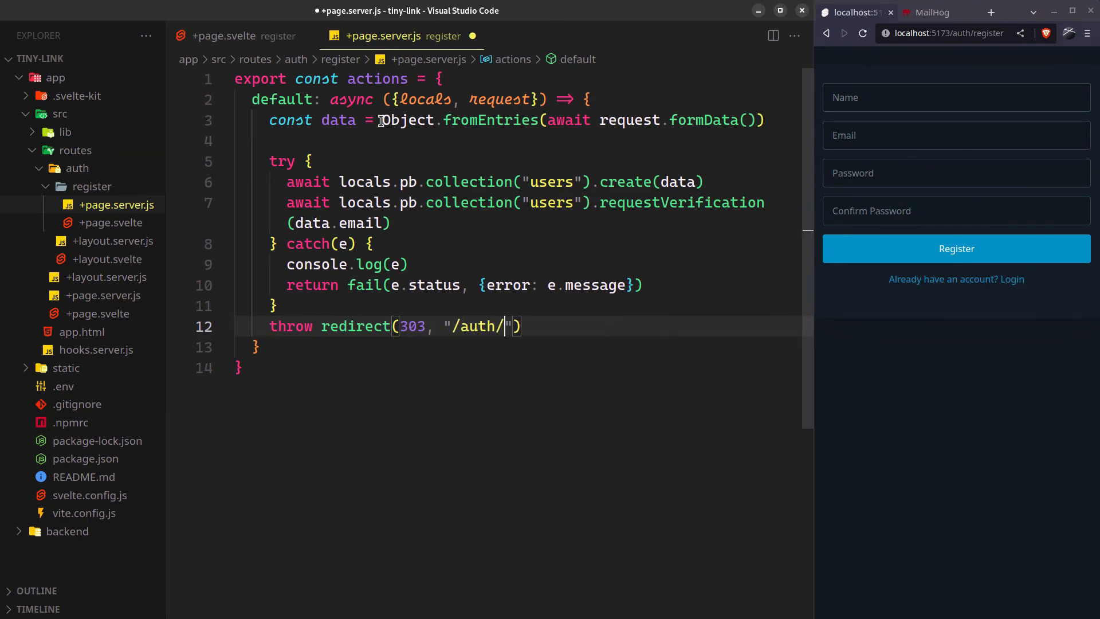
text(login)
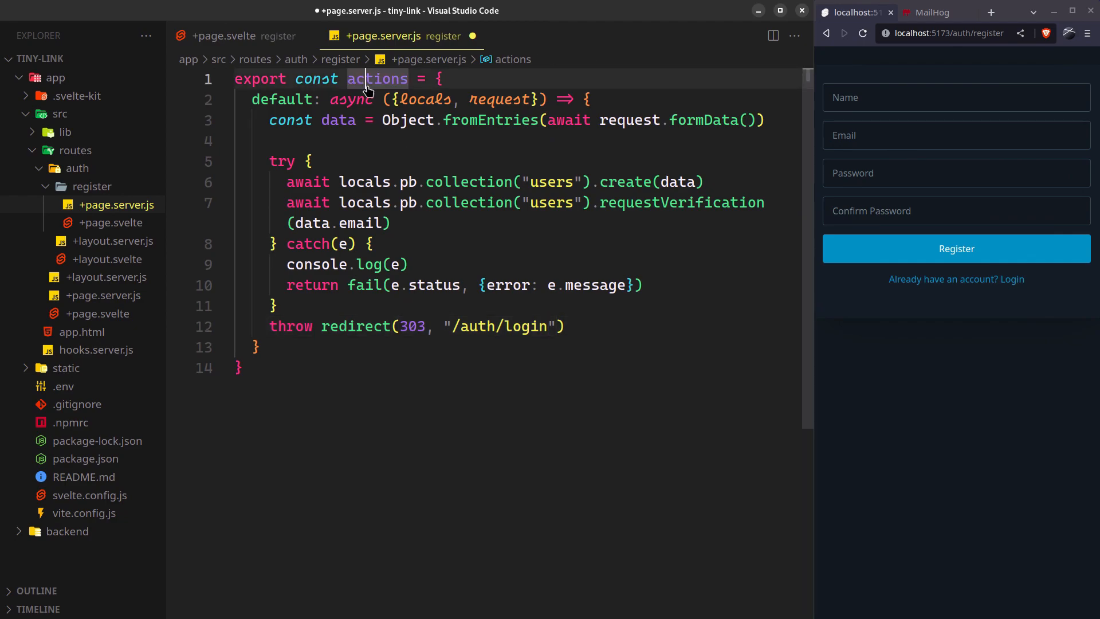
text(import {})
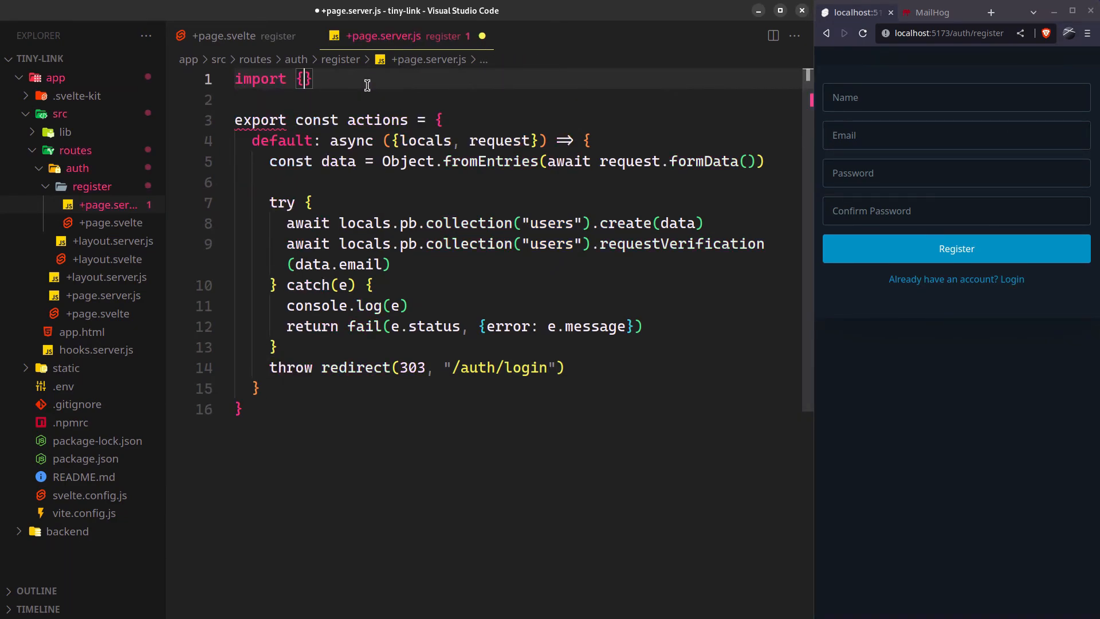
text(redirect, fail)
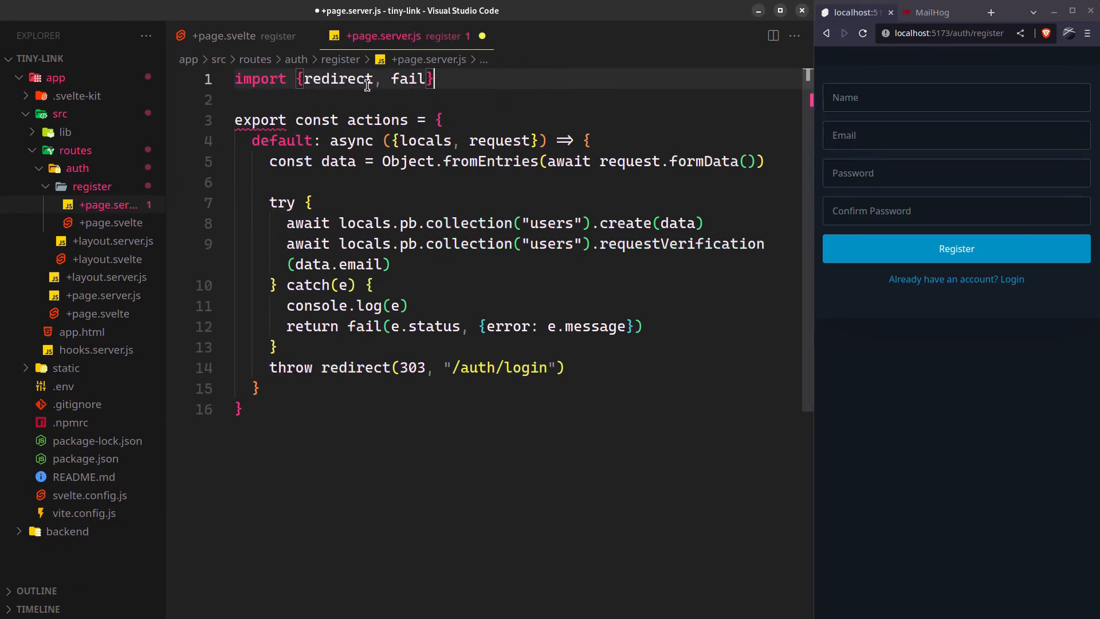
key(ctrl+s)
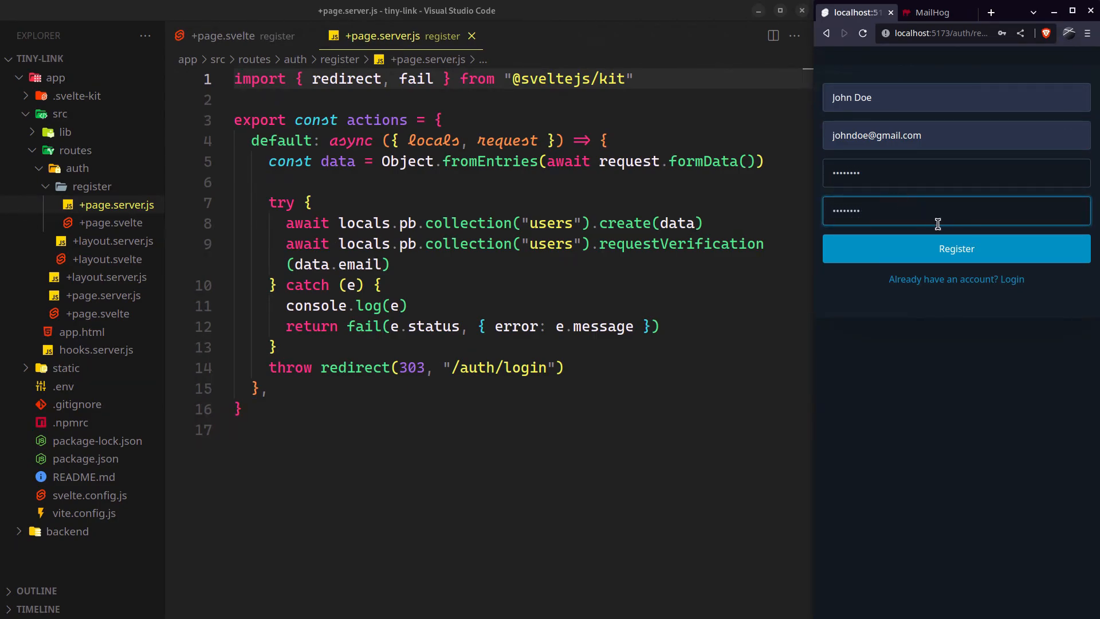
click(956, 248)
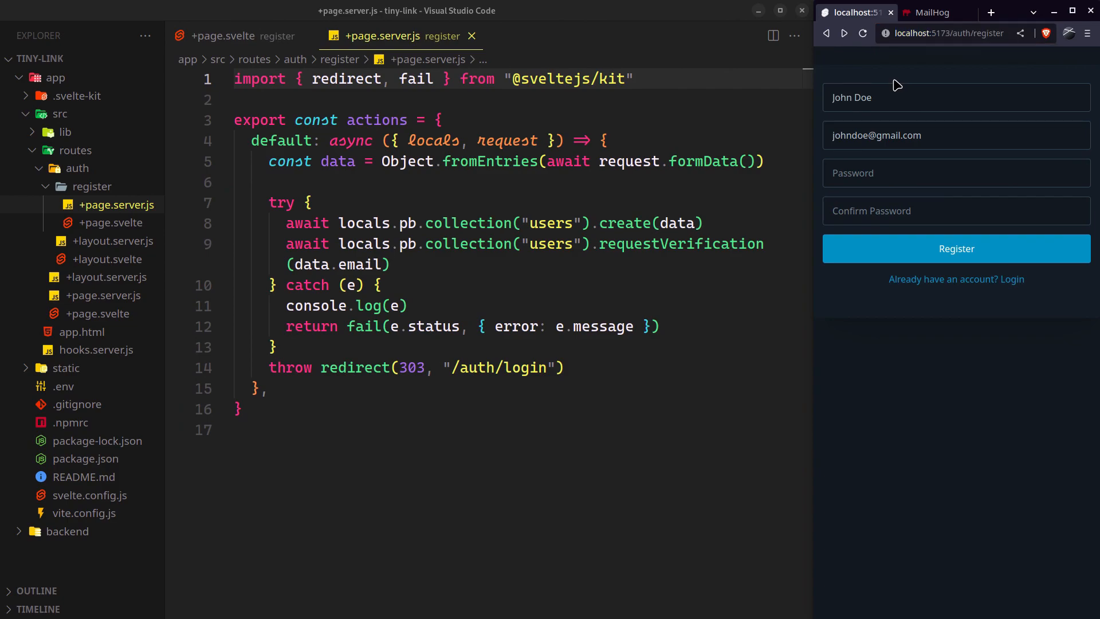
Step: Add a Register heading and a script exporting form to the register page
click(223, 36)
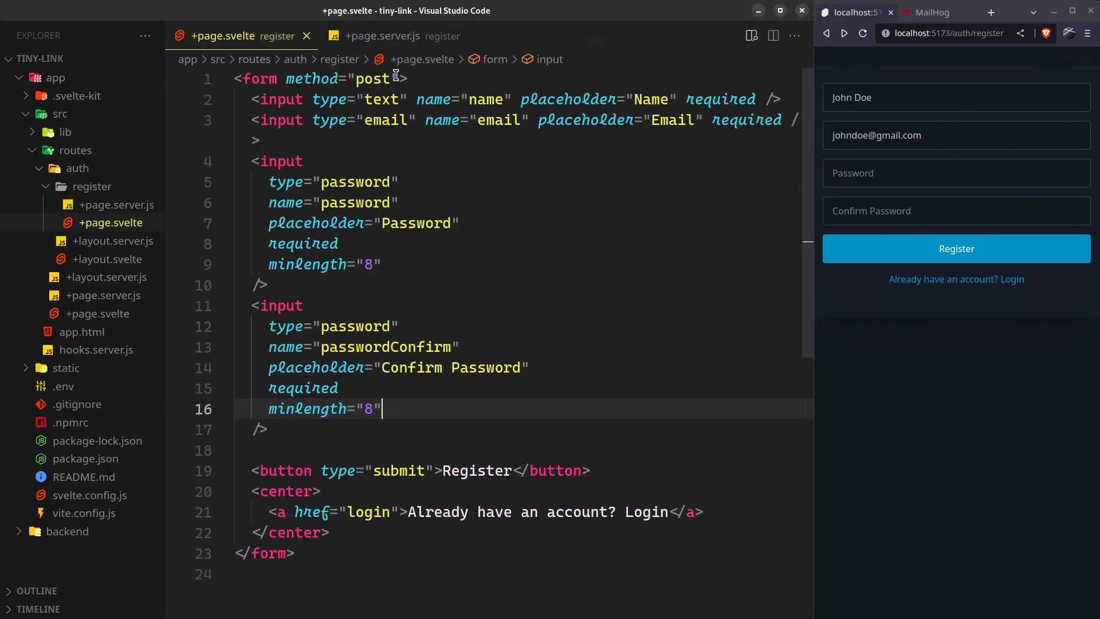
key(Enter)
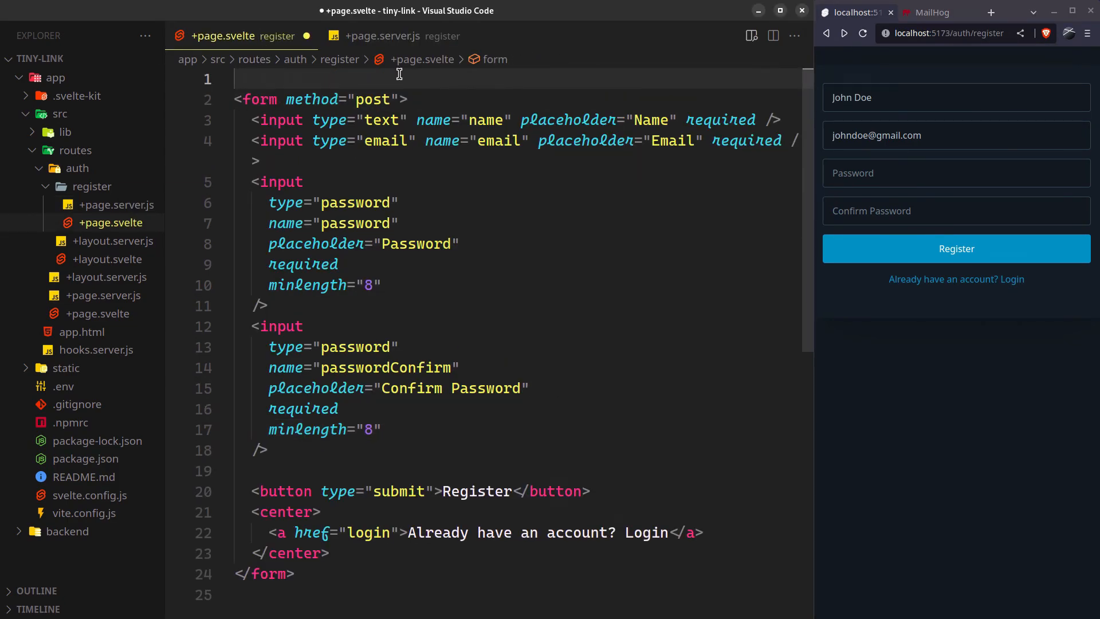
text(<h1>R</h1>)
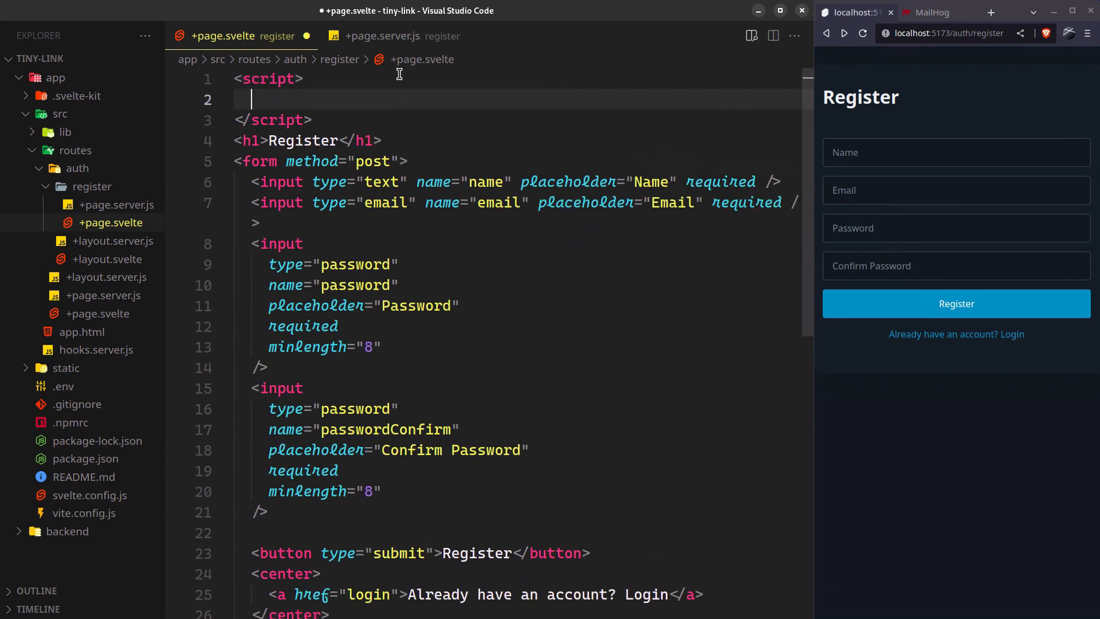
text(export let form)
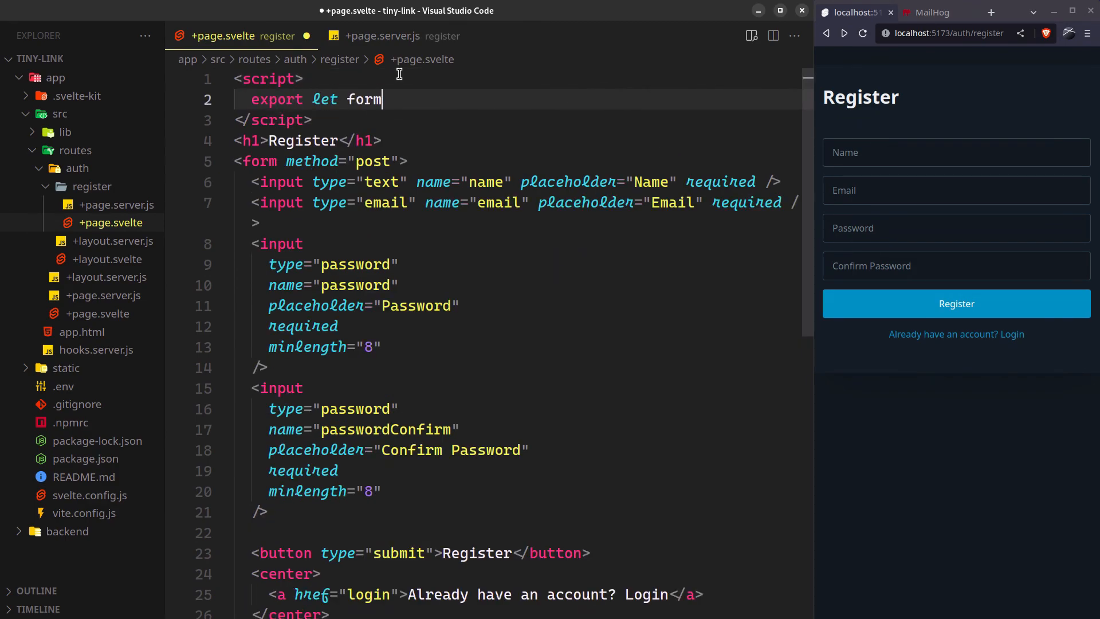
Step: Show form.error in a centred bold crimson message when an error exists
click(393, 35)
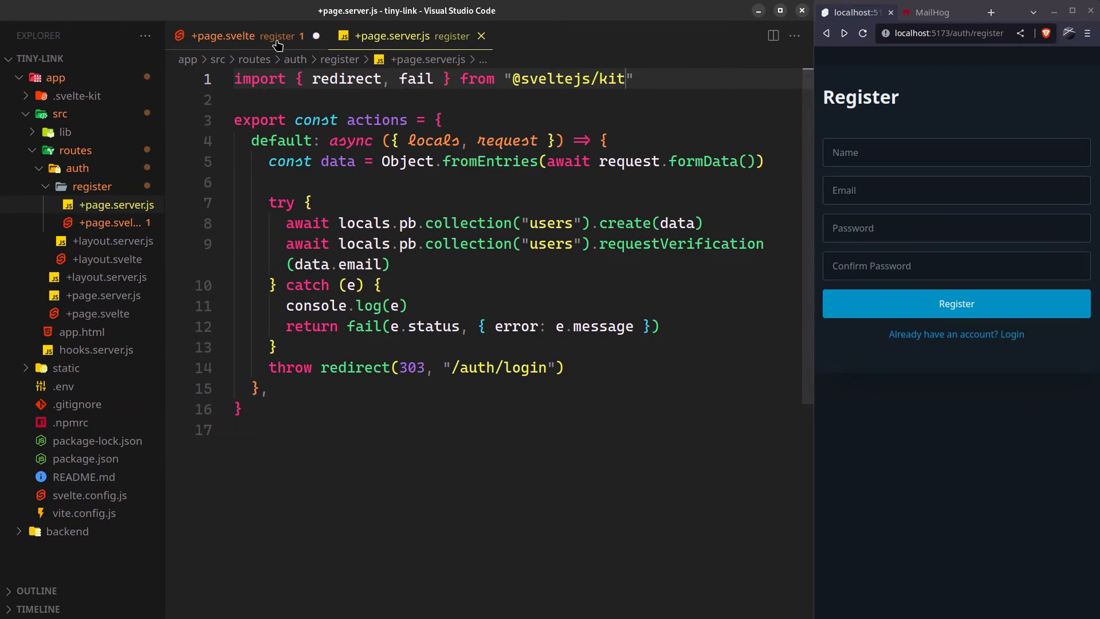
click(242, 36)
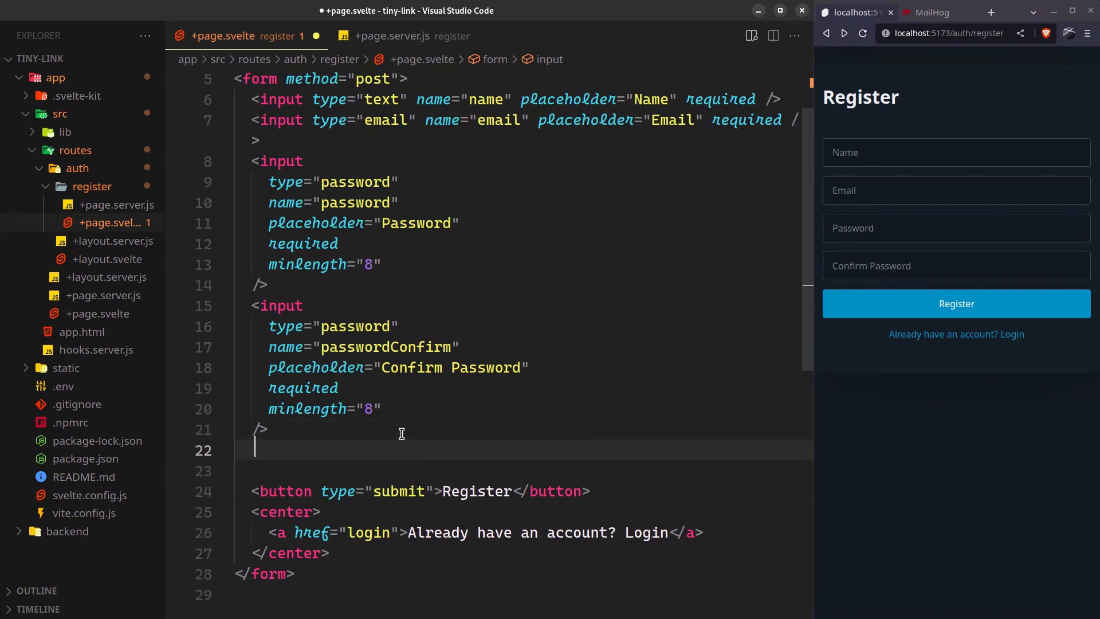
text({#if })
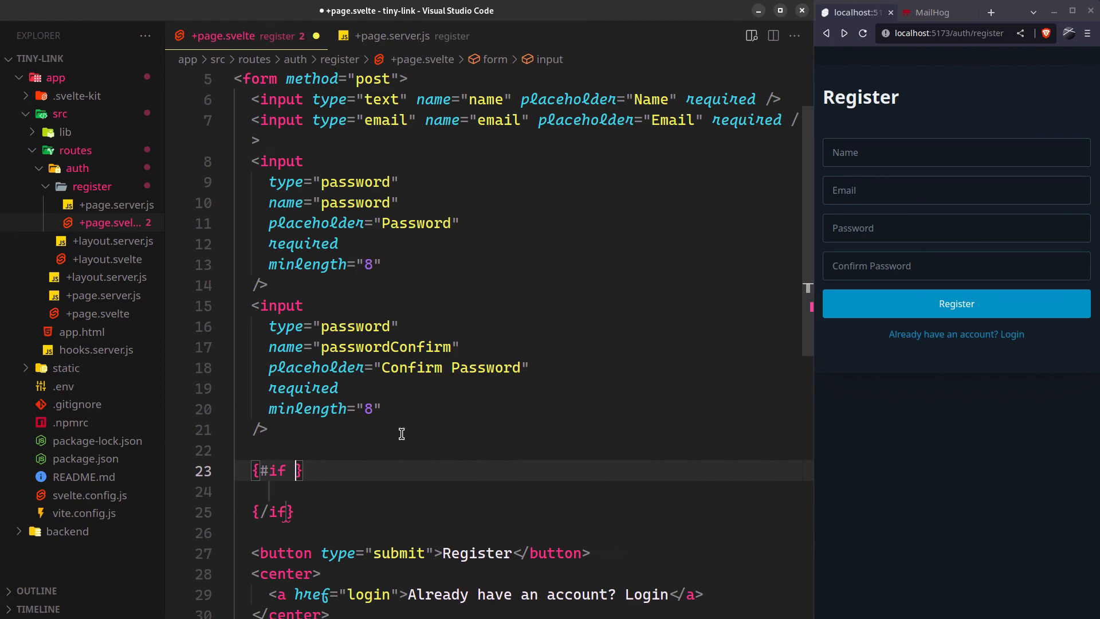
text(form?.error)
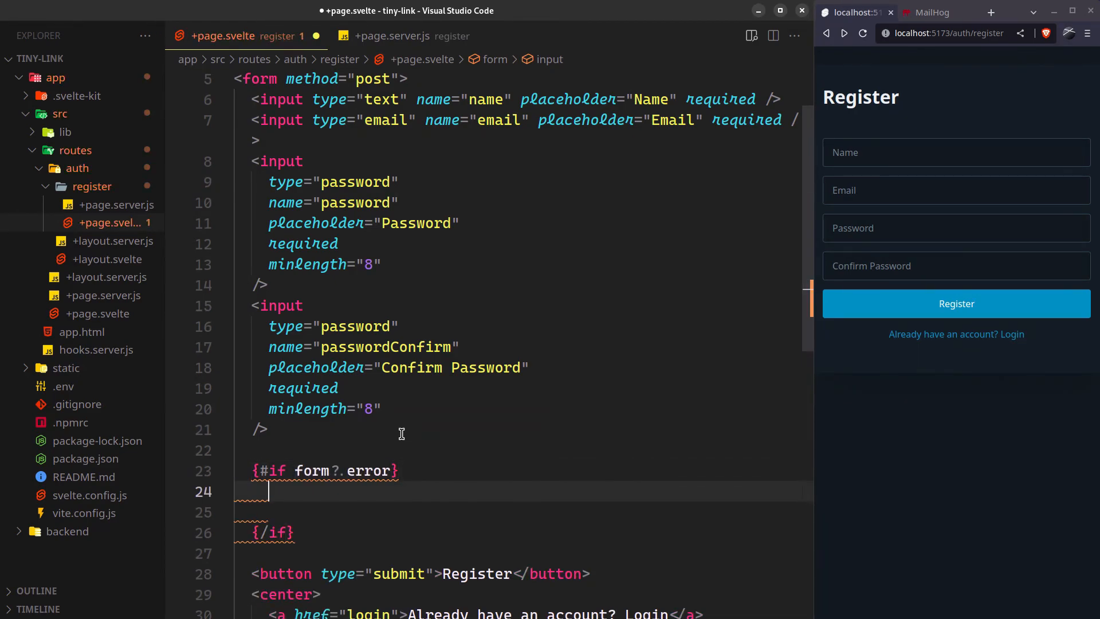
text(<center></center>)
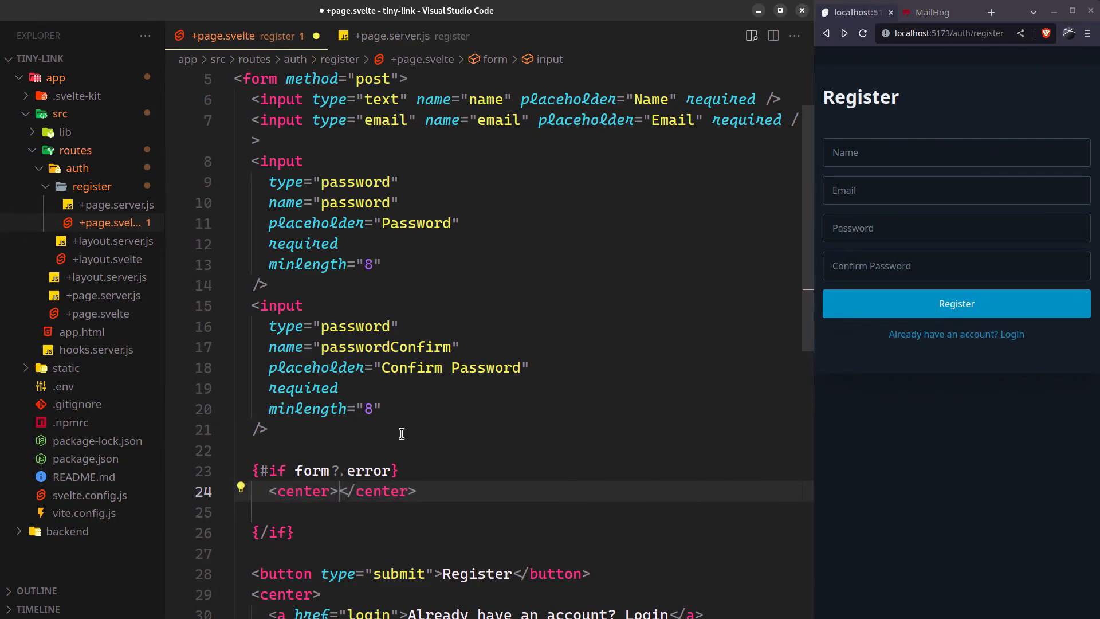
text(style="color: crimson">)
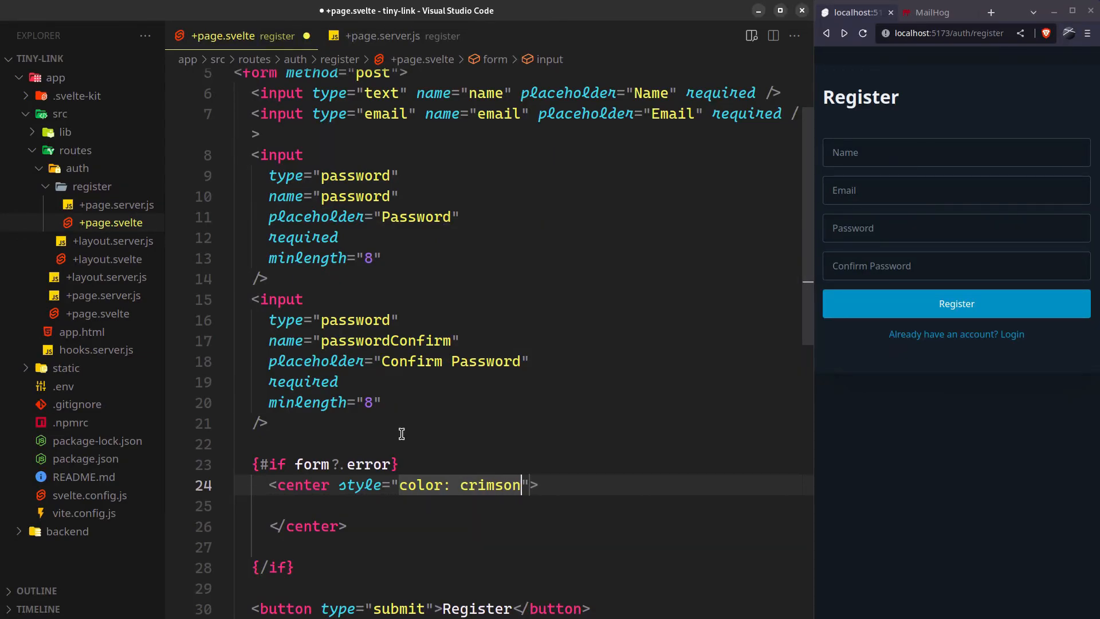
text(; margin:1re)
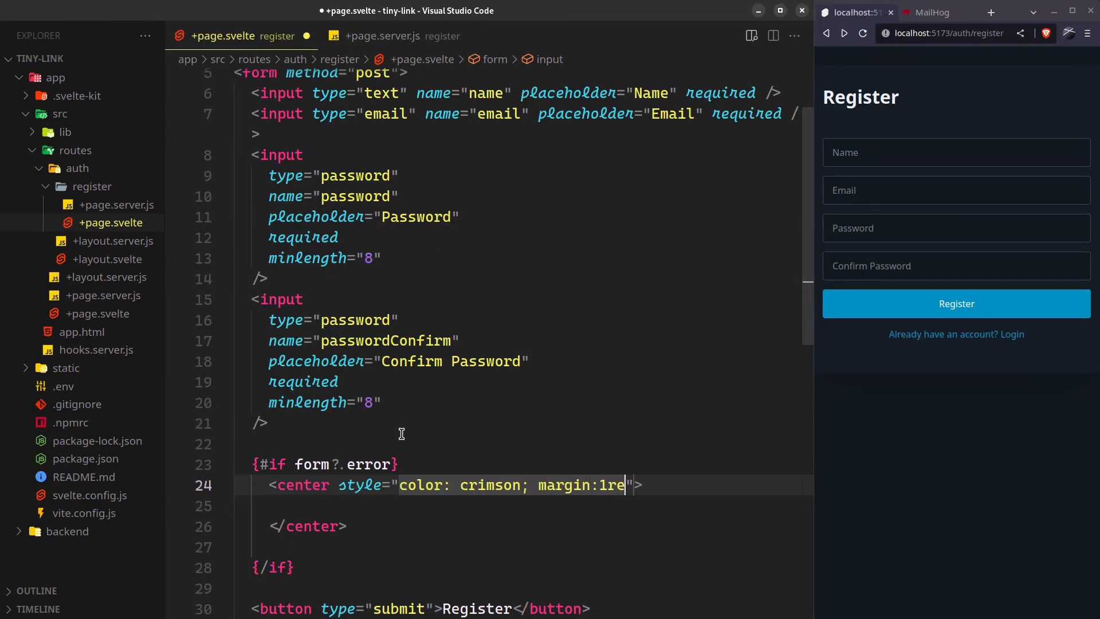
text(strong>{f}</strong>)
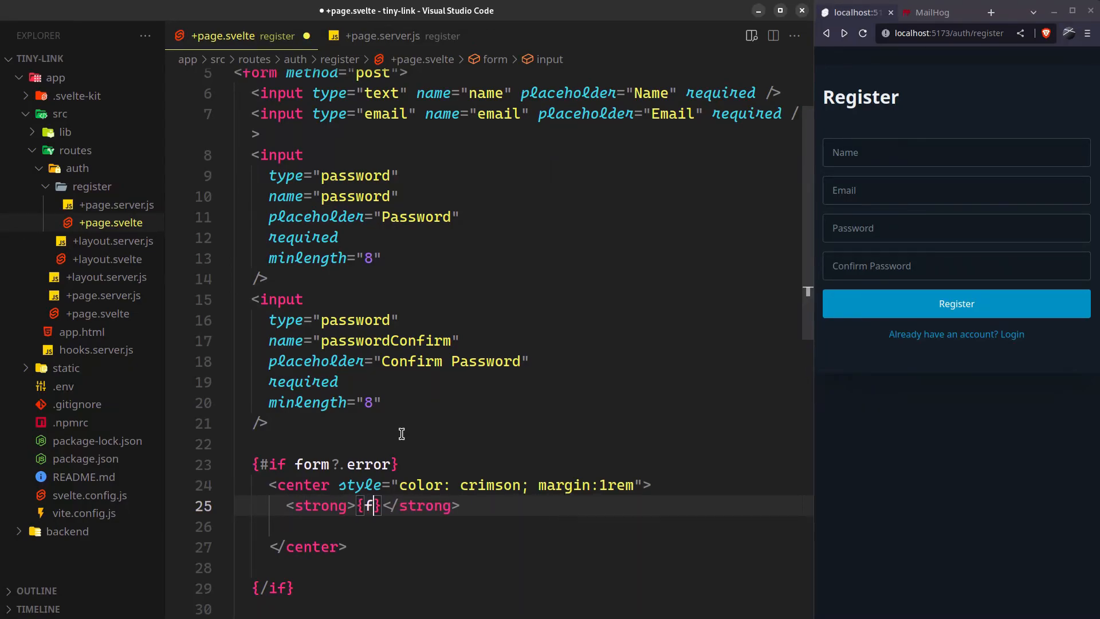
text(orm.error)
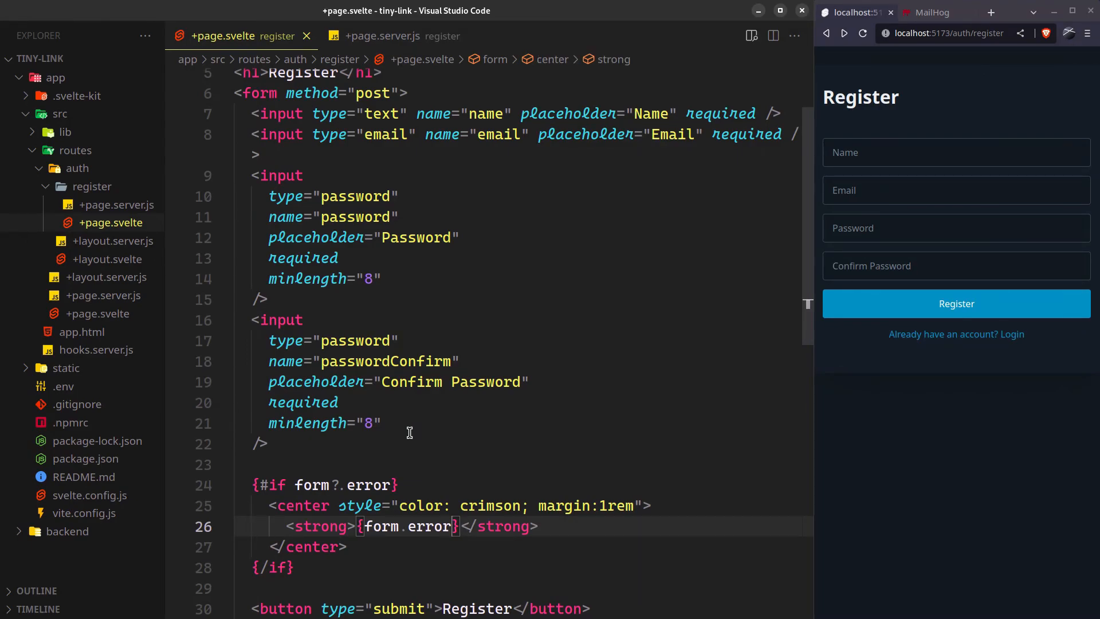
Step: Create a new login +page.svelte file in the auth folder
right_click(77, 167)
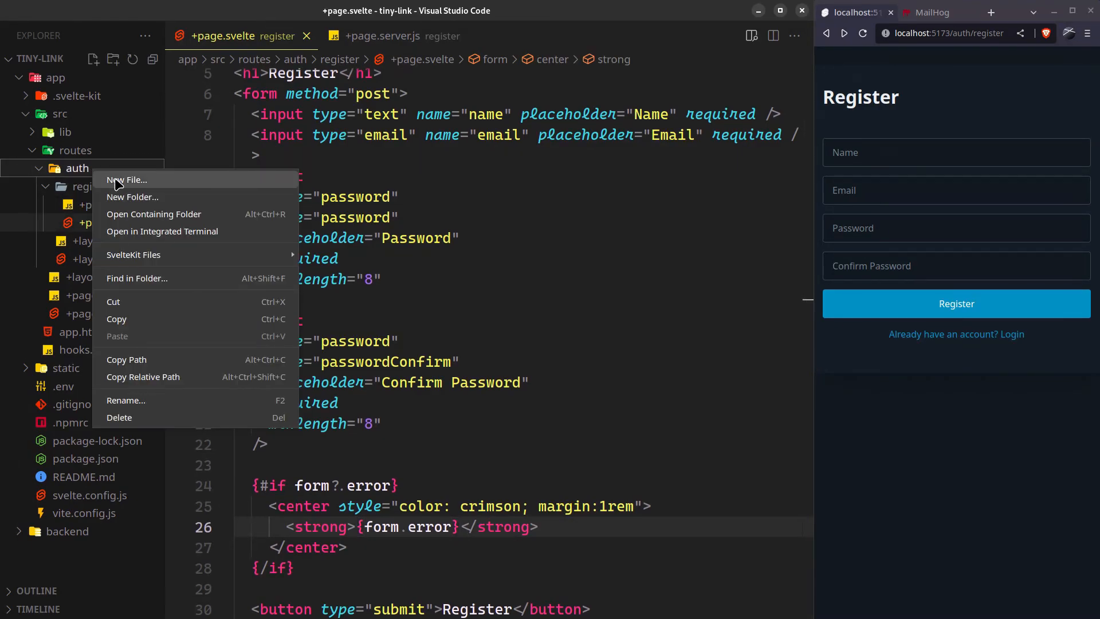
click(128, 179)
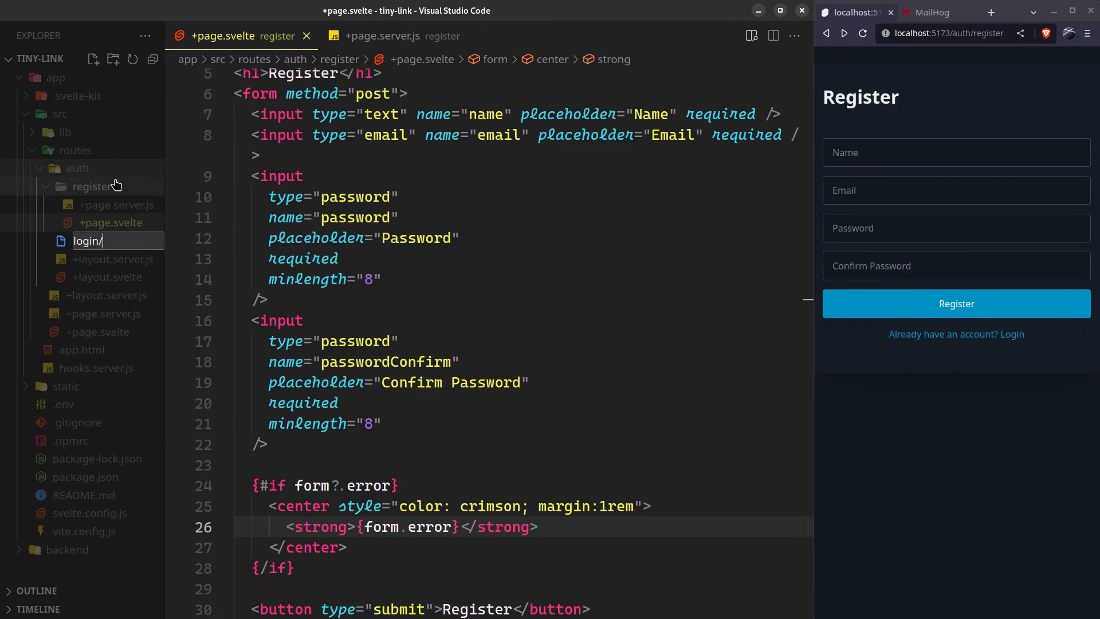
text(+page.sv)
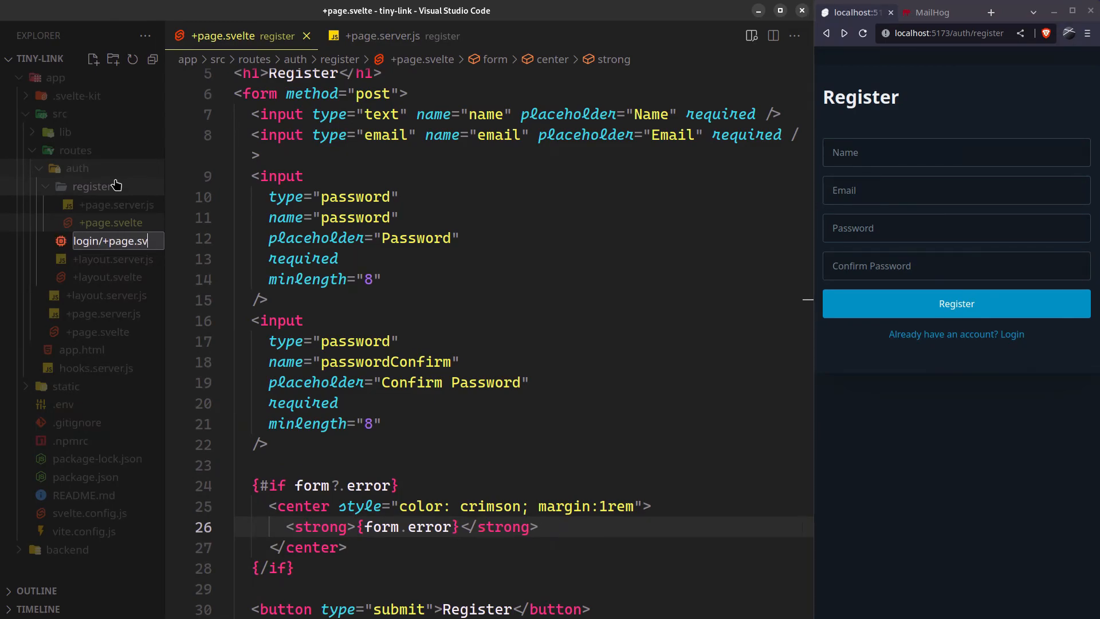
key(Enter)
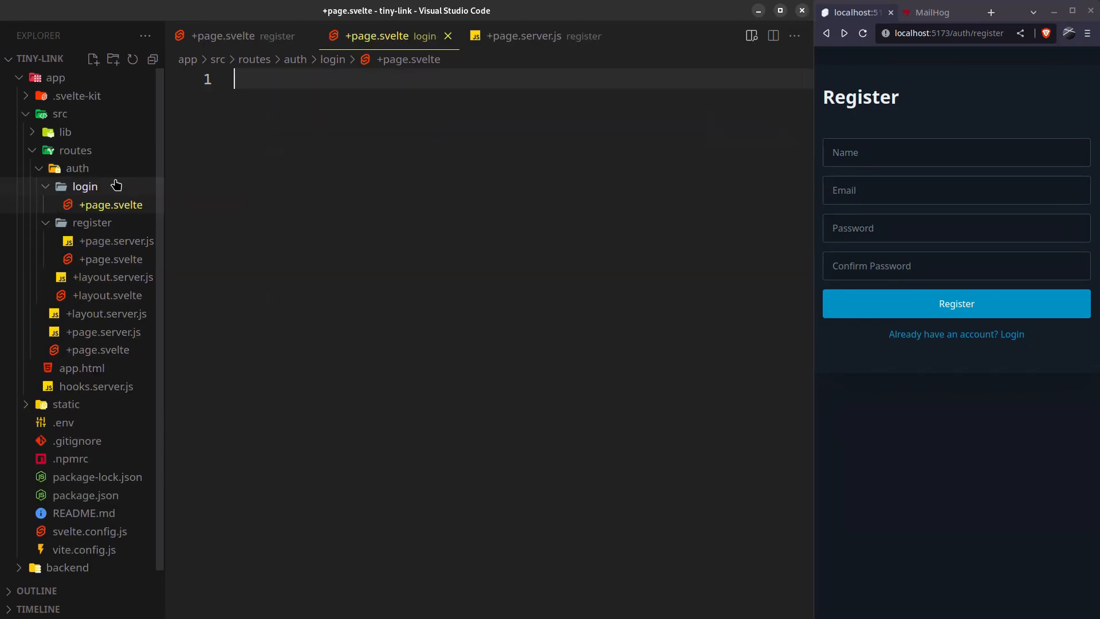
click(110, 259)
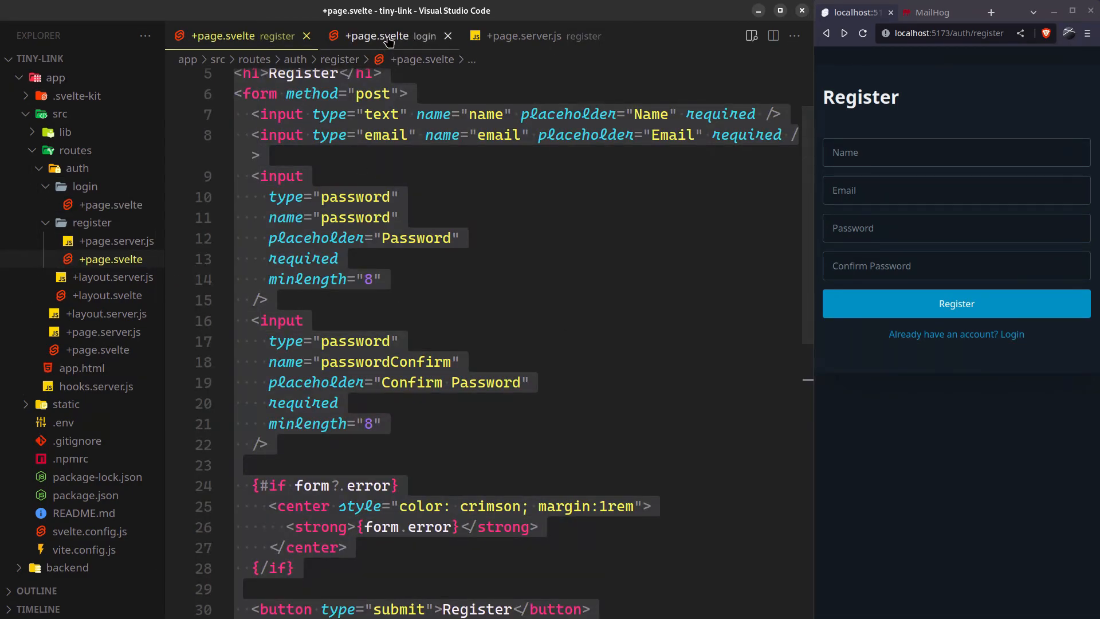
click(377, 36)
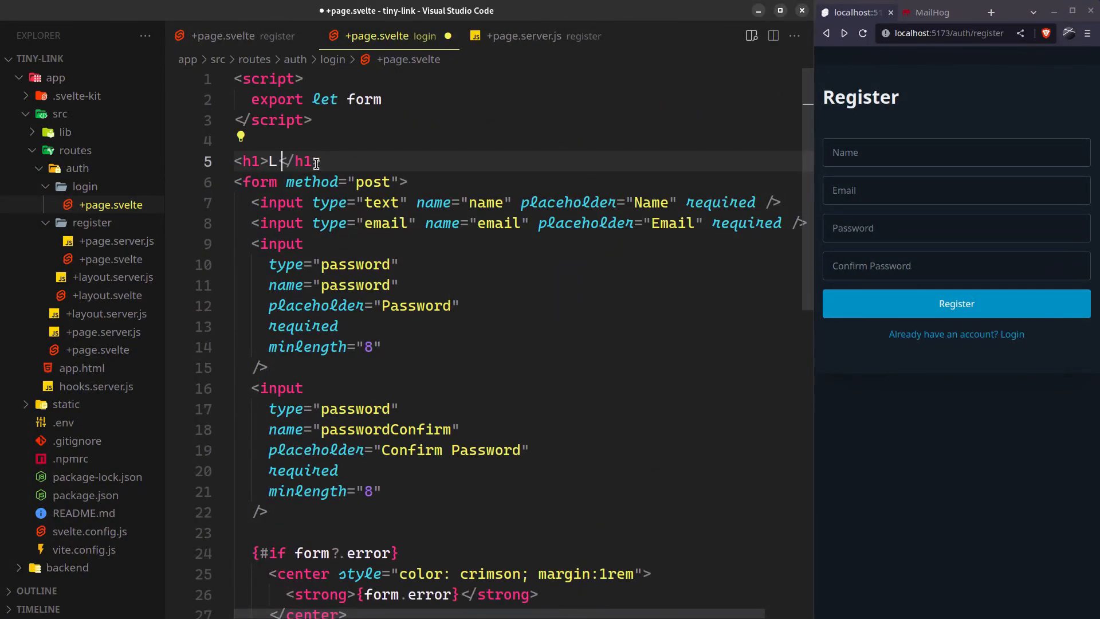
Step: Give the login page a Login heading and a 'Don't have an account? Register' link, saved
text(ogin)
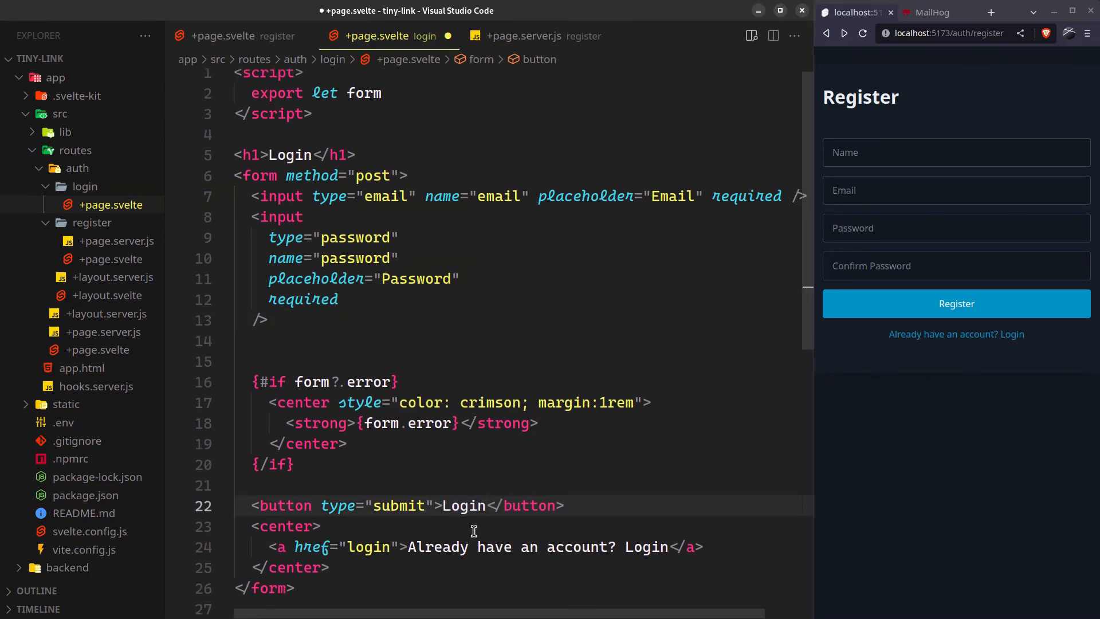
text(Don't)
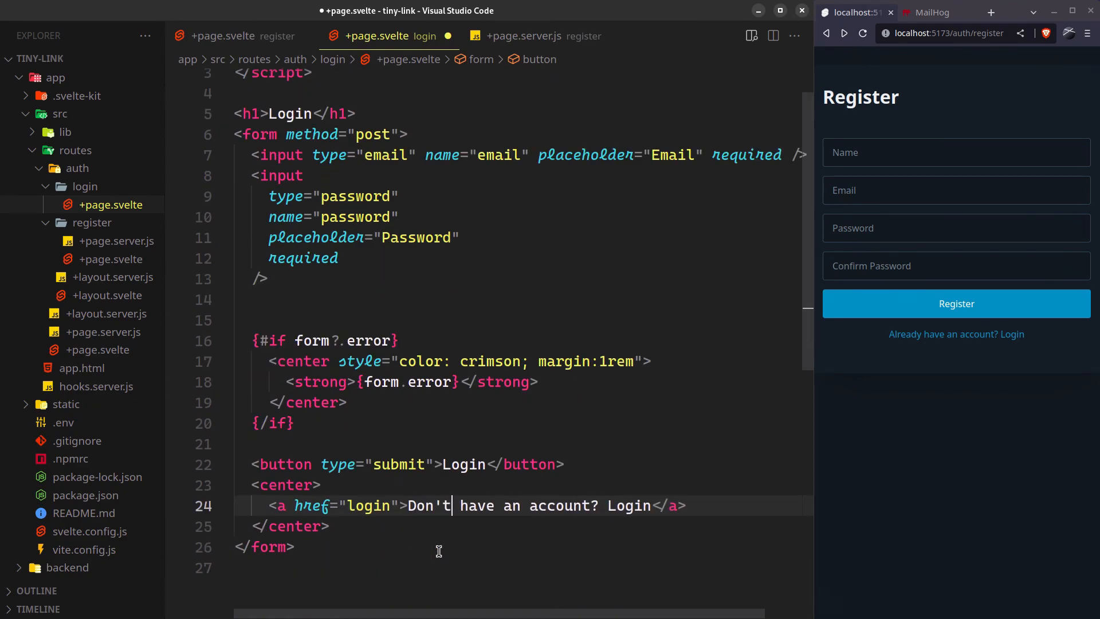
text(R)
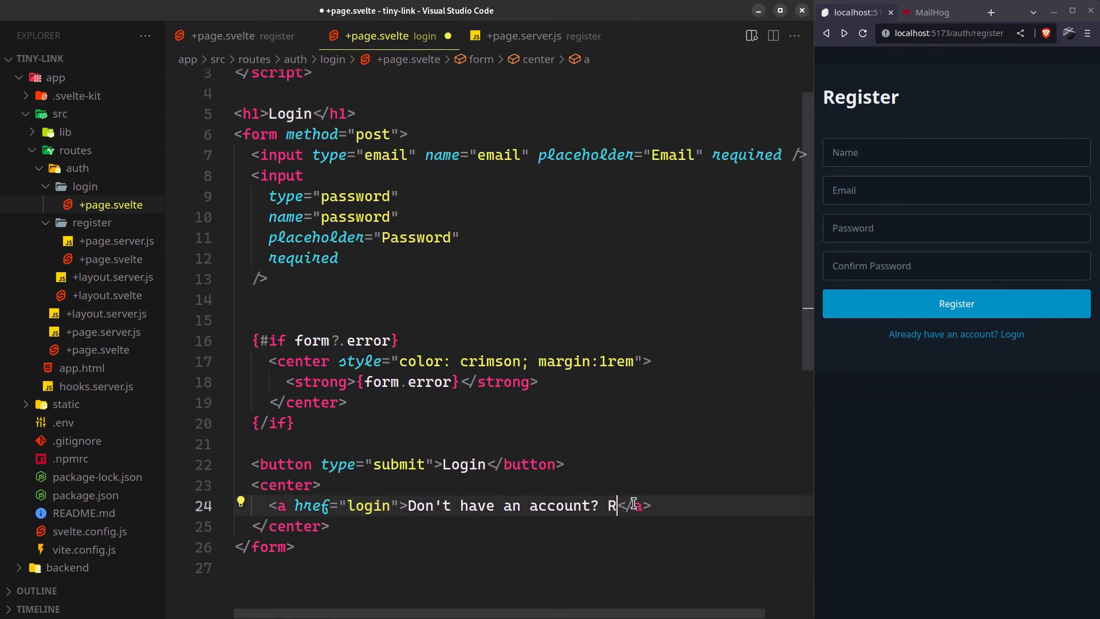
text(egister)
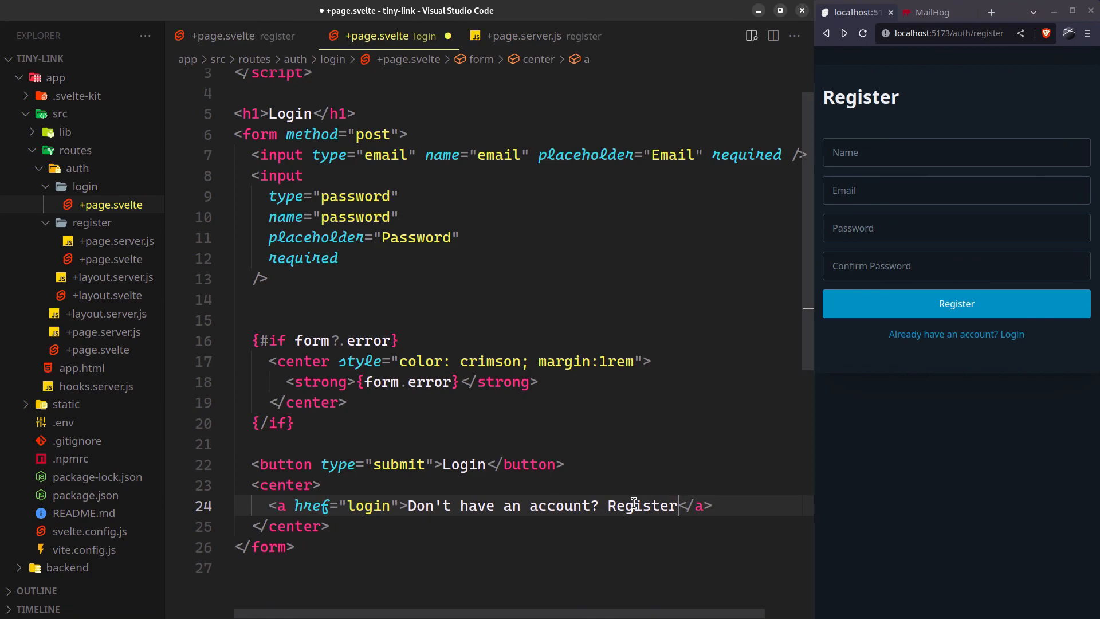
key(ctrl+s)
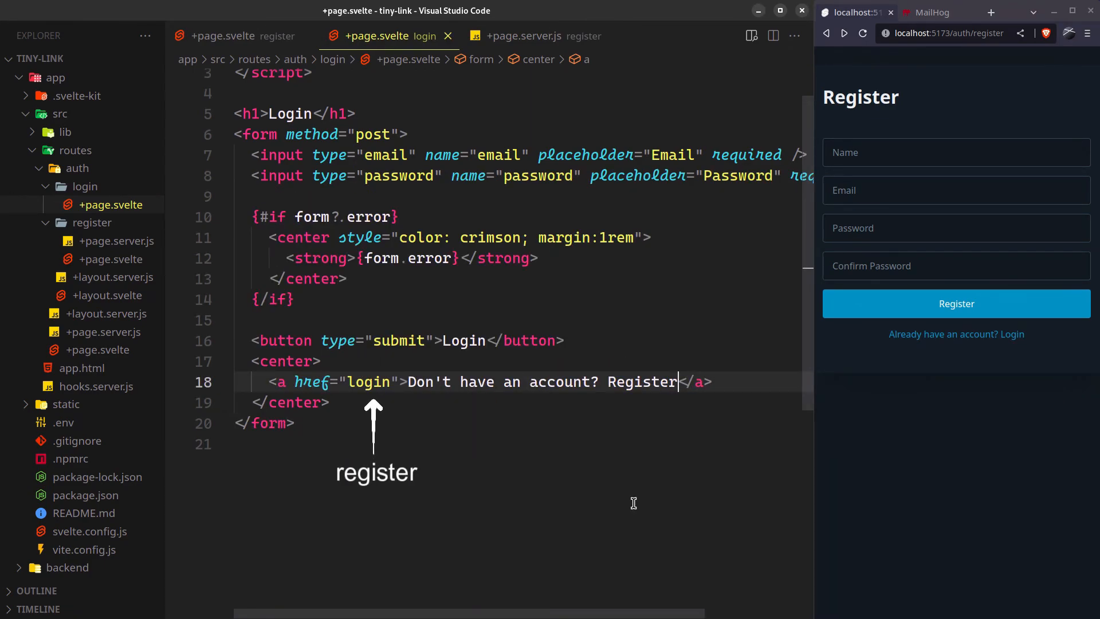
scroll(up, 3)
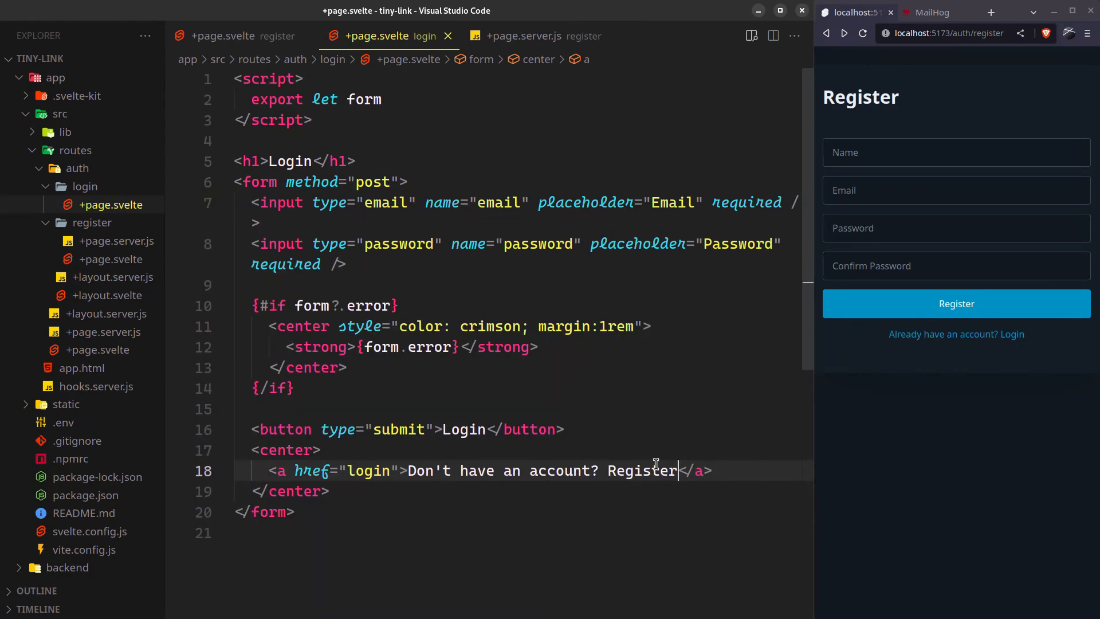
click(541, 35)
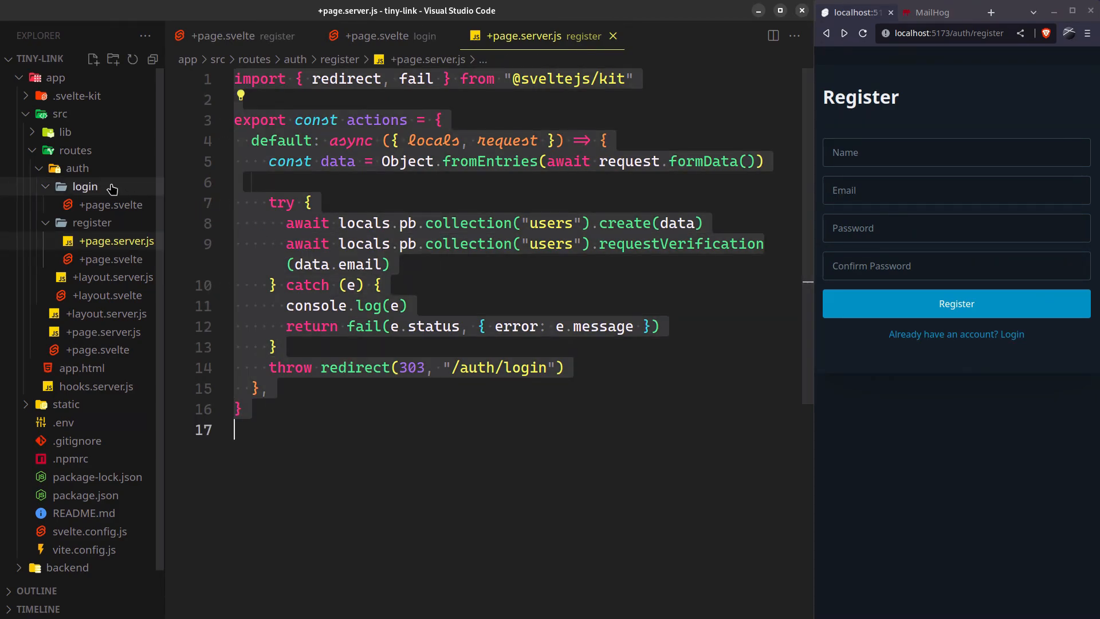
Step: Create login/+page.server.js with the register actions and set the login form action to ?/login
click(92, 59)
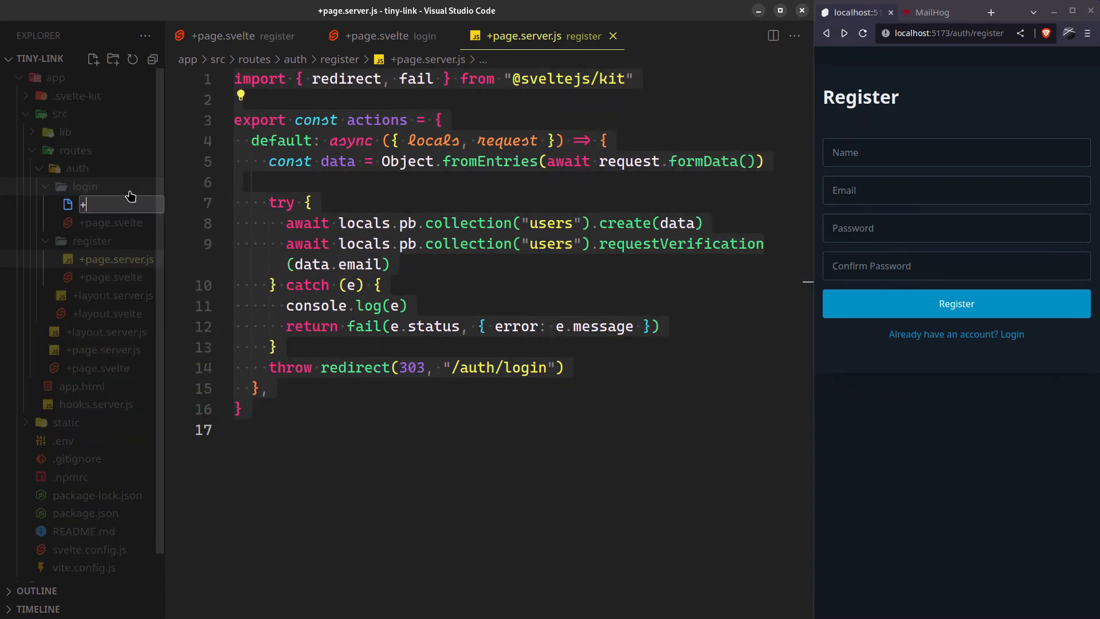
text(+page.server.js)
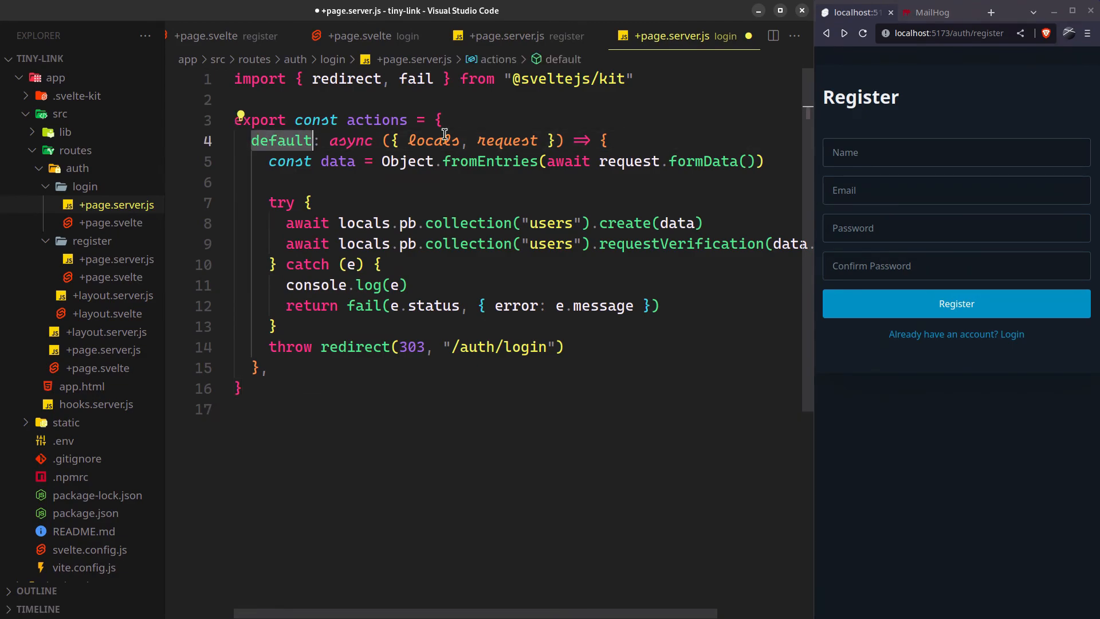
click(360, 36)
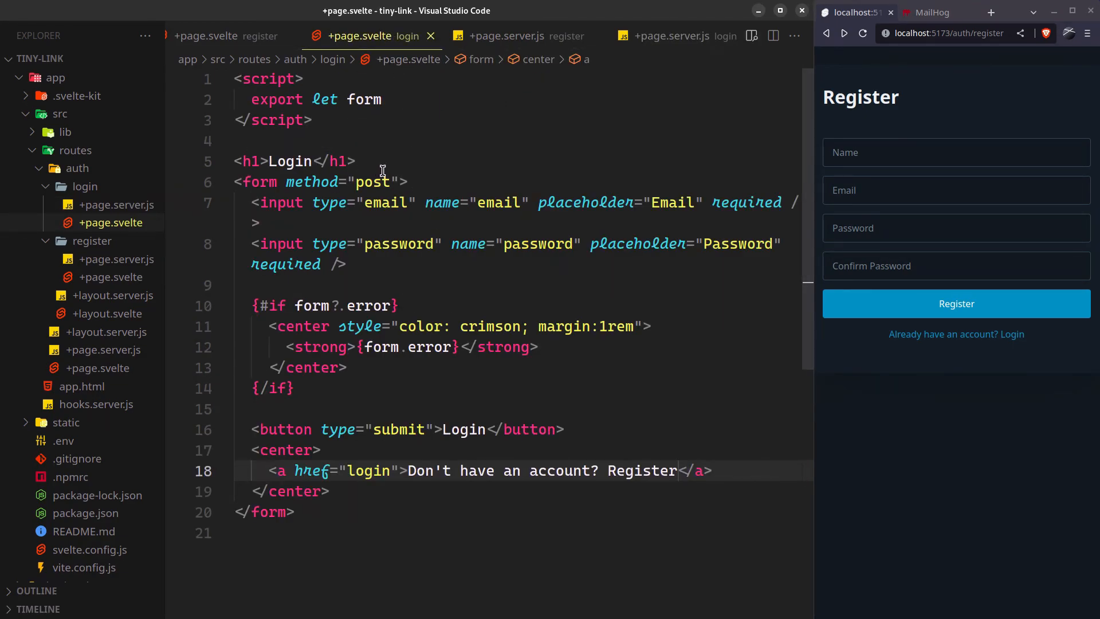
click(406, 182)
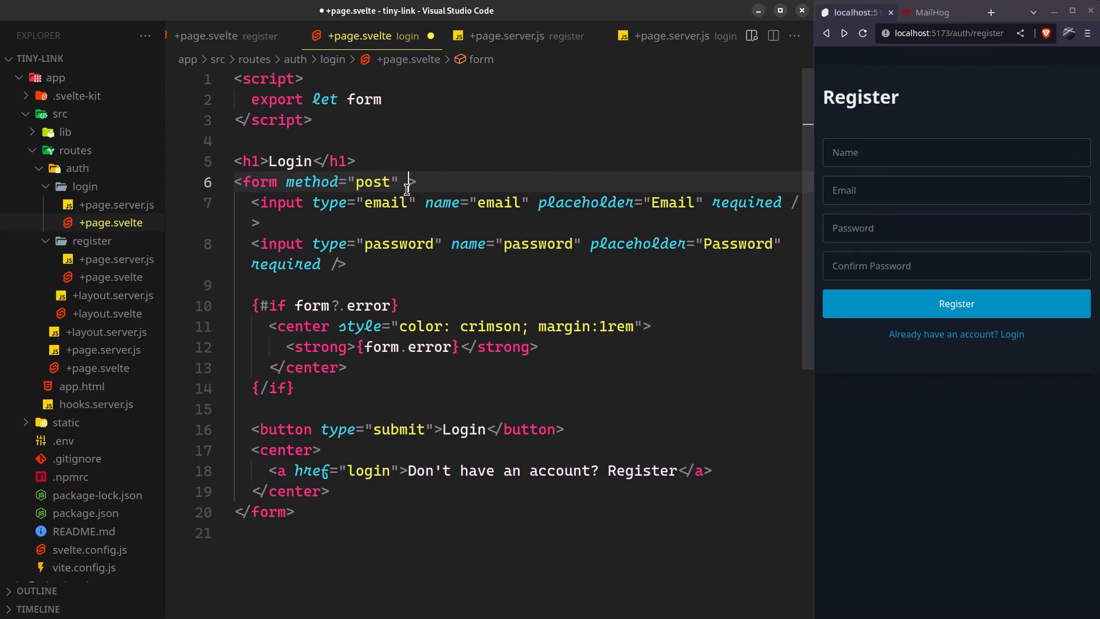
text(action="?")
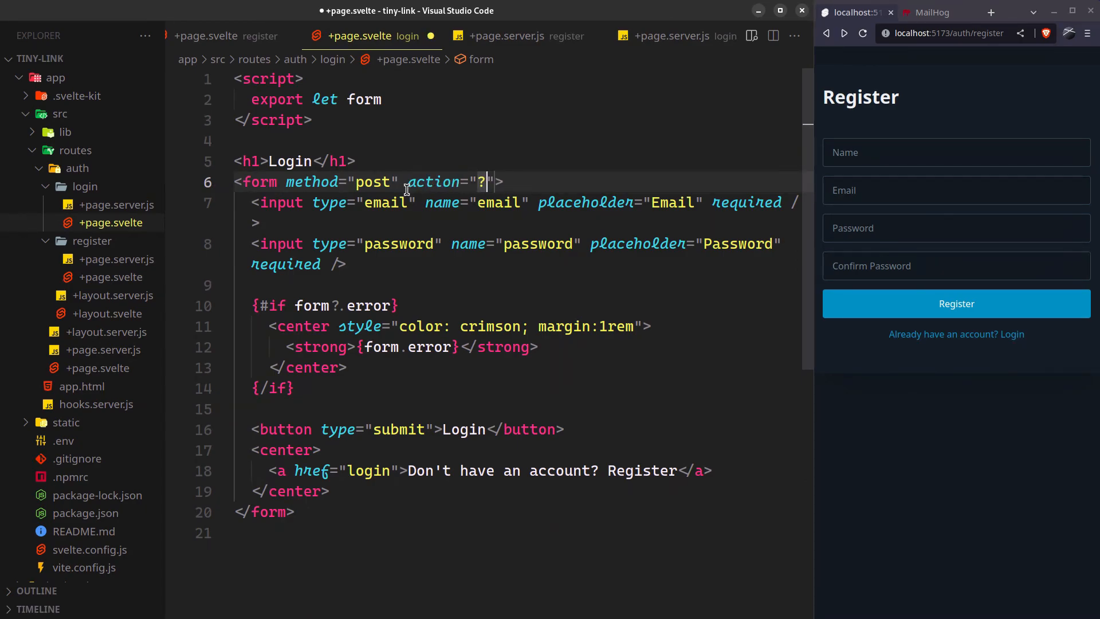
text(/login)
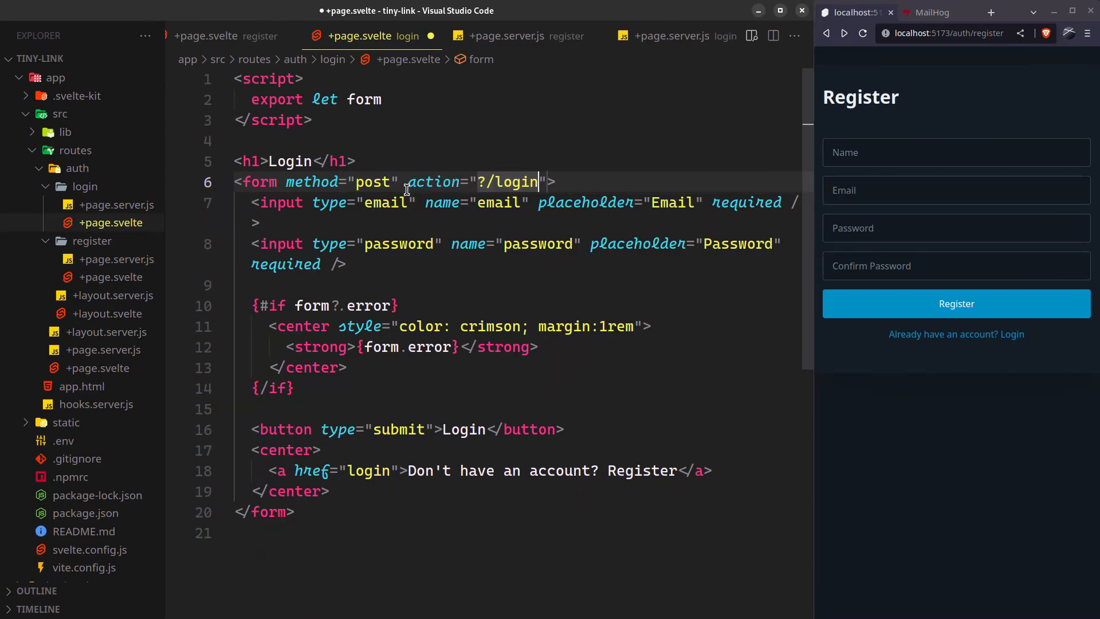
click(674, 36)
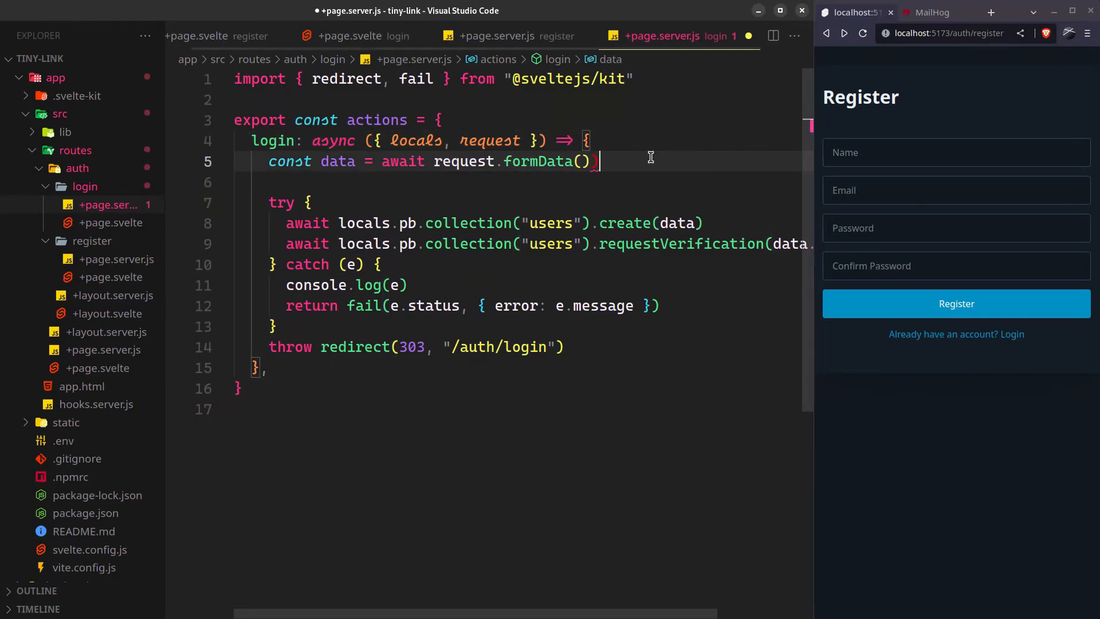
mouse_move(674, 223)
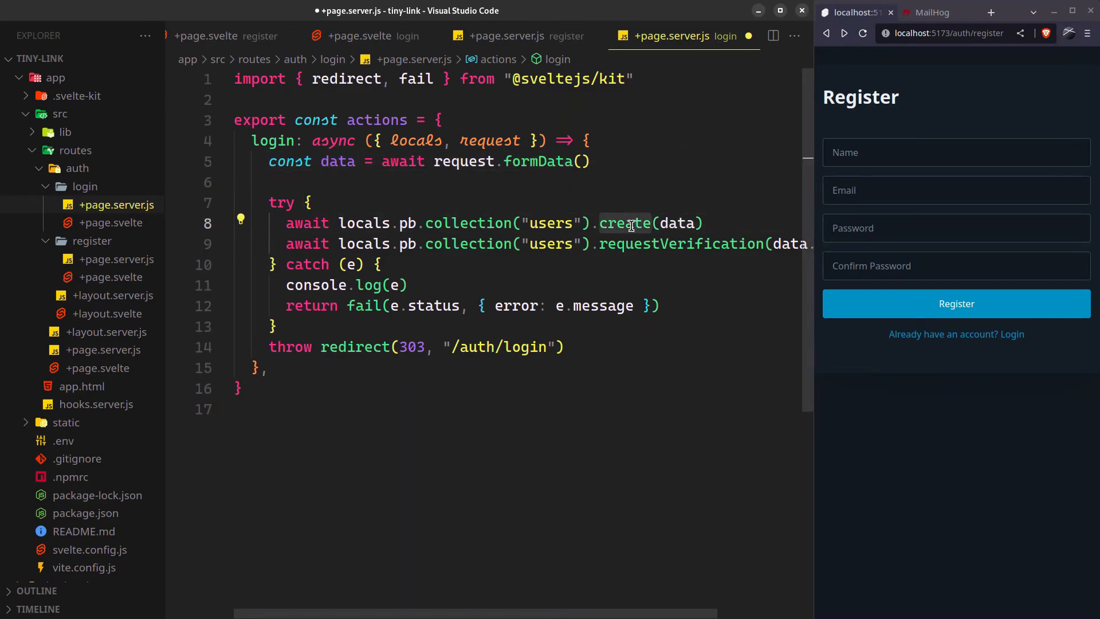
Step: Sign in via authWithPassword, failing unverified users with 'Please verify your email' (400)
text(authWithPassword)
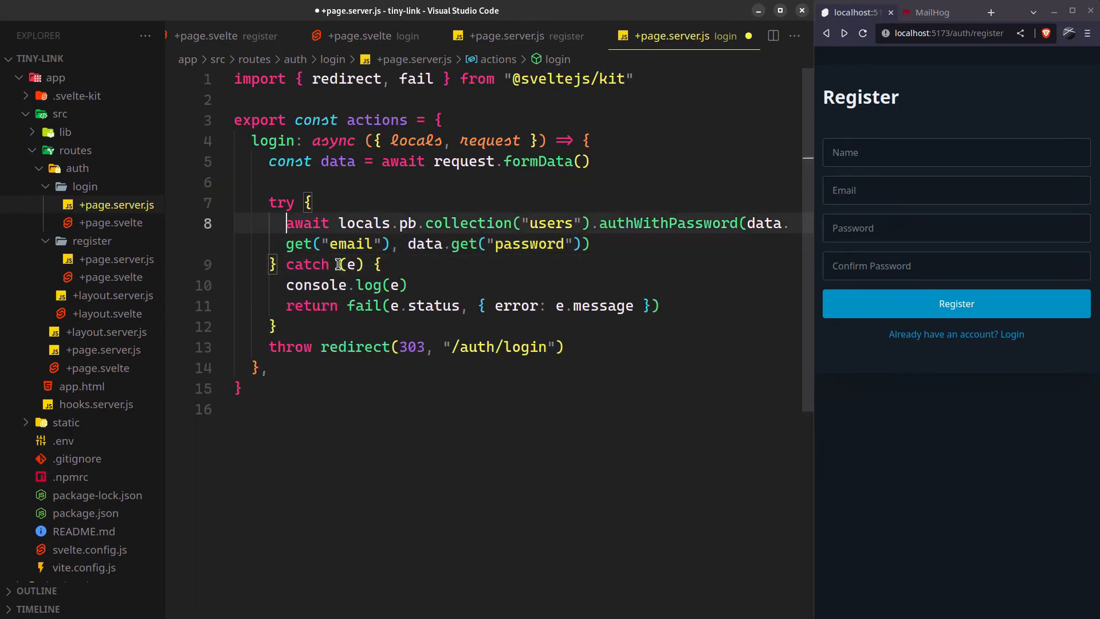
text(const)
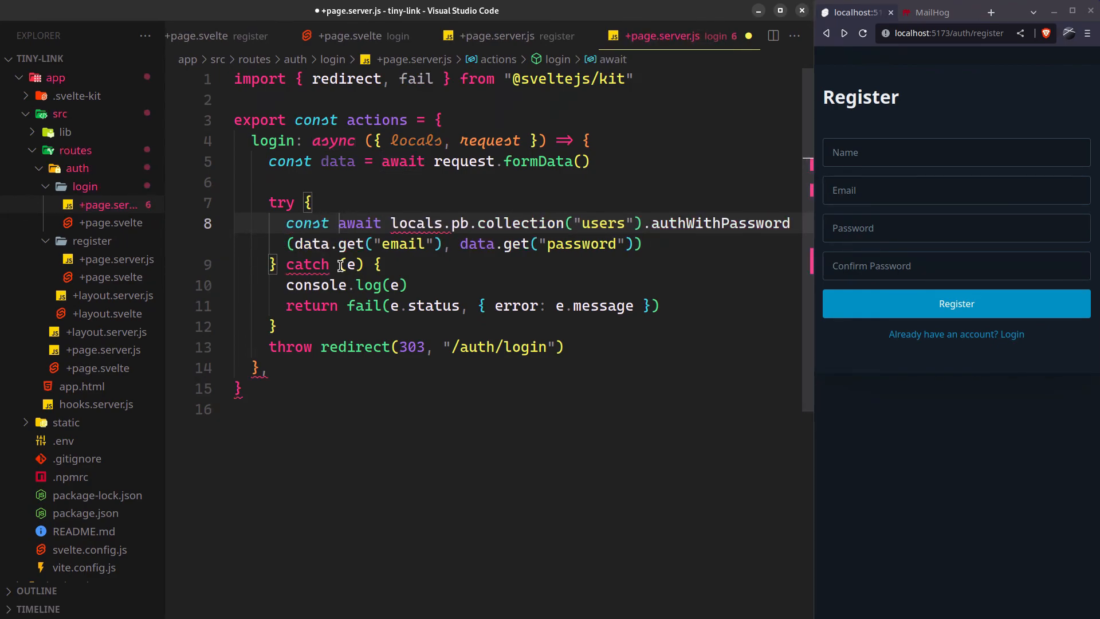
text(user =)
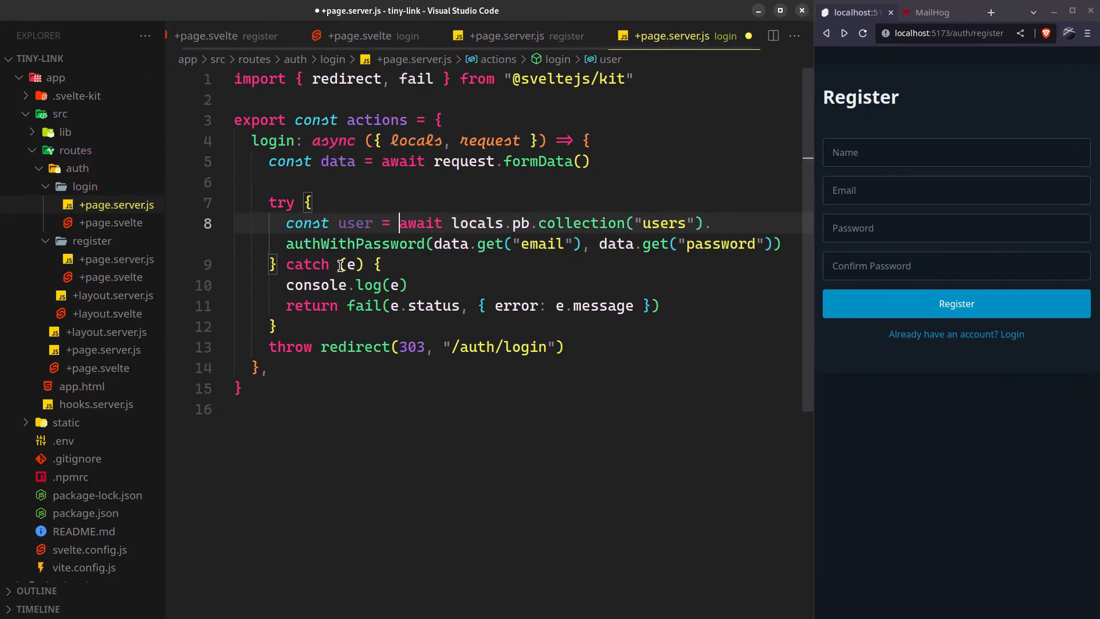
key(Enter)
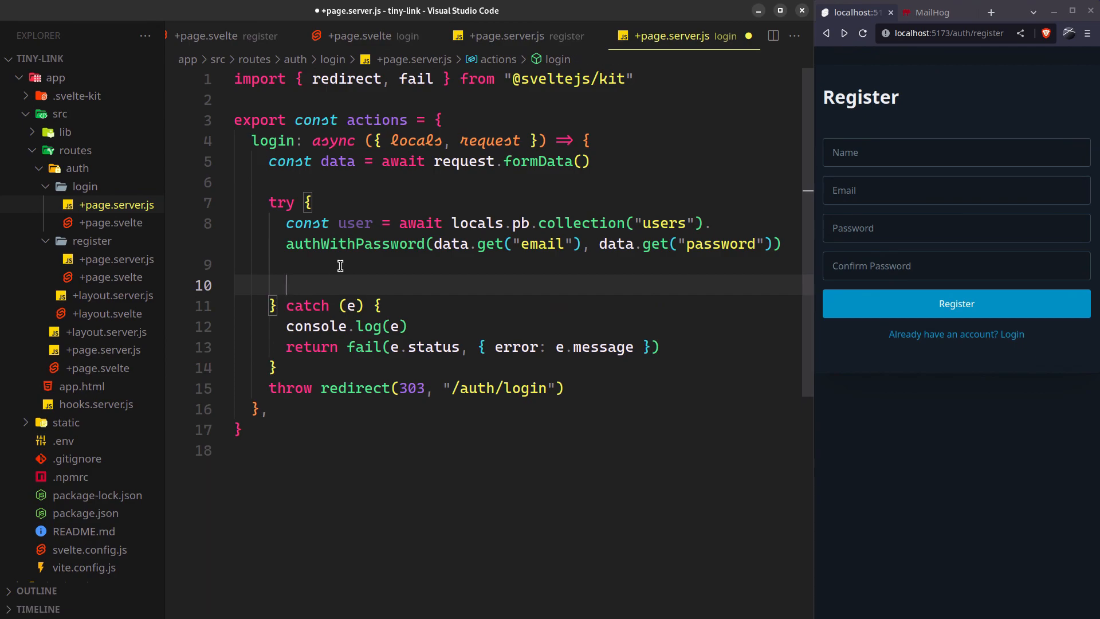
text(if (!u)
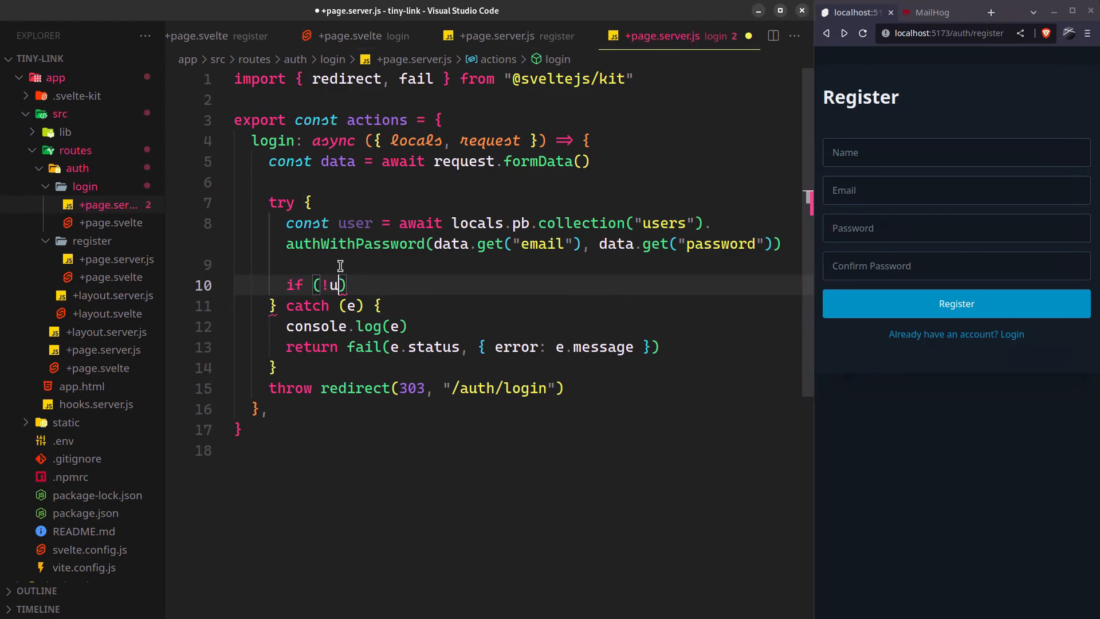
text(ser.record.ver)
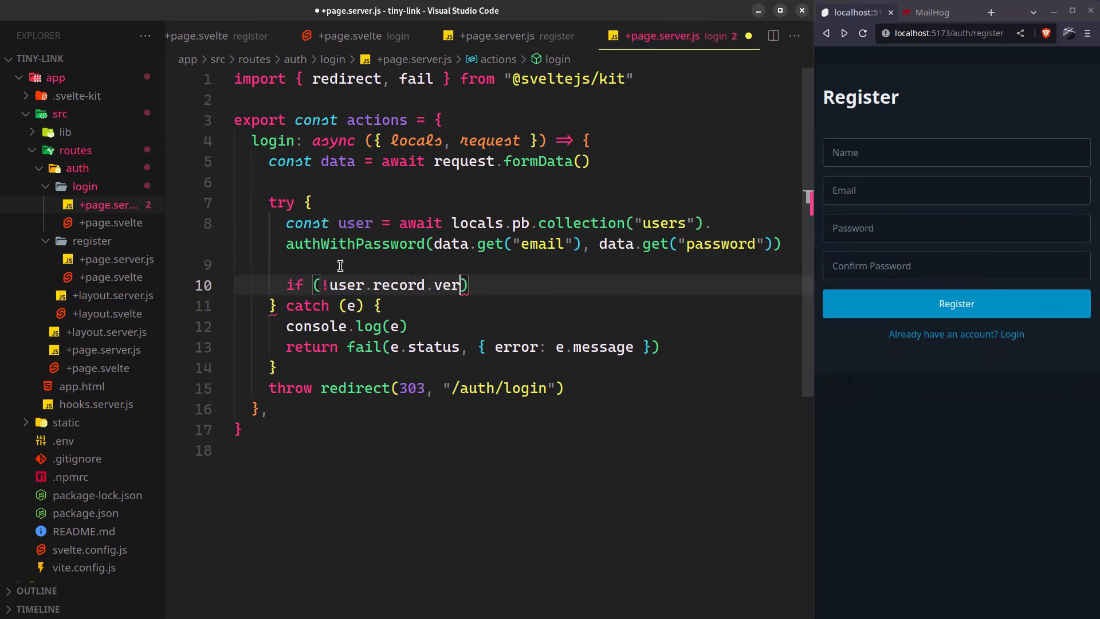
text(ified) {)
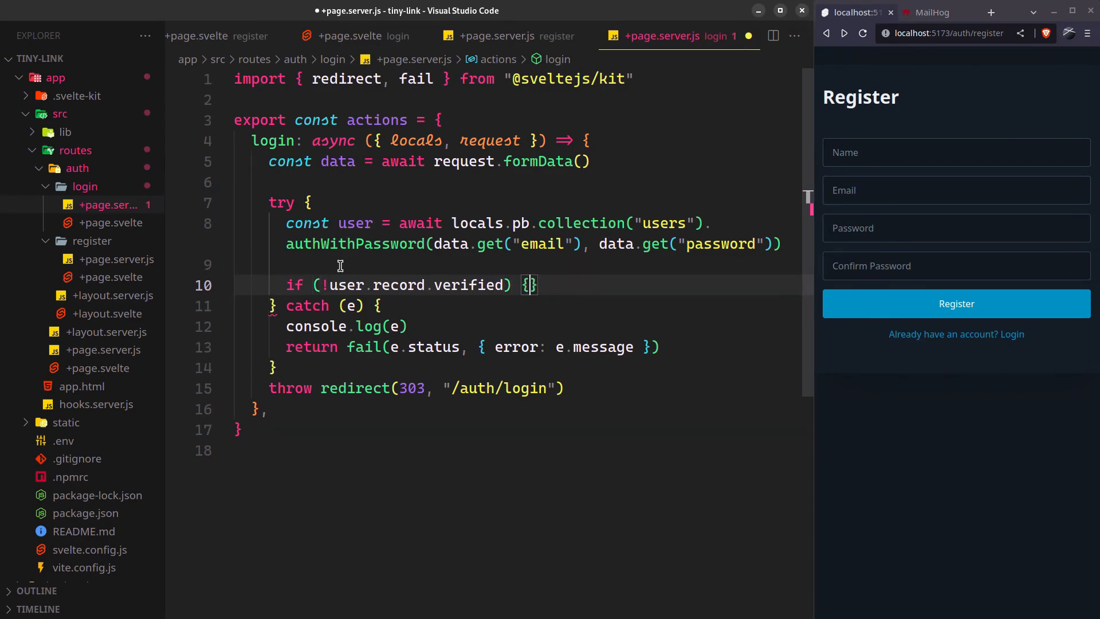
text(locals.pb.authStore.clear()
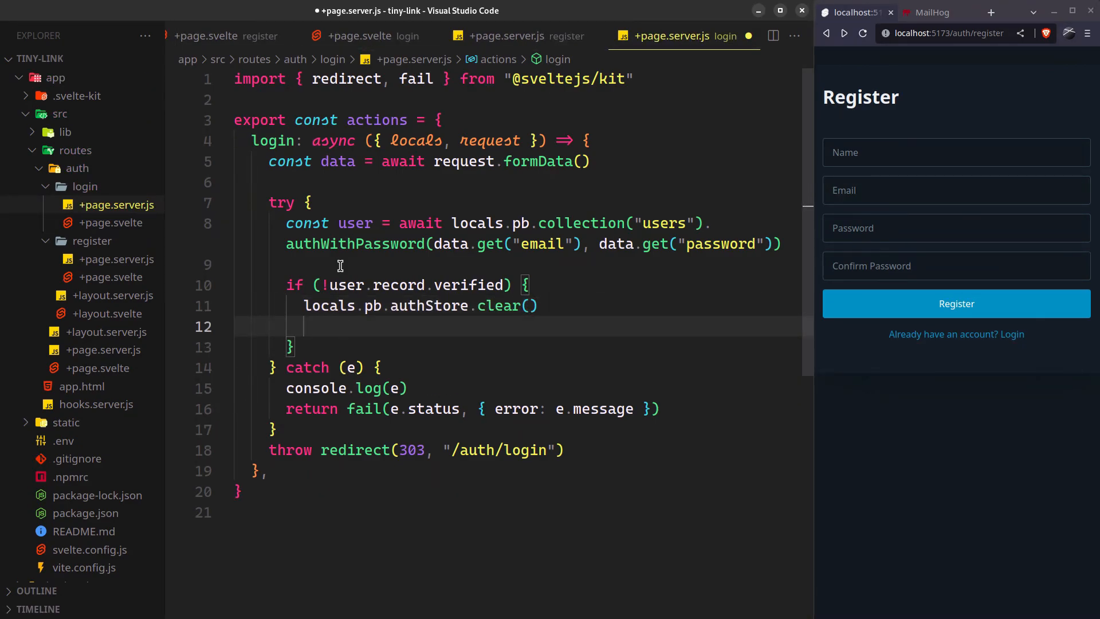
text(return fail)
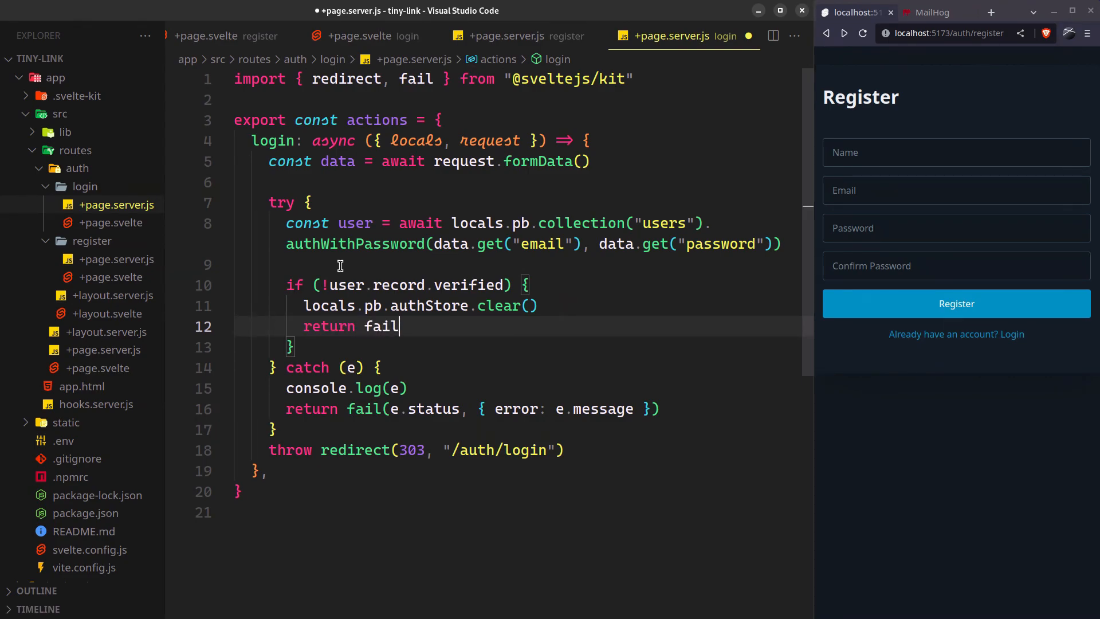
text((400, ))
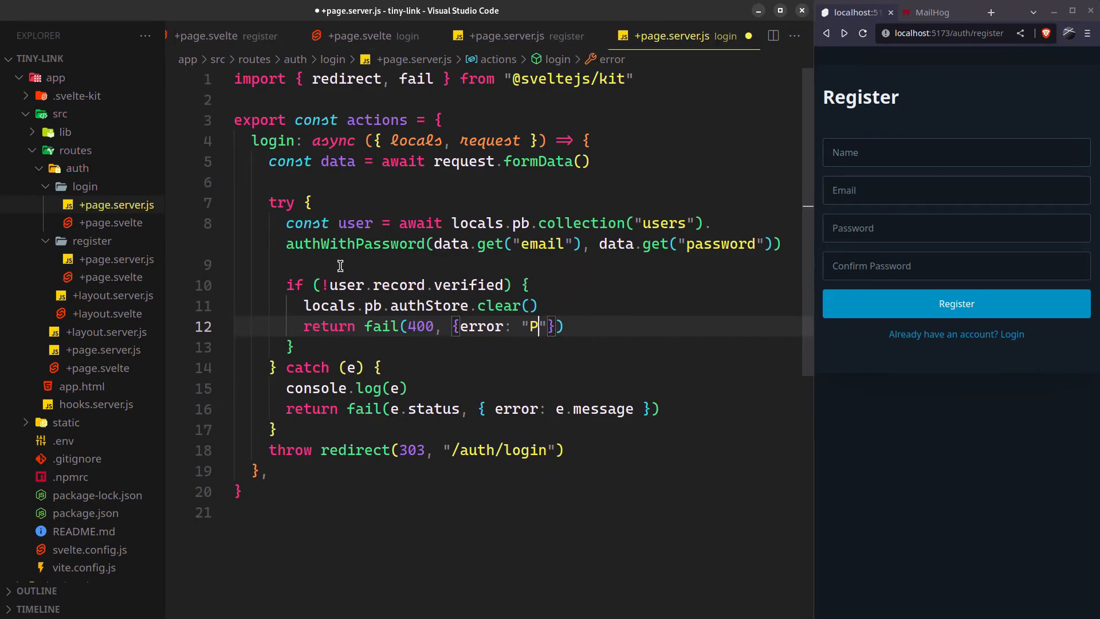
text(lease verify your email before login)
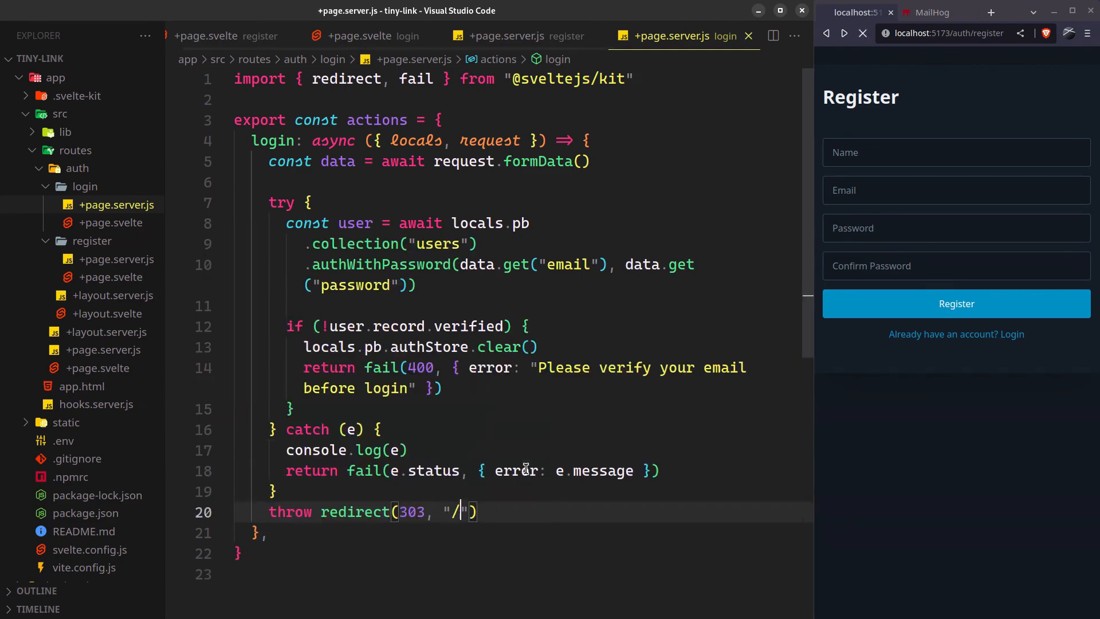
click(955, 334)
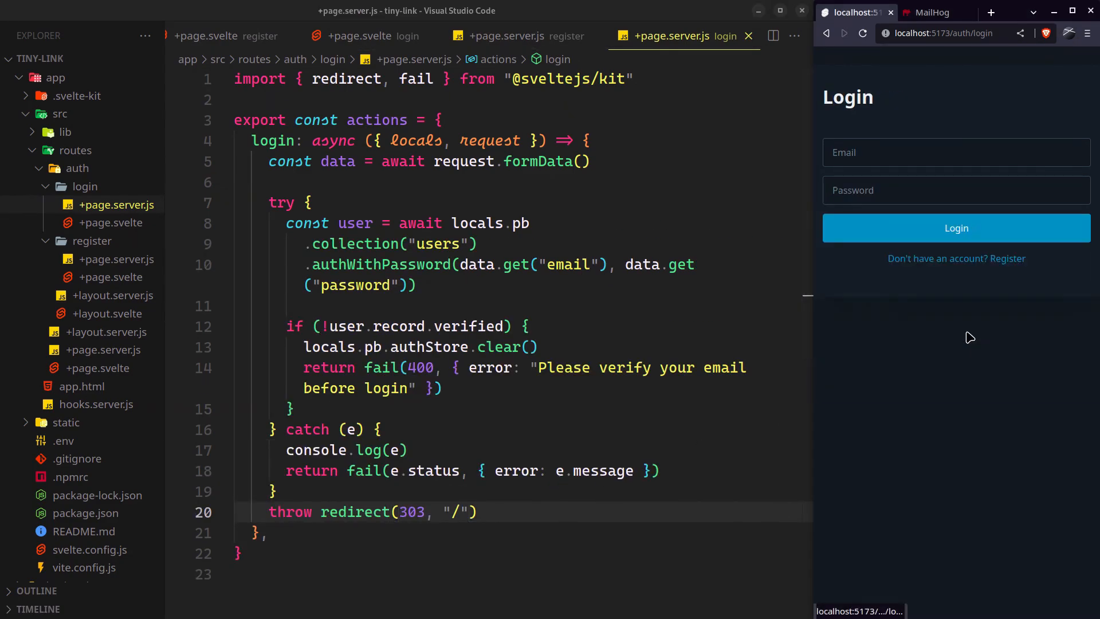
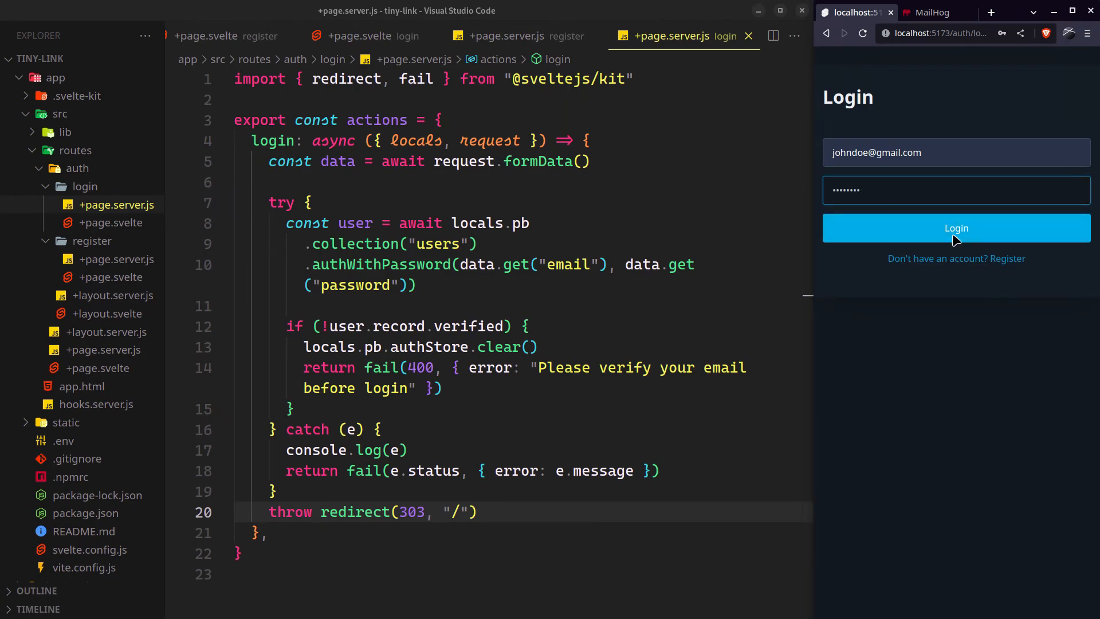
click(956, 228)
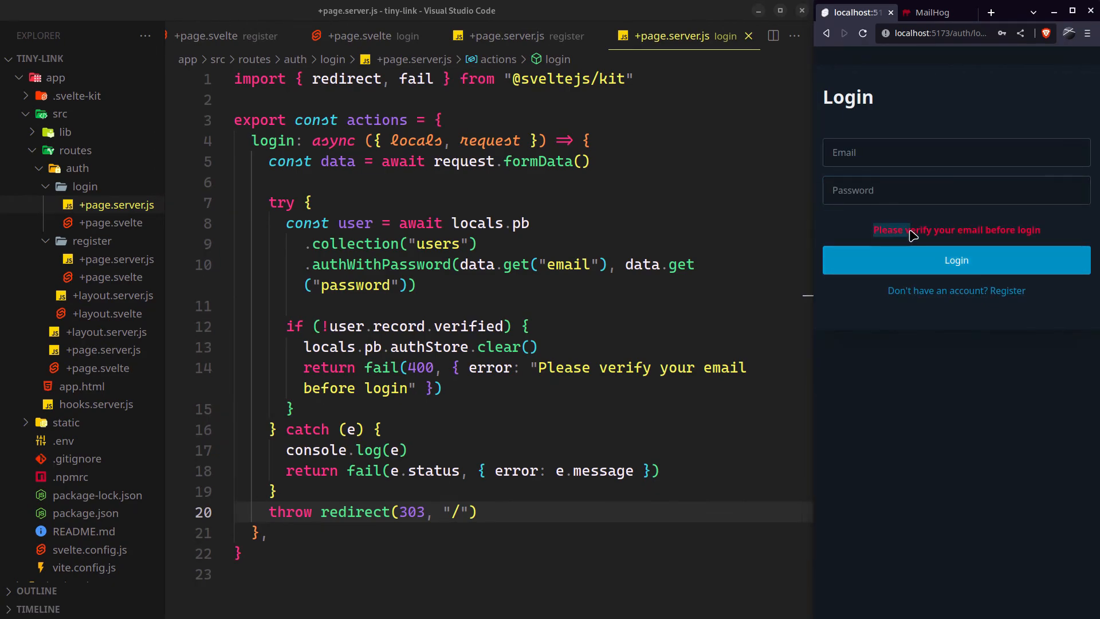
click(930, 13)
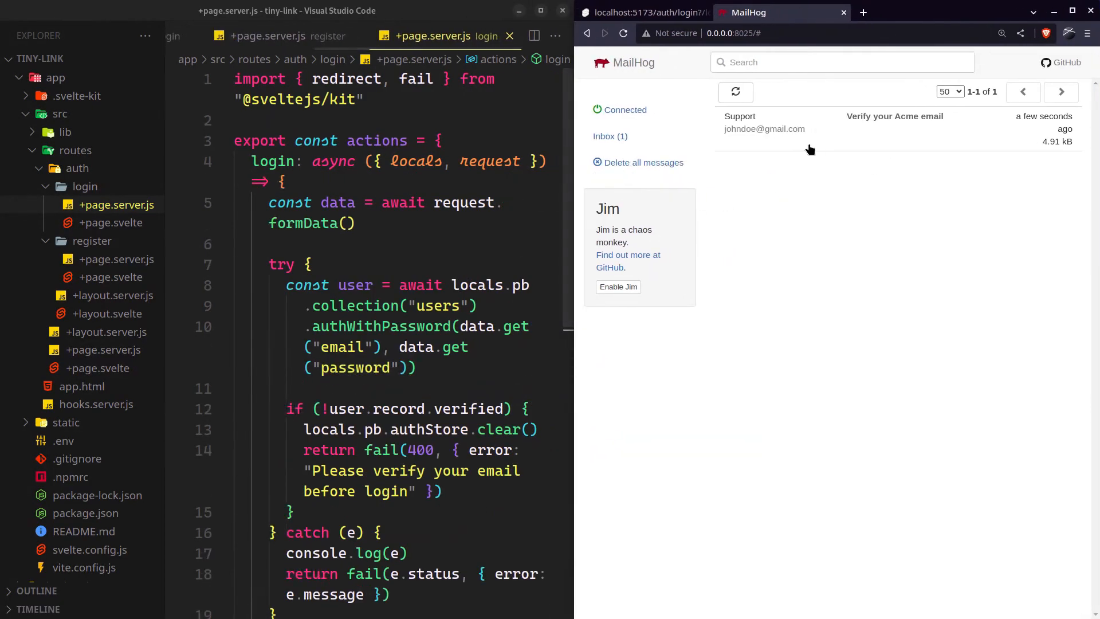
click(894, 123)
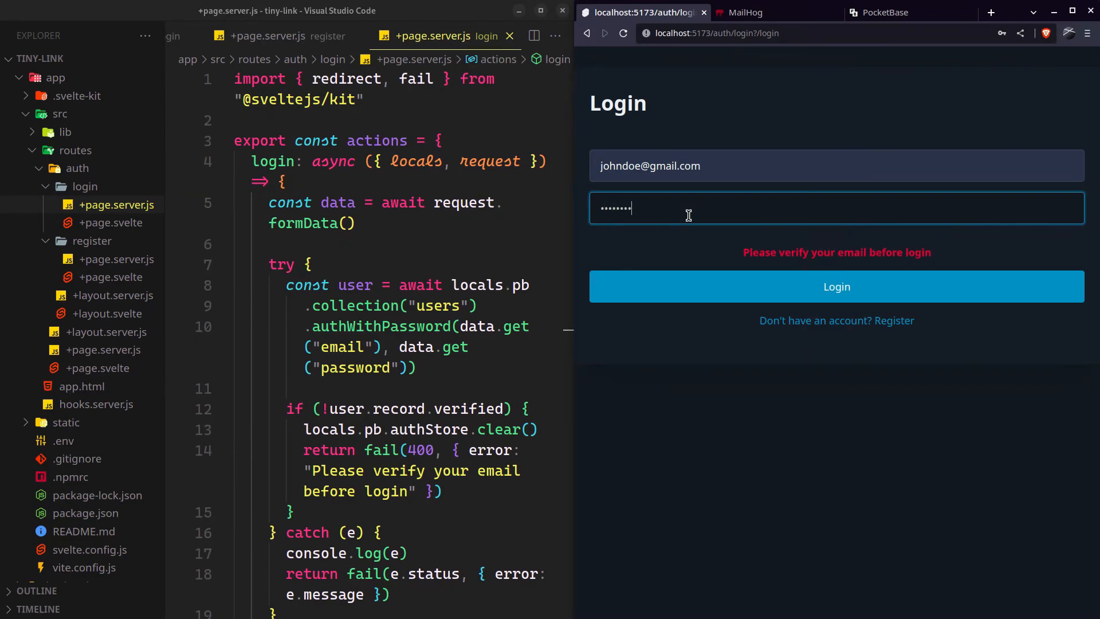
click(837, 287)
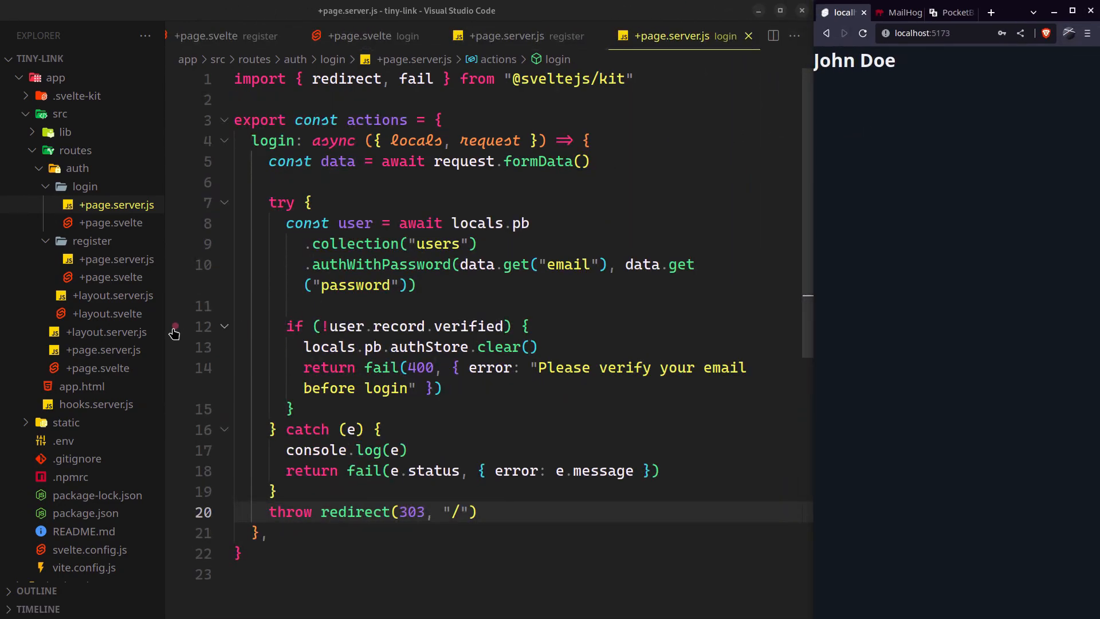
click(97, 368)
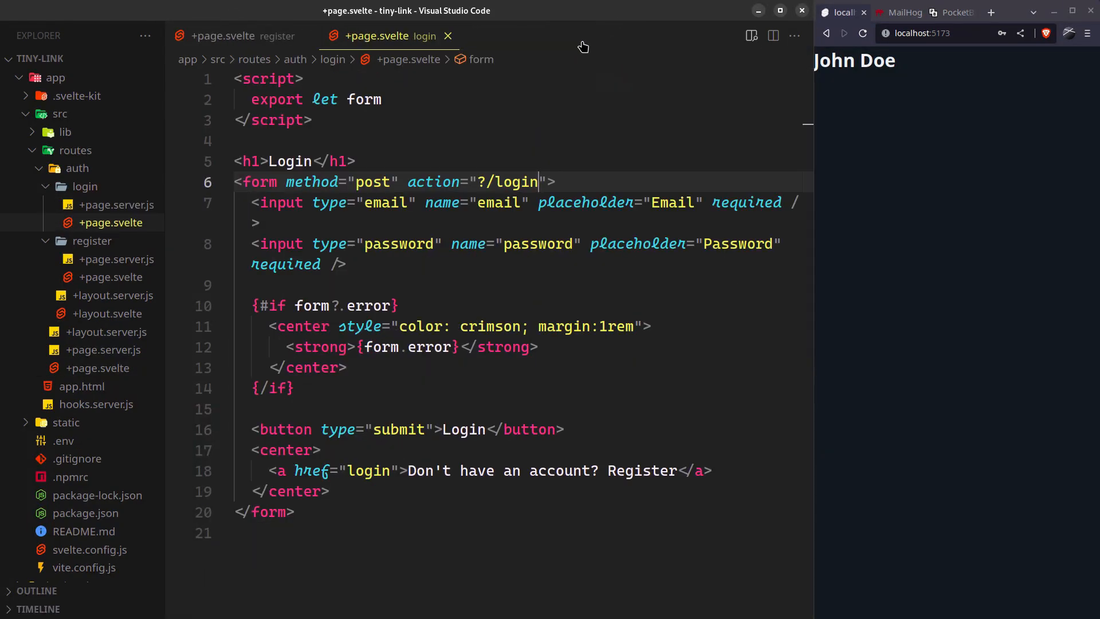
Step: Create a logout/+server.js file inside the auth folder
click(447, 36)
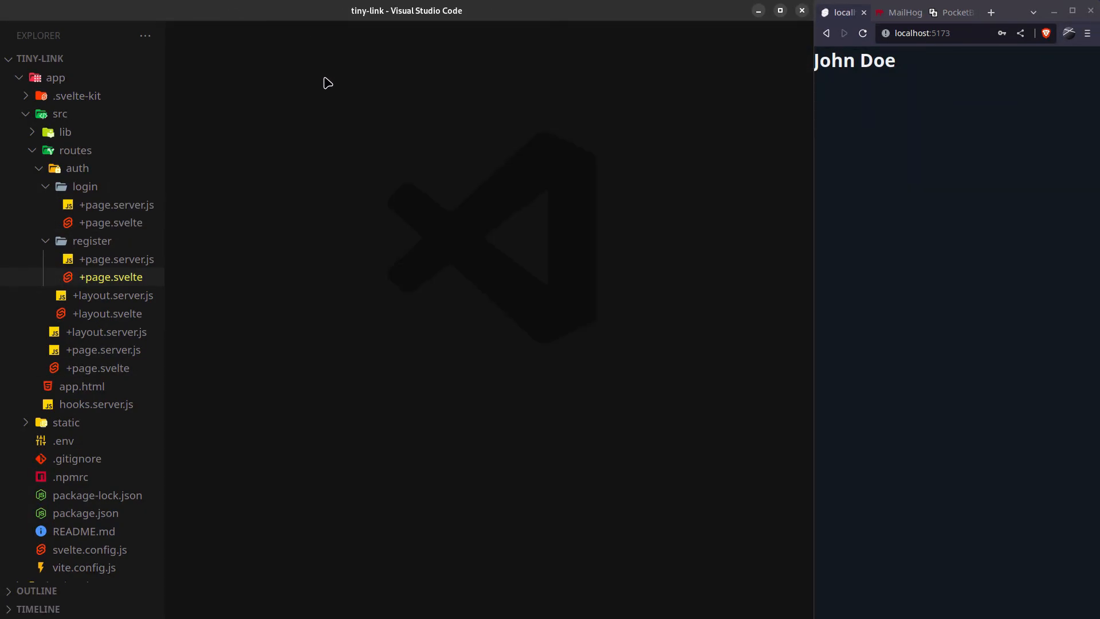
right_click(78, 168)
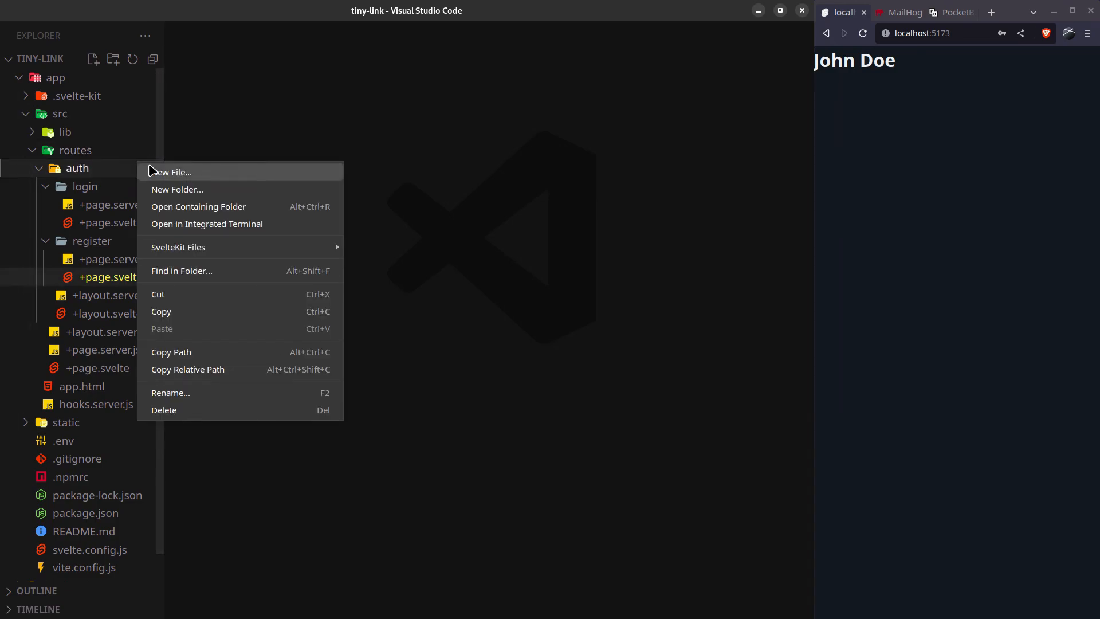
click(172, 172)
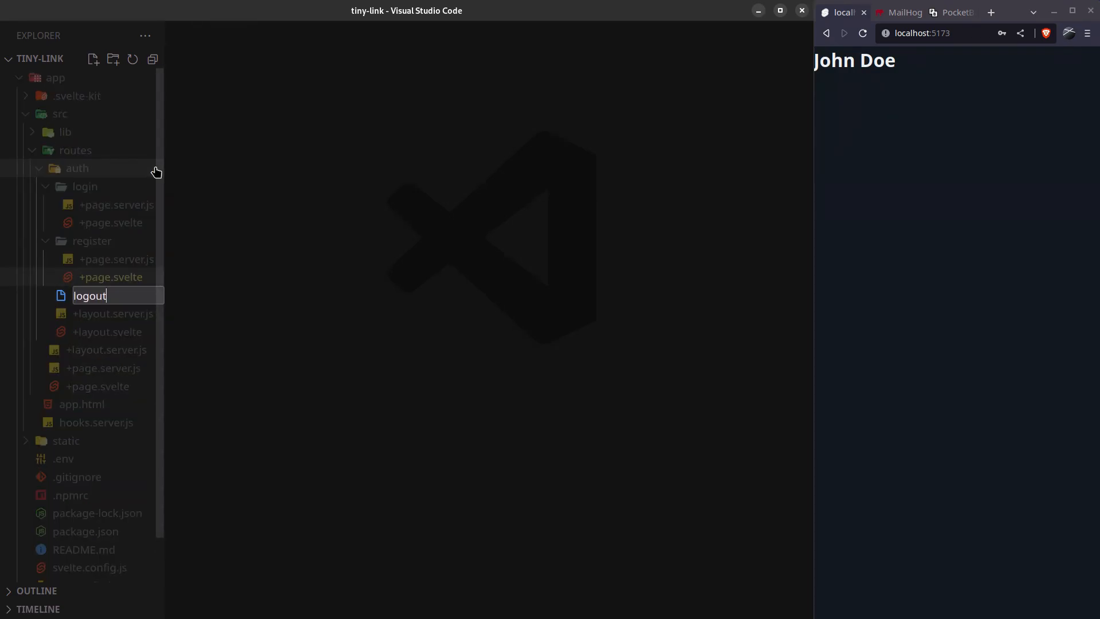
text(/+server)
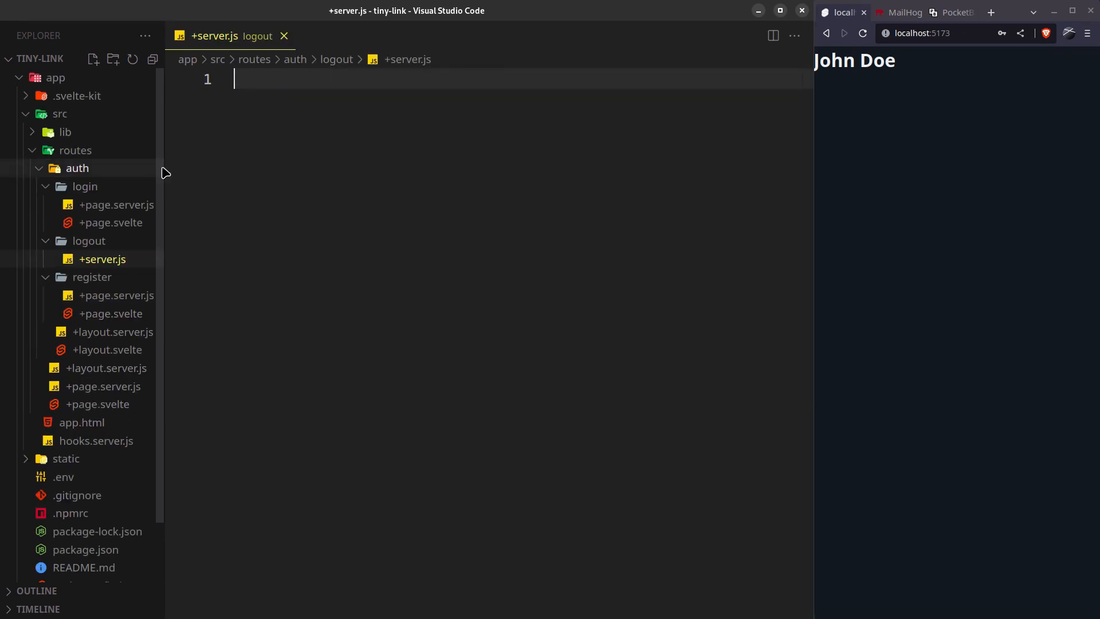
Step: Write a POST handler that clears locals.pb.authStore and sets locals.user to null
text(export c)
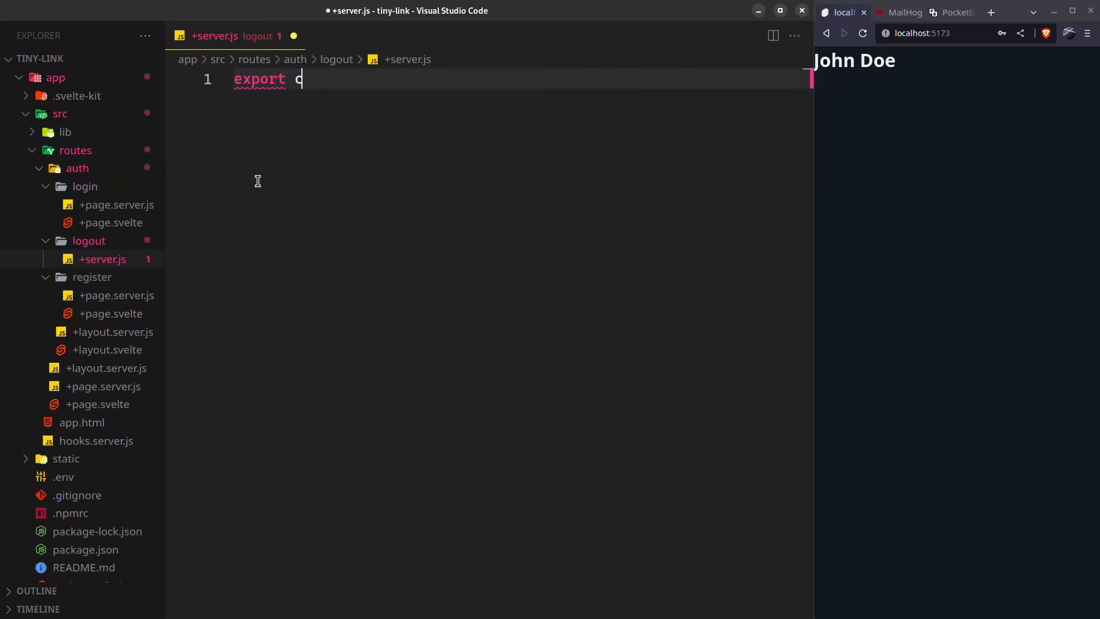
text(onst POST =)
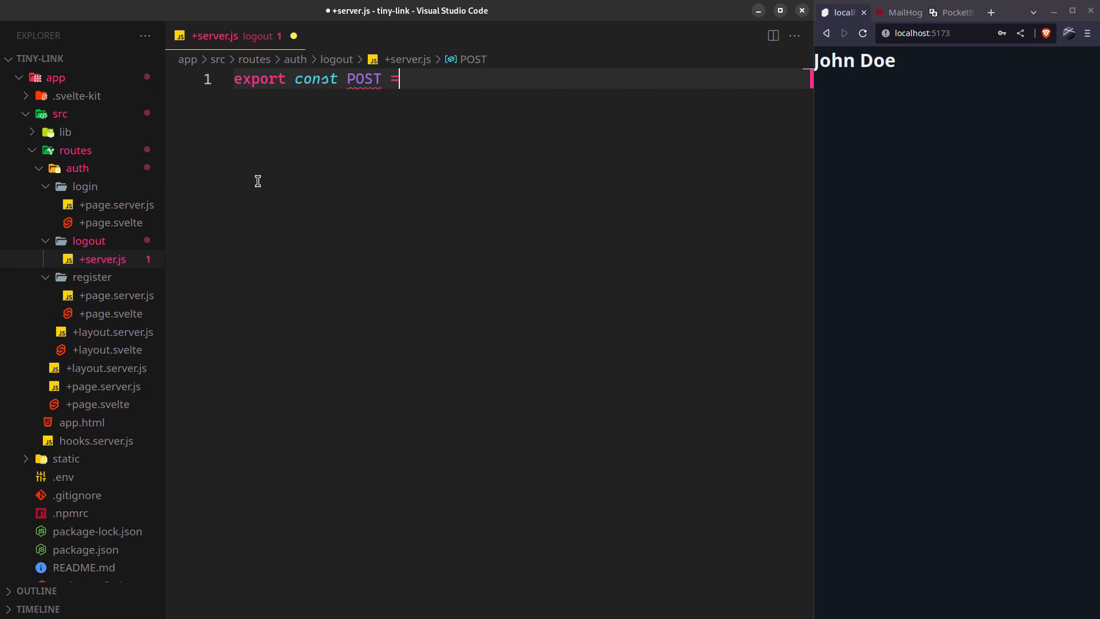
text(({locals}) => {)
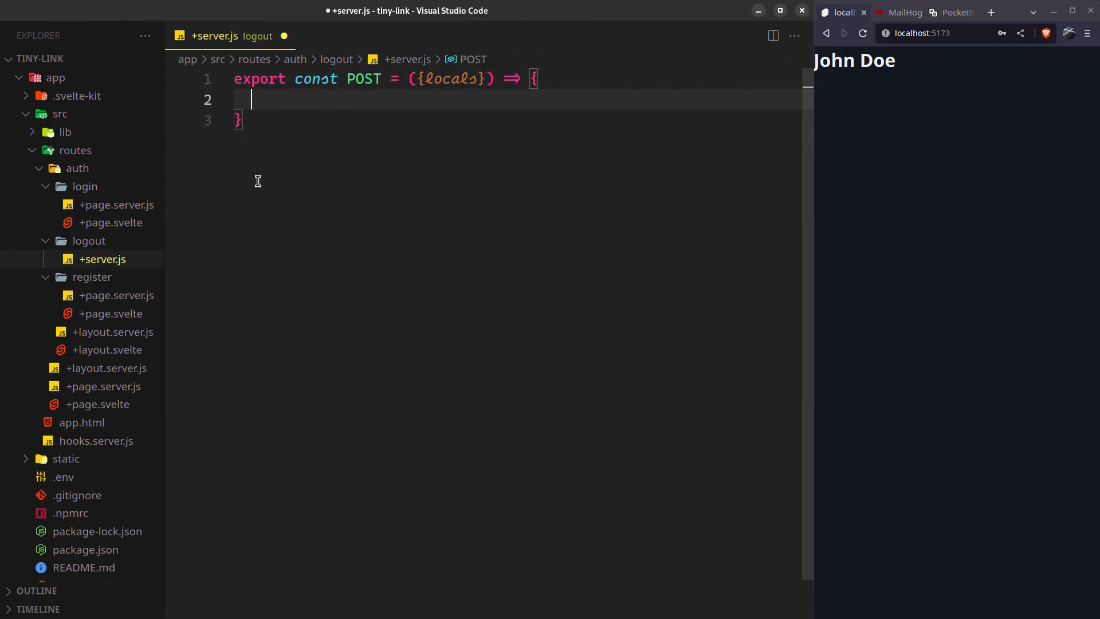
text(locals.pb)
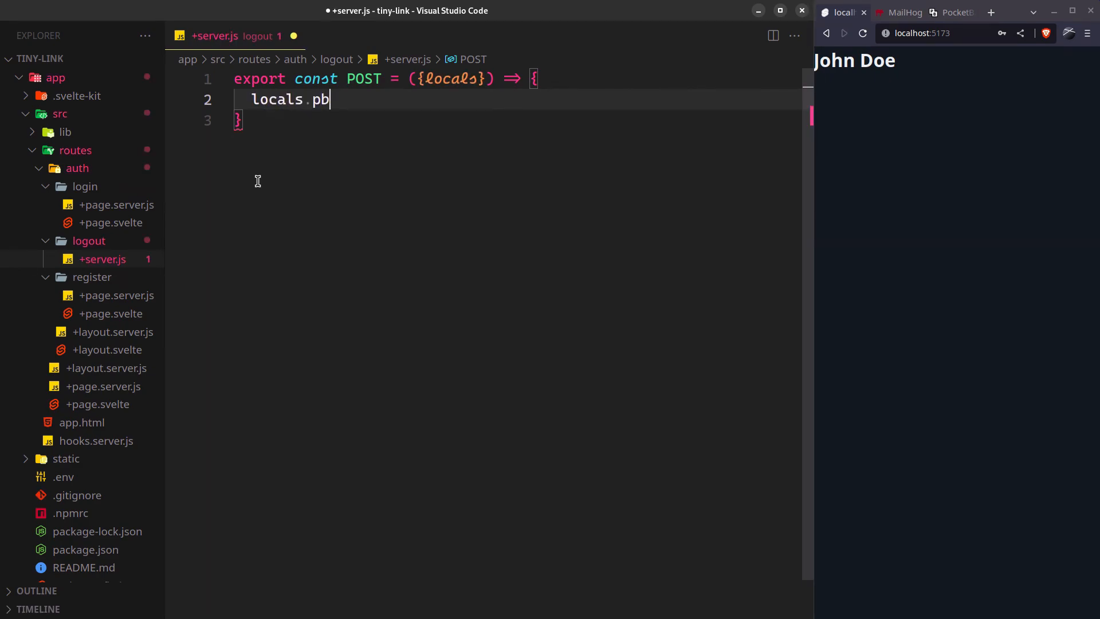
text(.authStore.)
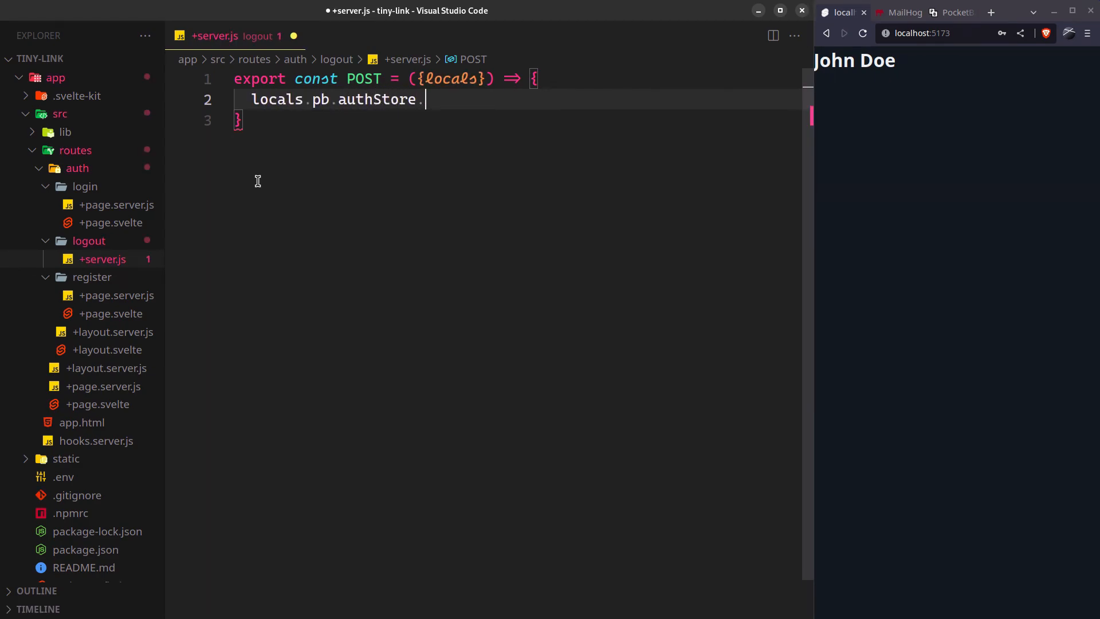
text(clear())
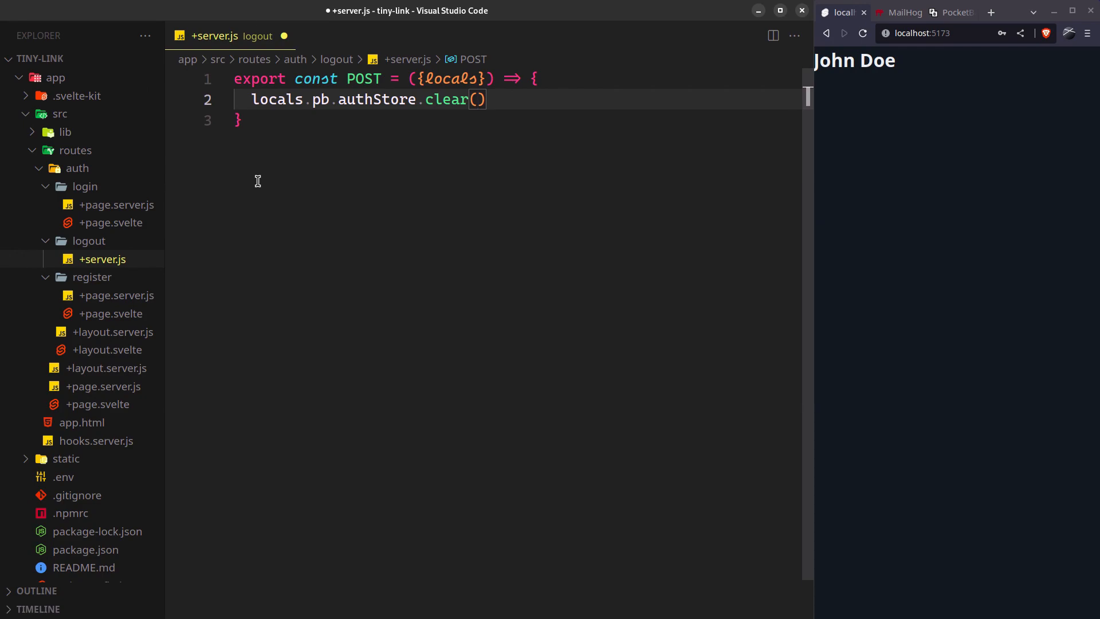
text(locals)
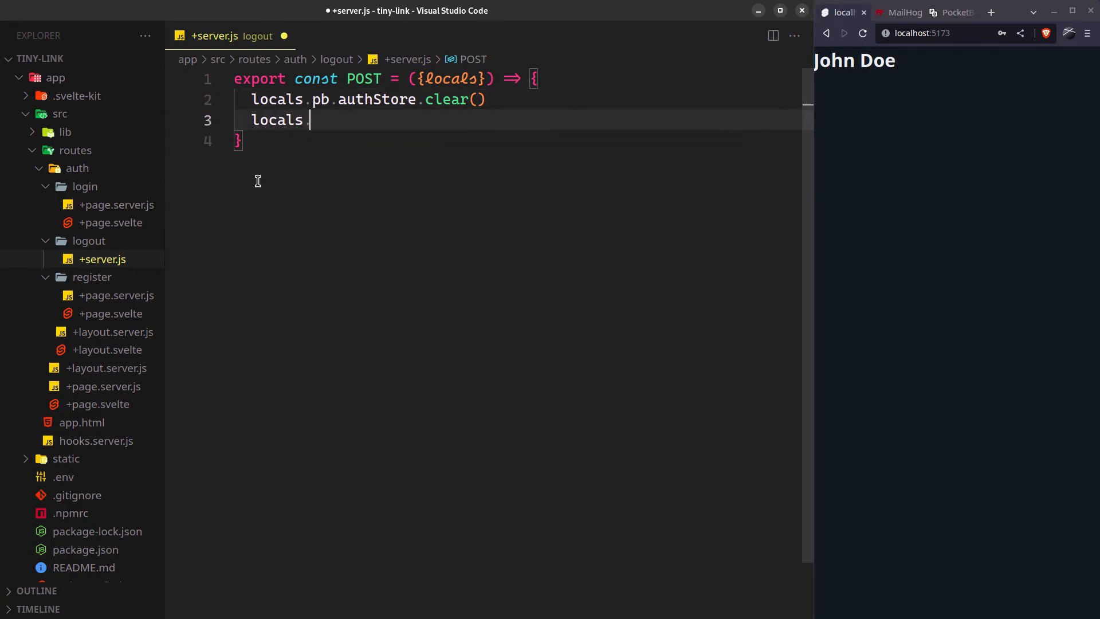
text(.user = nul)
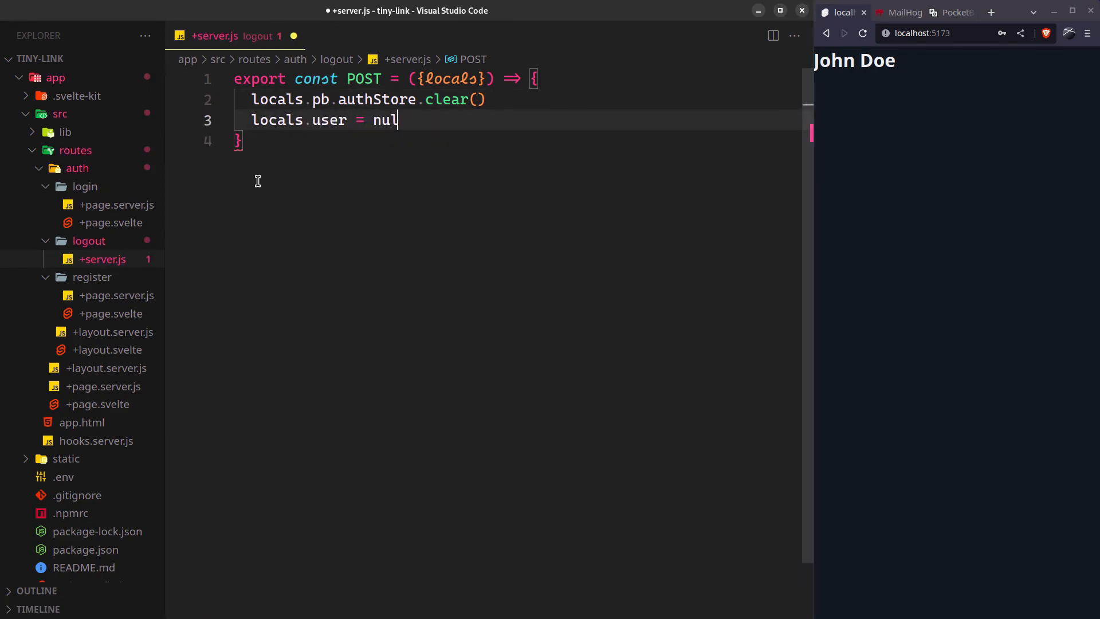
text(l)
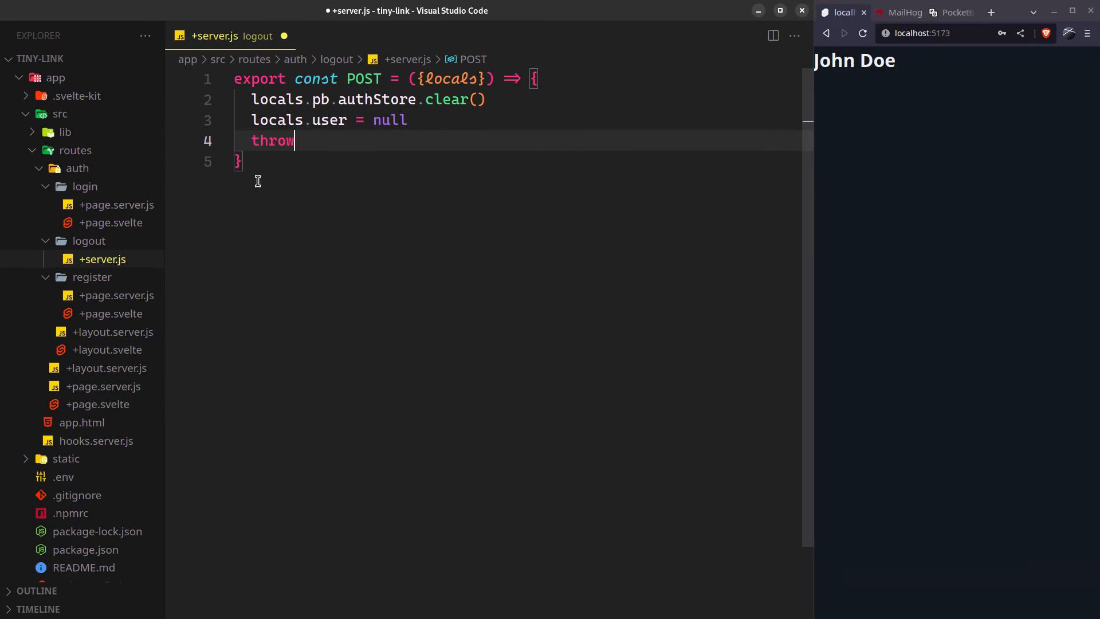
Step: Redirect with status 303 to /auth/login and import redirect
text(redirect)
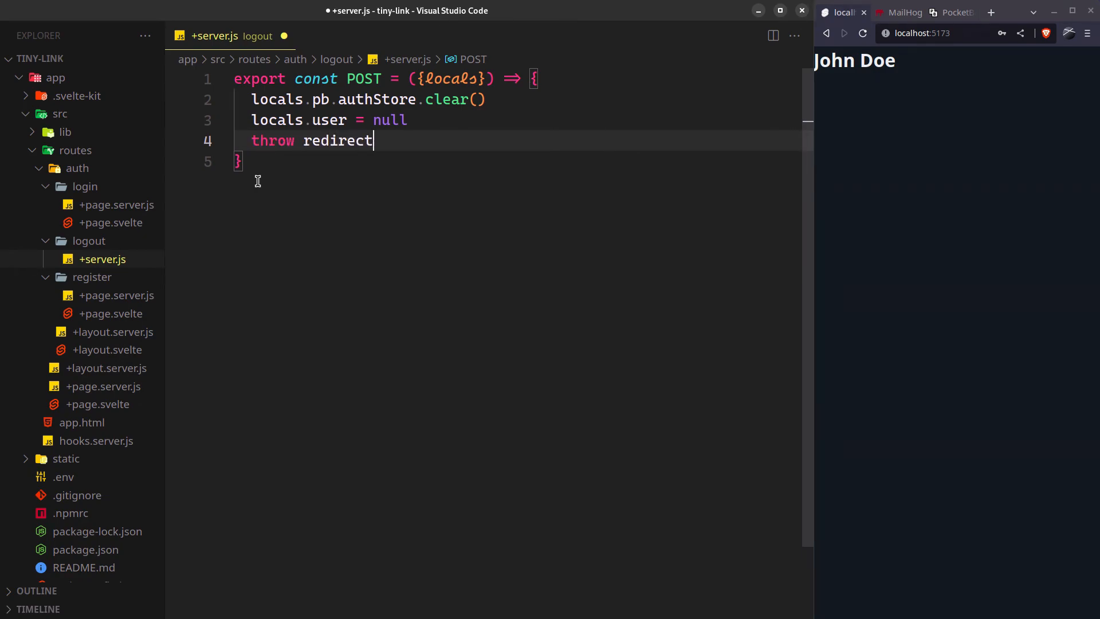
text((303,)
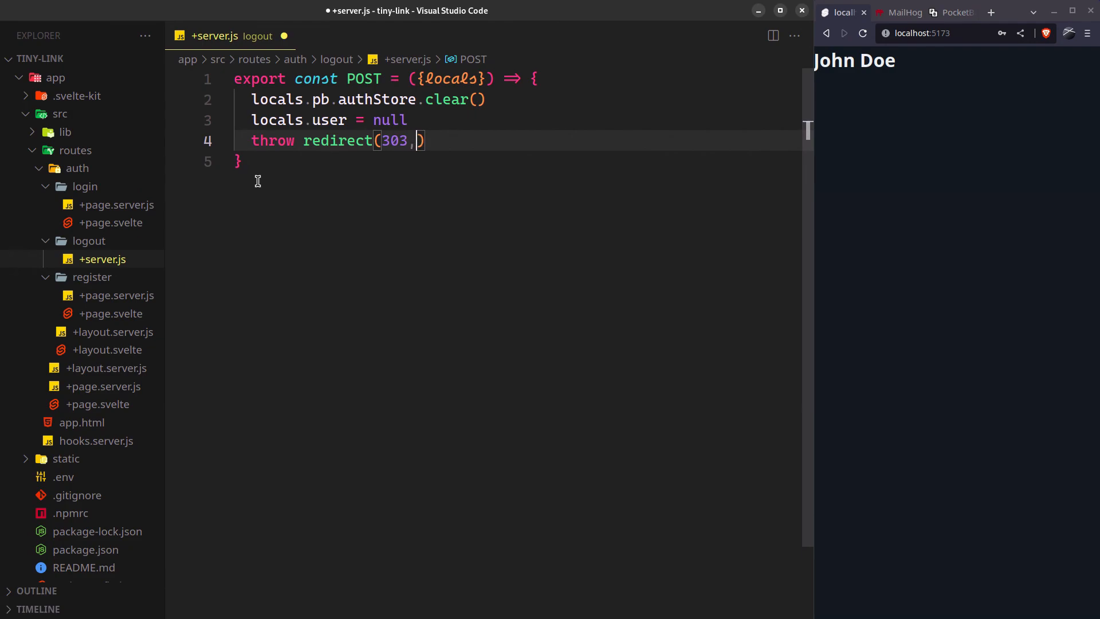
text("/auth/l)
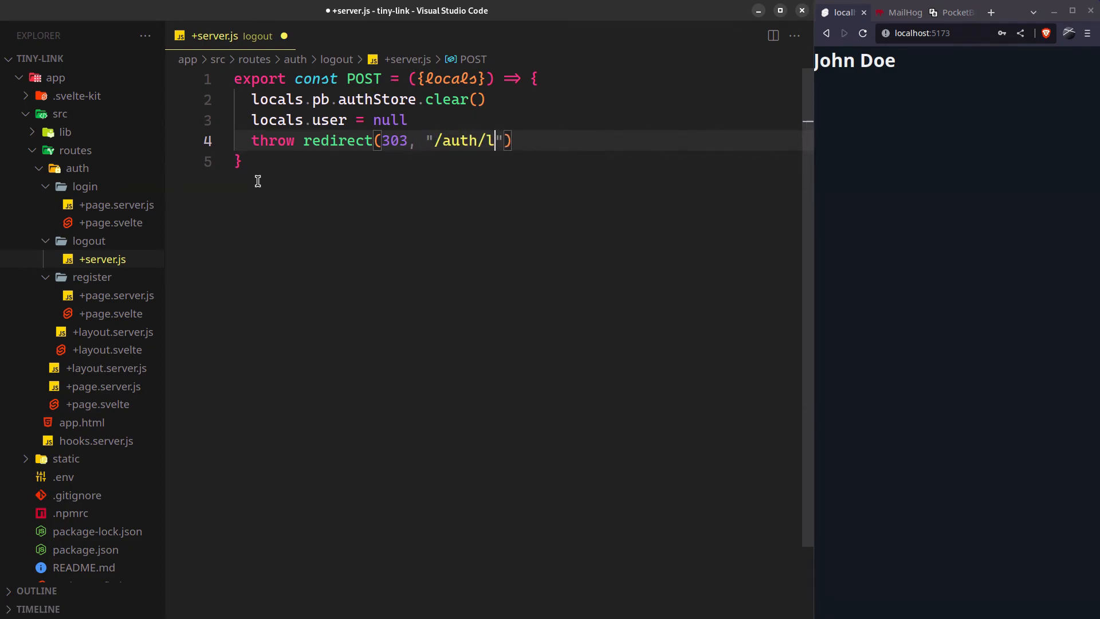
text(ogin)
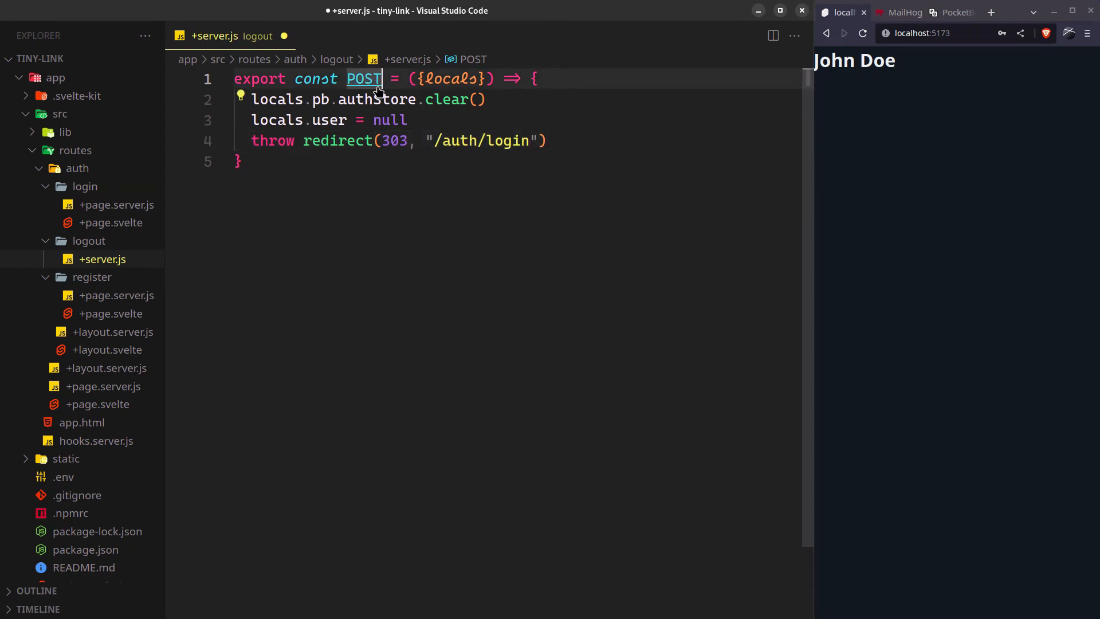
text(import {redirect } from "@sveltejs/kit")
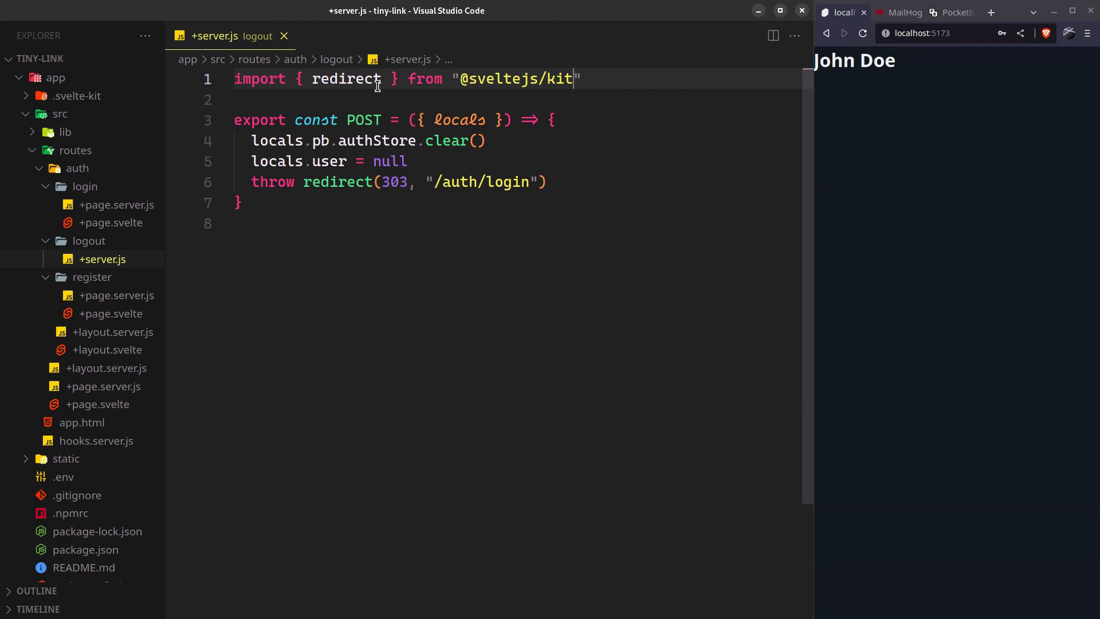
mouse_move(252, 332)
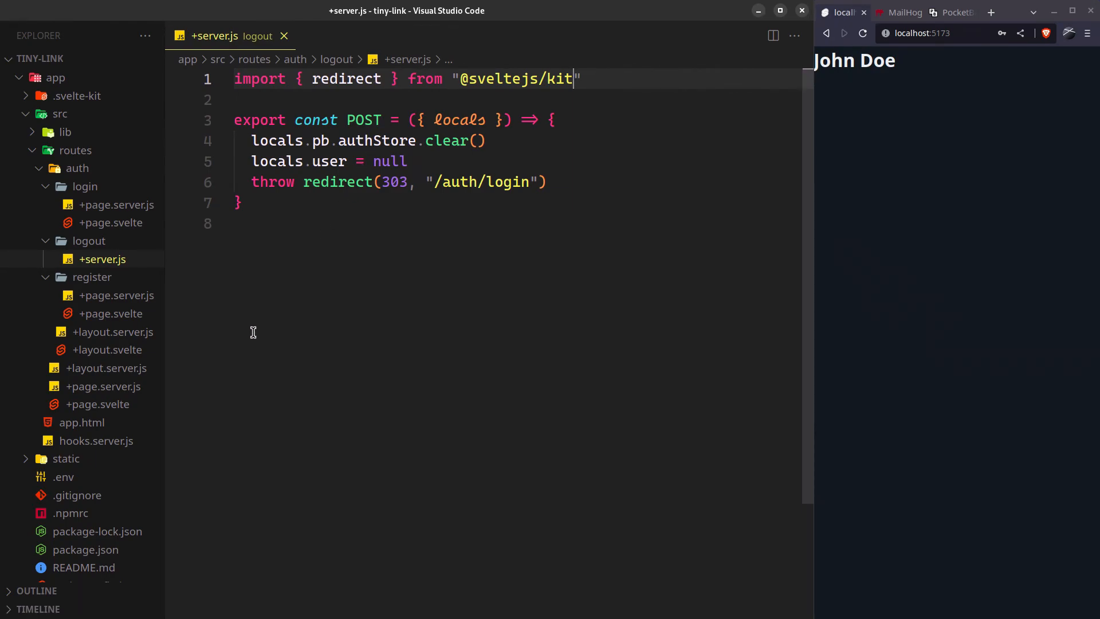
Step: Add a form to the home page posting to /auth/logout with method post
click(97, 404)
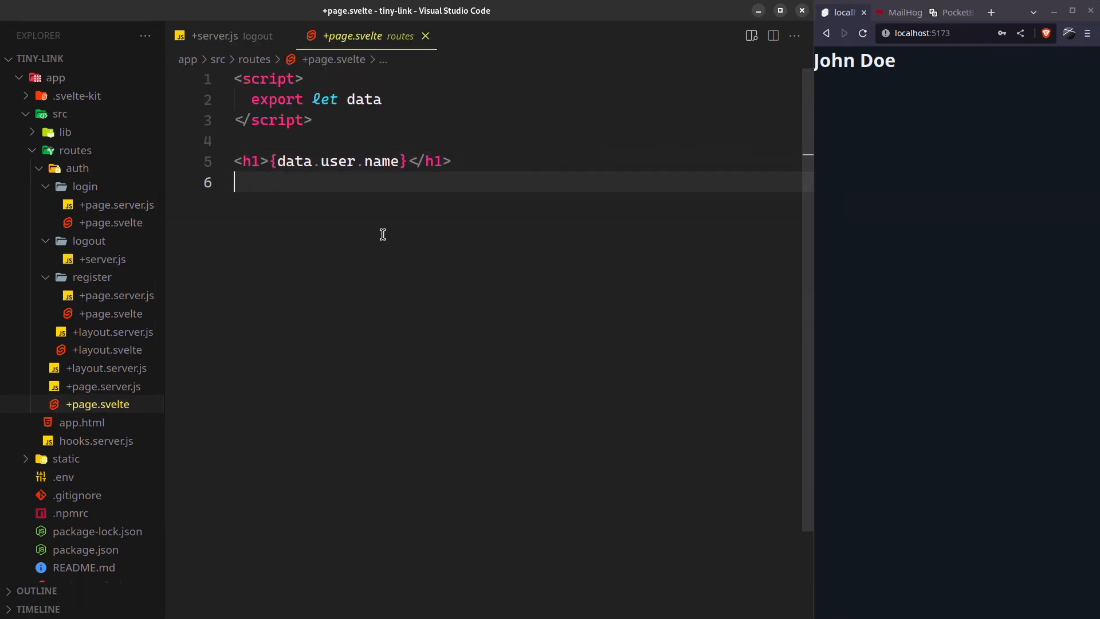
text(<form action="/a"></form>)
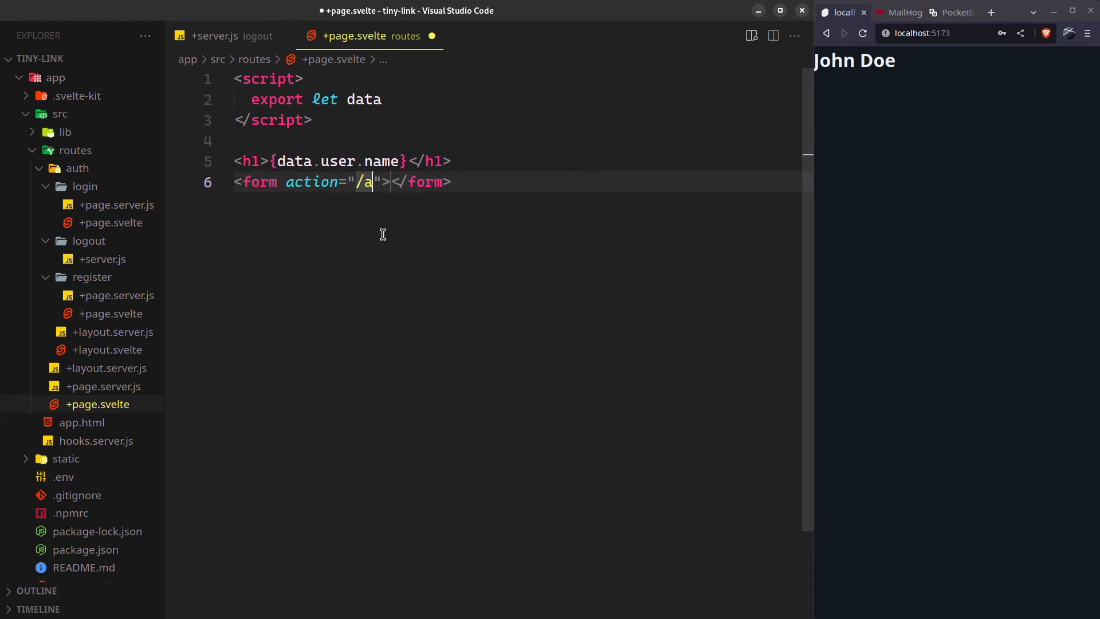
text(uth/log)
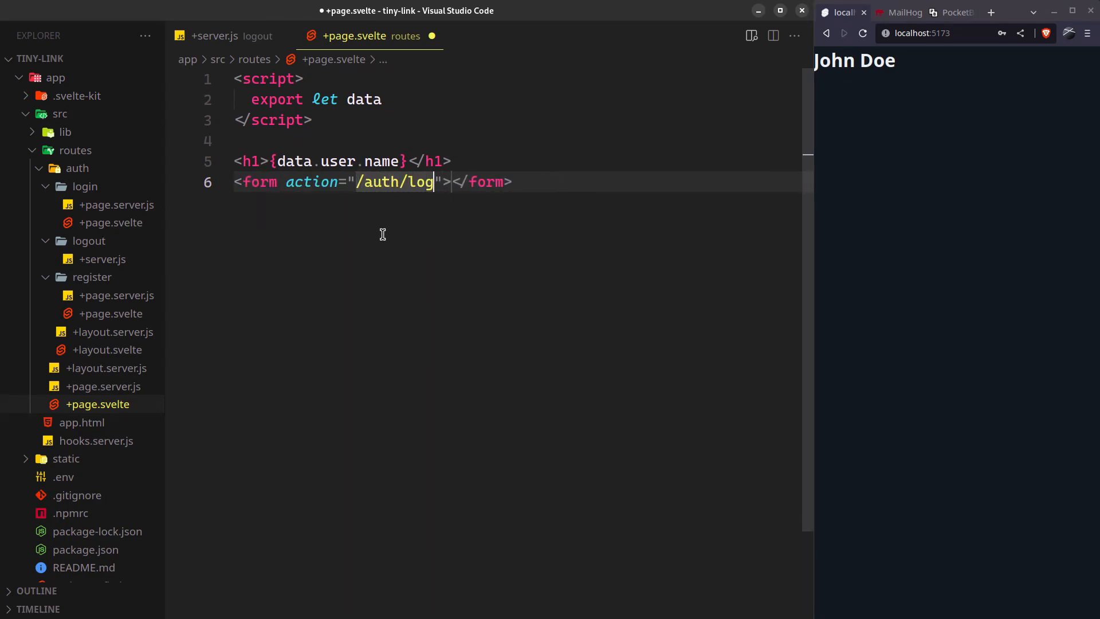
text(out" method=")
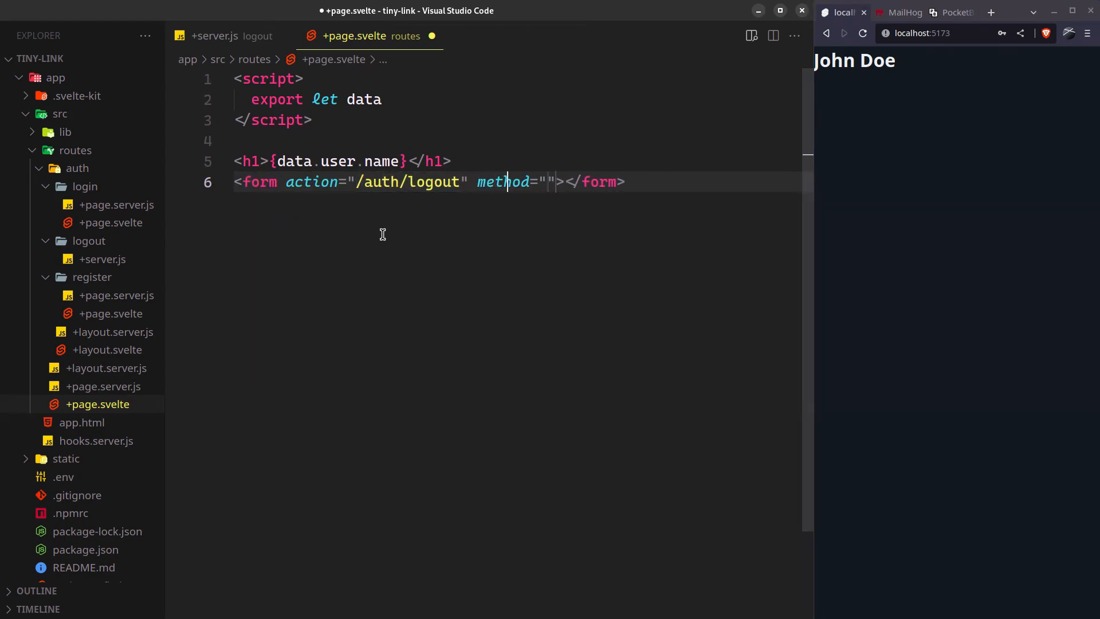
text(post)
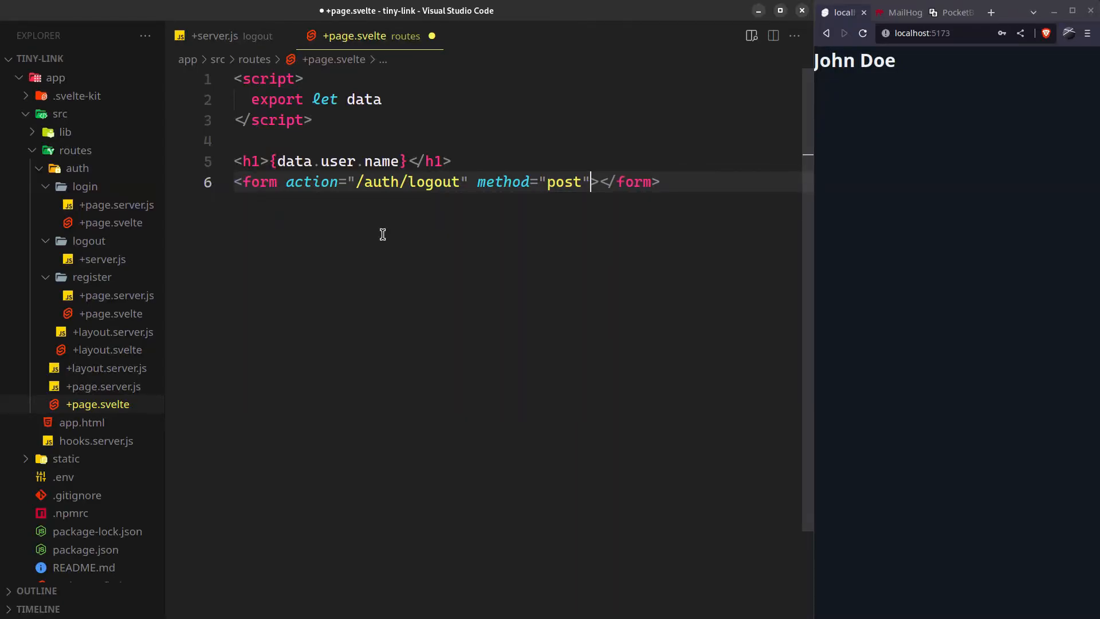
Step: Add a secondary Logout submit button, save, and confirm logging out returns to login
text(style="margin: 0;)
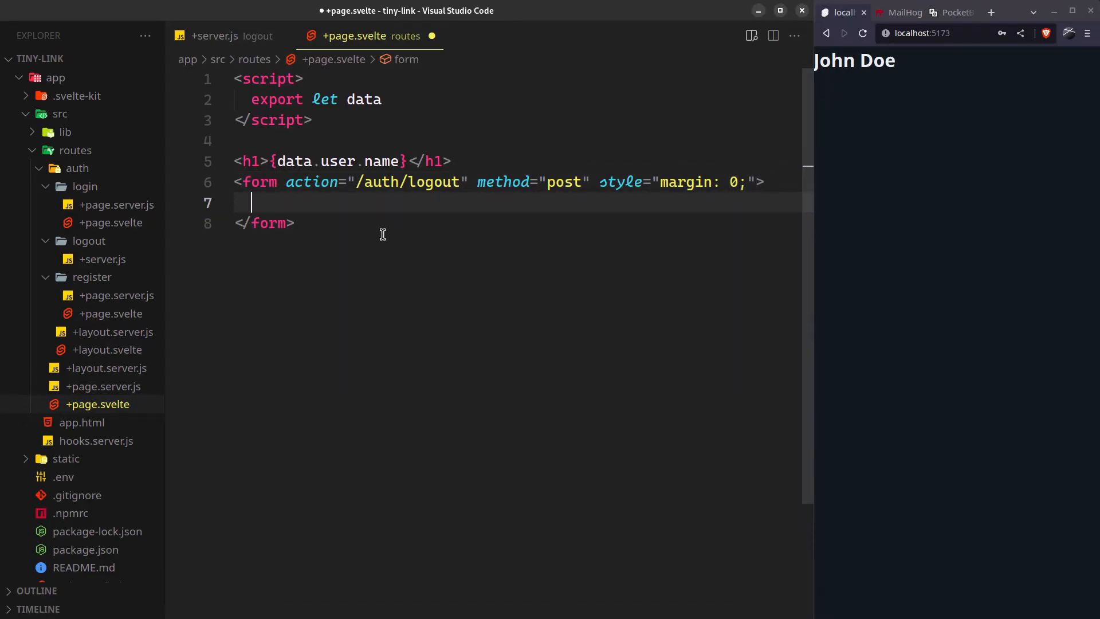
text(<button>Lo</button>)
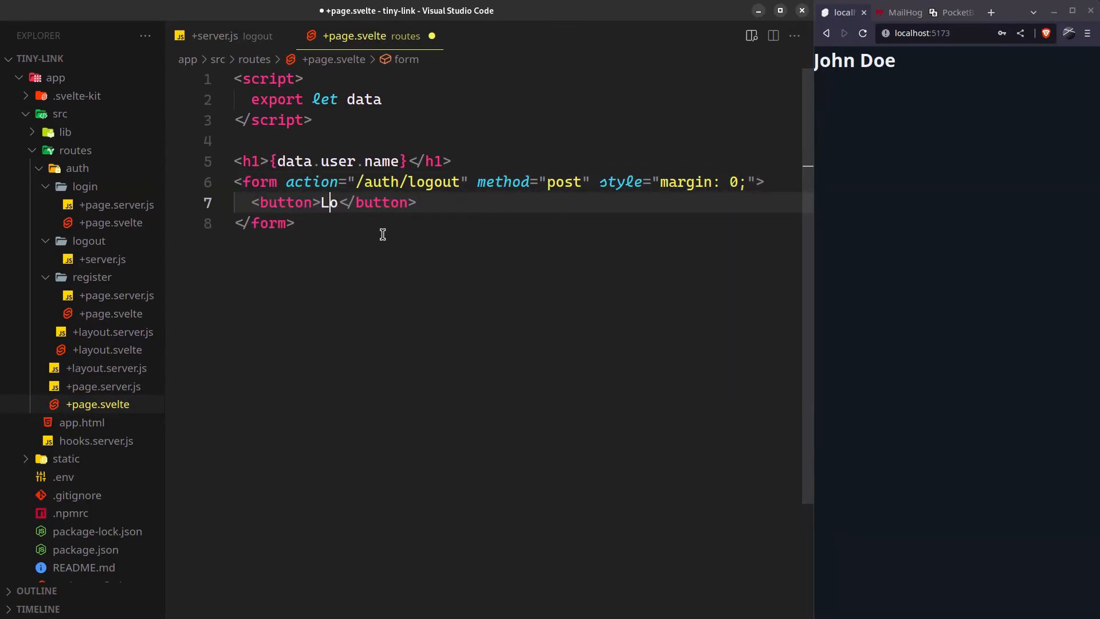
text(gout)
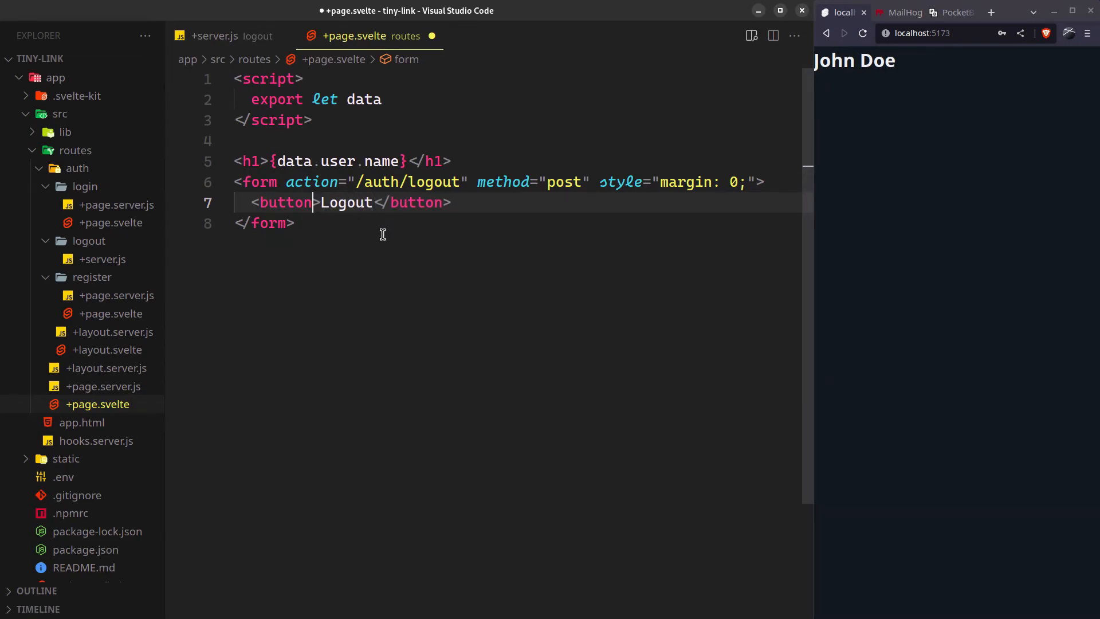
text(type="submit")
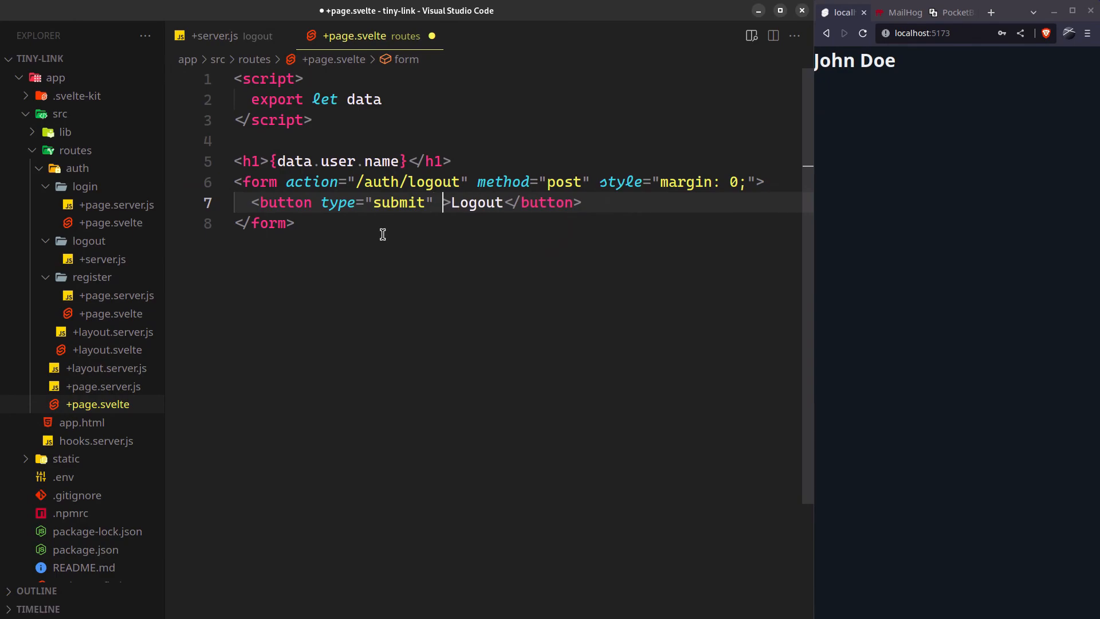
text(class="secondary")
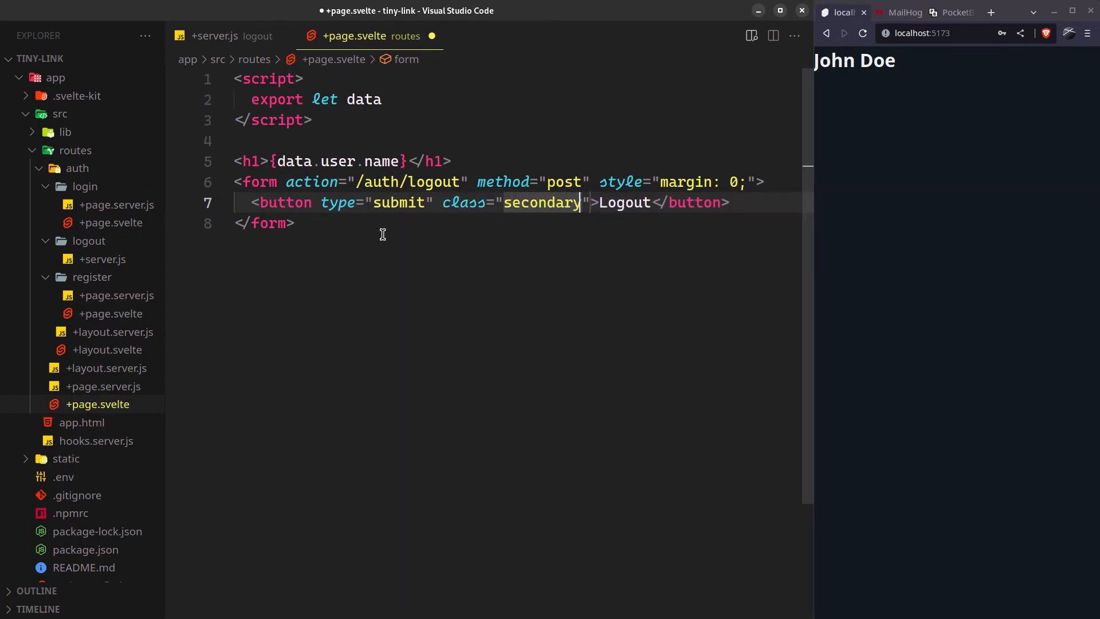
key(ctrl+s)
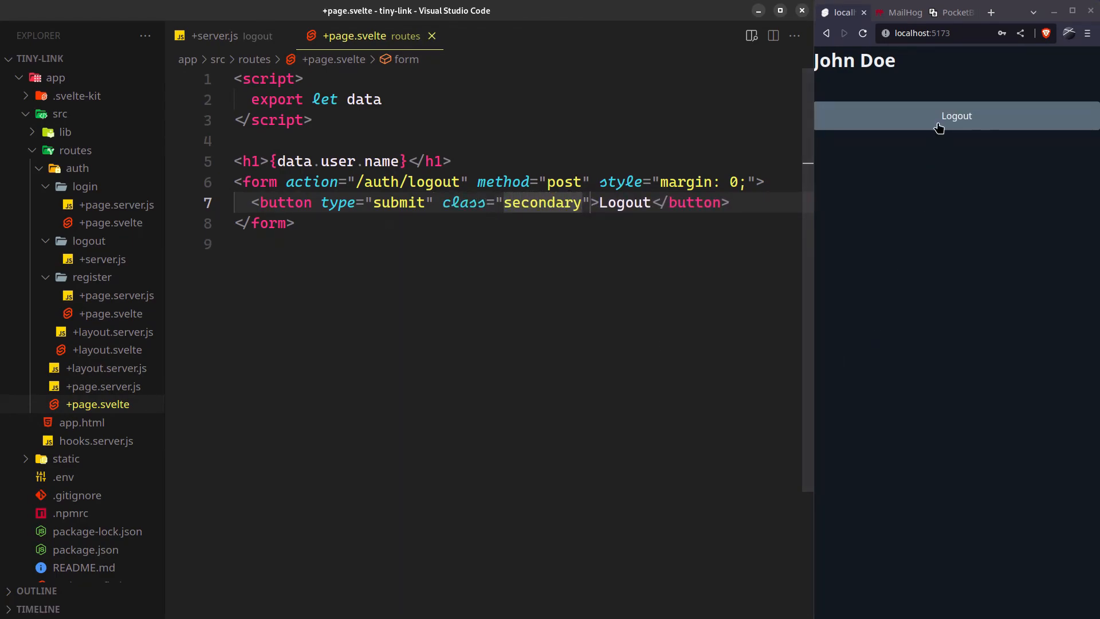
click(956, 116)
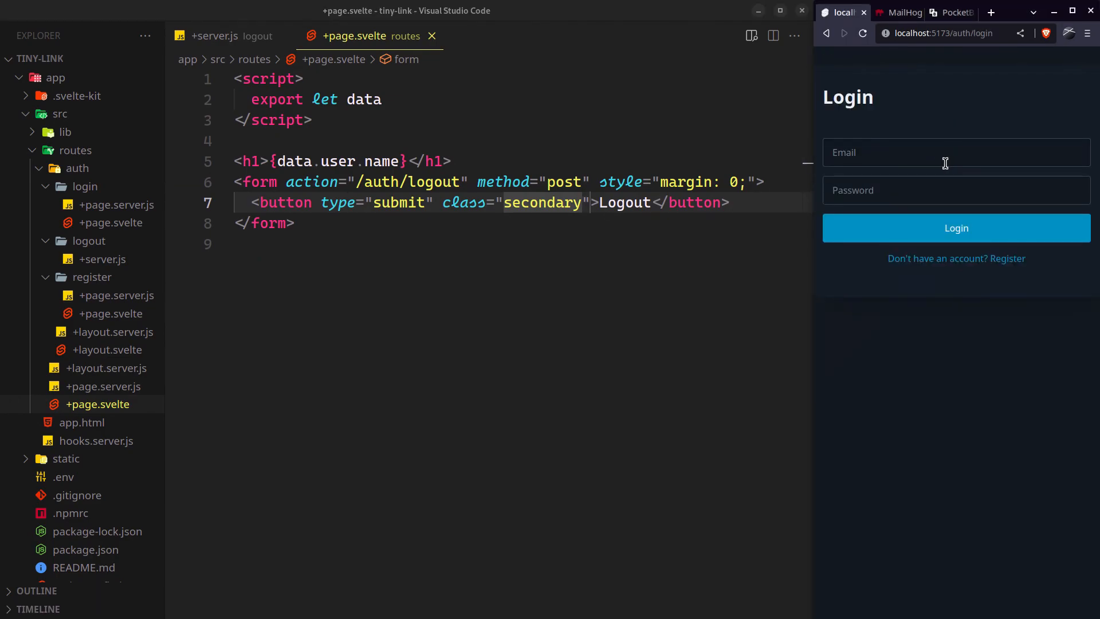
click(635, 202)
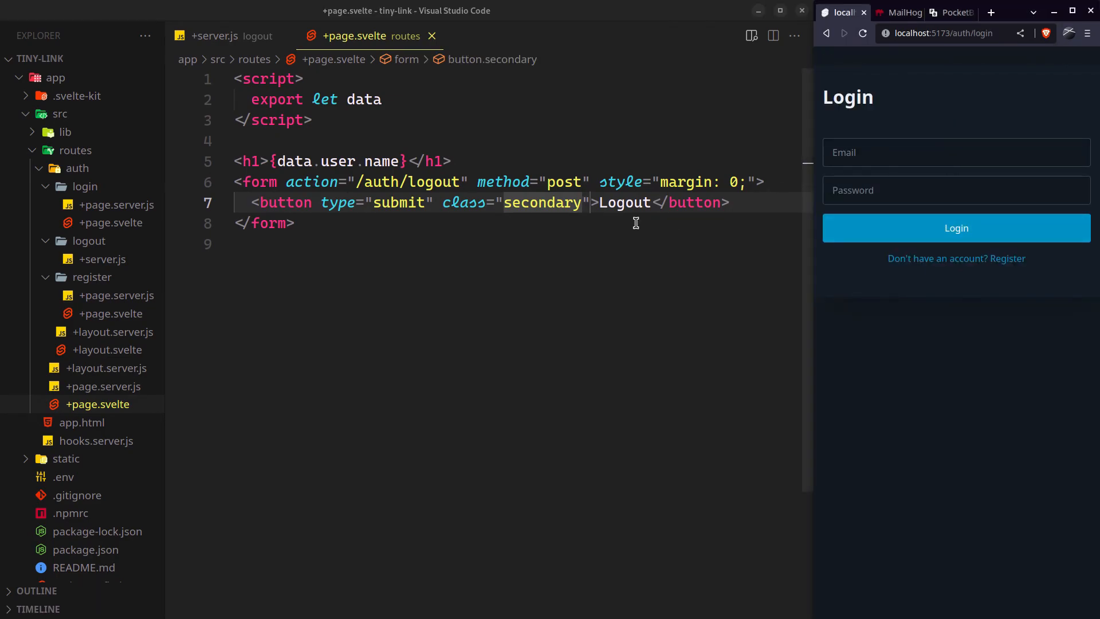
Step: Add a 'Forgot Password?' link that sets showModal to true, and declare let showModal
click(110, 223)
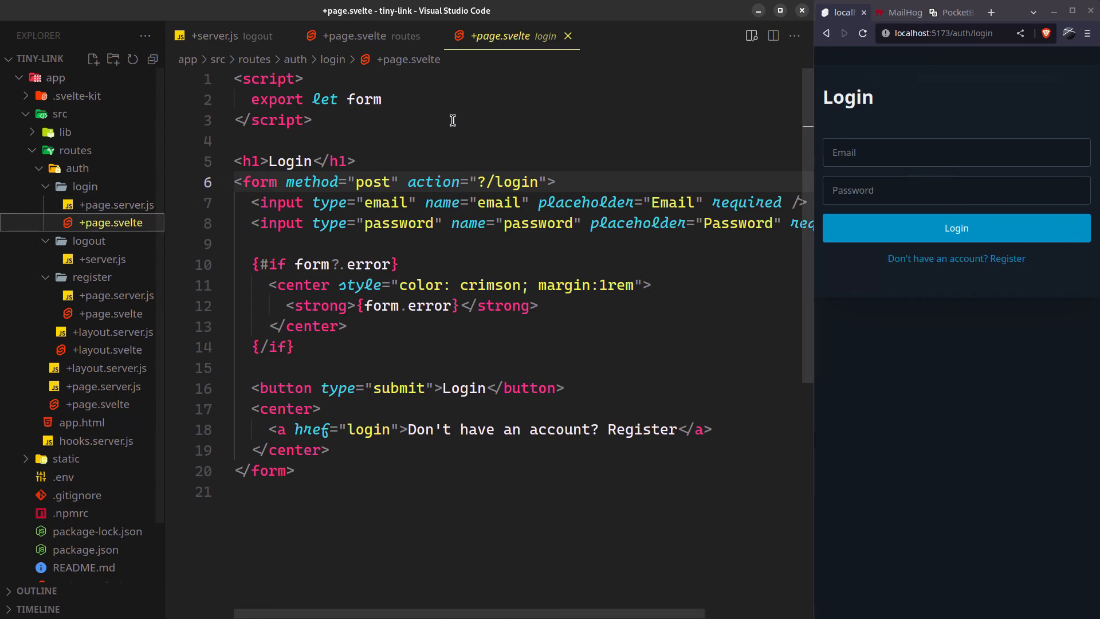
click(349, 244)
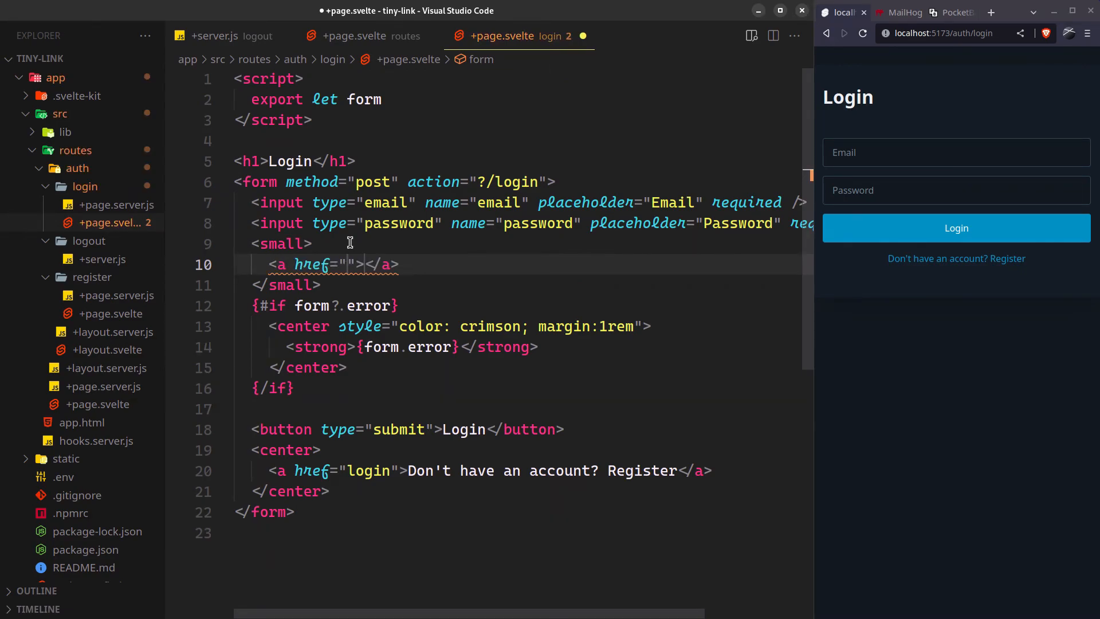
text(Forgot)
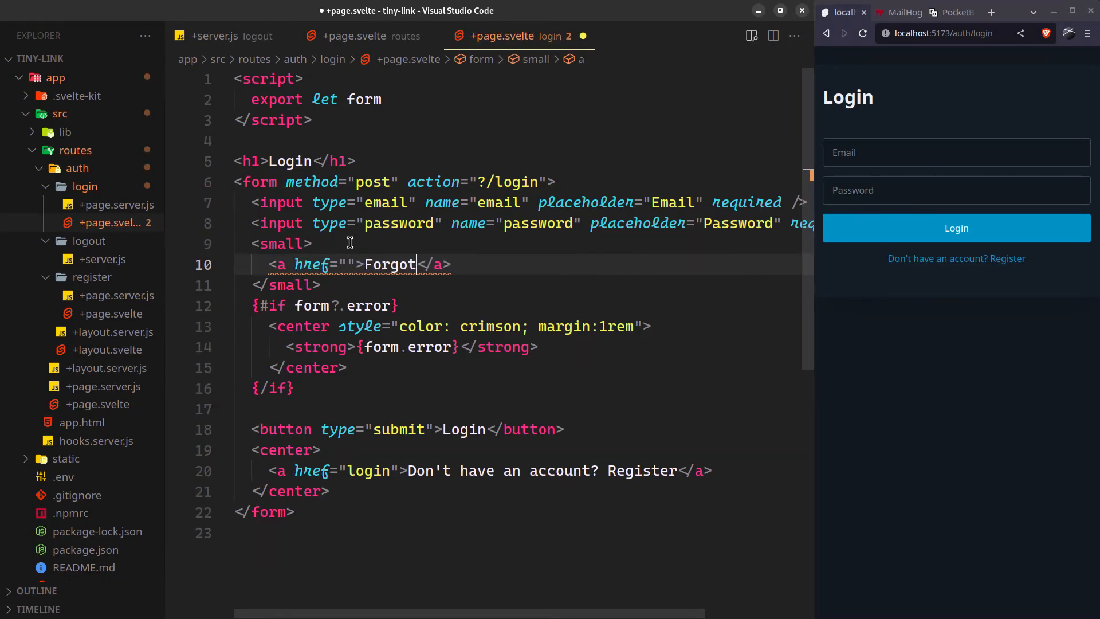
text(Password?)
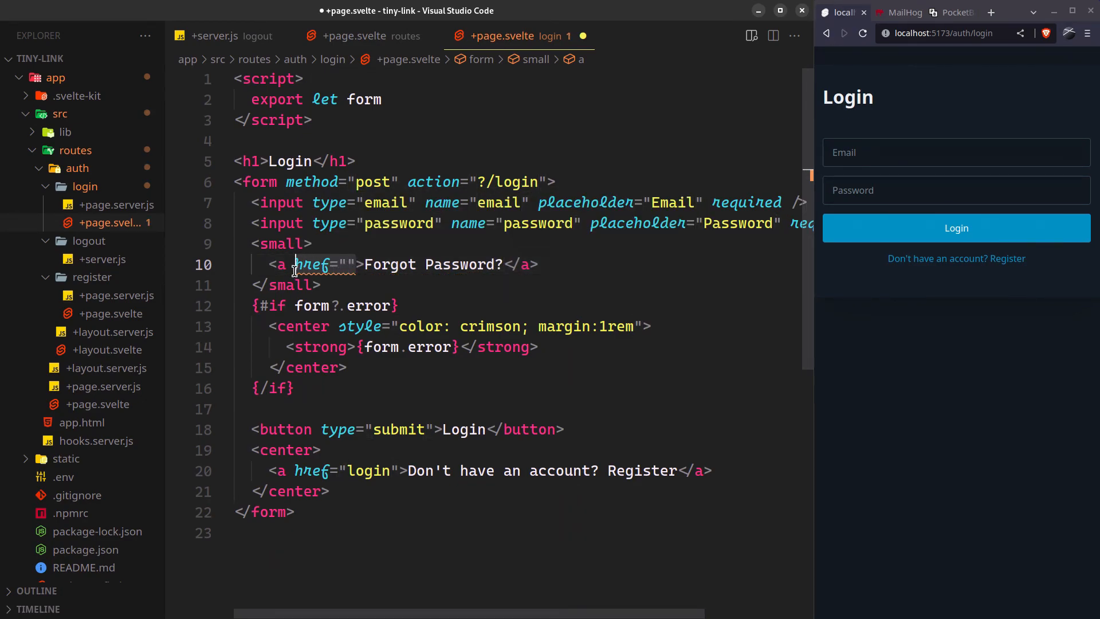
text(on:click)
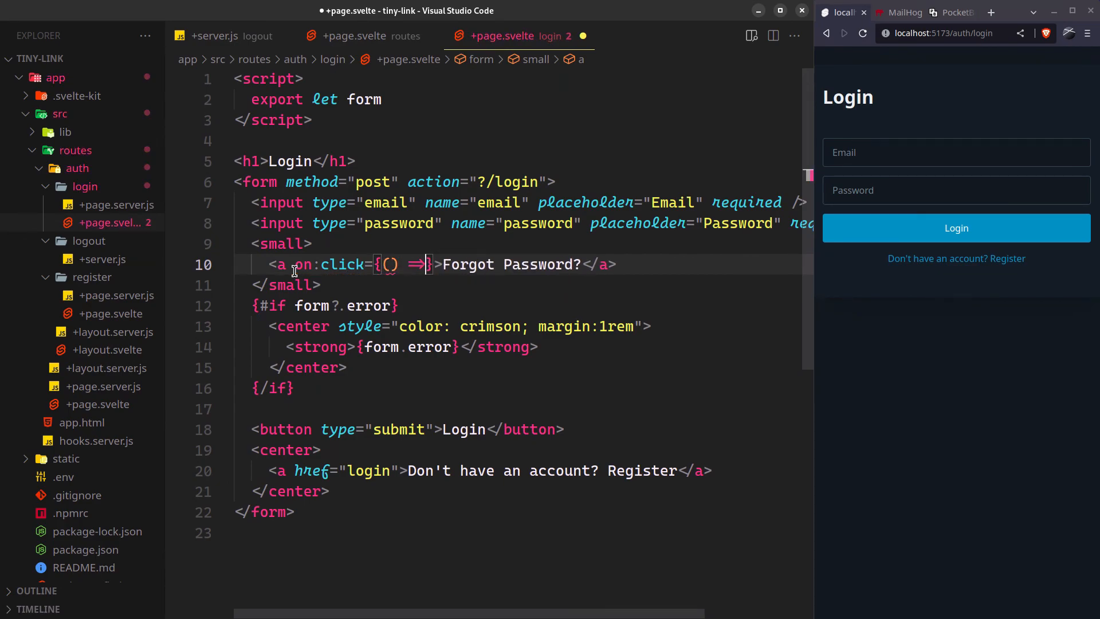
text(showModal = tru)
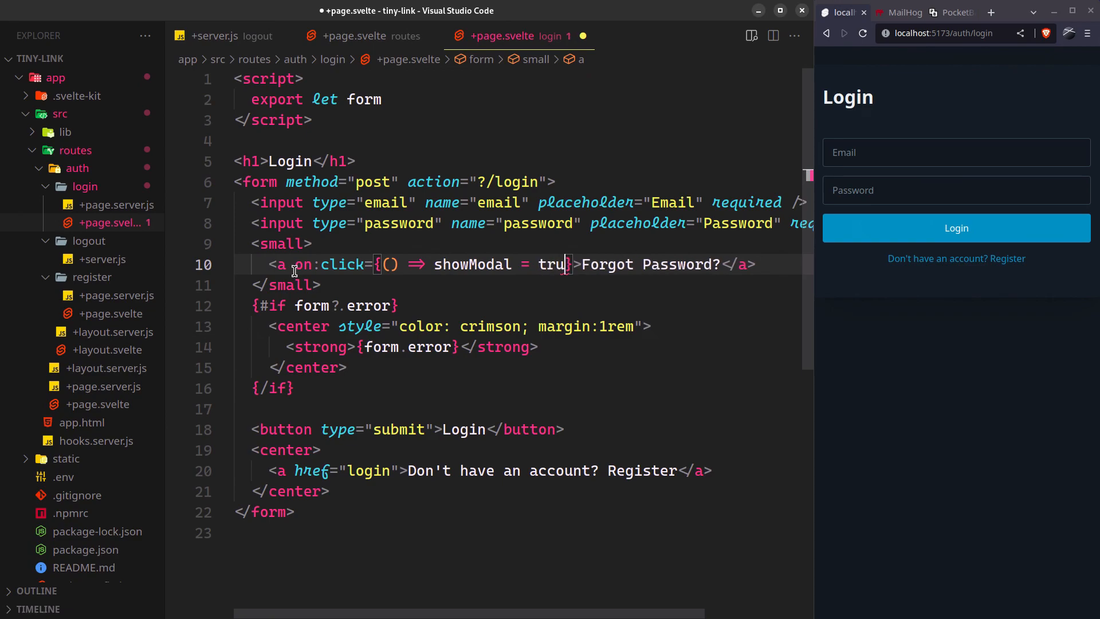
text(e)
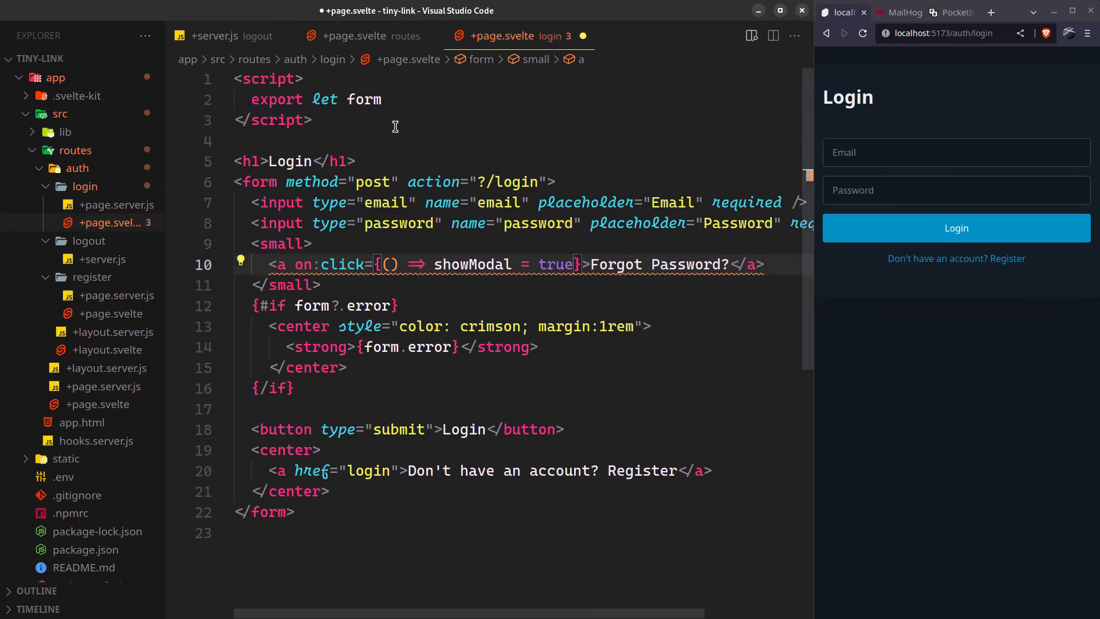
text(let)
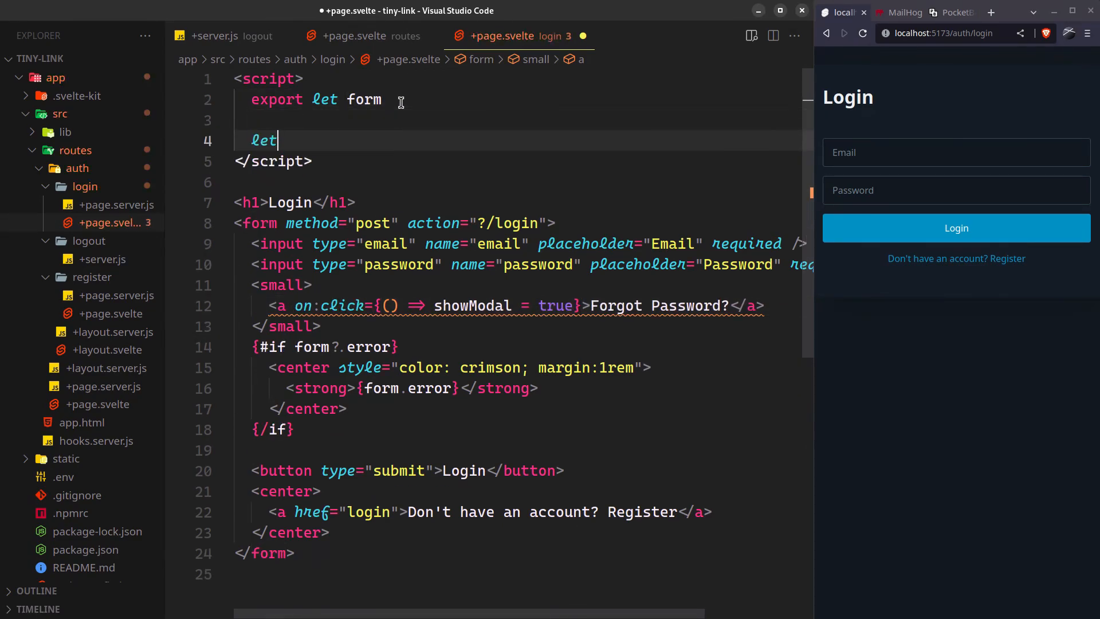
text(showModal)
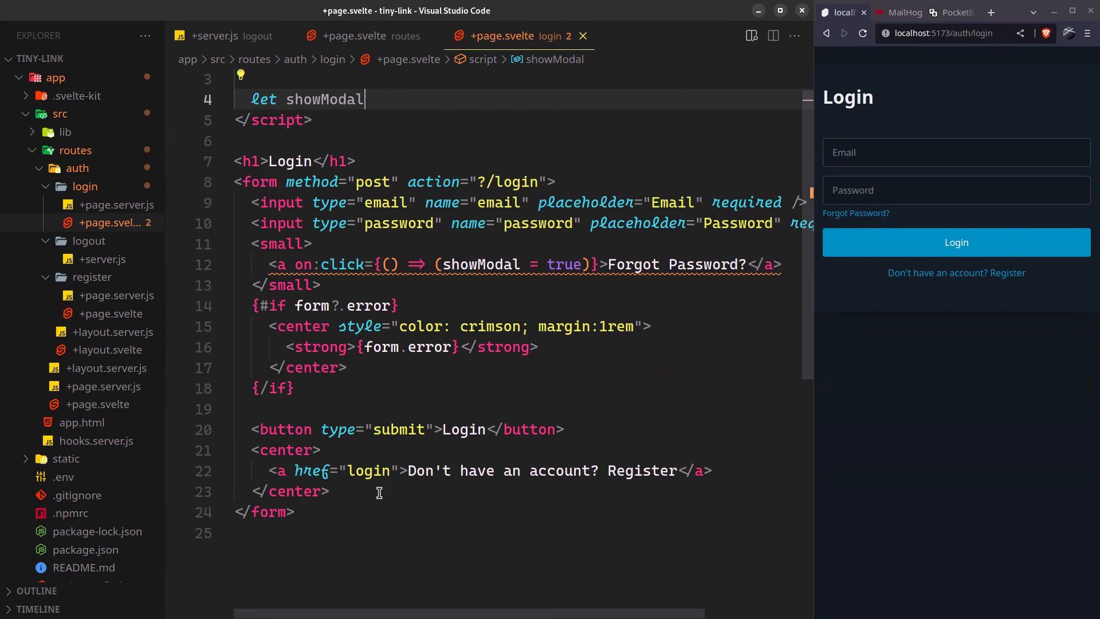
click(381, 534)
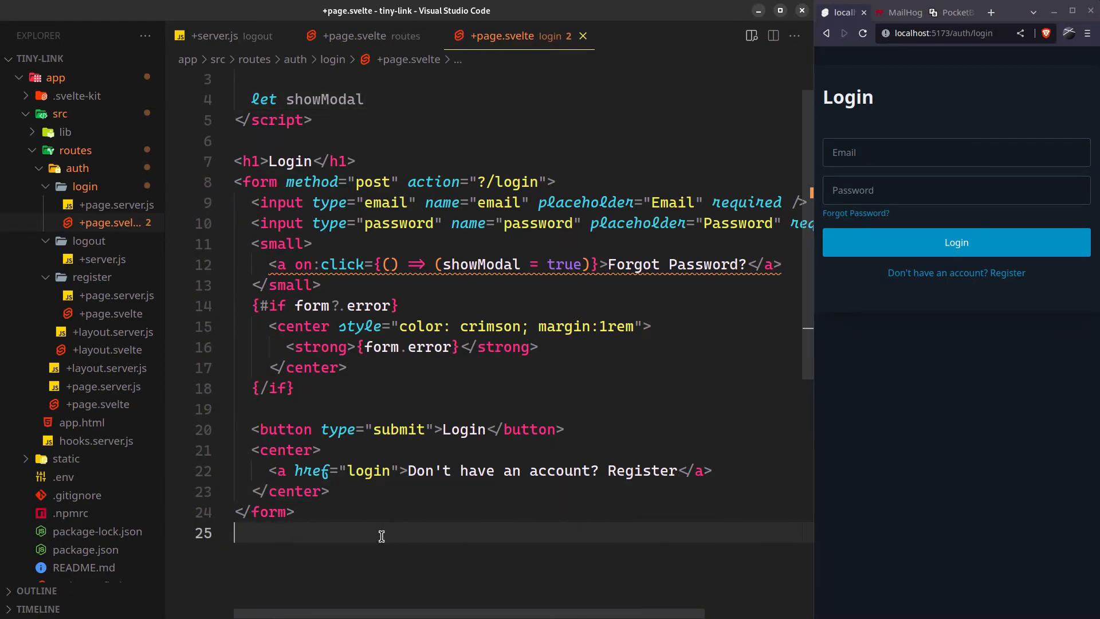
Step: Add a dialog open={showModal} containing an article with a 'Request Password Reset' heading
text(<dialo)
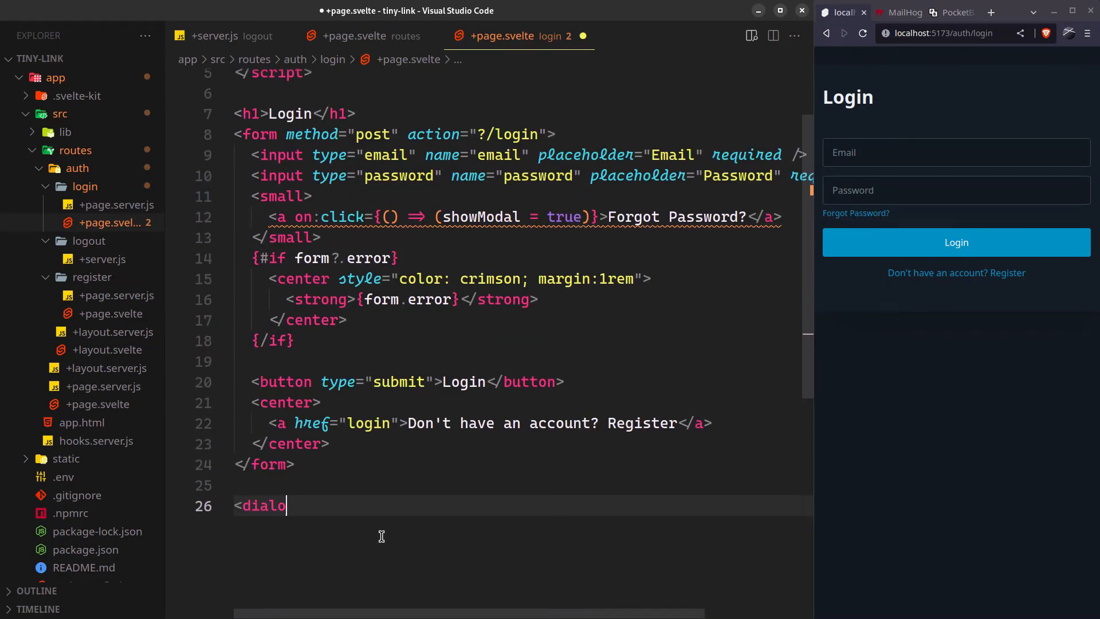
text(>)
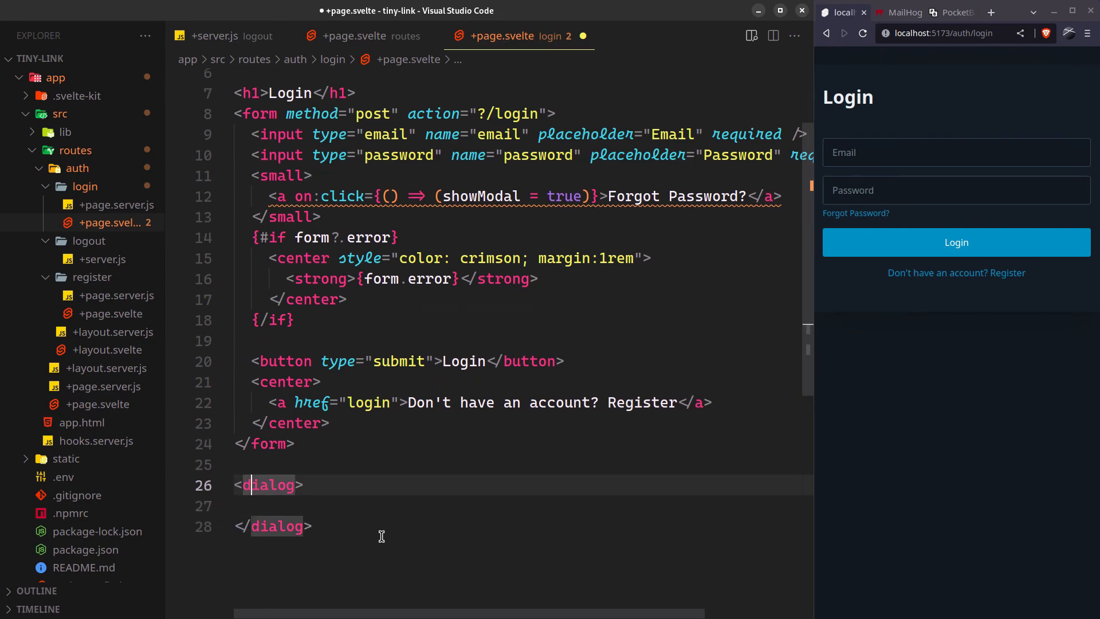
text(open={})
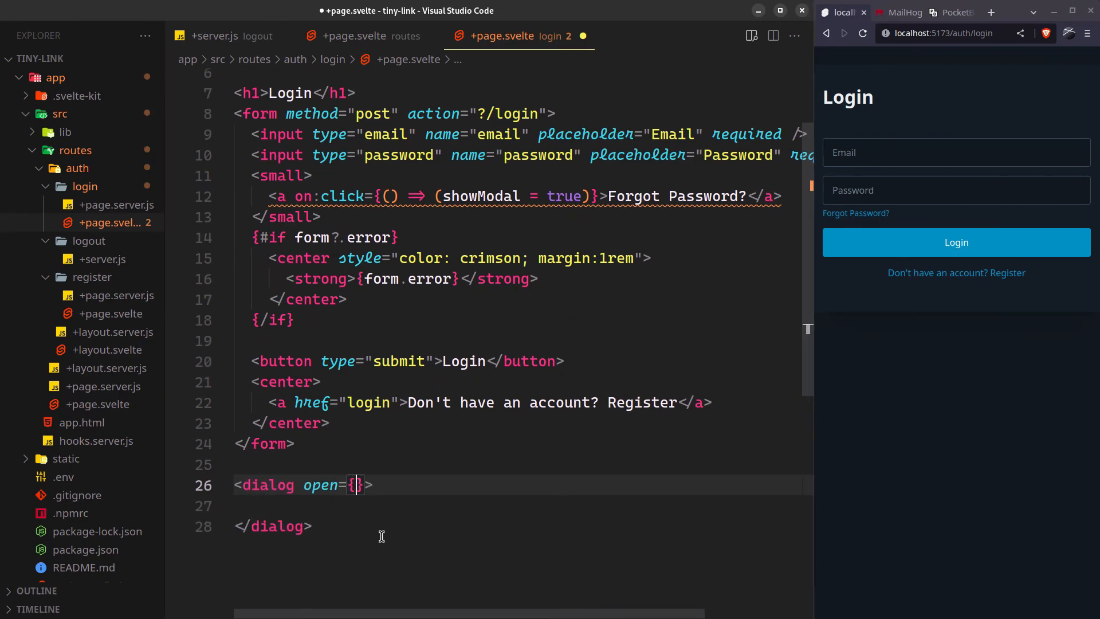
text(showModal)
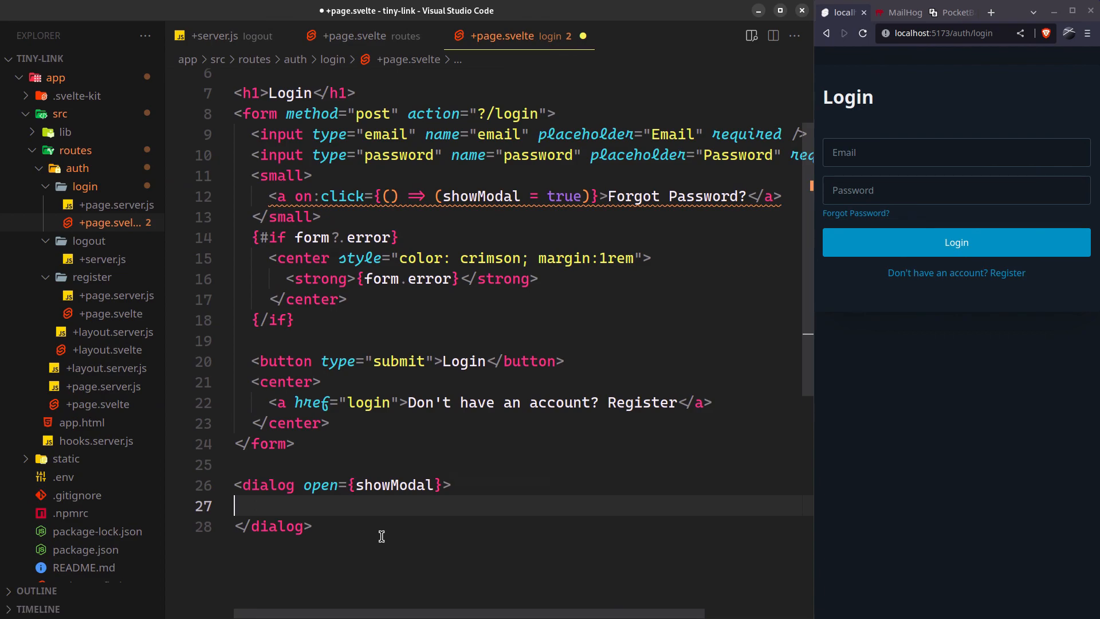
text(<article></article>)
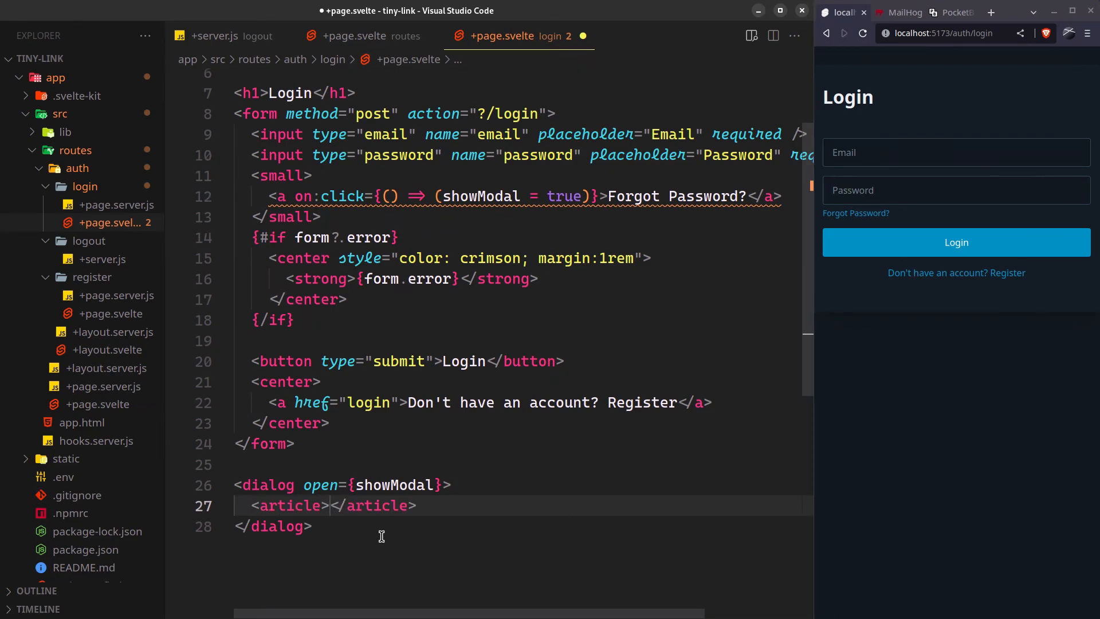
text(<h3>Re</h3>)
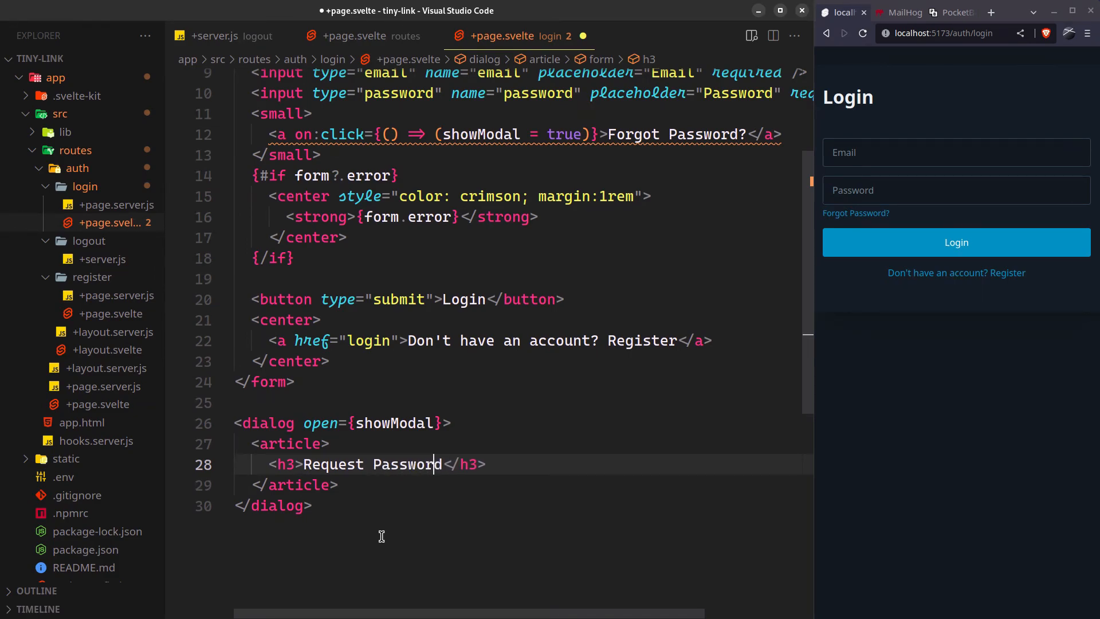
text(Reset)
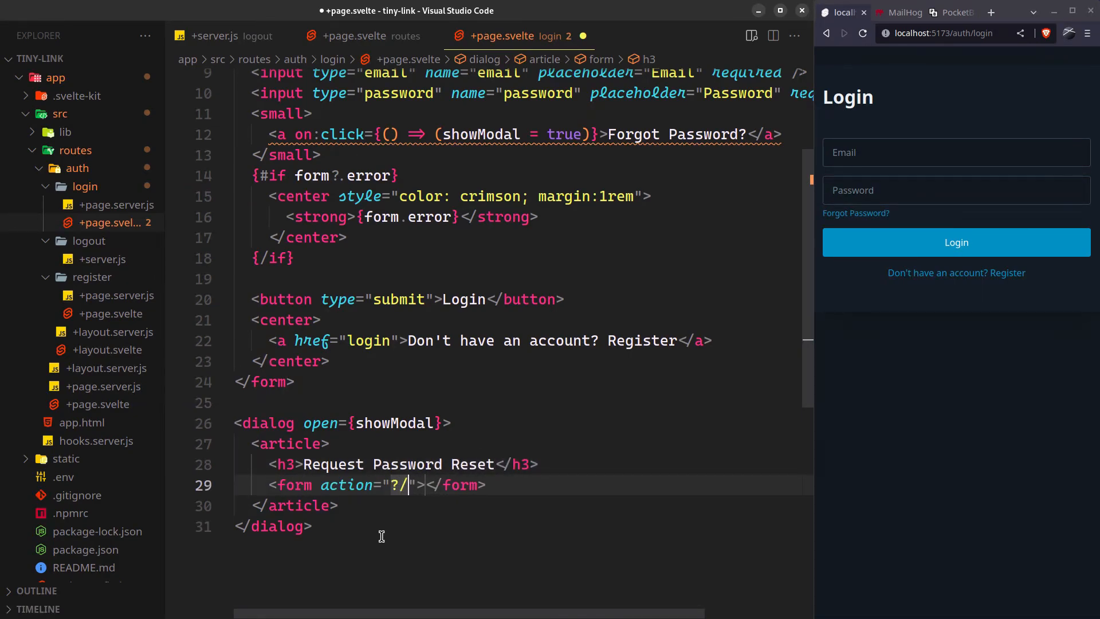
Step: Add a ?/resetPassword form with an email input, Send Reset Email and secondary Cancel buttons
text(resetPasswo)
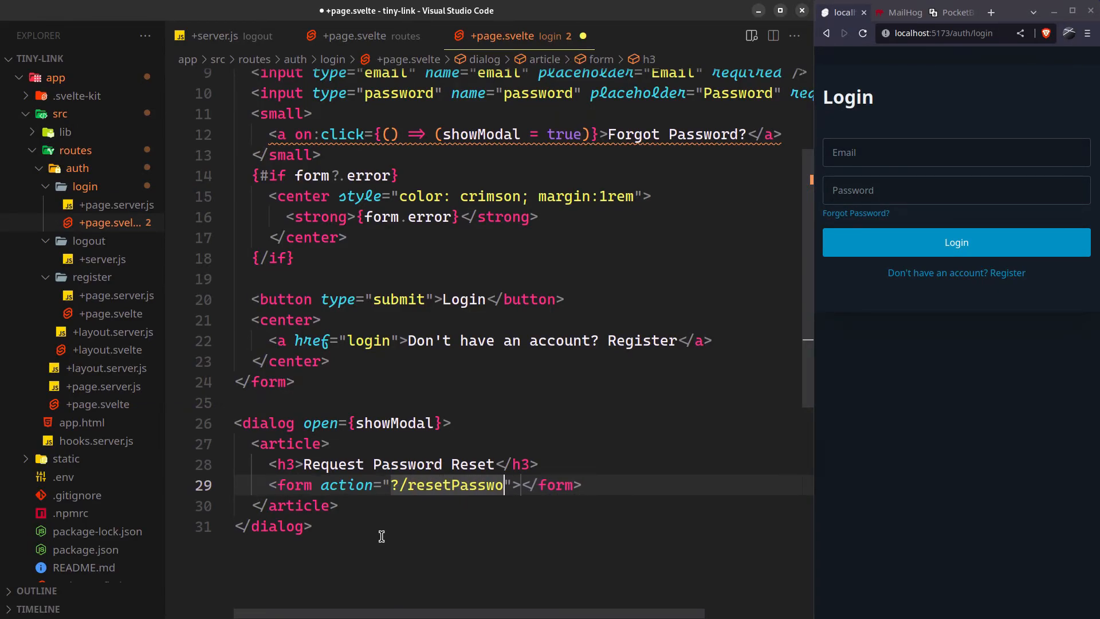
text(rd)
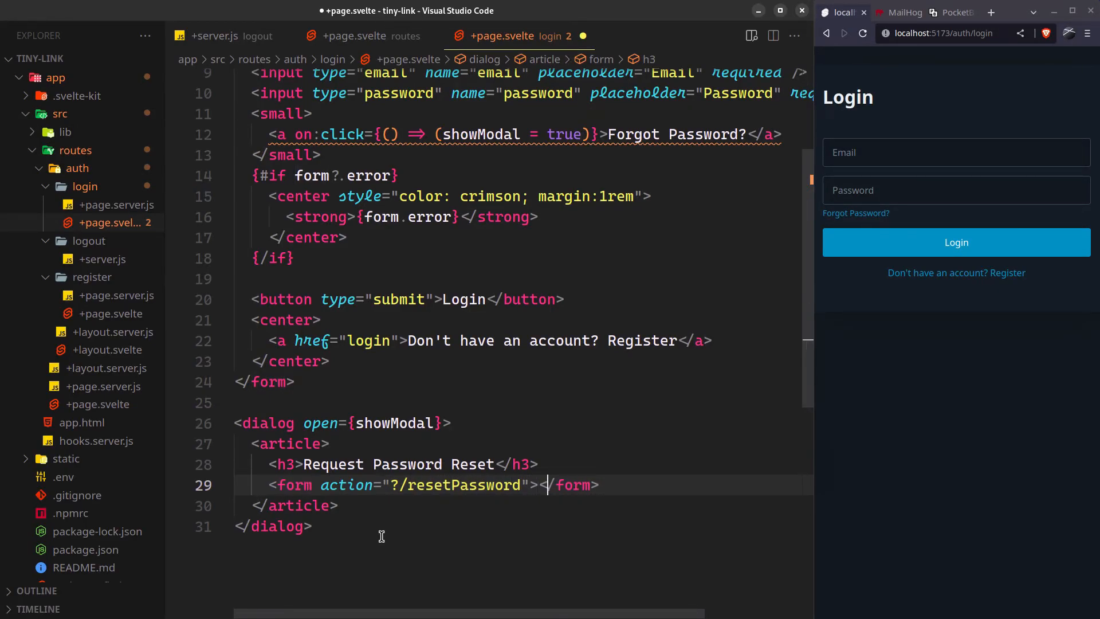
text(input type="email">)
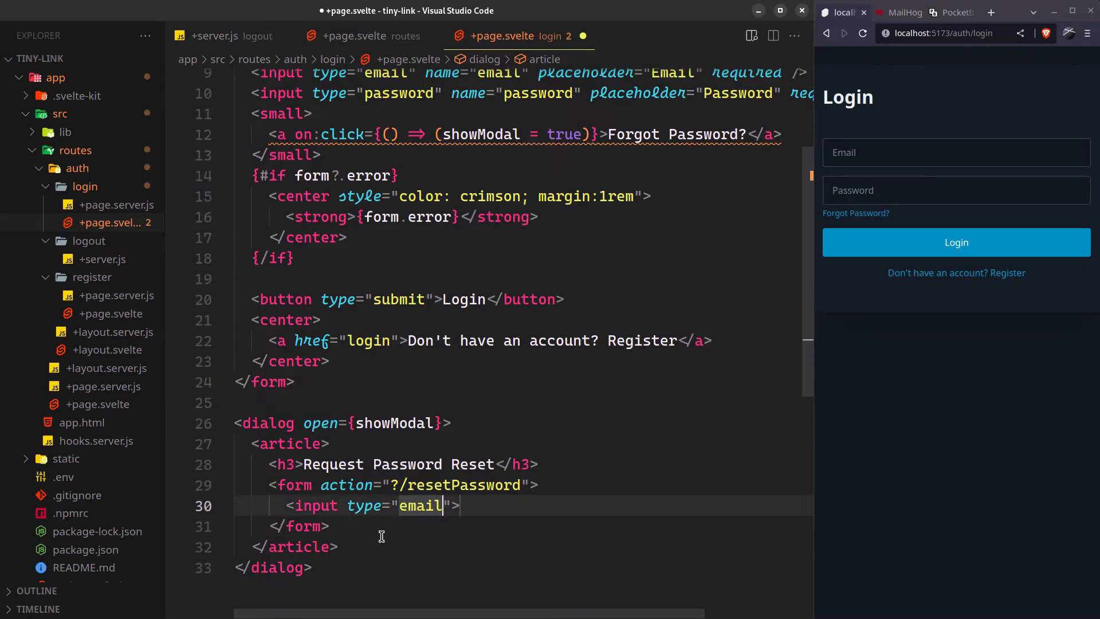
text(name="email" placeholder="Email" required /)
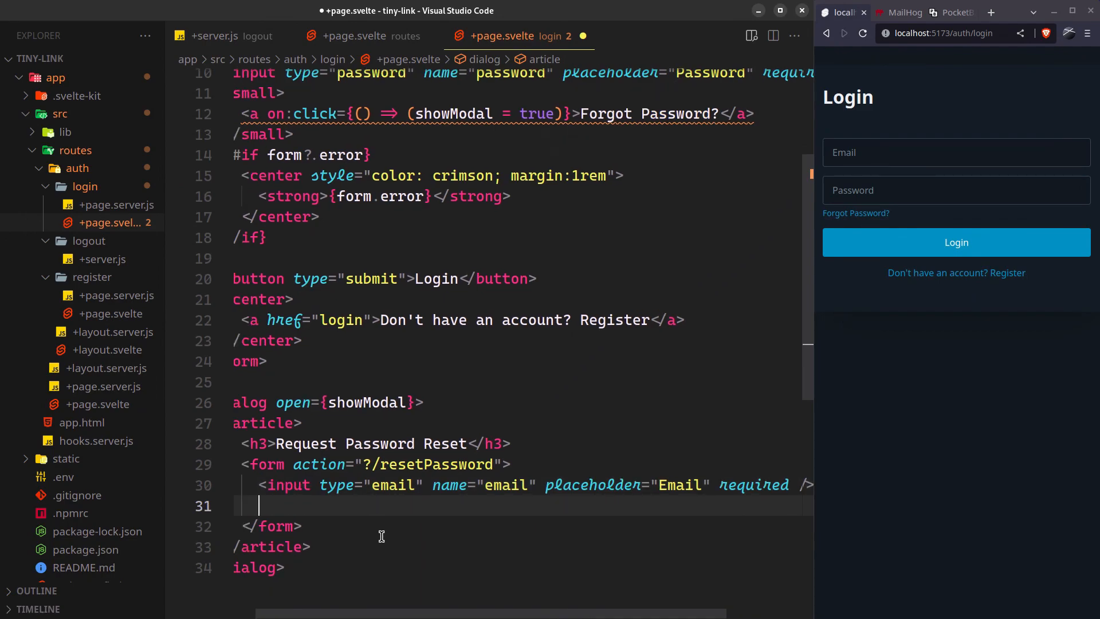
text(<button></button>)
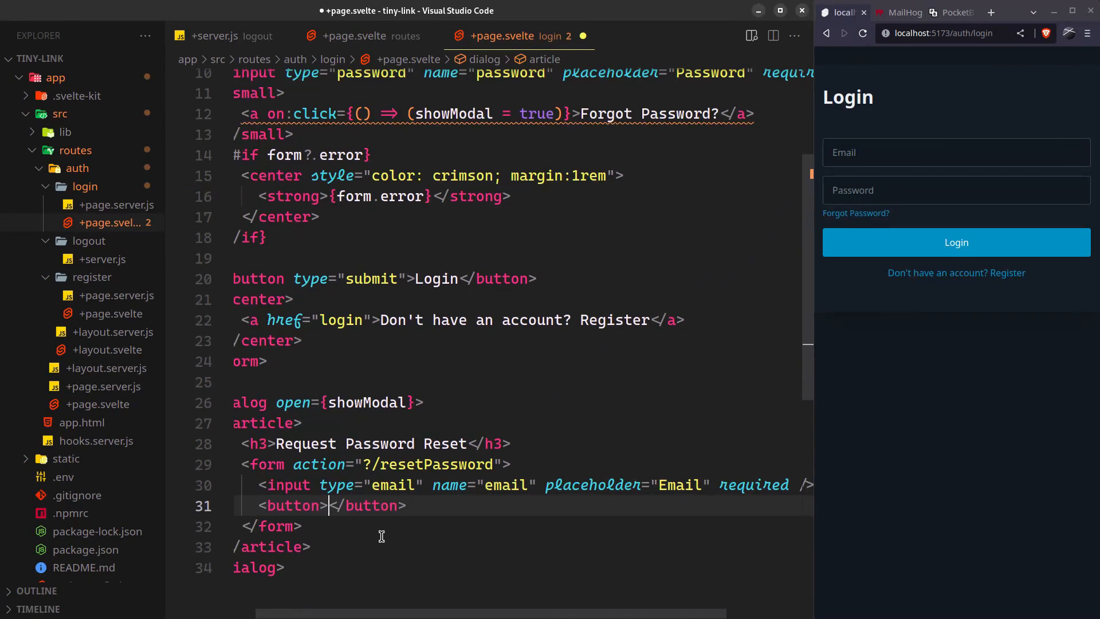
text(Send Reset Email)
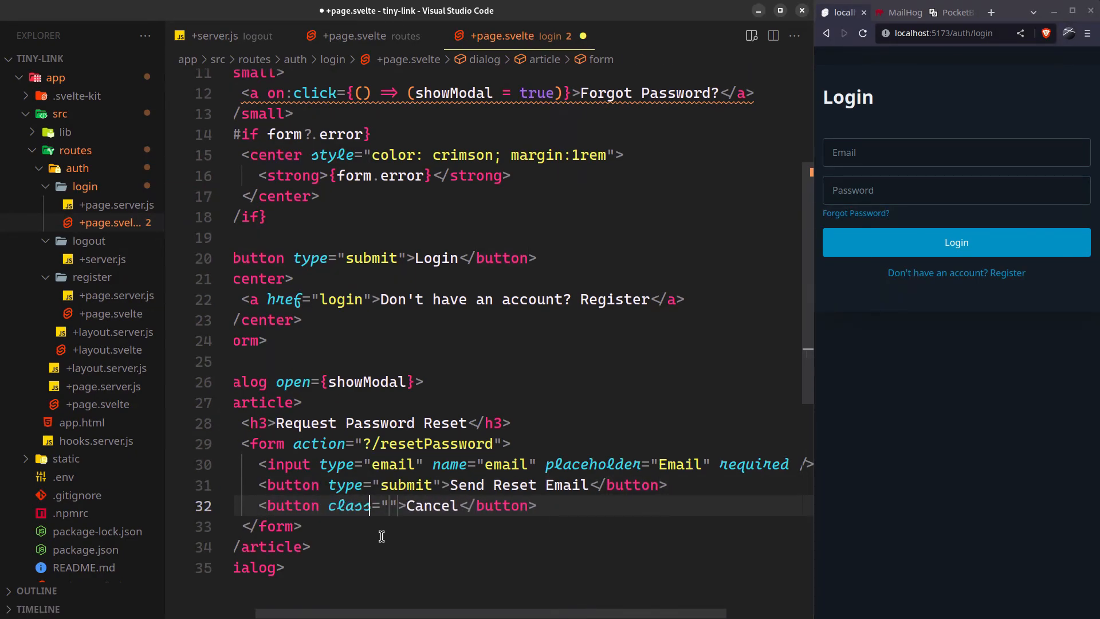
text(secondary)
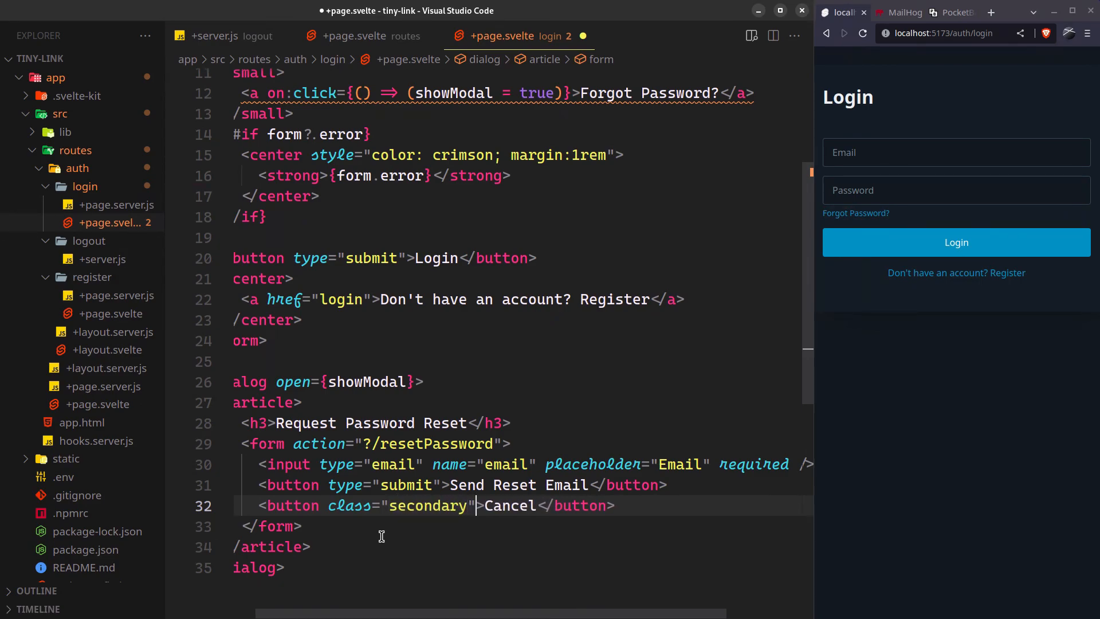
text(on:click={() =)
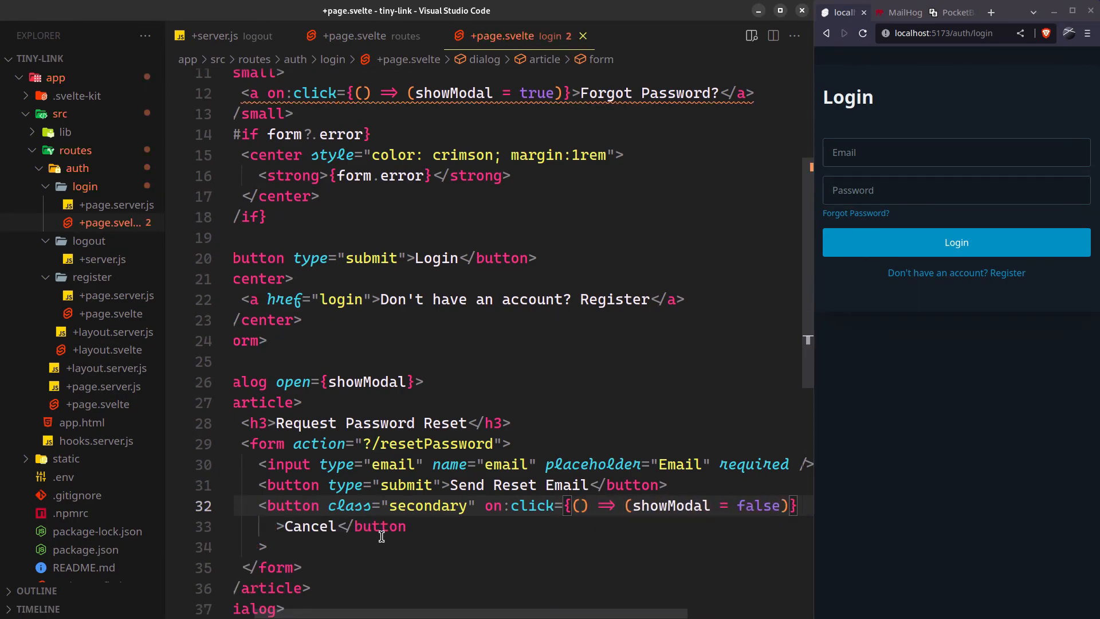
Step: Make Cancel set showModal to false, and open login/+page.server.js
click(855, 213)
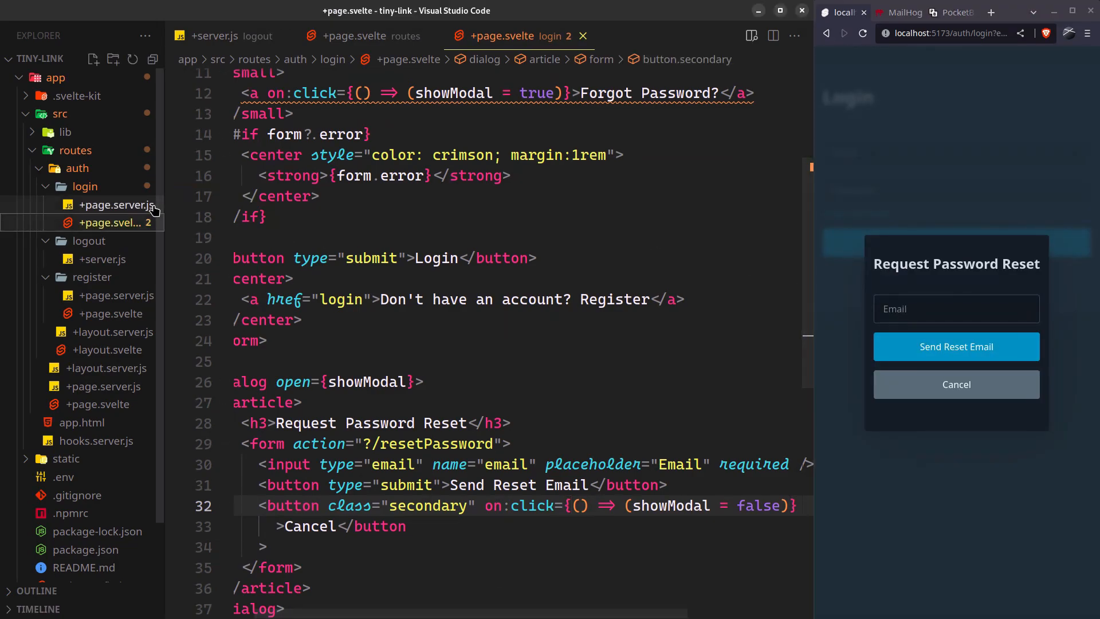
click(117, 204)
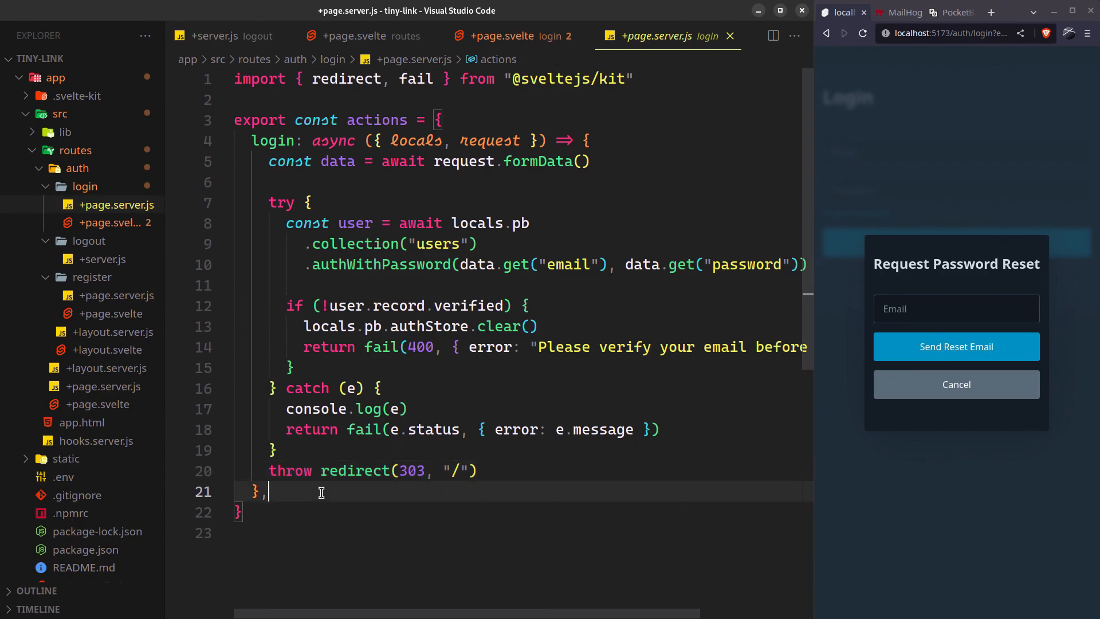
Step: Add an async resetPassword action in login +page.server.js that reads the request's form data
text(resetPassword:)
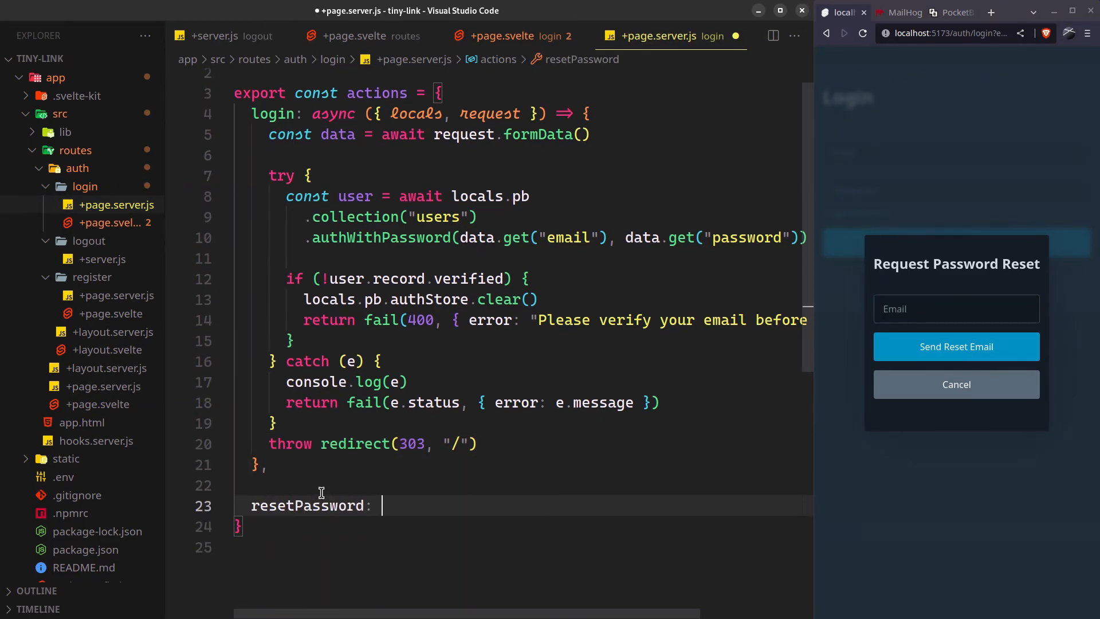
text(async ({locals, request)
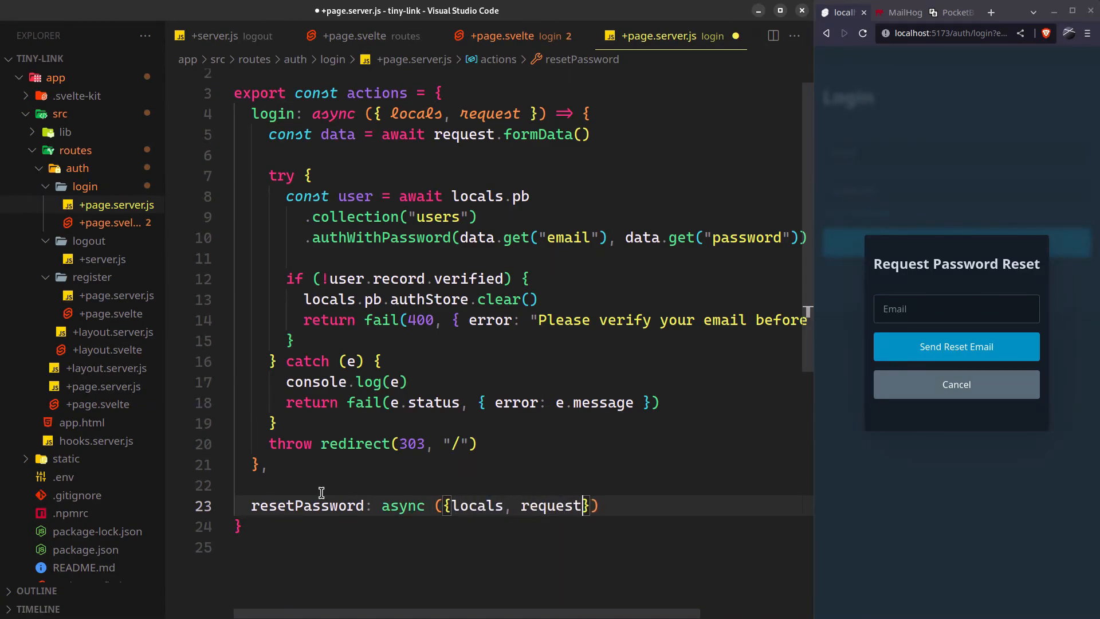
text(=> {)
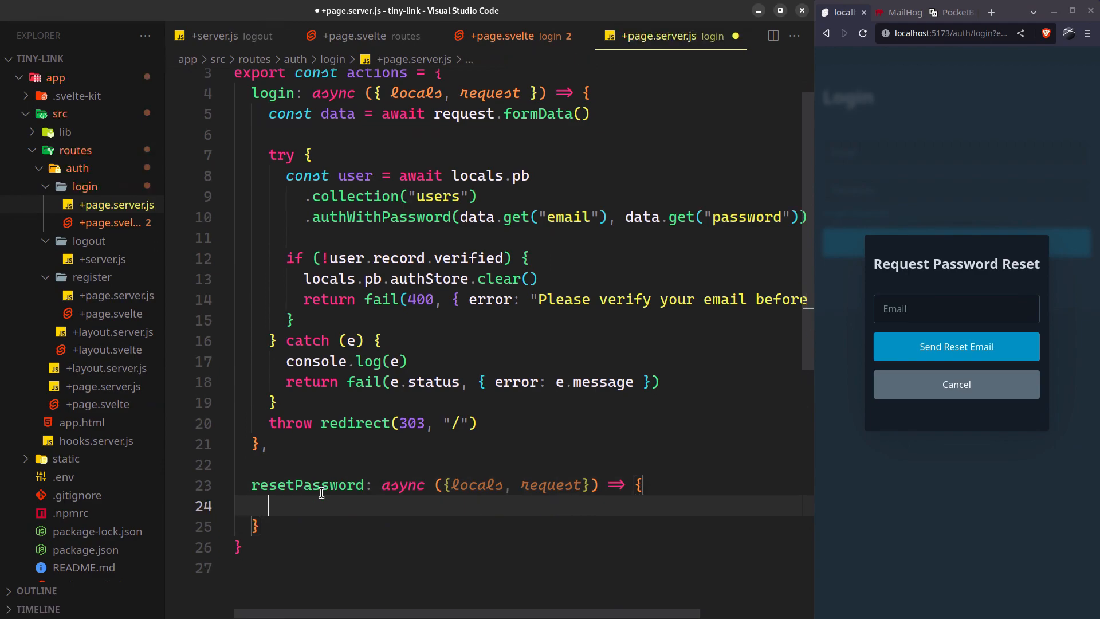
text(const data = a)
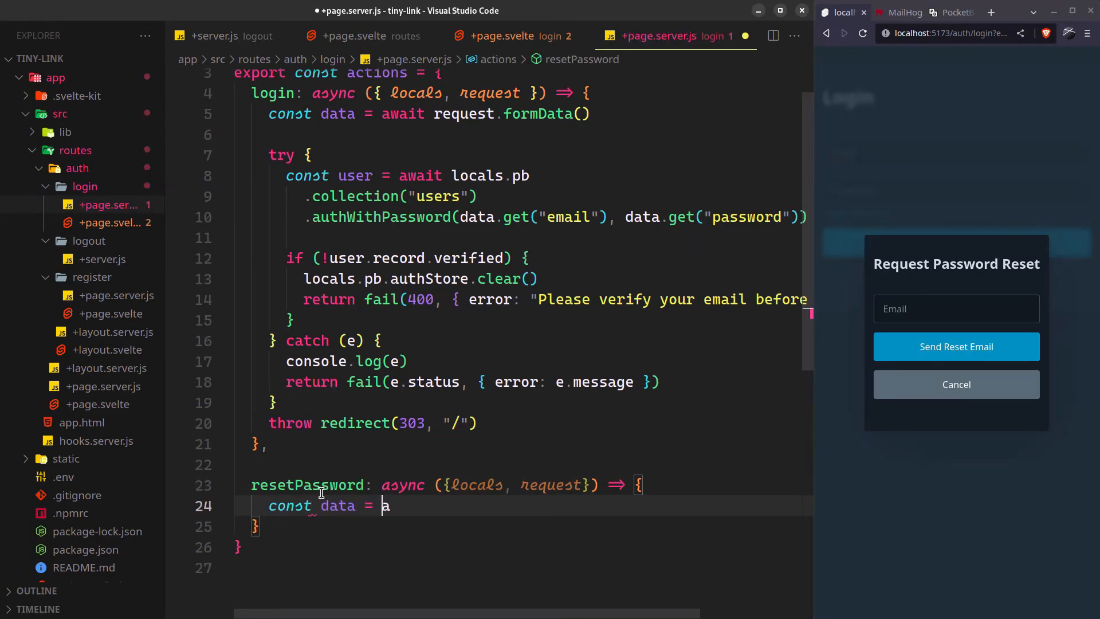
text(wait request)
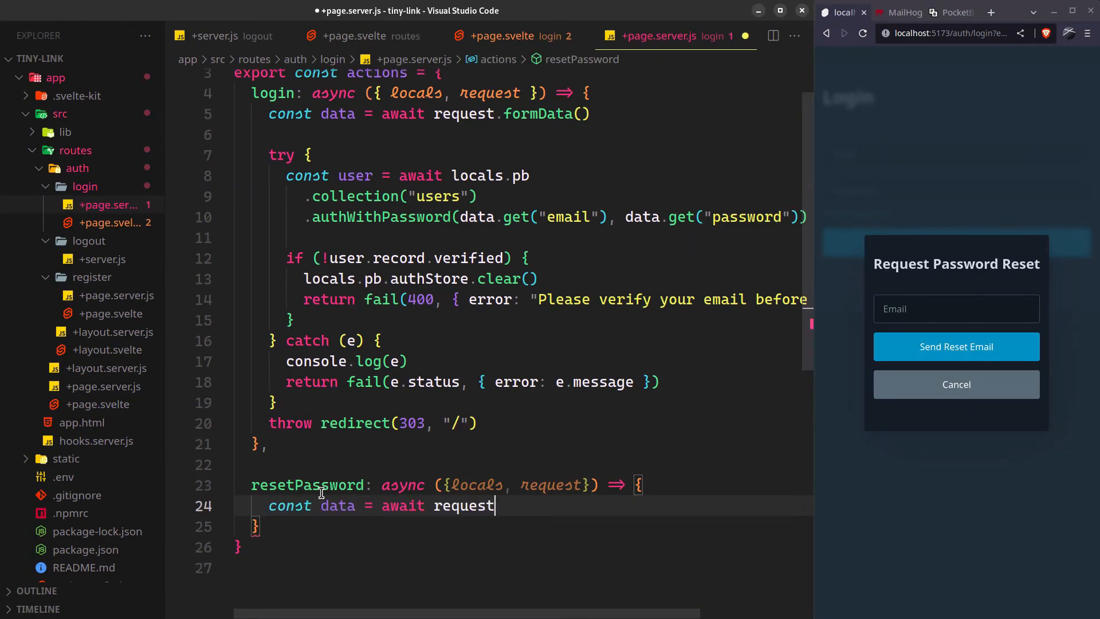
text(.formData()
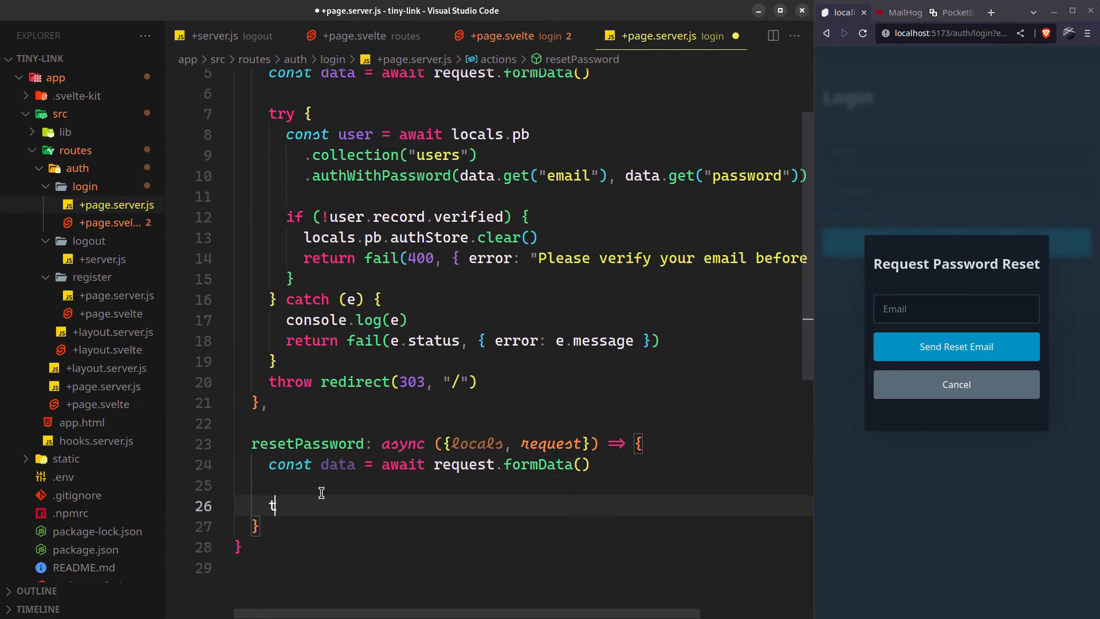
Step: Inside a try block, call locals.pb.collection('users').requestPasswordReset with the submitted email
text(try {)
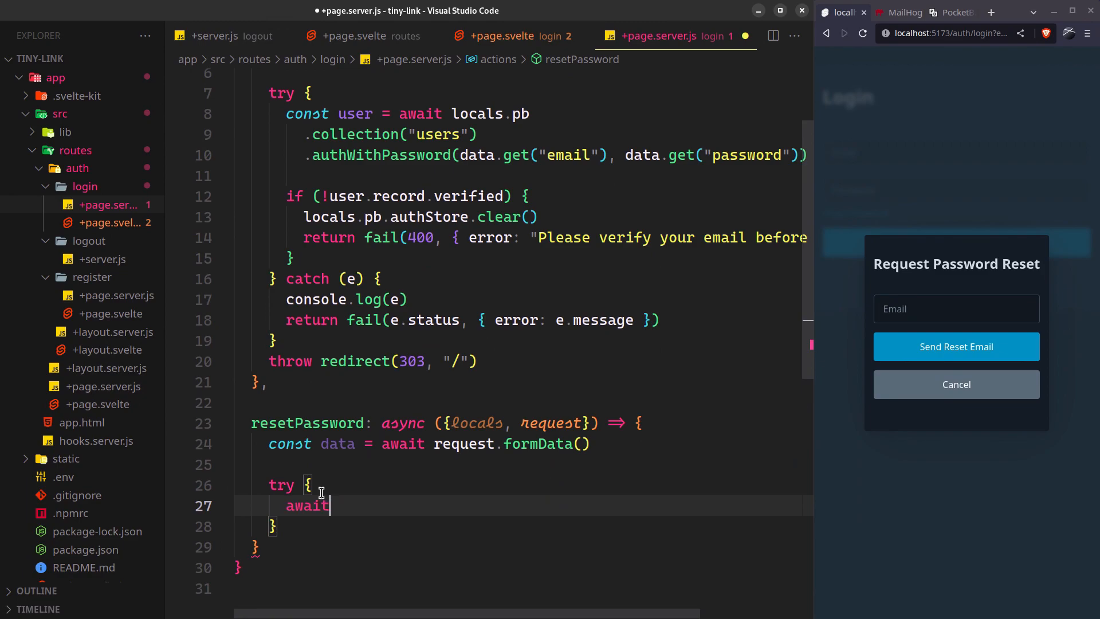
text(locals.p)
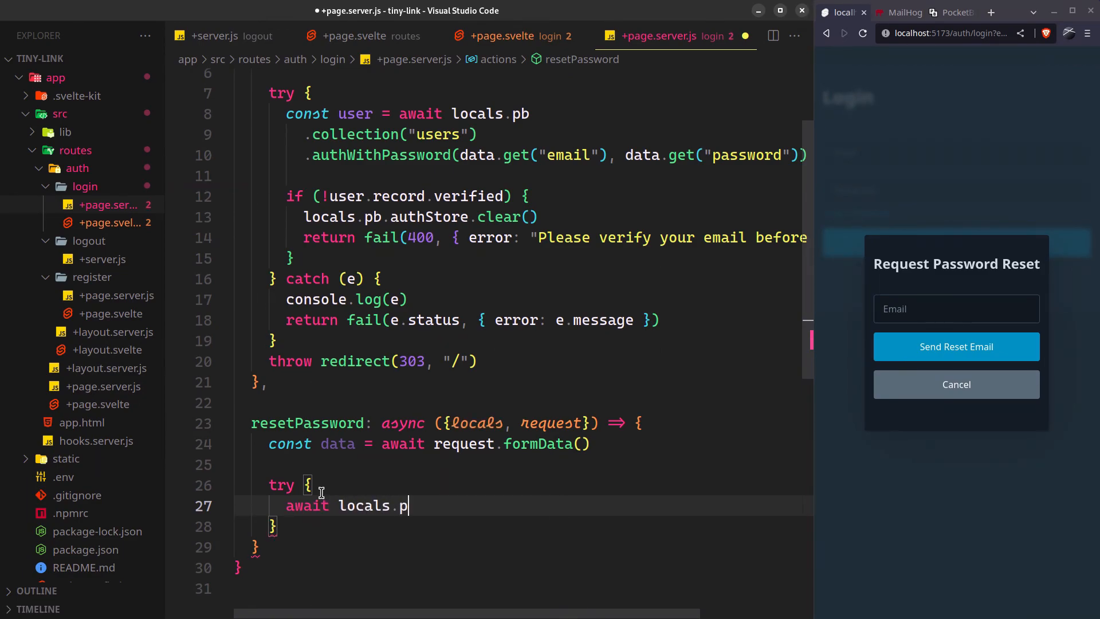
text(b.collection)
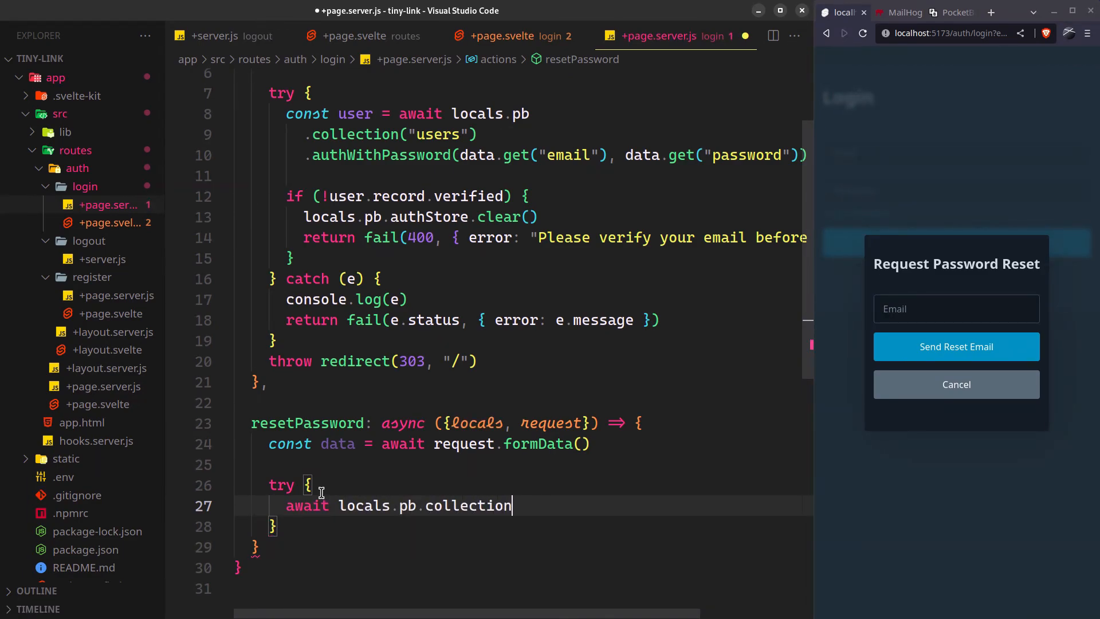
text(("use"))
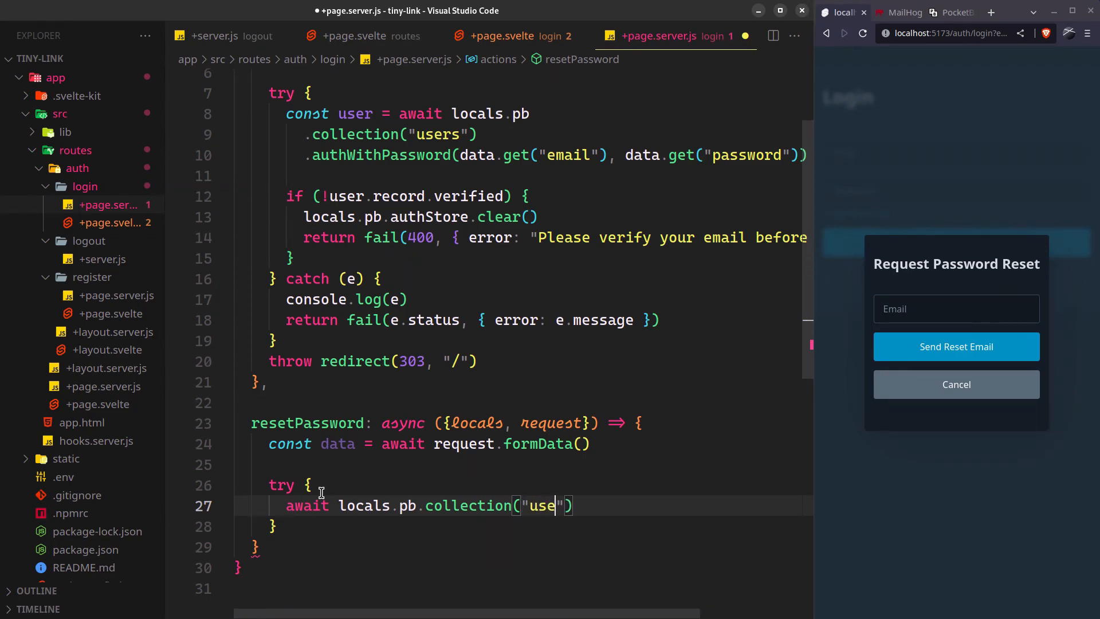
text(rs").)
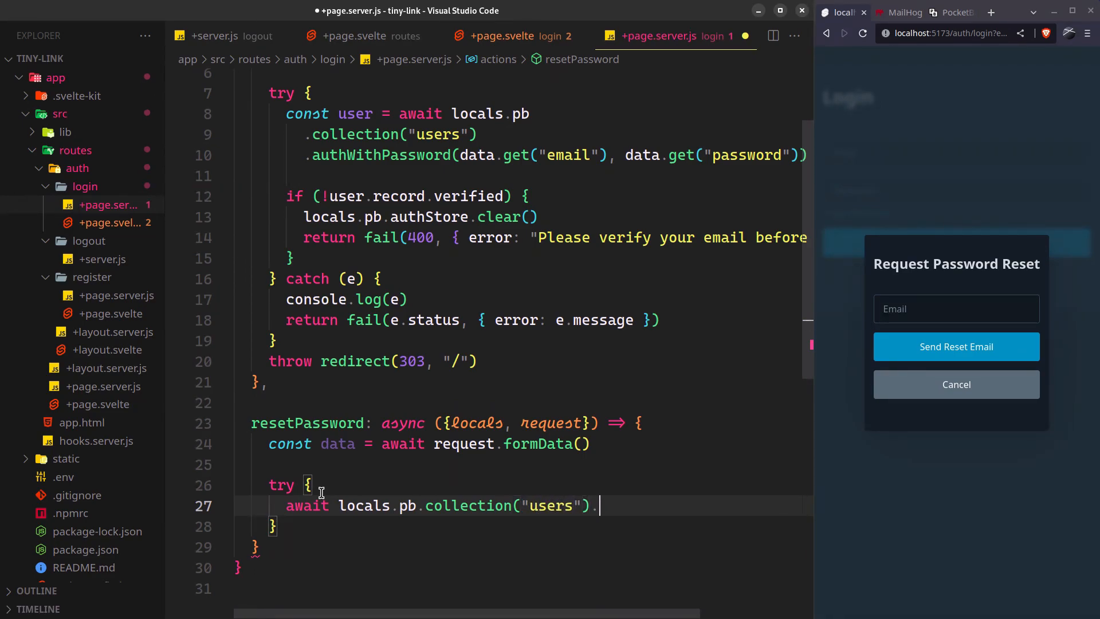
text(request)
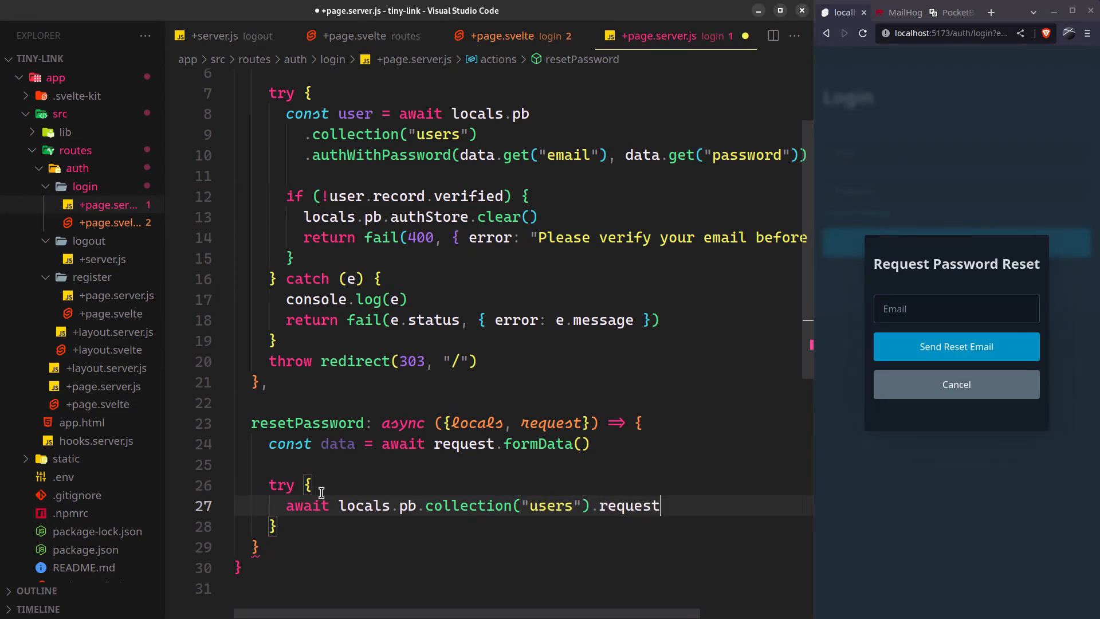
text(PasswordReset(data.get("email")
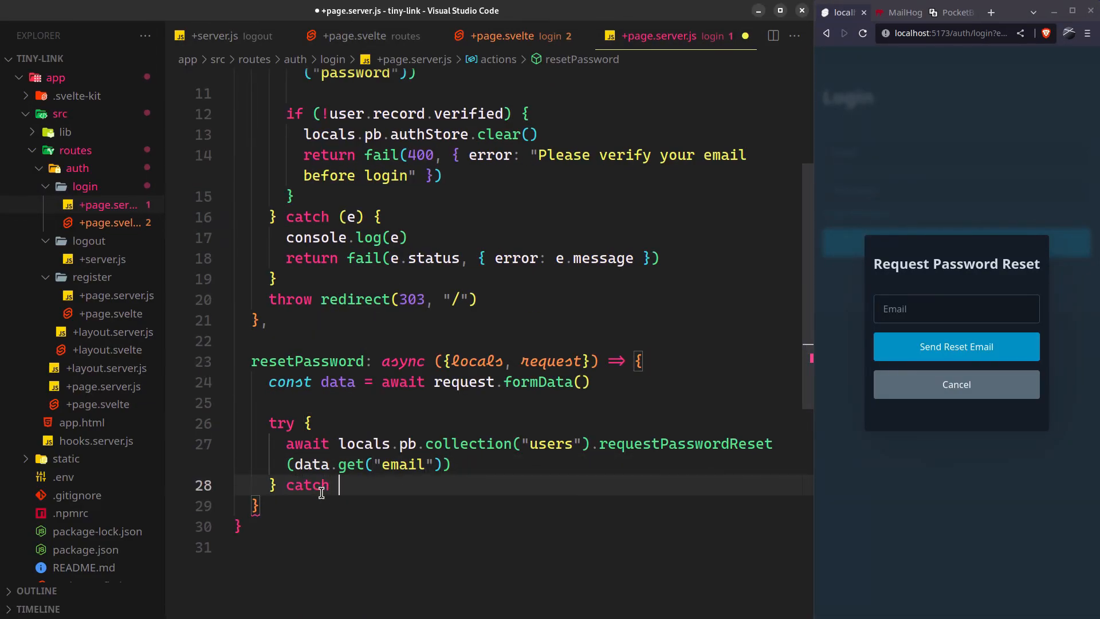
Step: Log errors and return fail(e.status), otherwise return 'Password reset link sent!'
text((e) {)
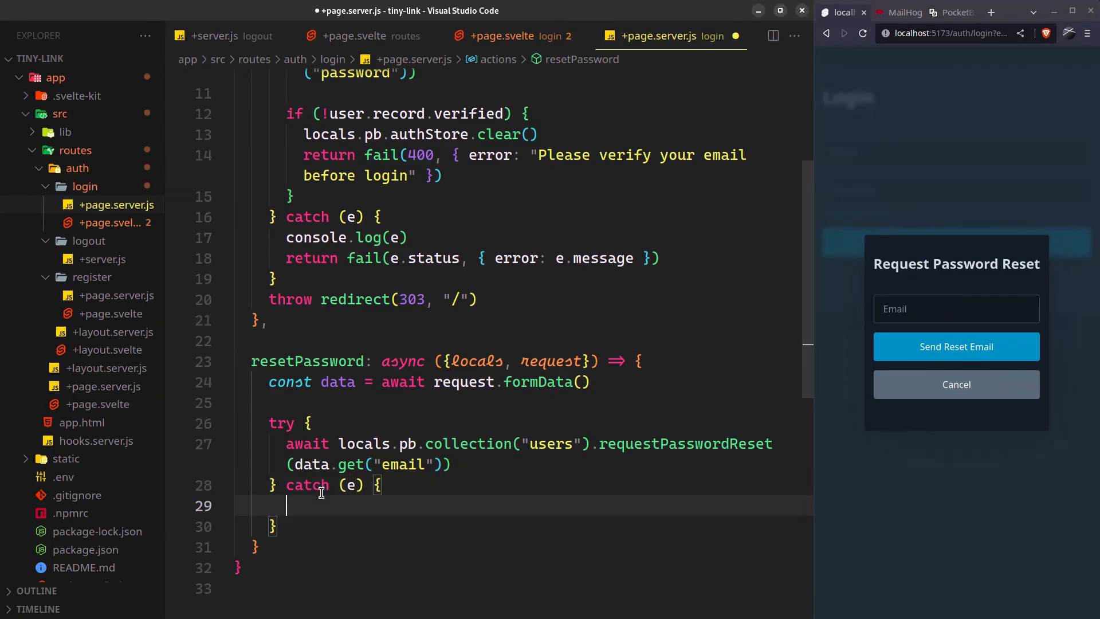
text(console.log(e)
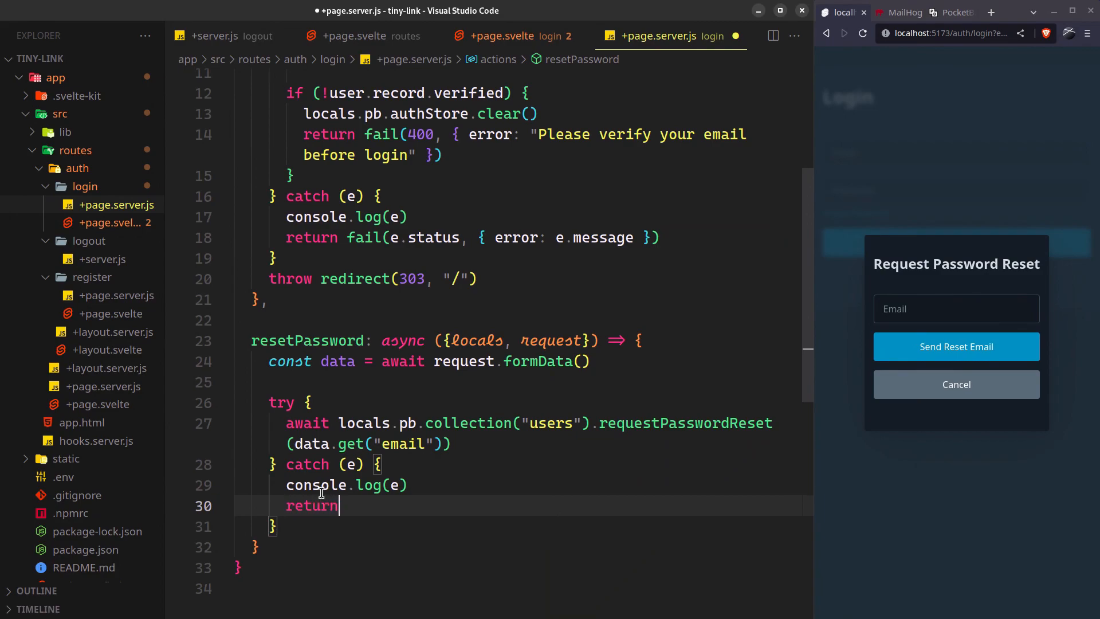
text(fail())
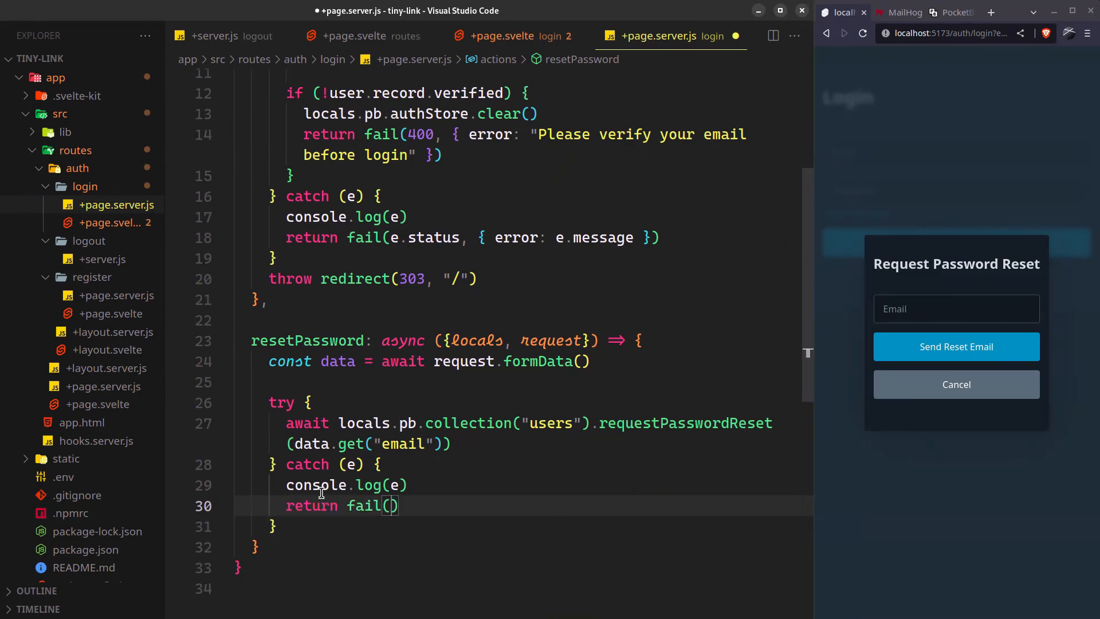
text(e.status,)
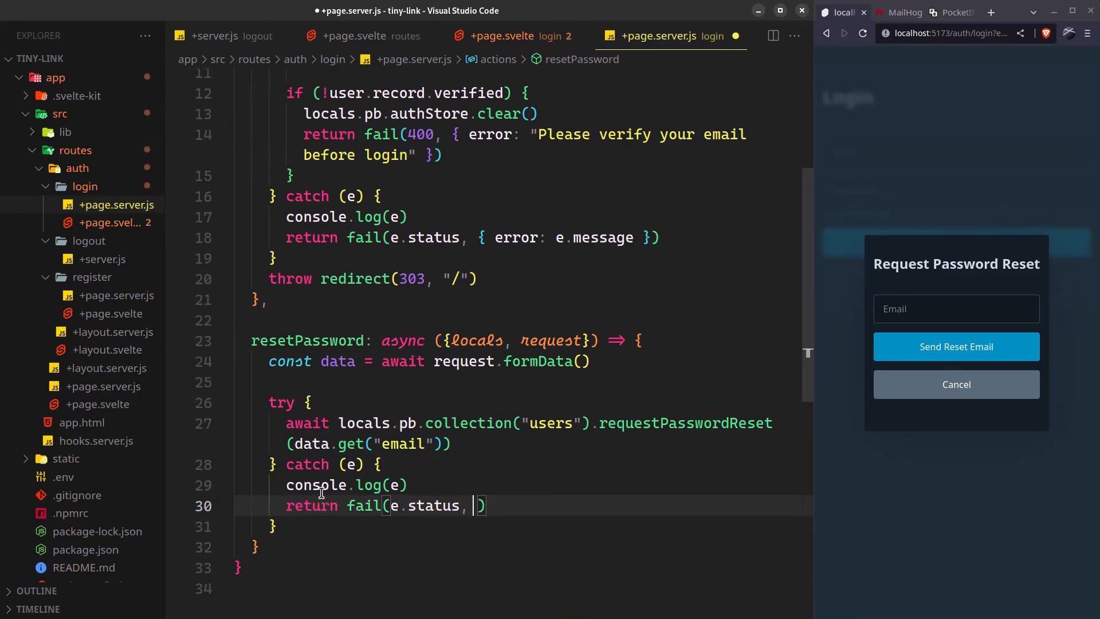
text({error: e.message)
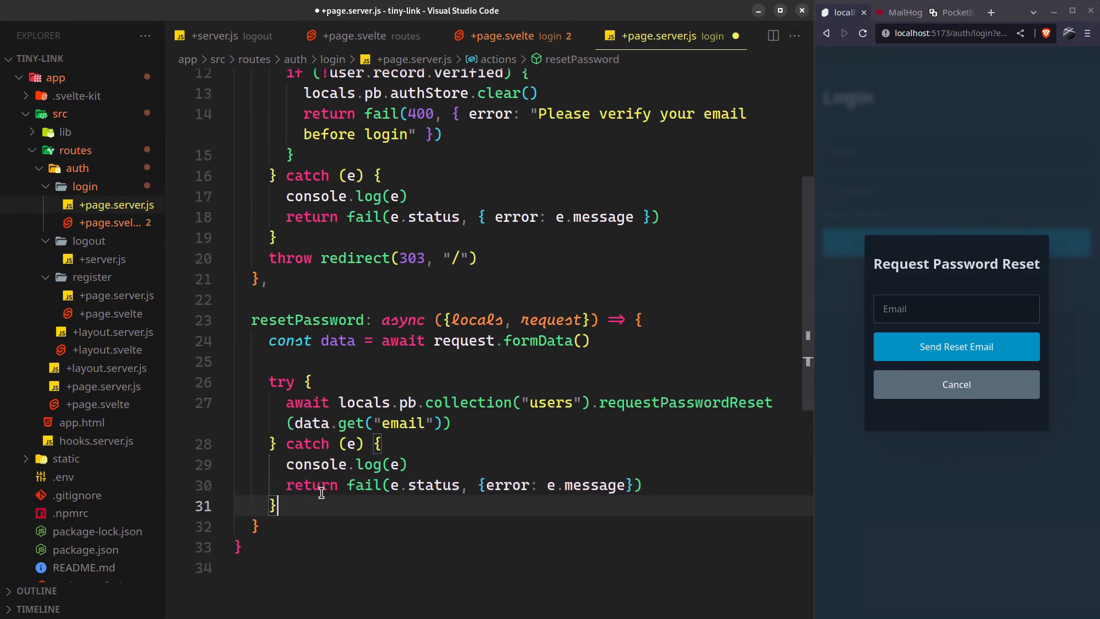
text(return {)
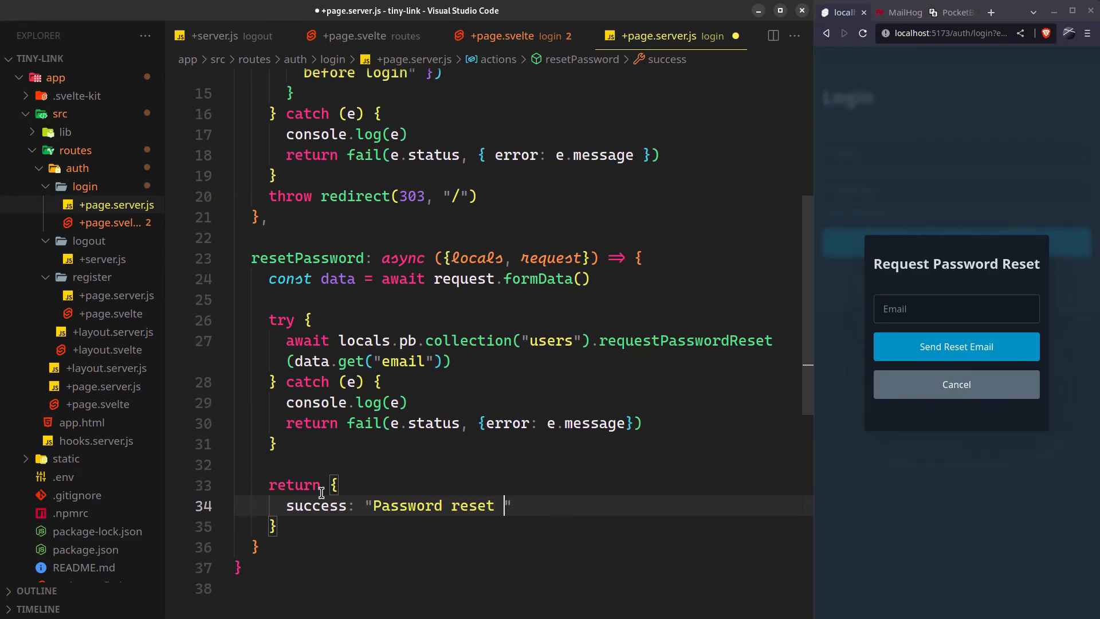
text(link sent!)
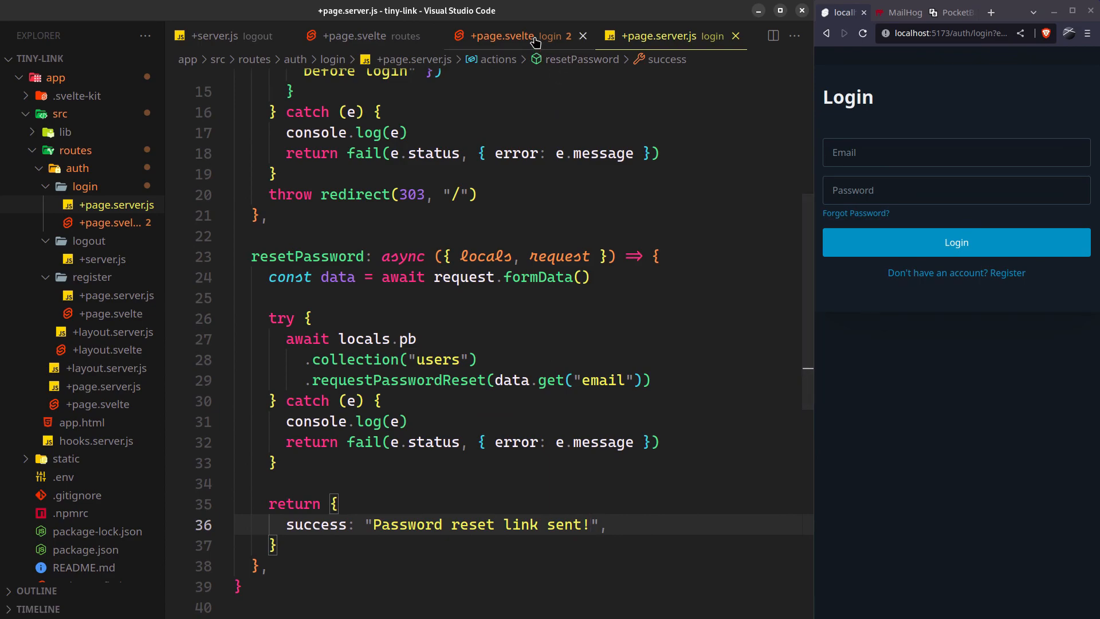
Step: In login +page.svelte, add an {:else if form?.success} block showing the message in limegreen
click(516, 35)
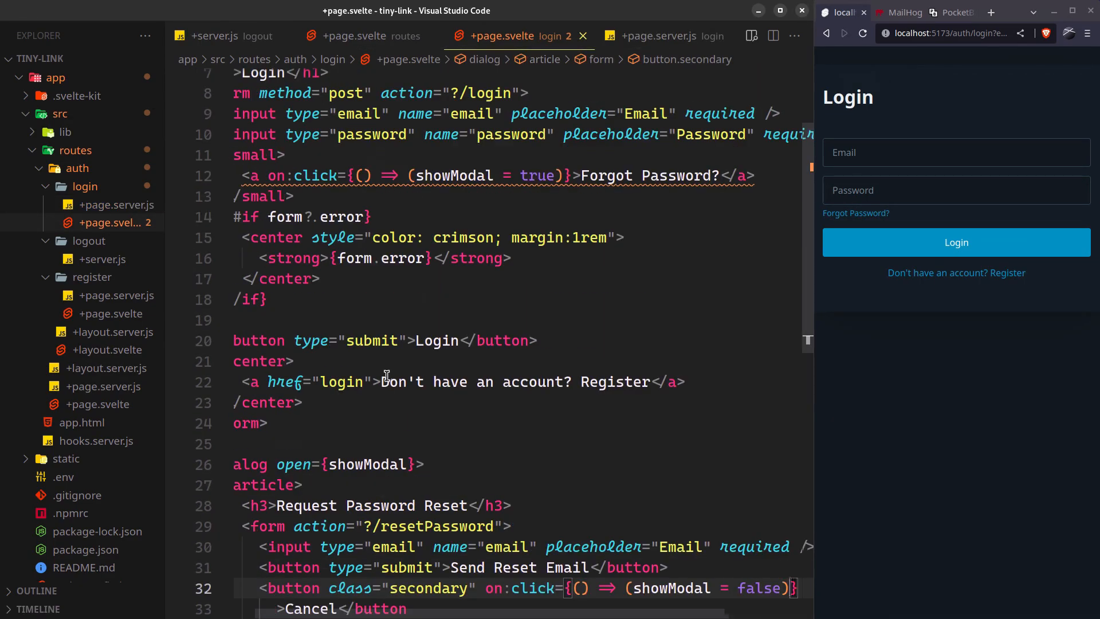
scroll(up, 3)
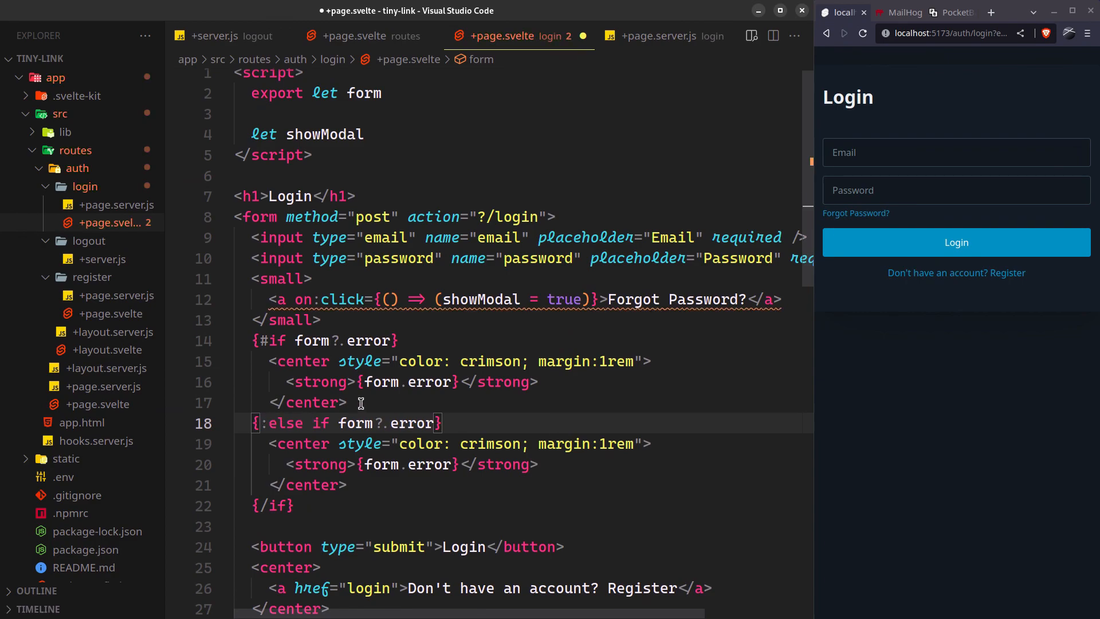
text(succes)
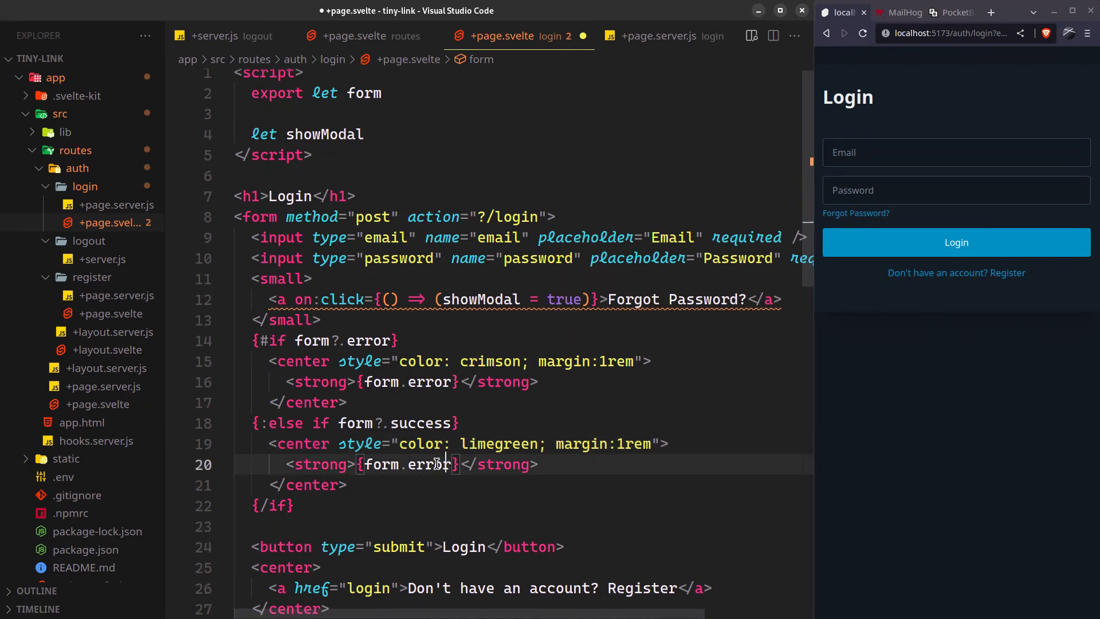
text(success)
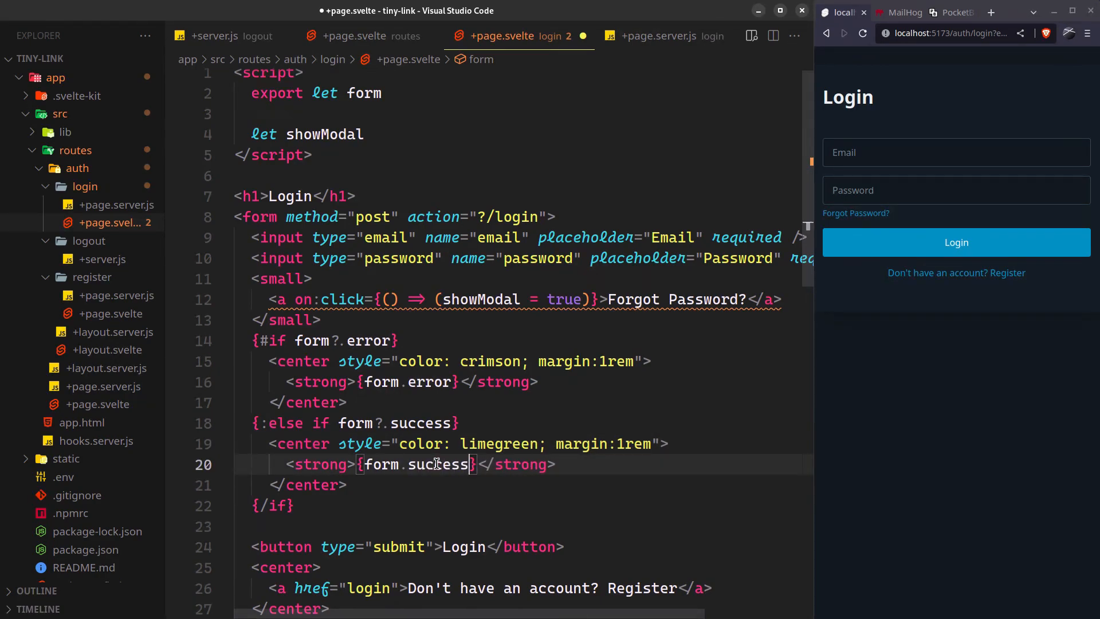
Step: Give the password reset form method="post" and open its dialog in the browser
scroll(down, 3)
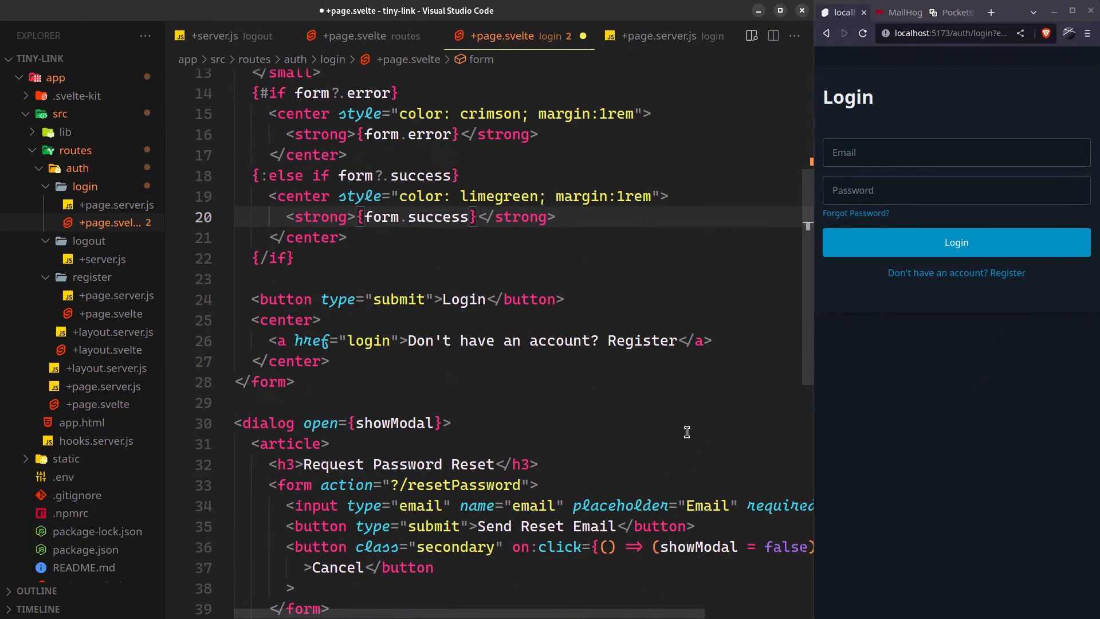
text(method="")
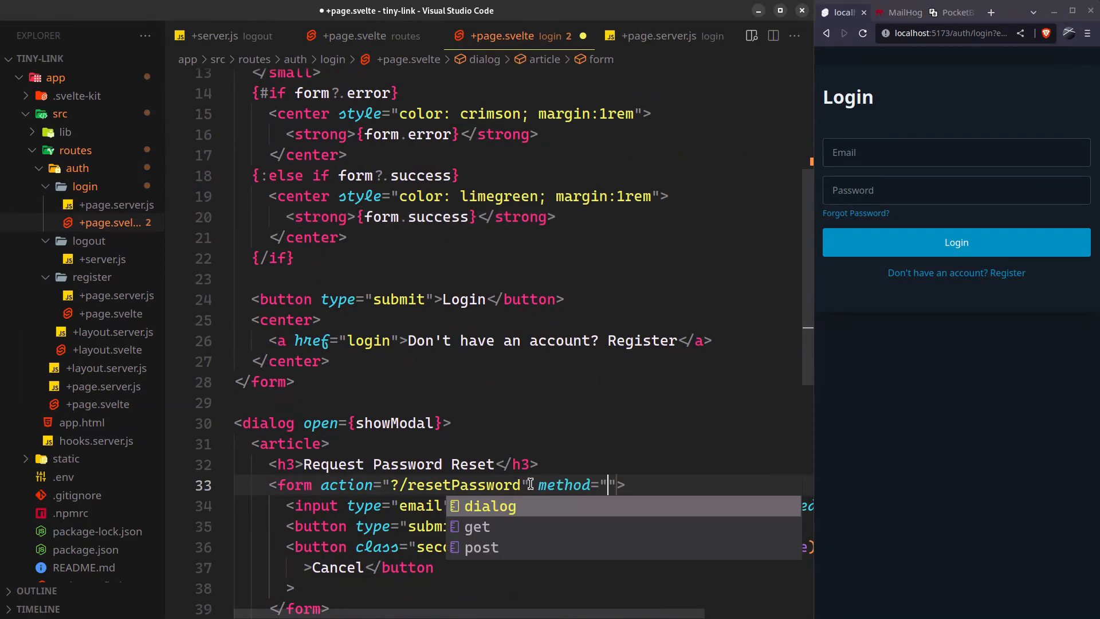
click(481, 547)
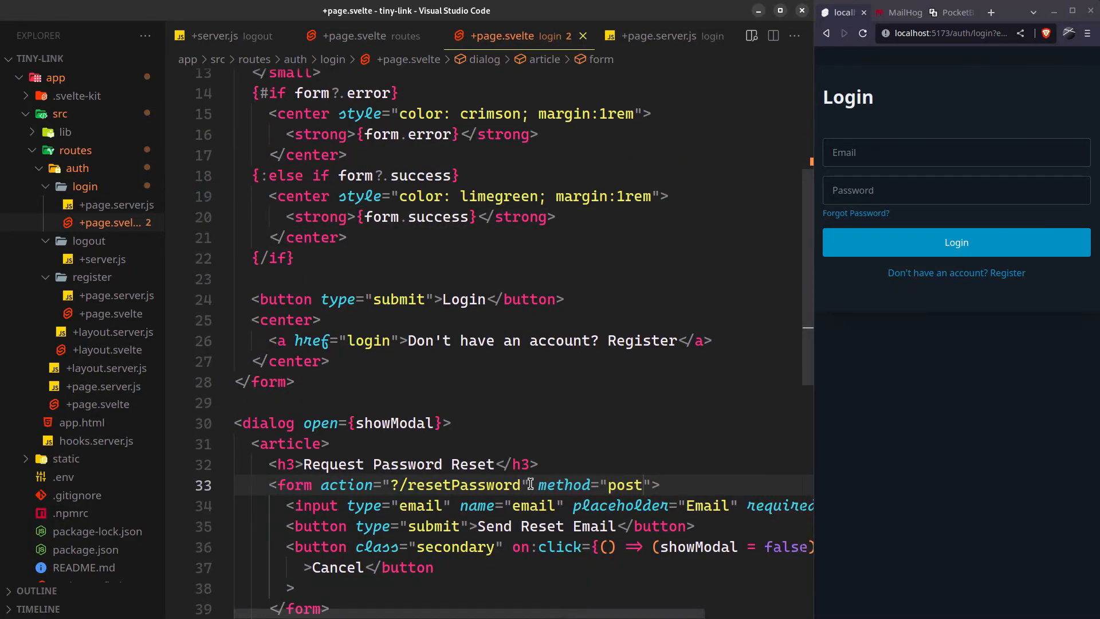
click(855, 213)
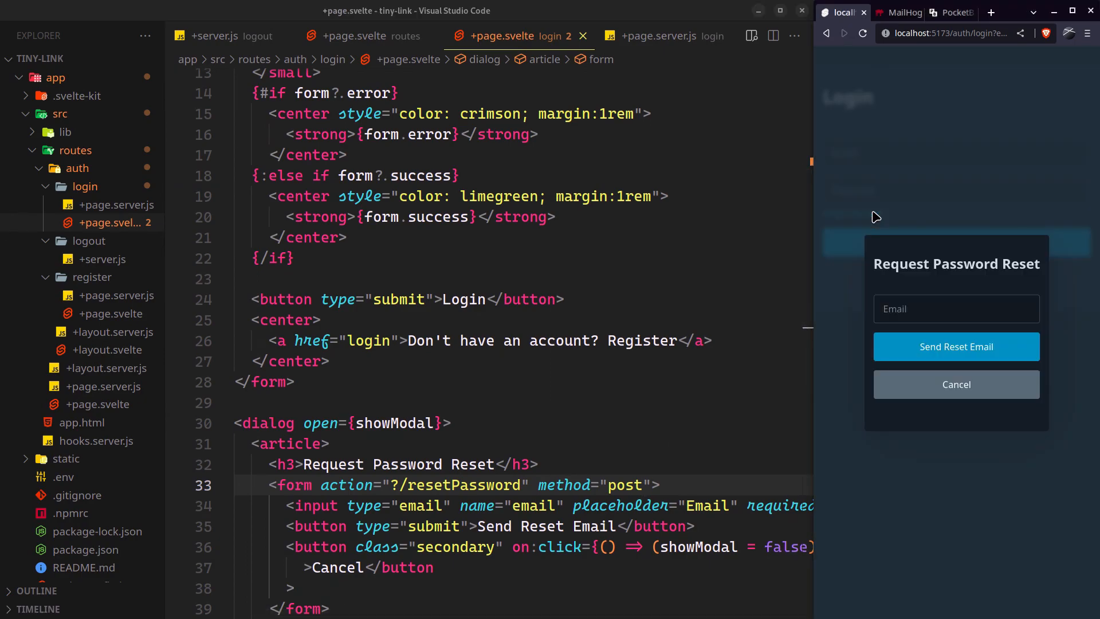
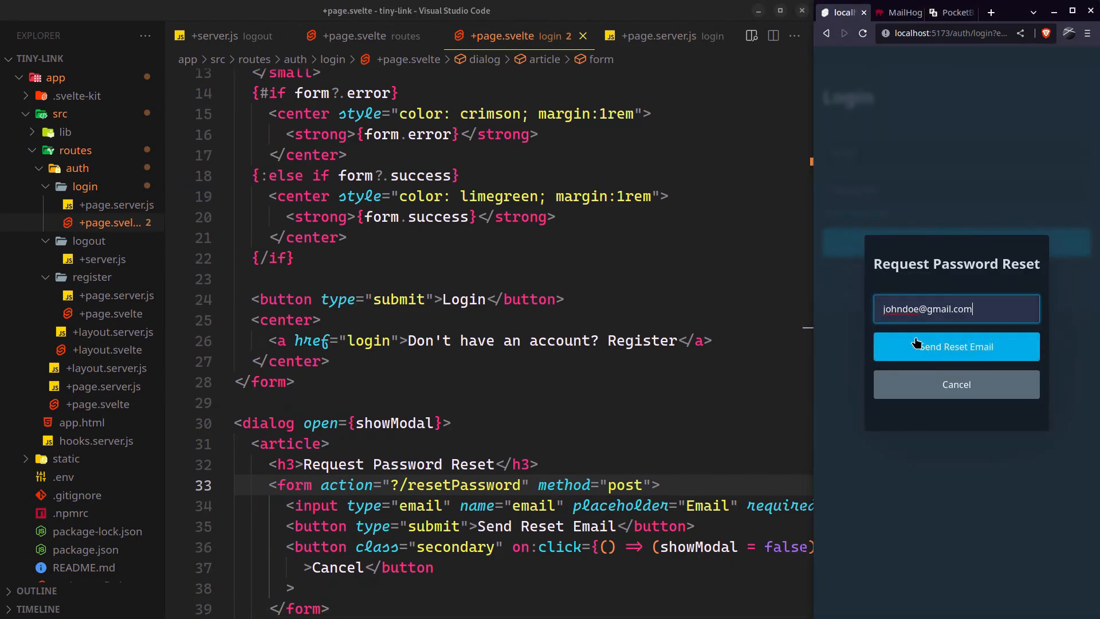
click(956, 346)
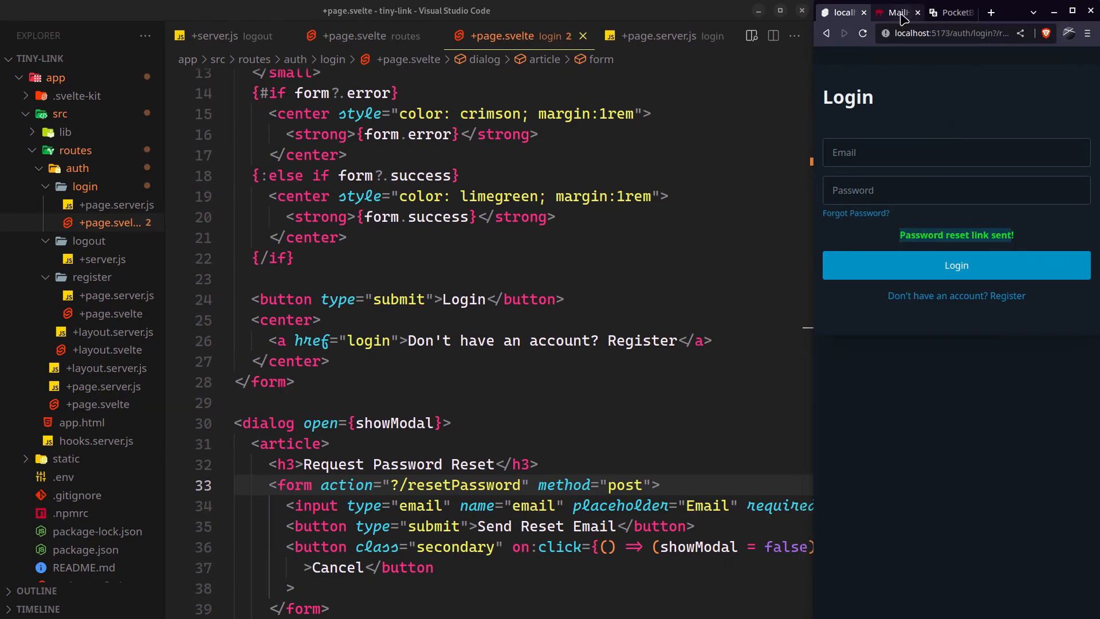
click(898, 12)
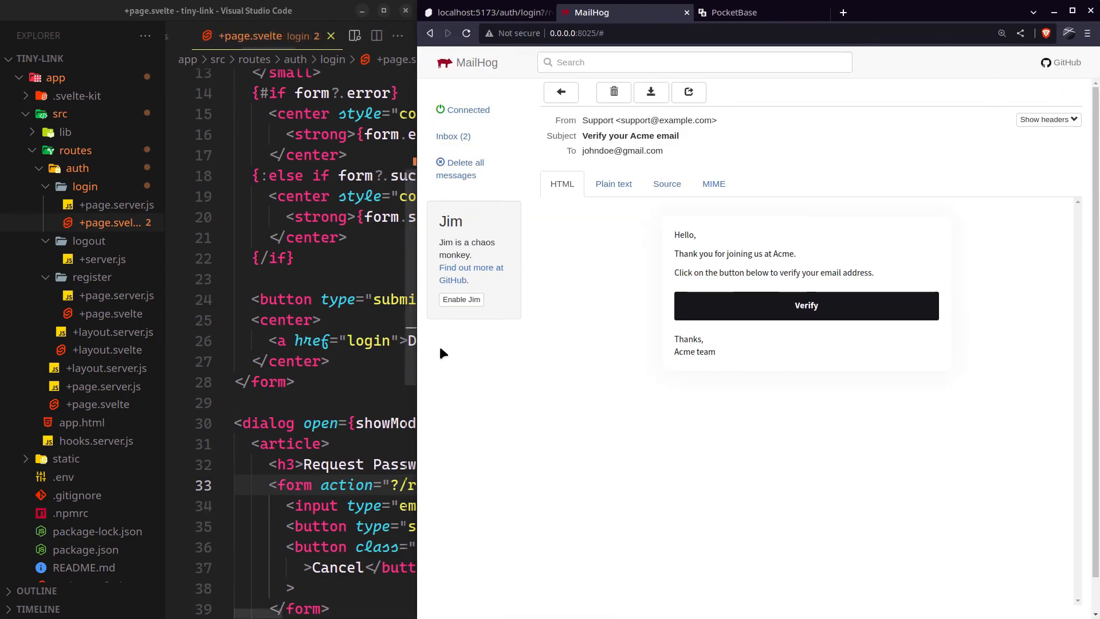
Step: Open the reset email, save a new account password in PocketBase, and decline browser password saving
click(560, 92)
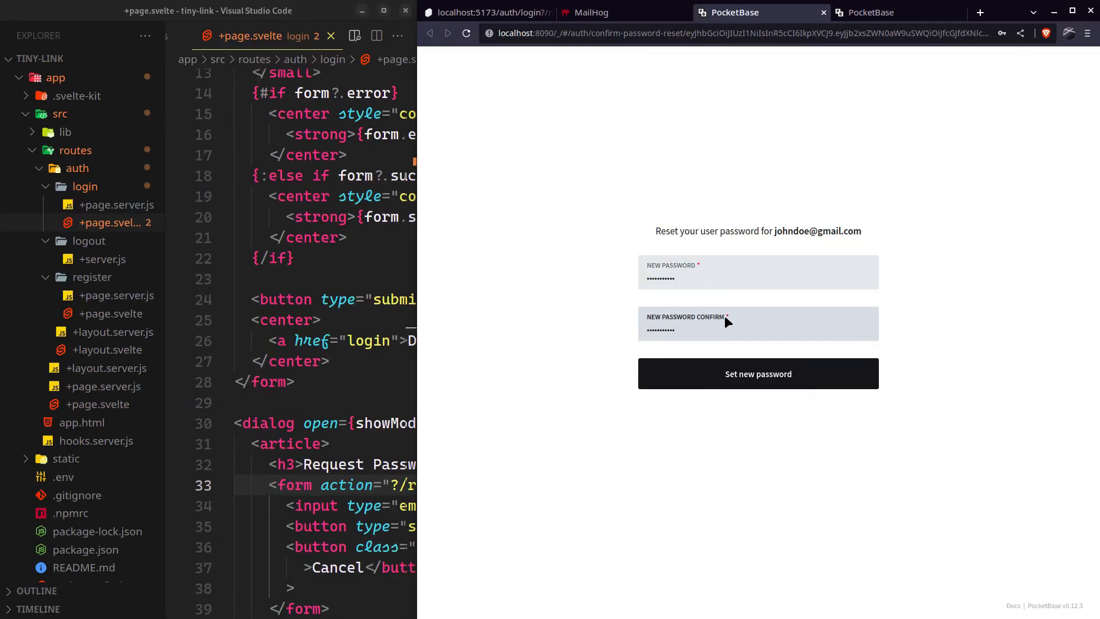
click(757, 373)
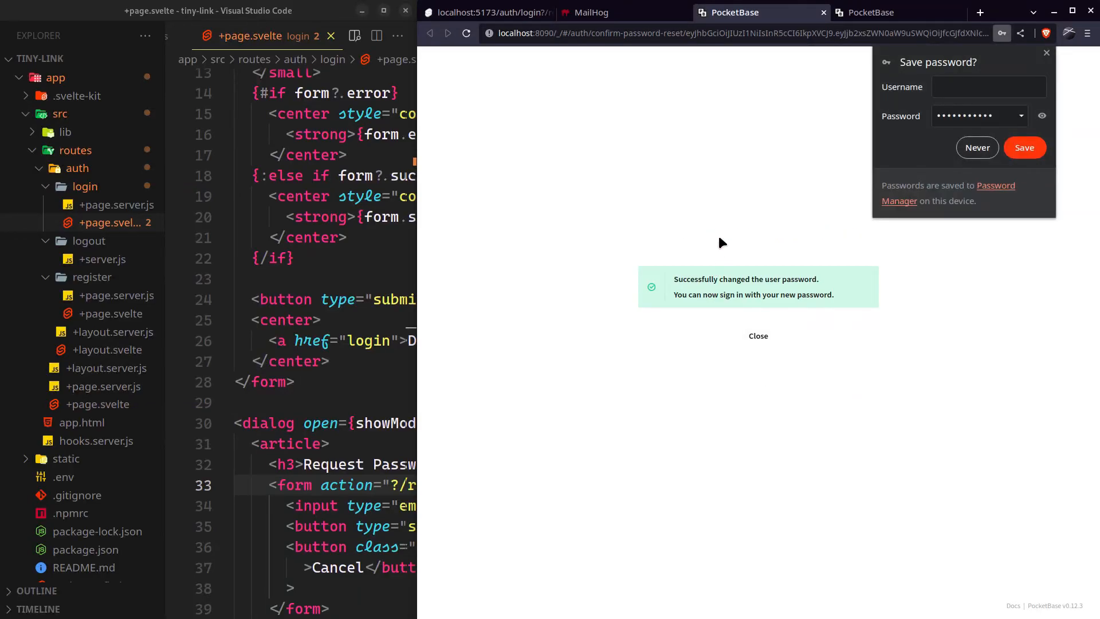
click(623, 12)
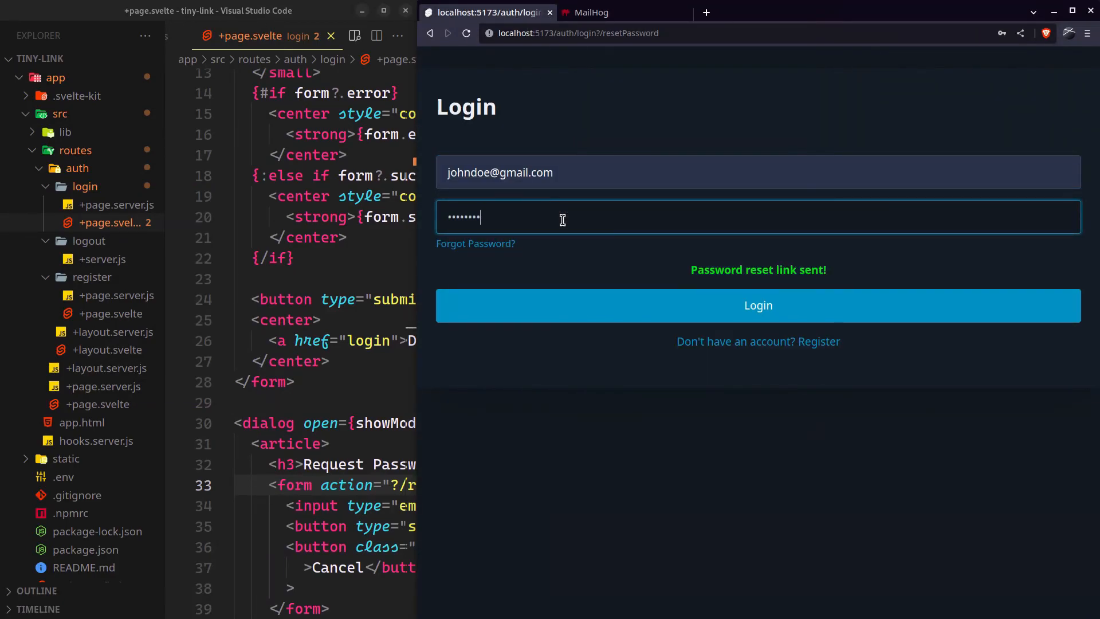
Step: Log in as John Doe with the new password, log out, and close the VS Code editors
click(758, 305)
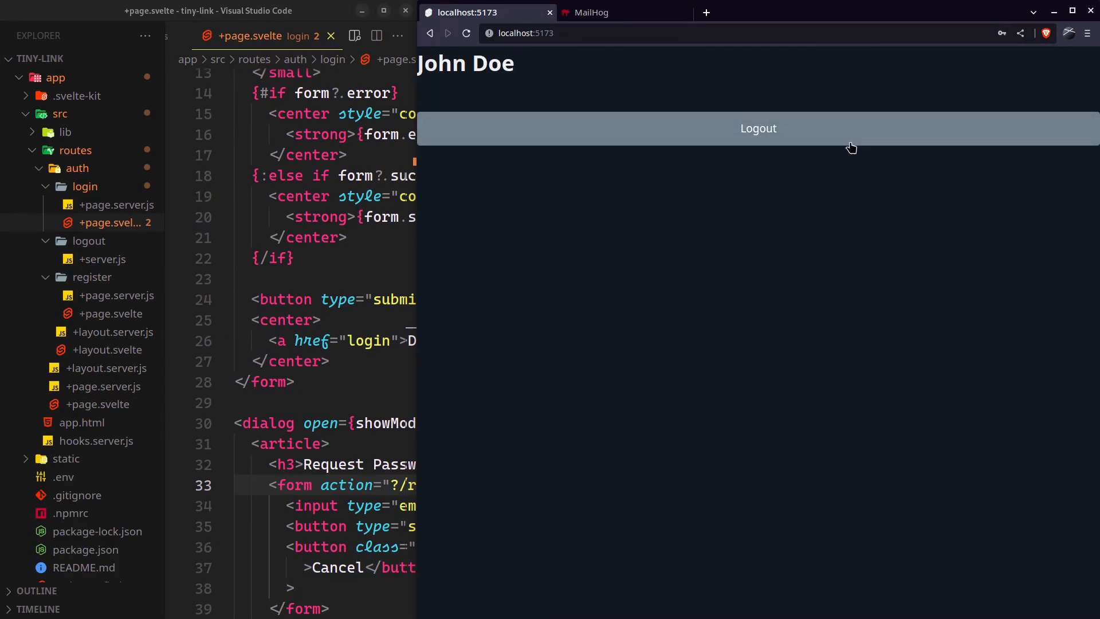
mouse_move(750, 134)
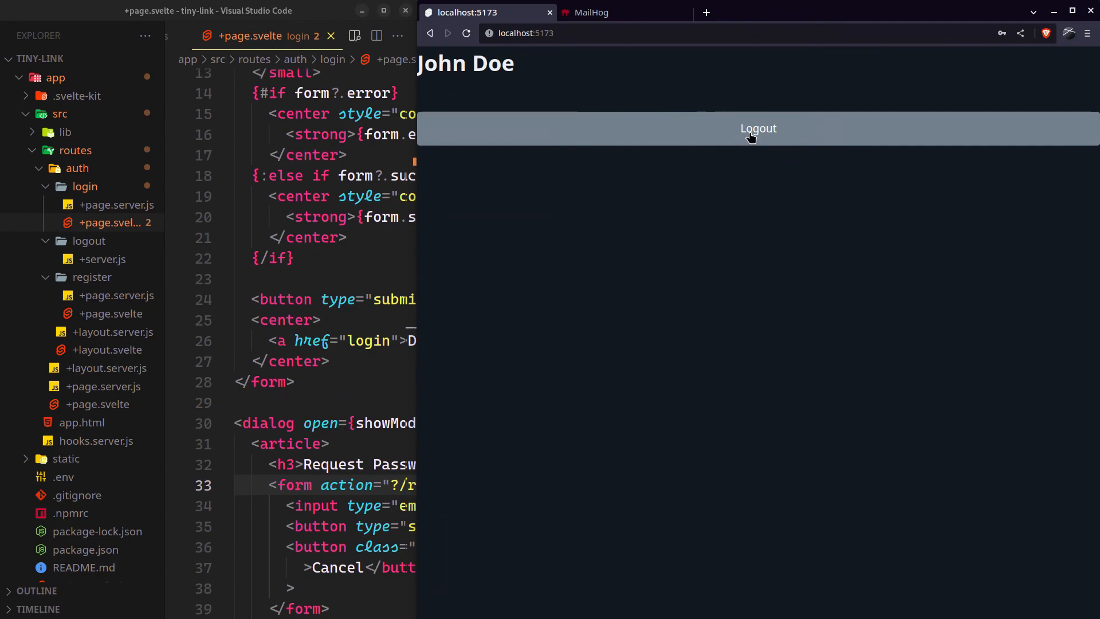
click(757, 128)
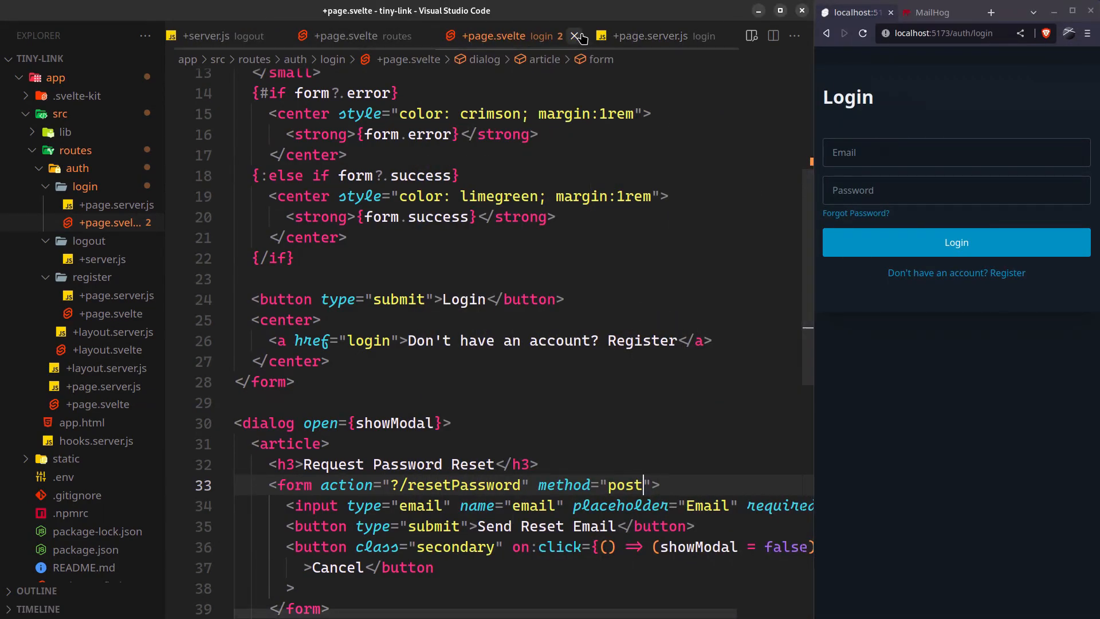
click(578, 35)
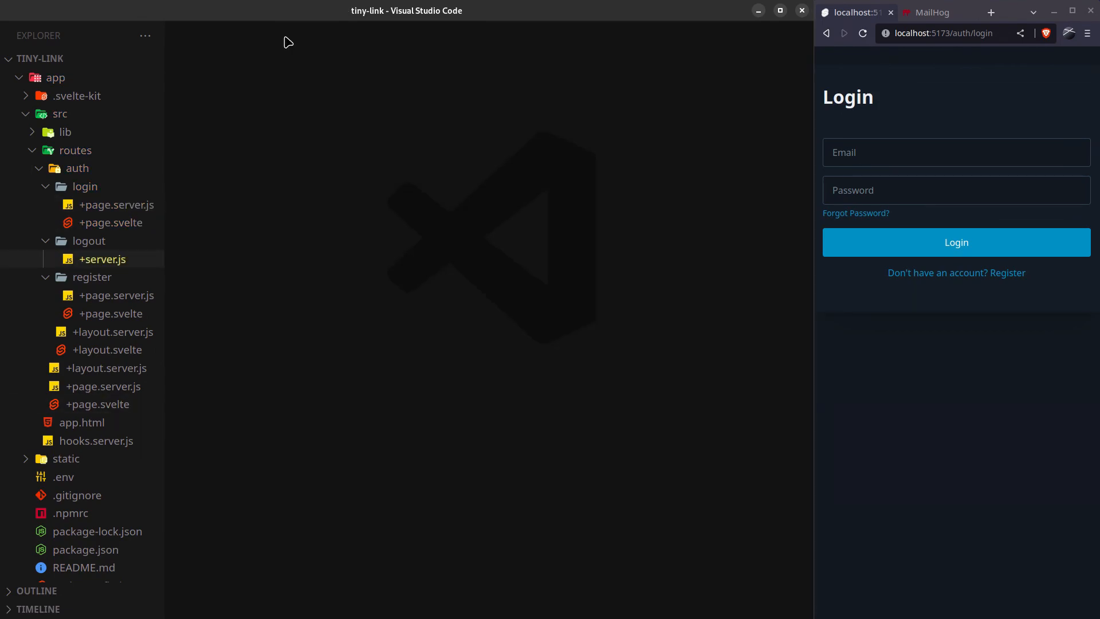